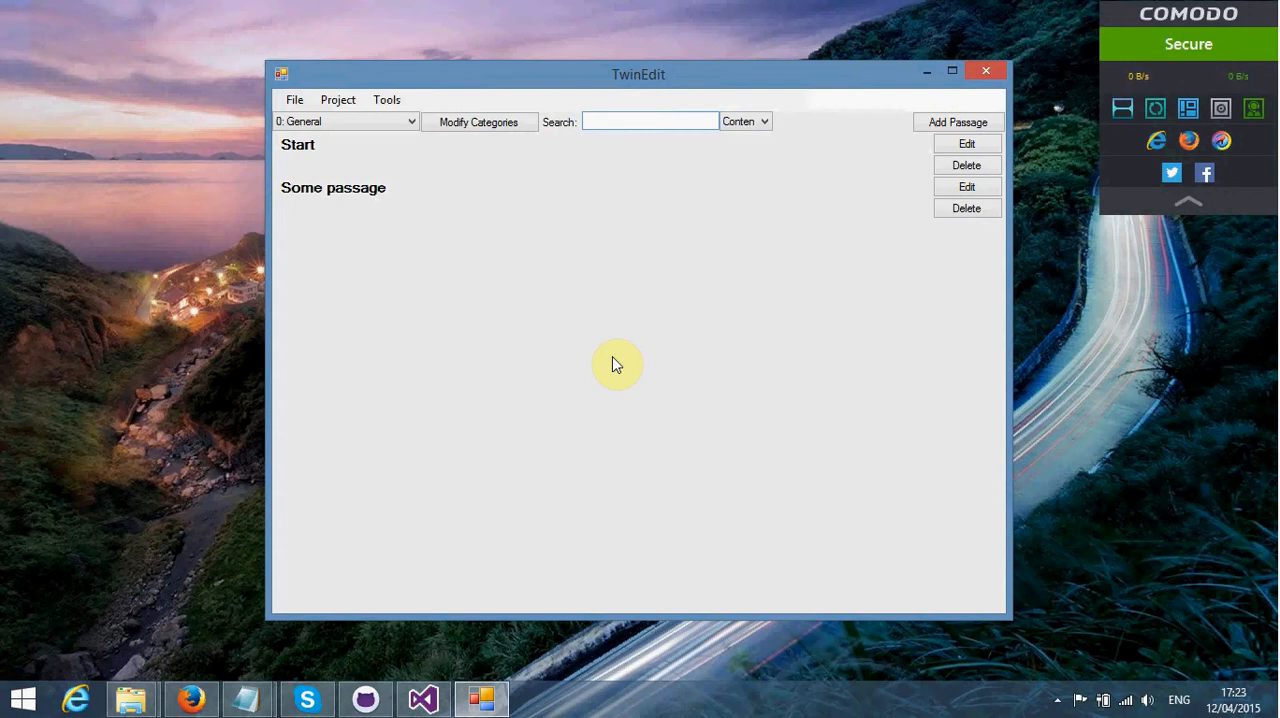
Step: Browse the Start and Some passage rows and menus, ending with Some passage selected
click(649, 121)
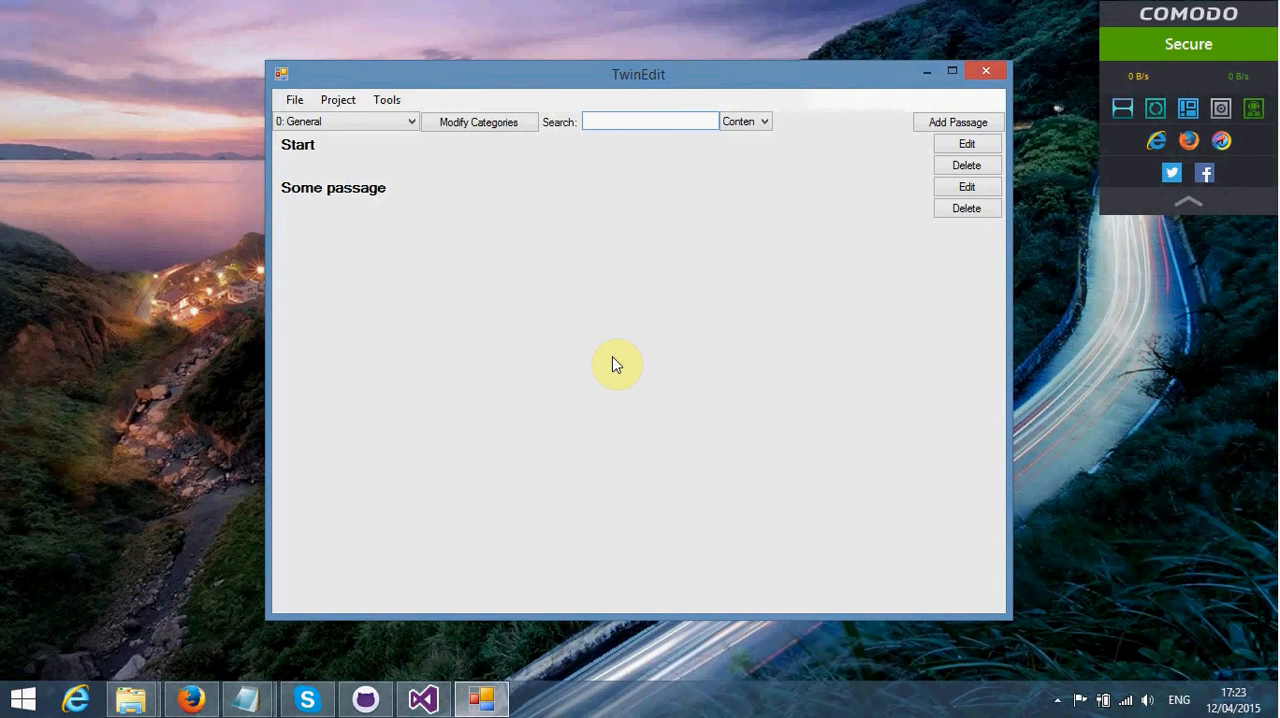
click(294, 99)
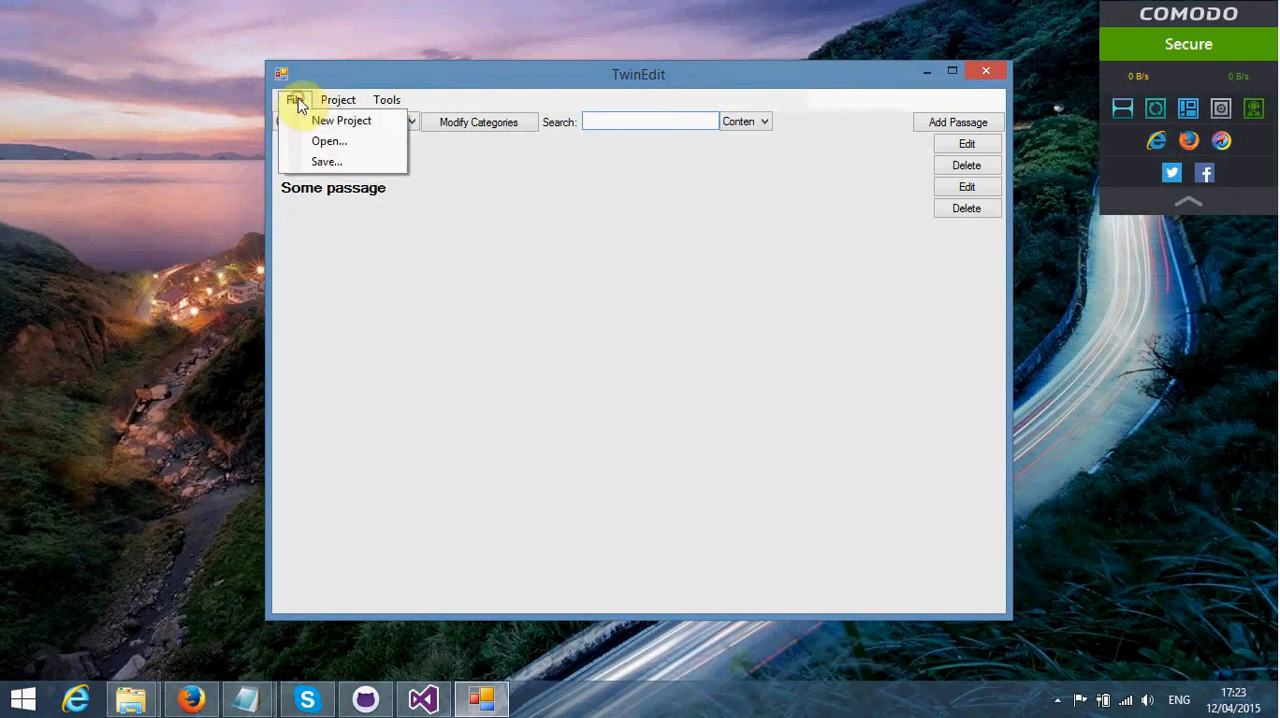
click(337, 99)
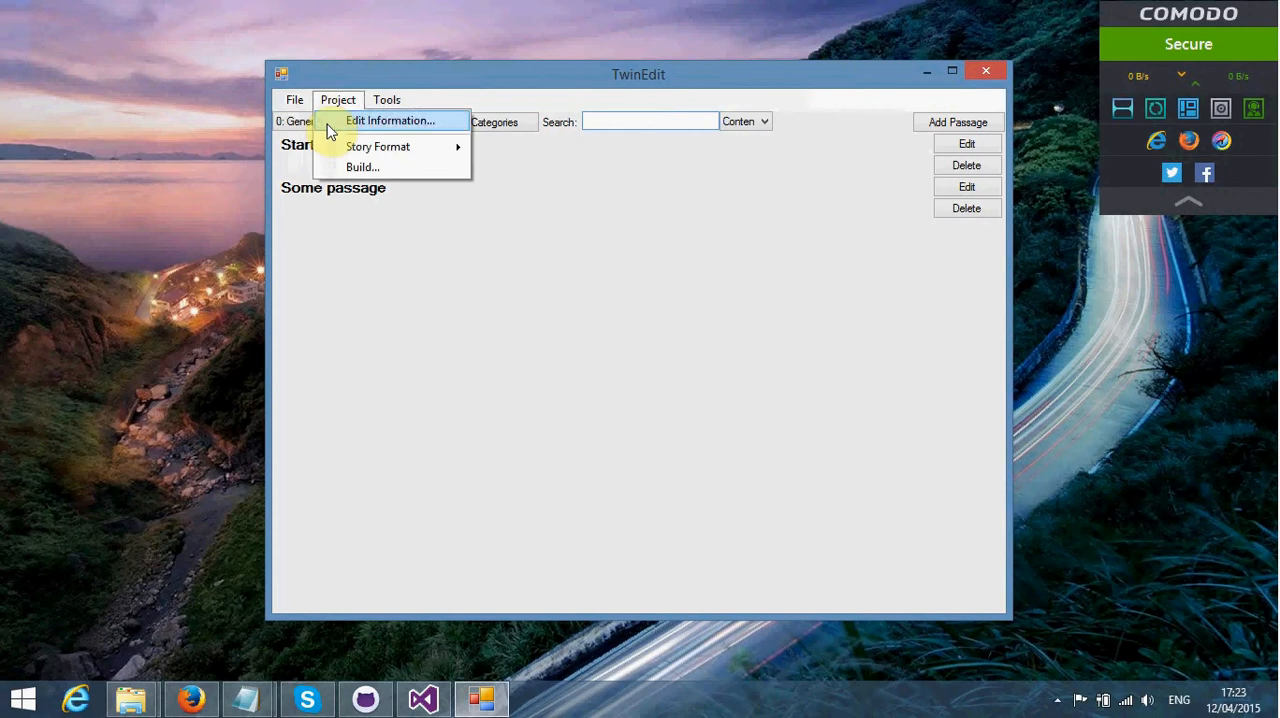
mouse_move(362, 167)
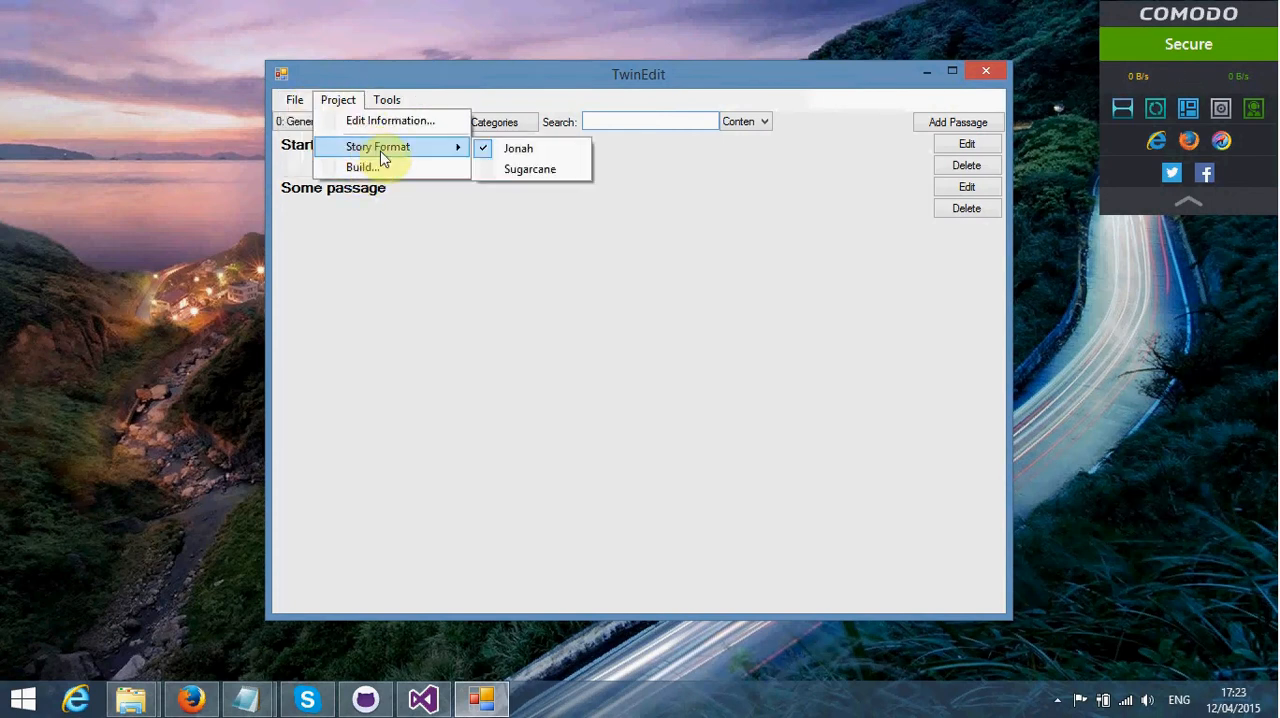
mouse_move(389, 135)
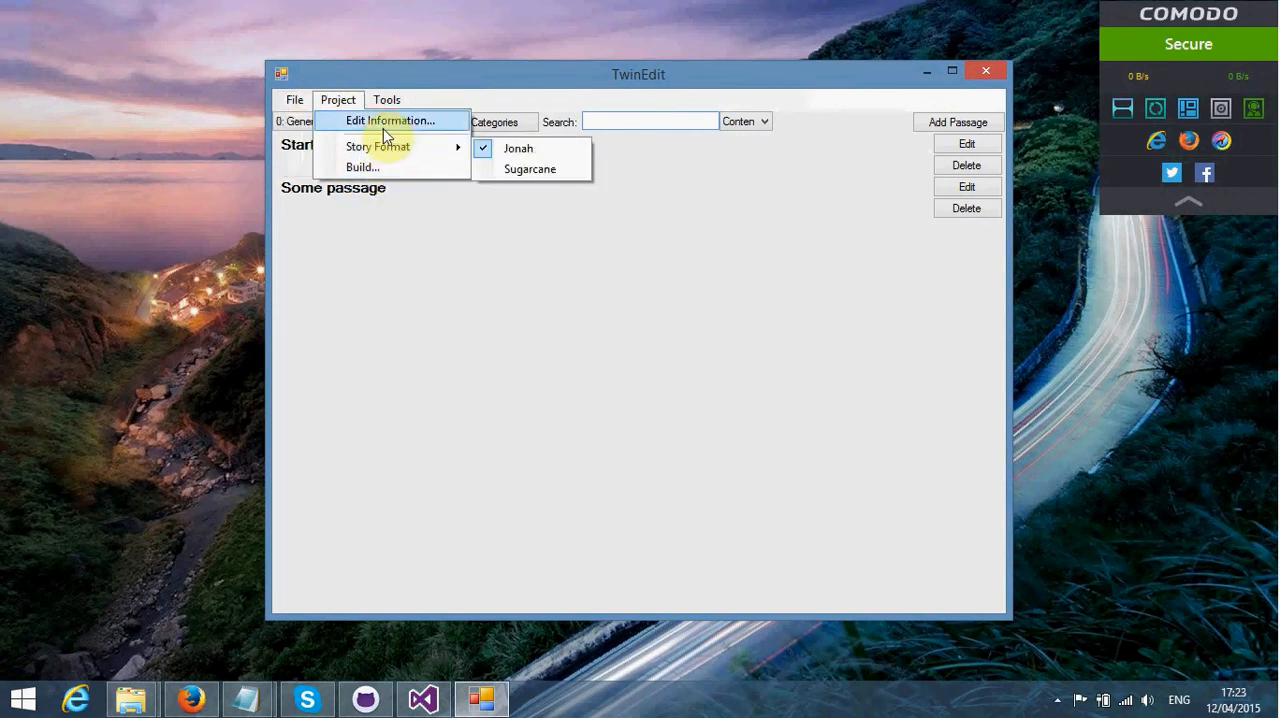
mouse_move(390, 120)
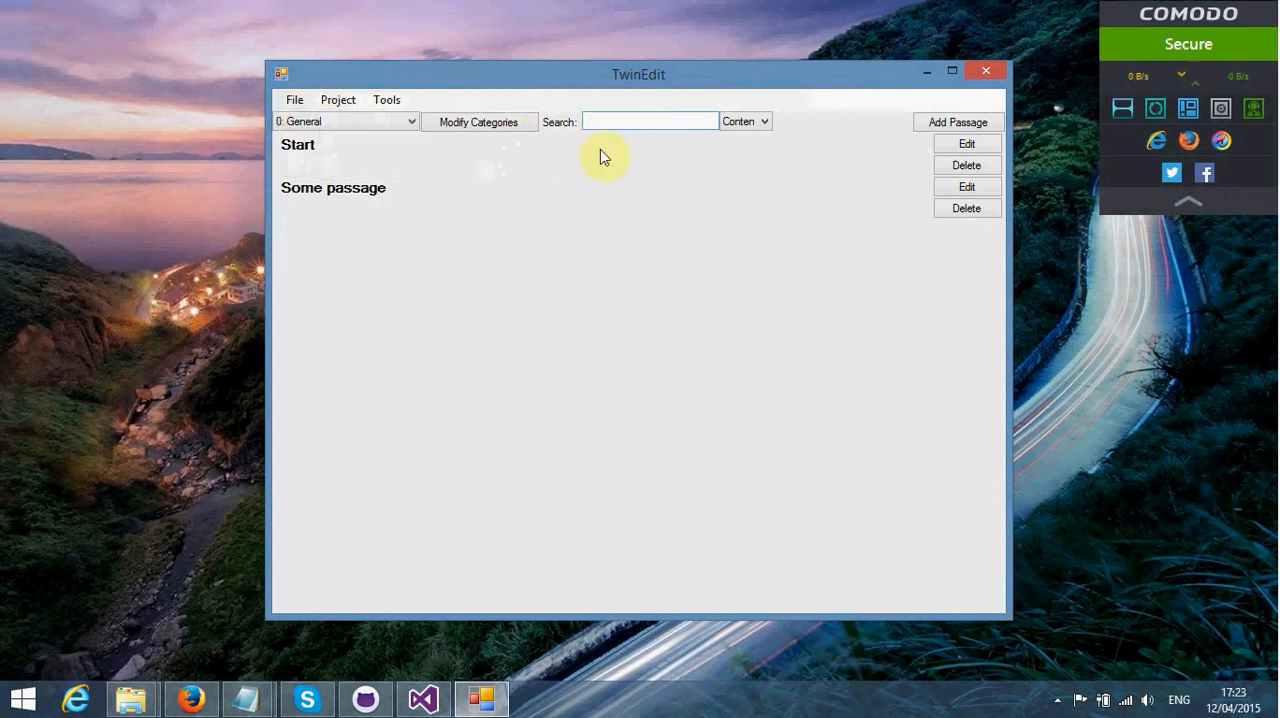
click(333, 187)
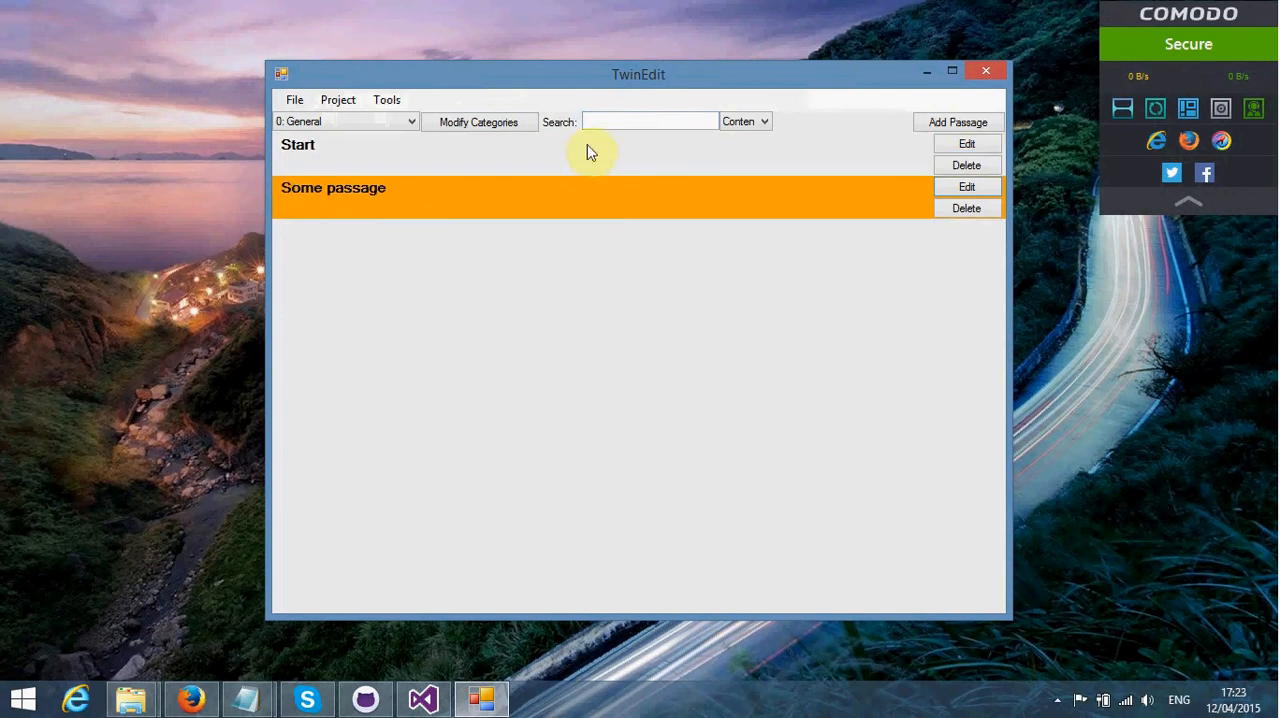
mouse_move(605, 176)
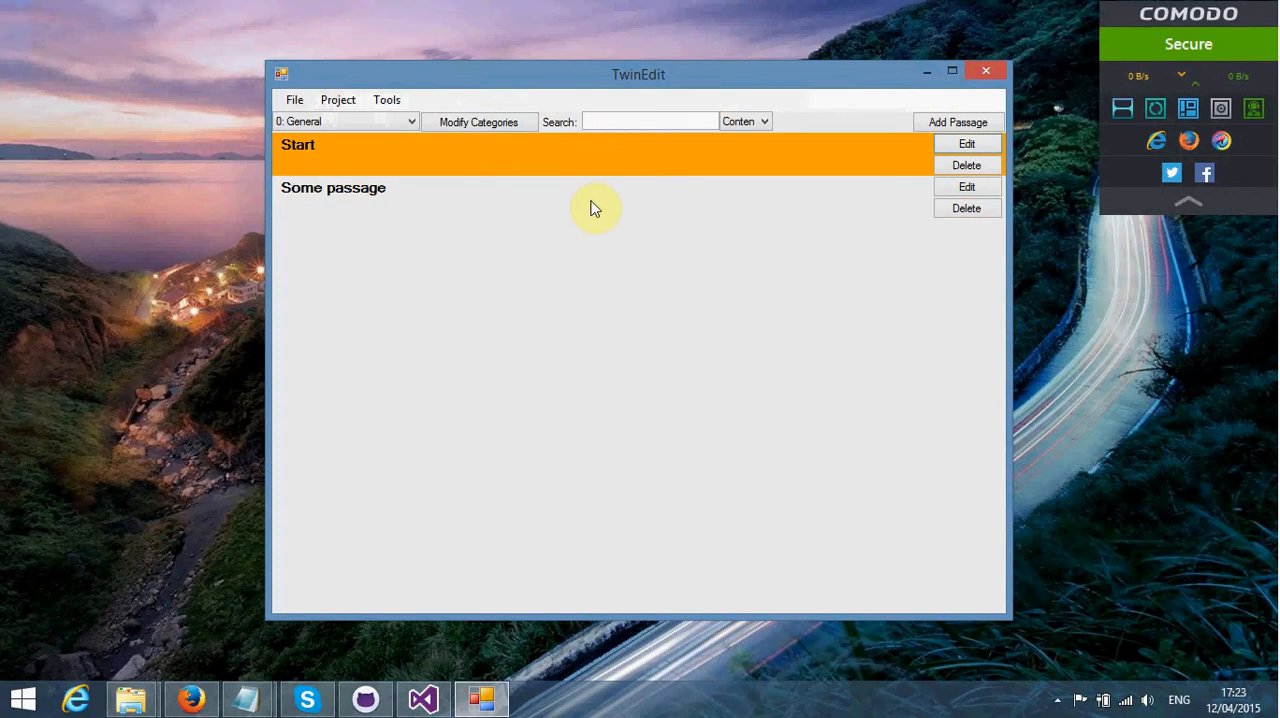
click(591, 195)
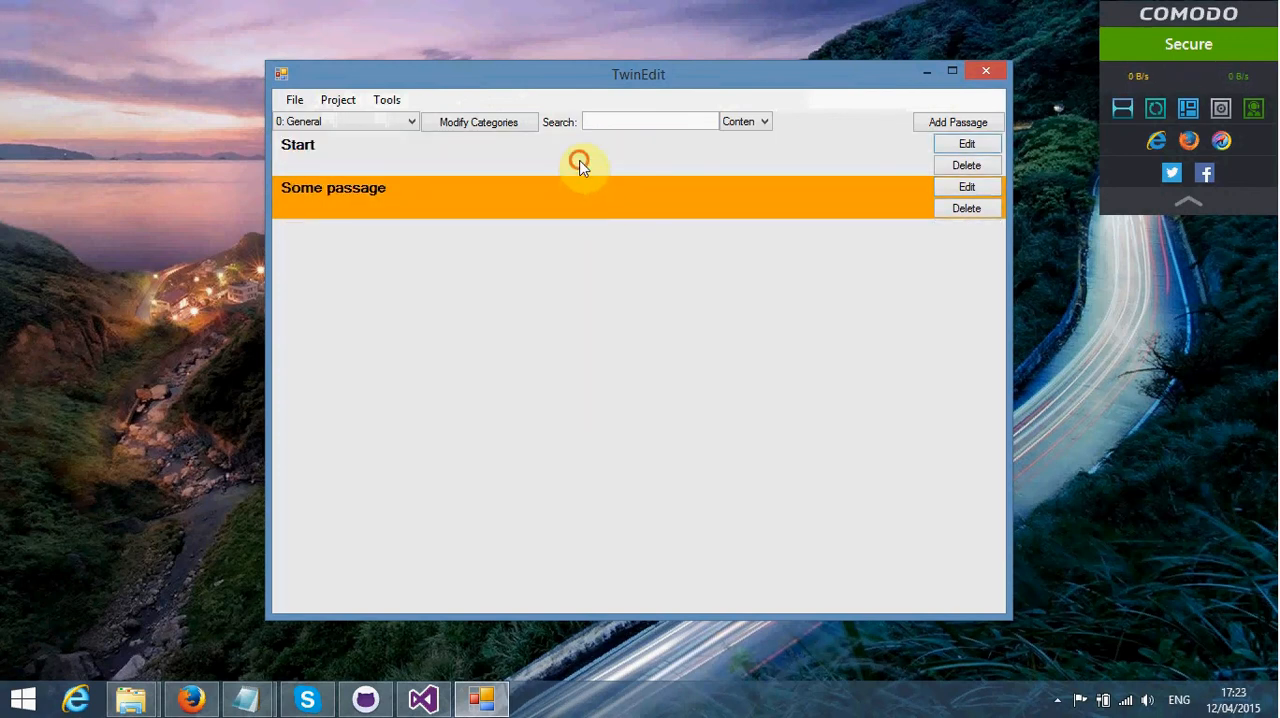
click(546, 144)
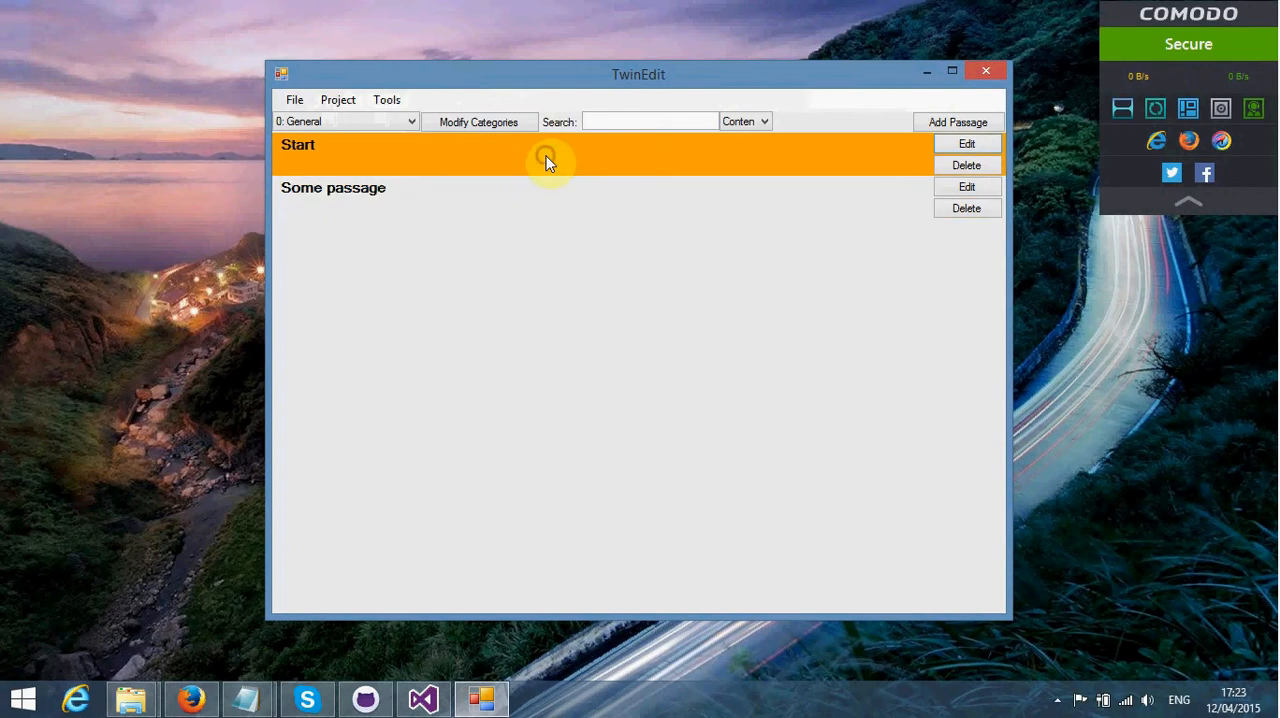
mouse_move(570, 219)
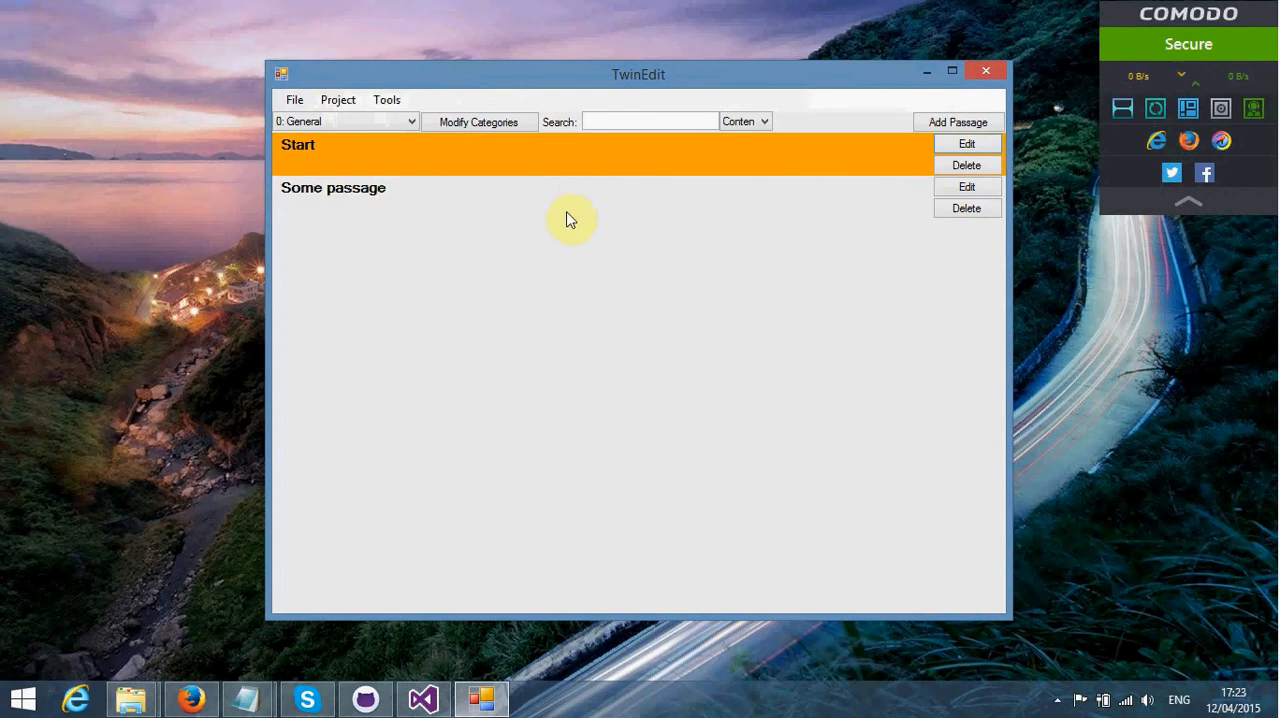
mouse_move(581, 207)
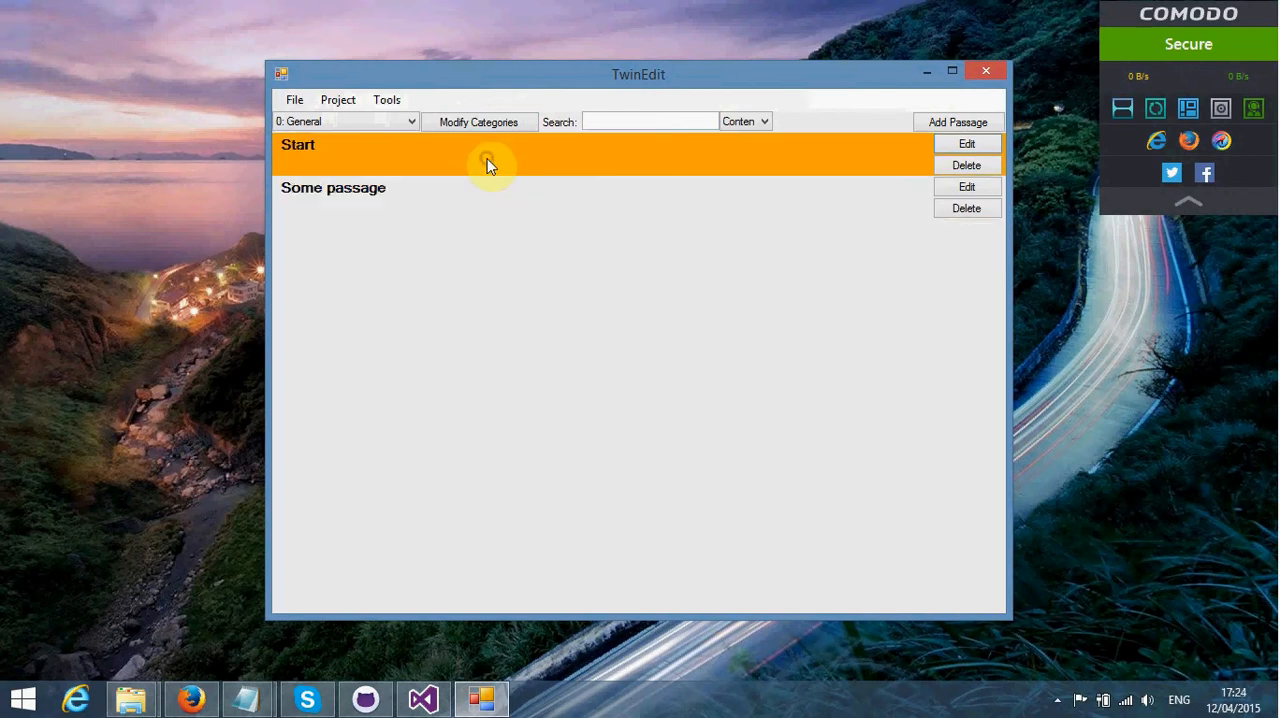
mouse_move(398, 175)
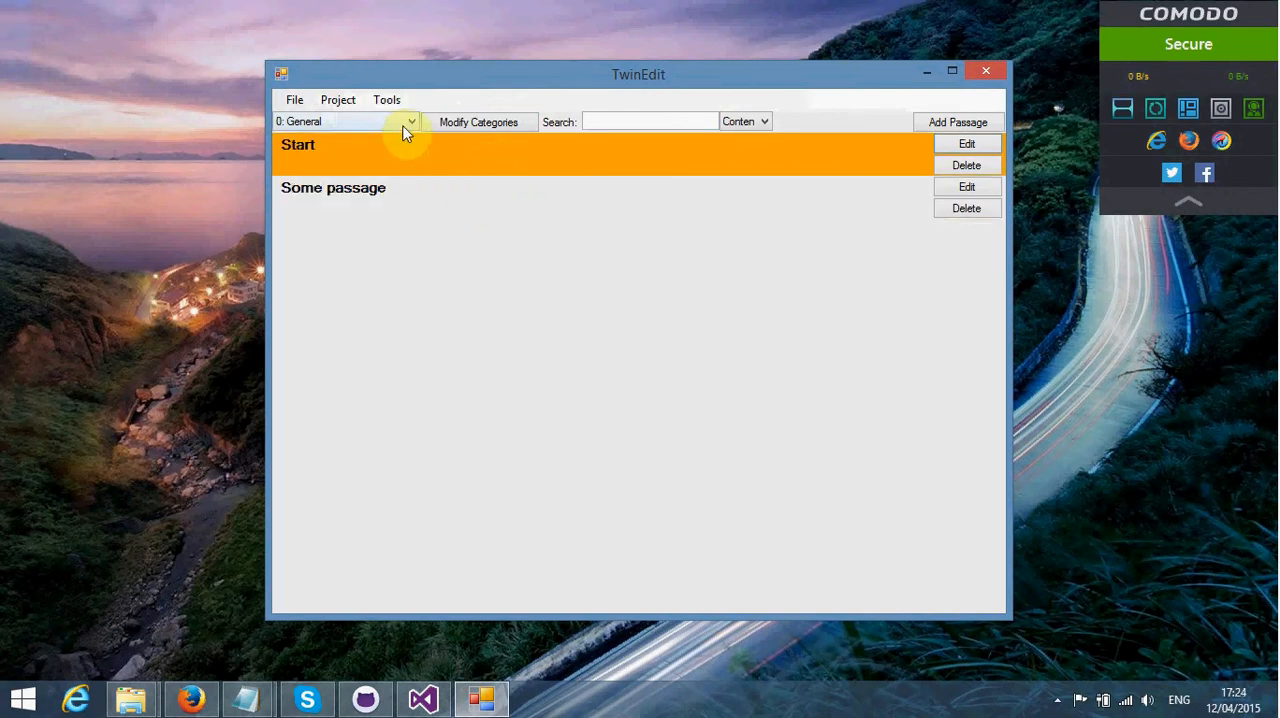
click(410, 121)
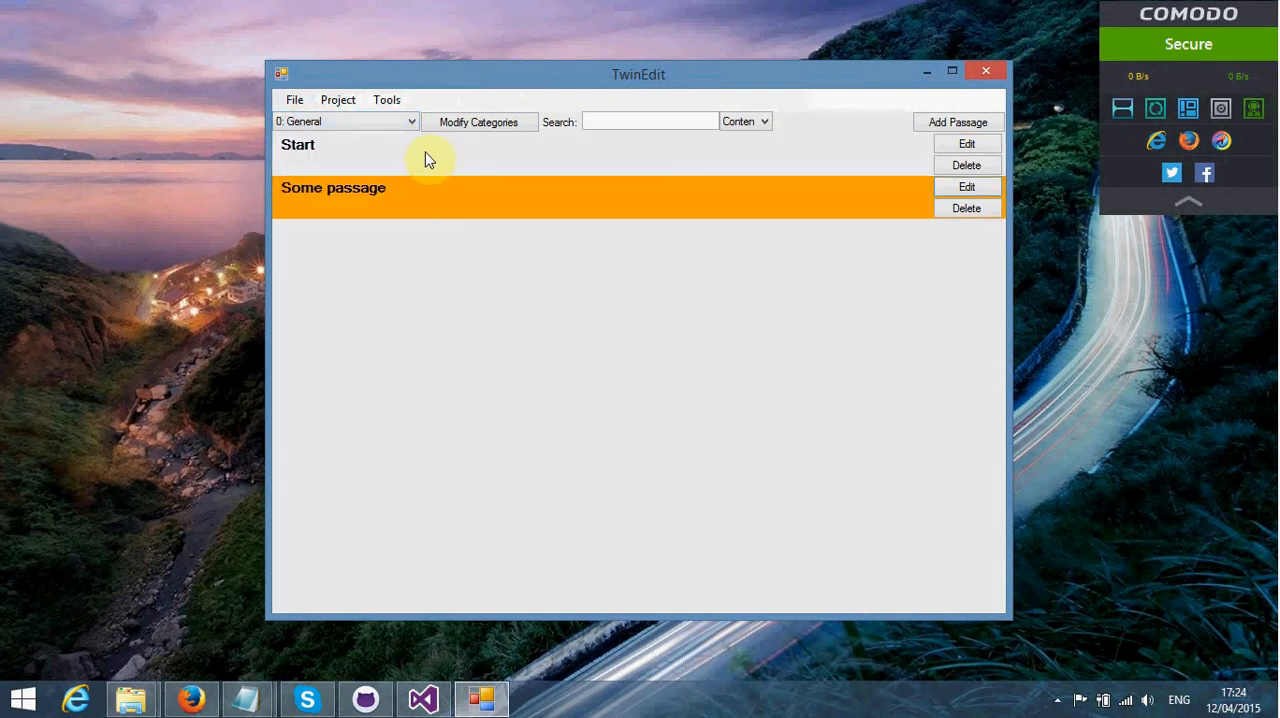
mouse_move(427, 202)
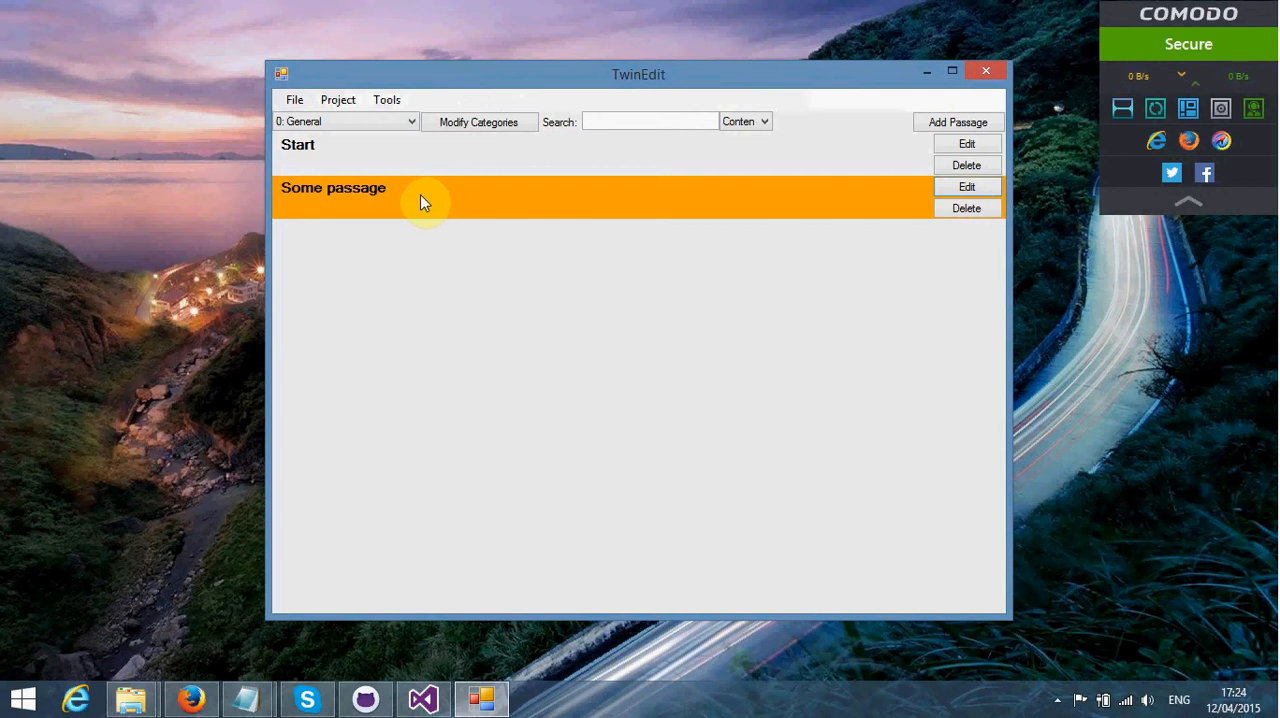
click(294, 99)
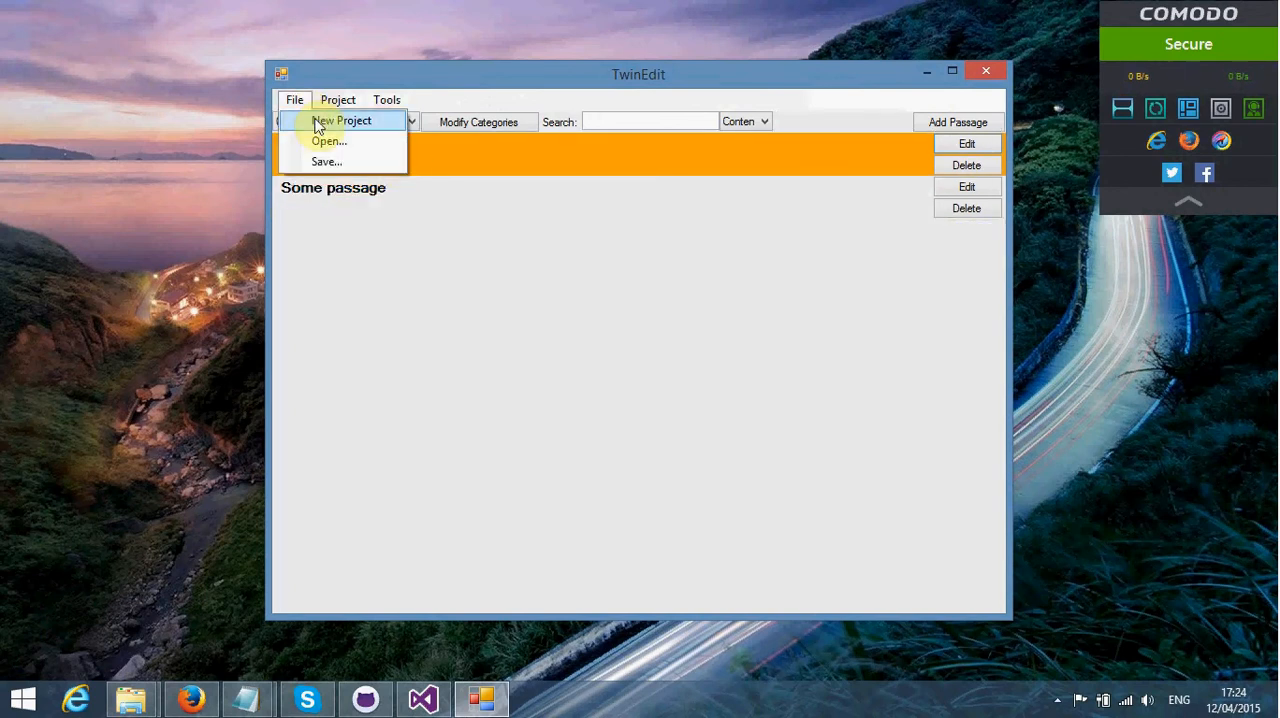
mouse_move(342, 135)
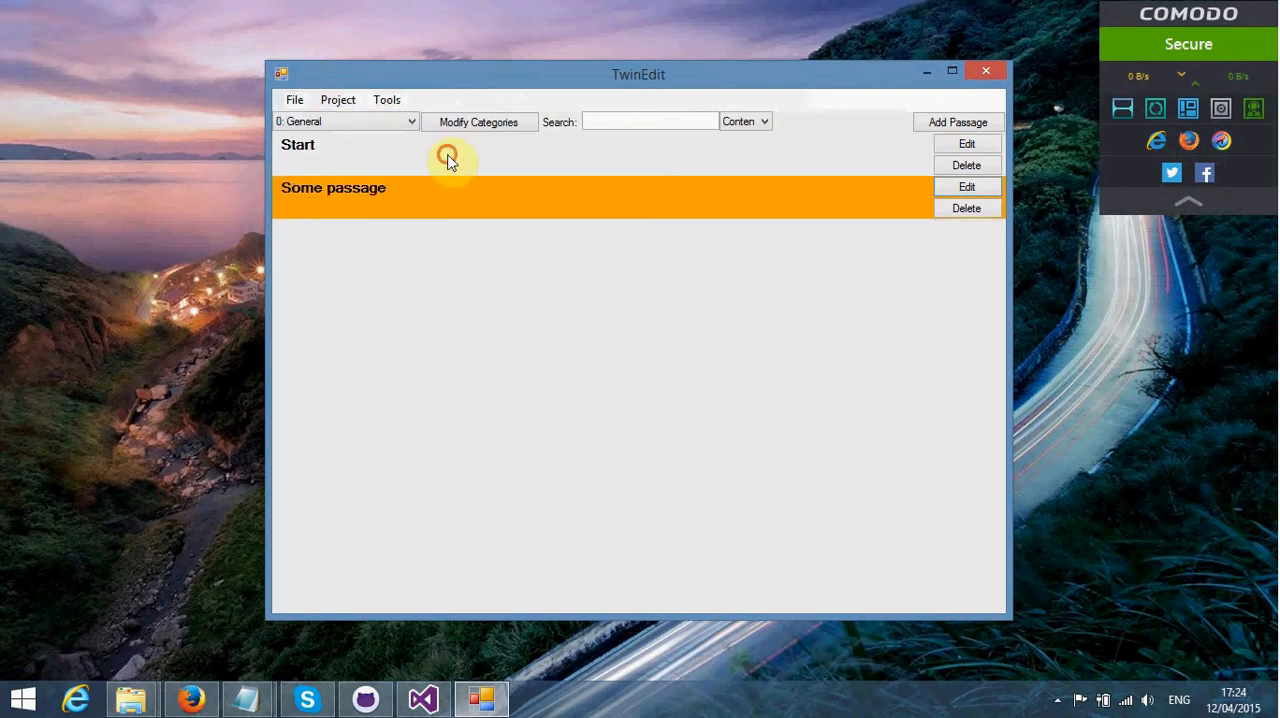
click(447, 155)
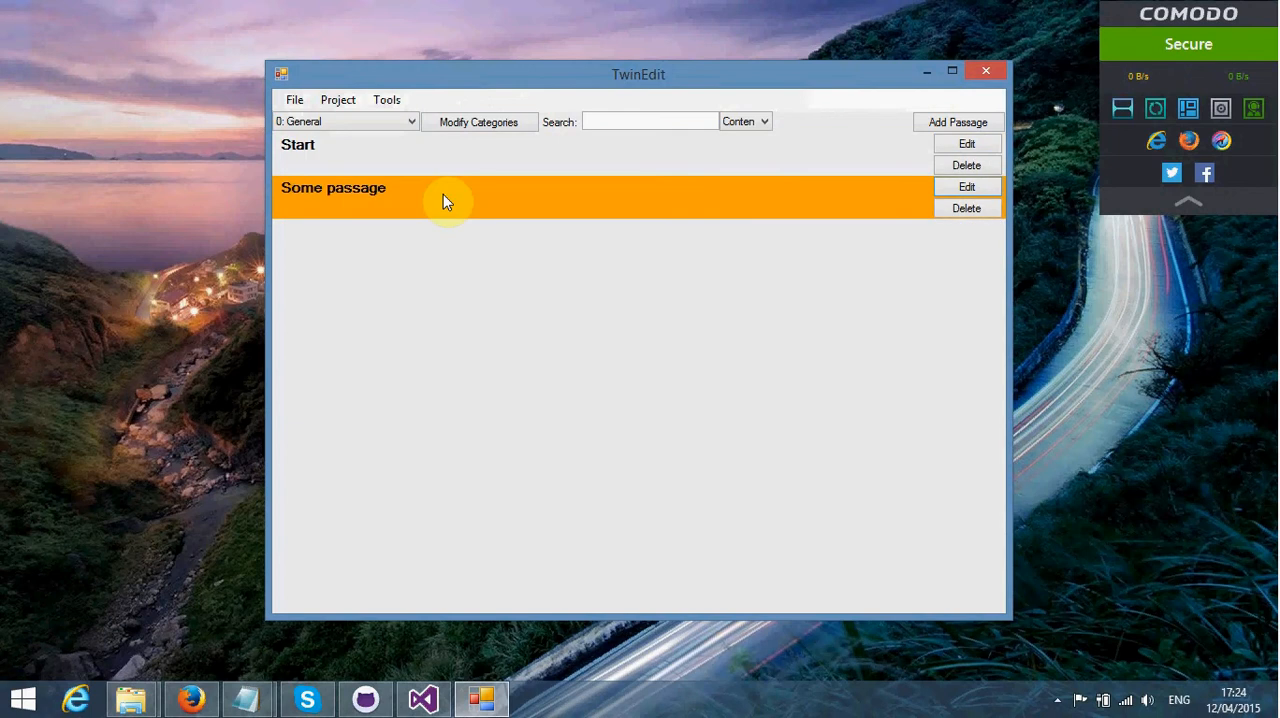
Step: Open and close Settings unchanged, keep the General category, and select Start
click(338, 99)
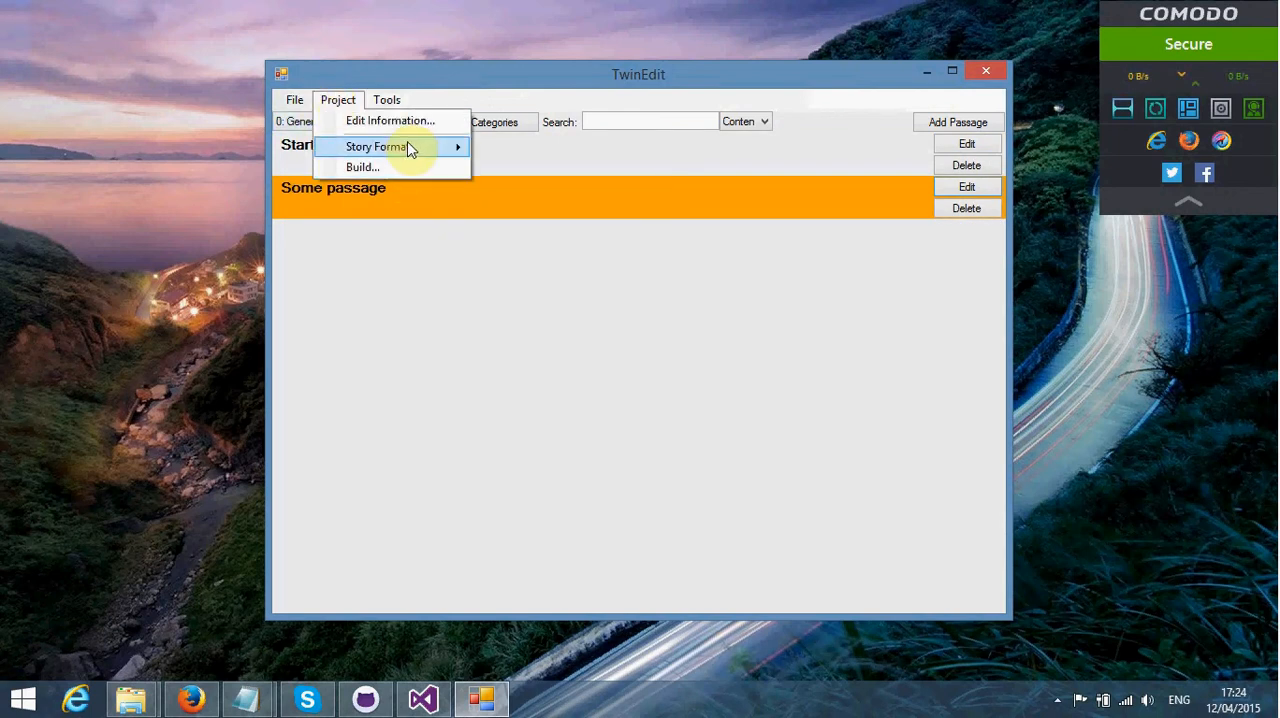
click(386, 99)
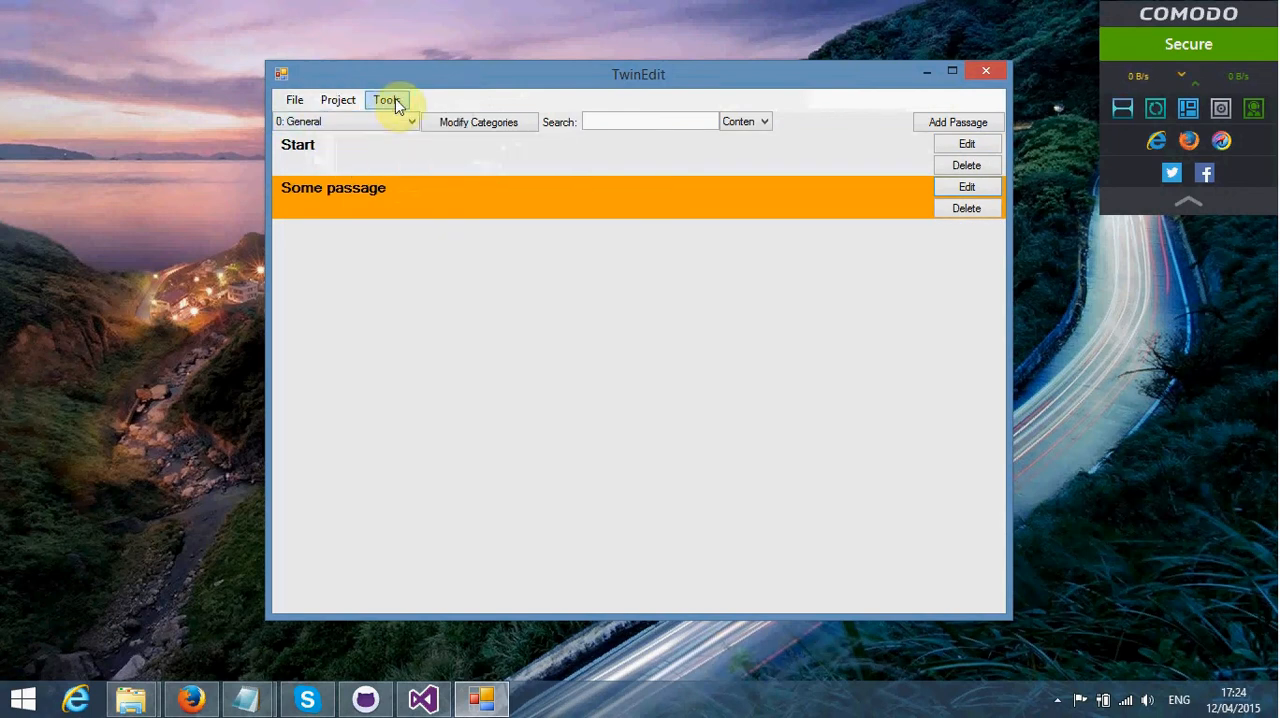
click(386, 99)
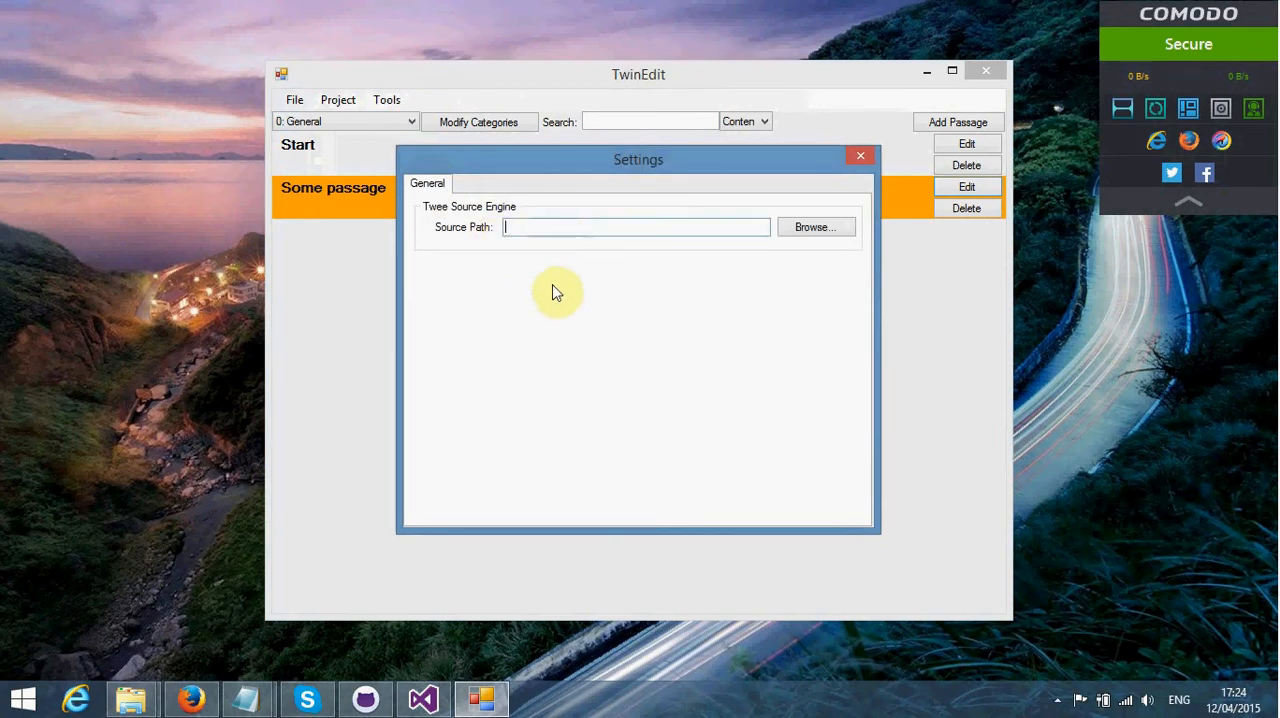
click(859, 155)
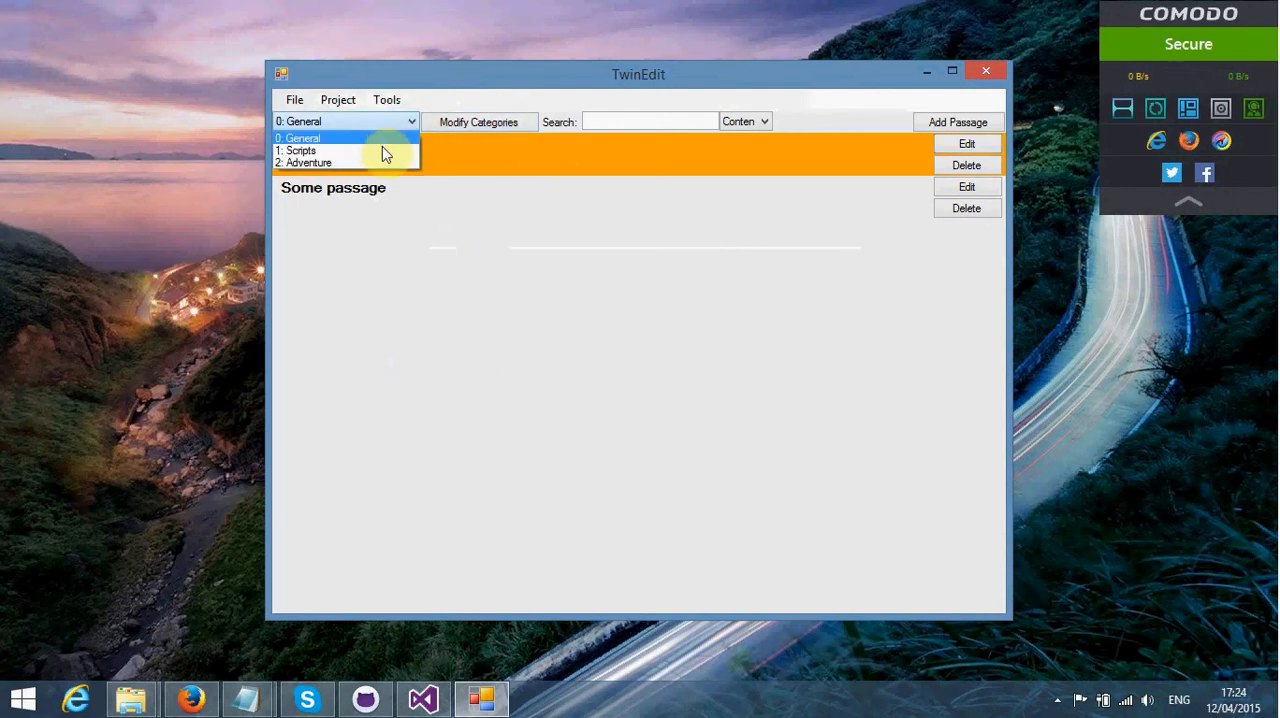
click(303, 138)
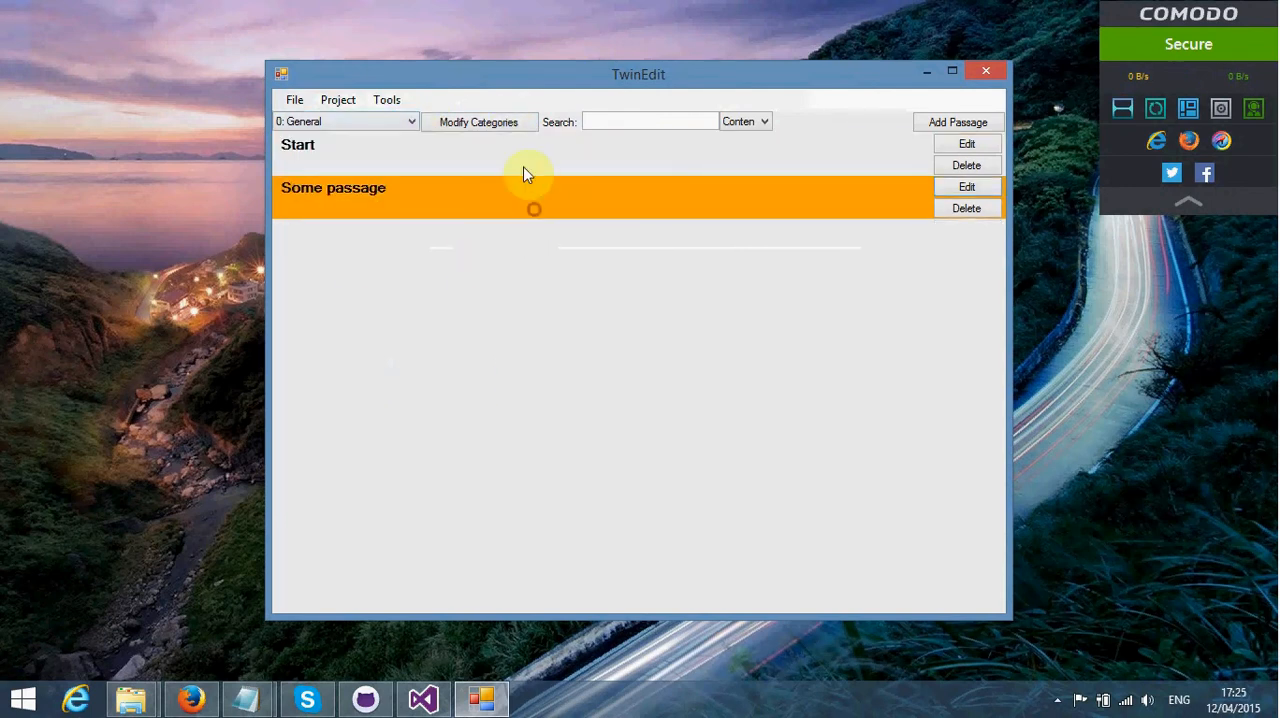
click(298, 144)
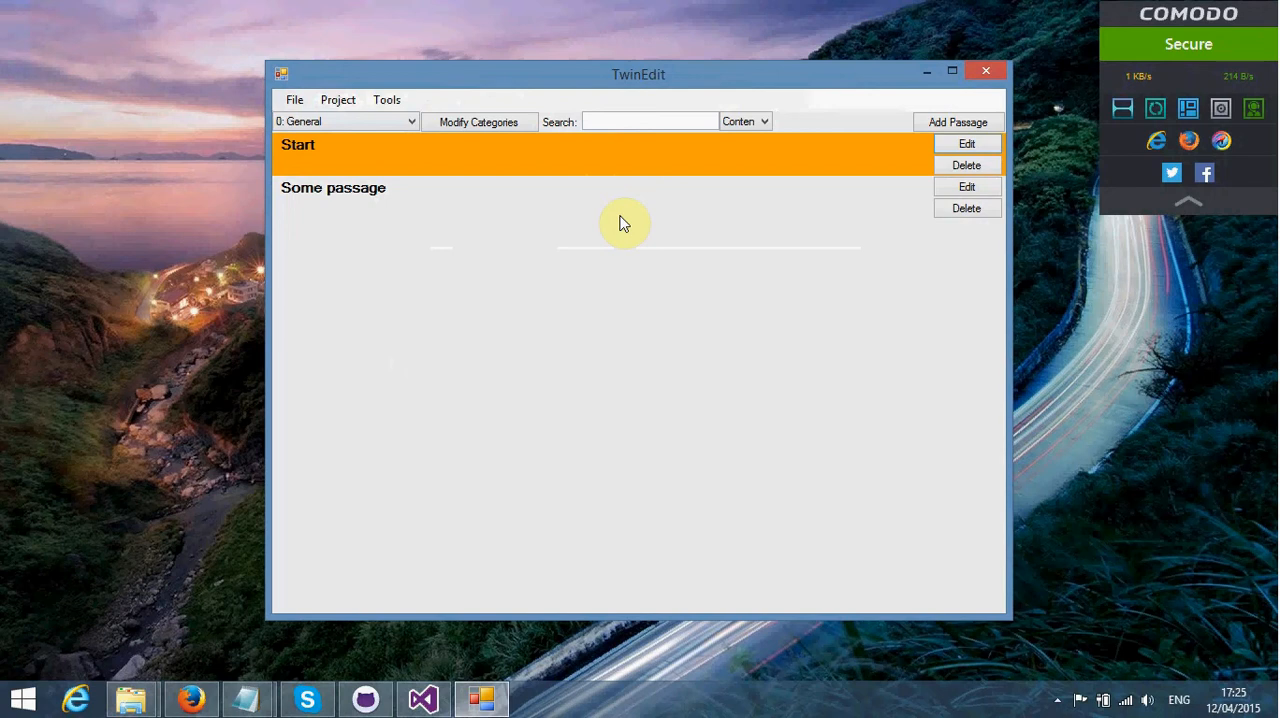
mouse_move(283, 122)
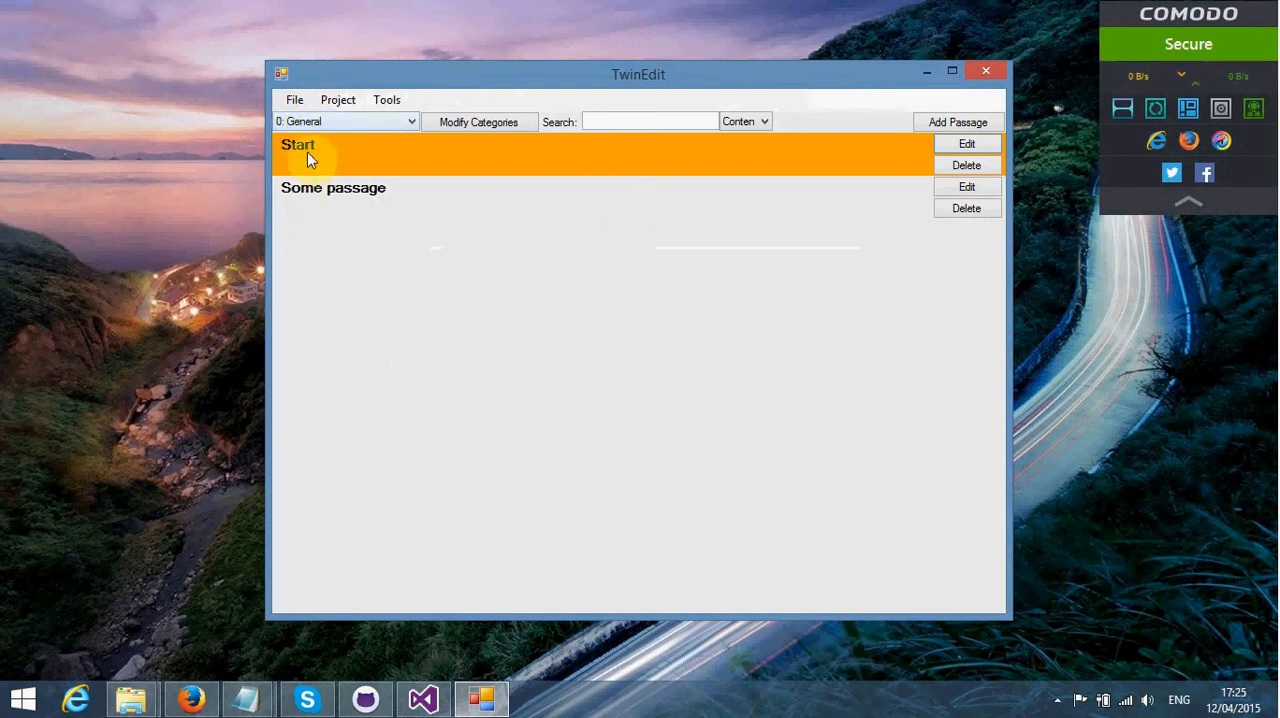
Step: Start a new project, saving first, with title Random Game by Random Author
click(294, 99)
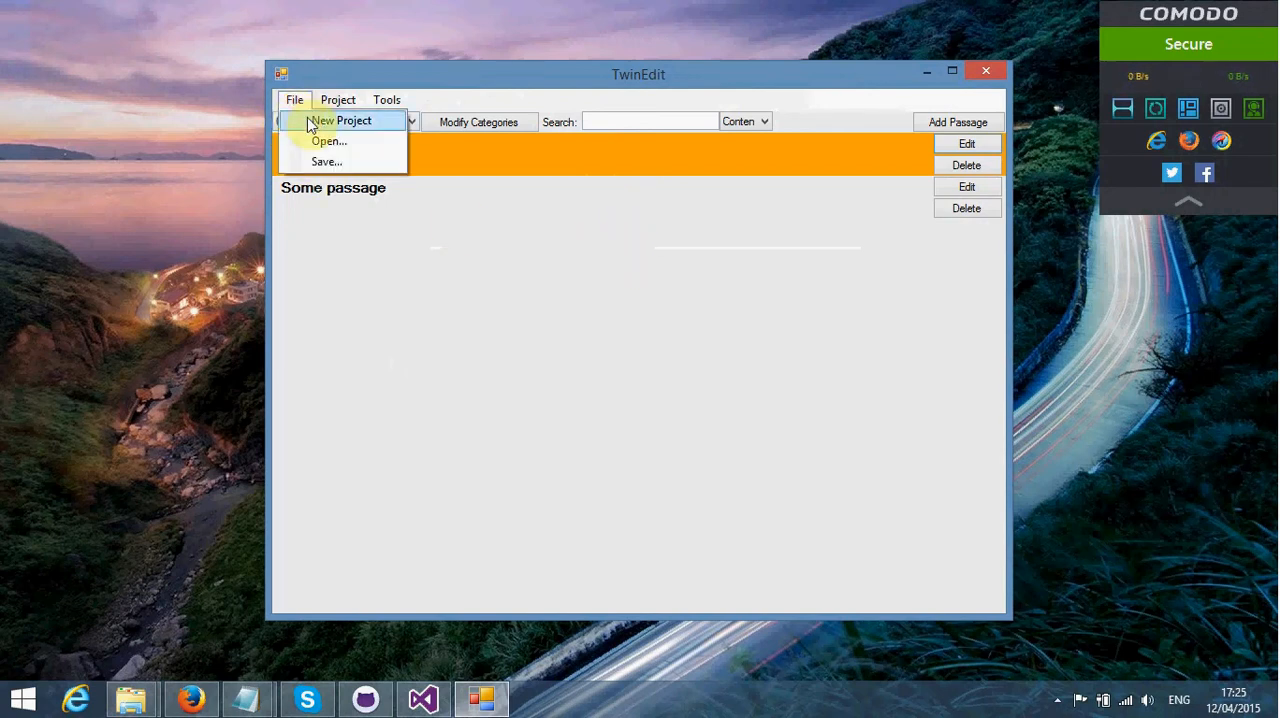
mouse_move(303, 109)
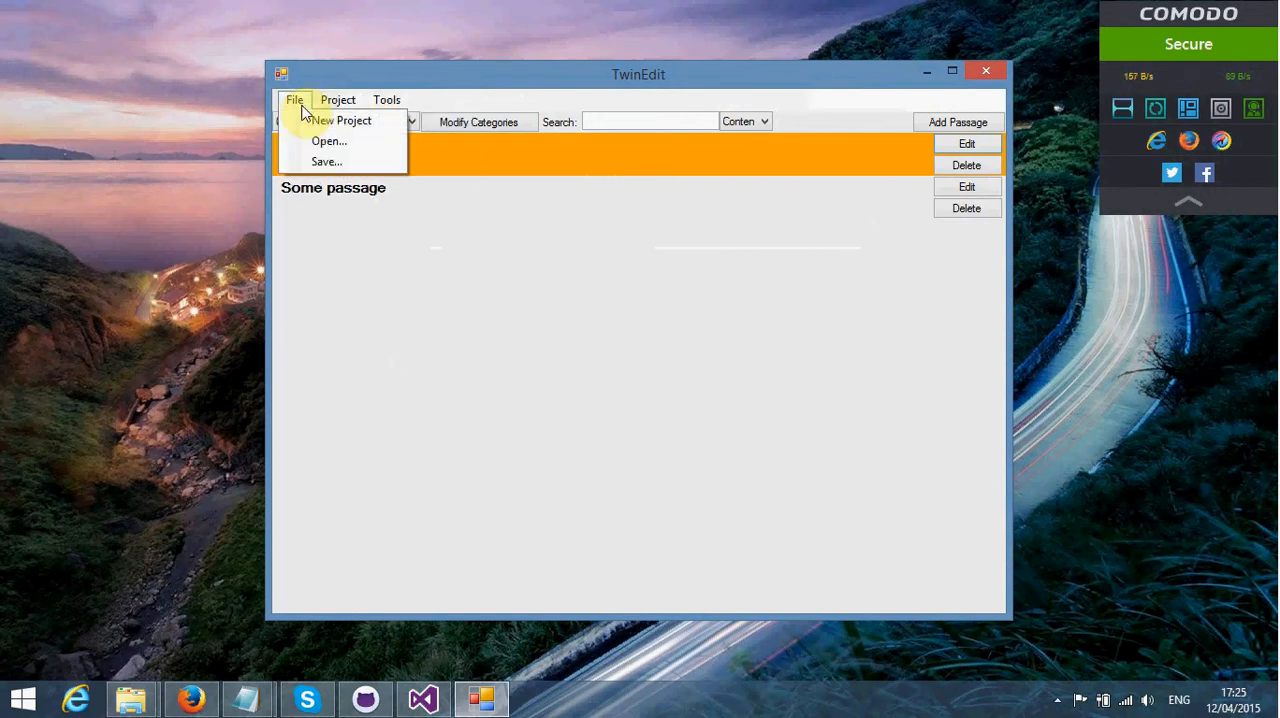
click(342, 120)
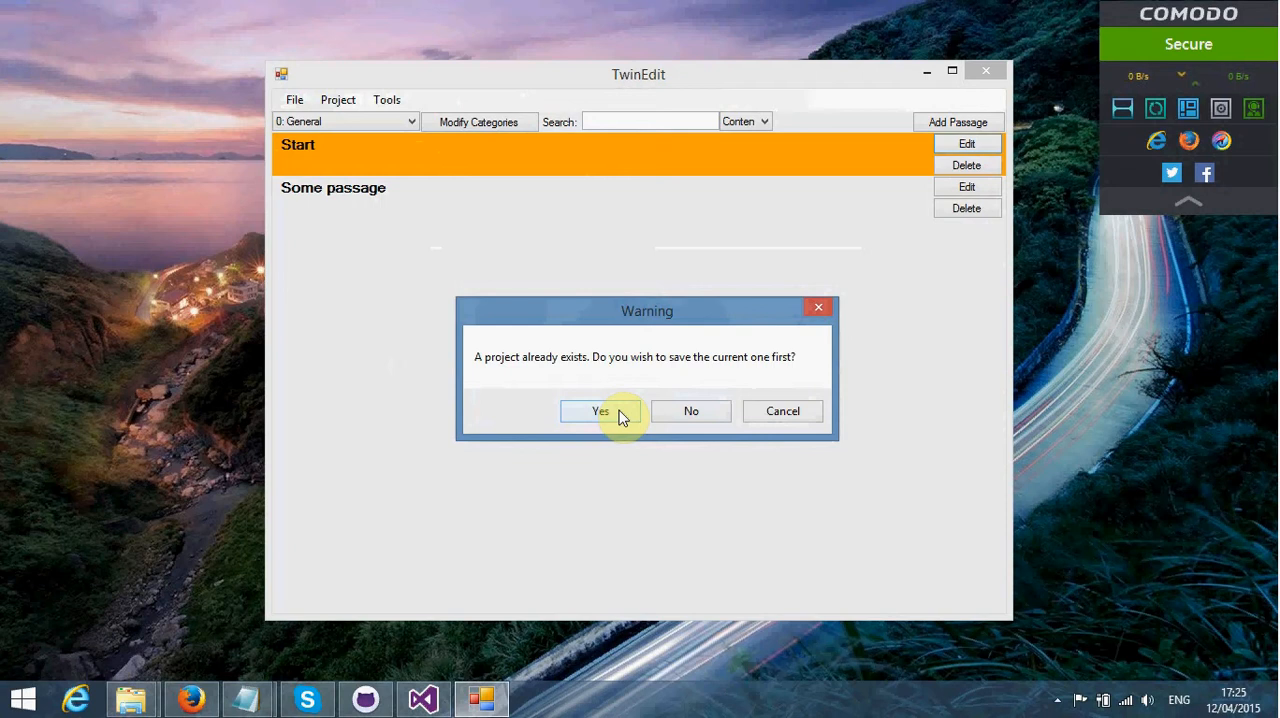
click(600, 411)
text(Random Author)
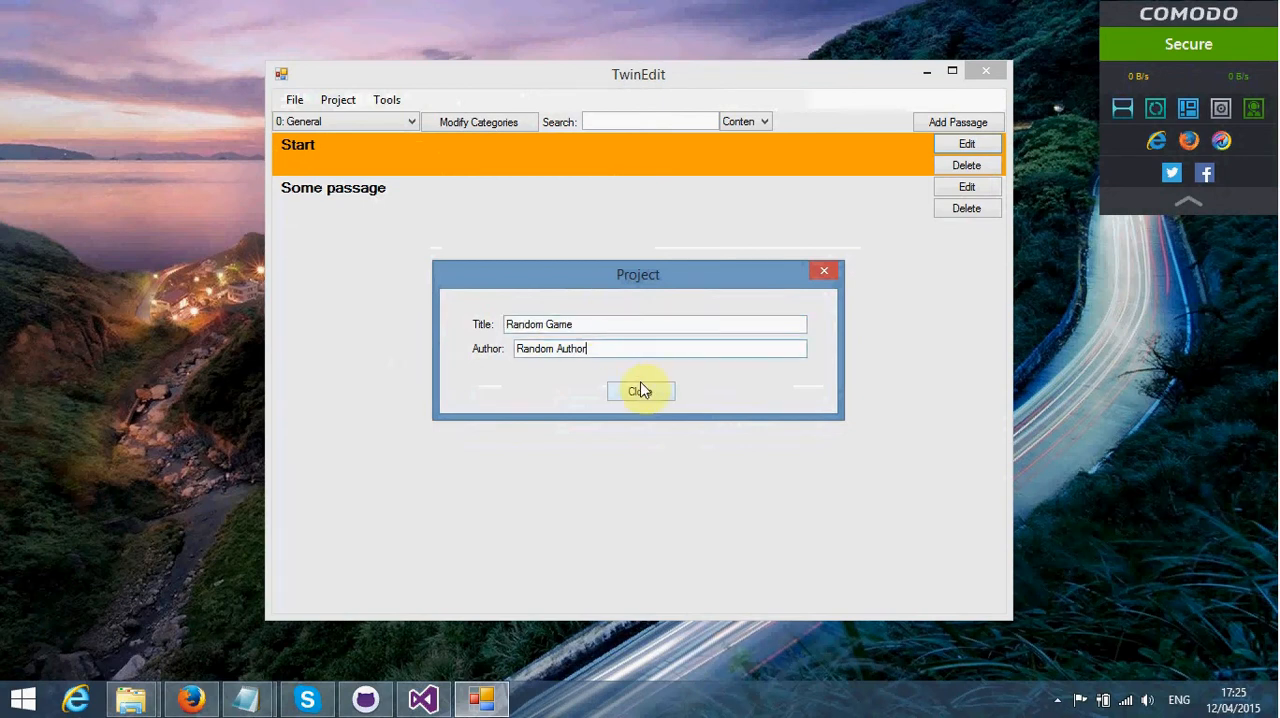
click(640, 390)
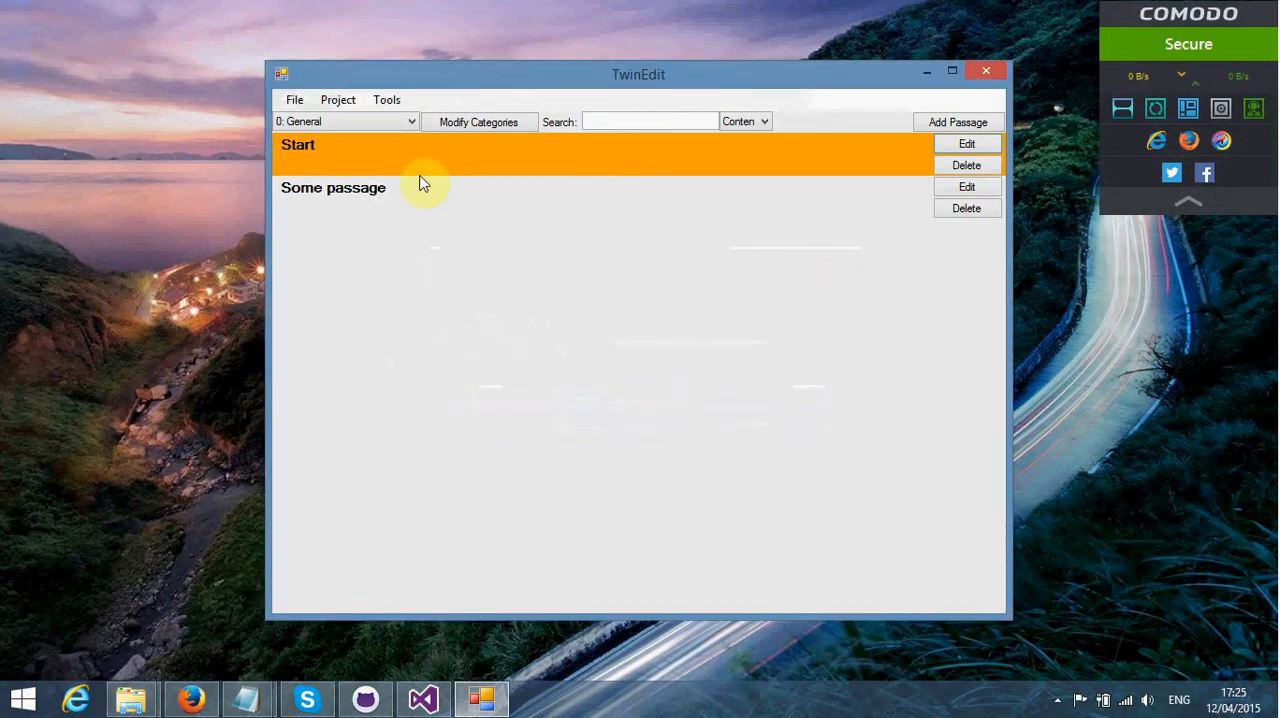
click(478, 122)
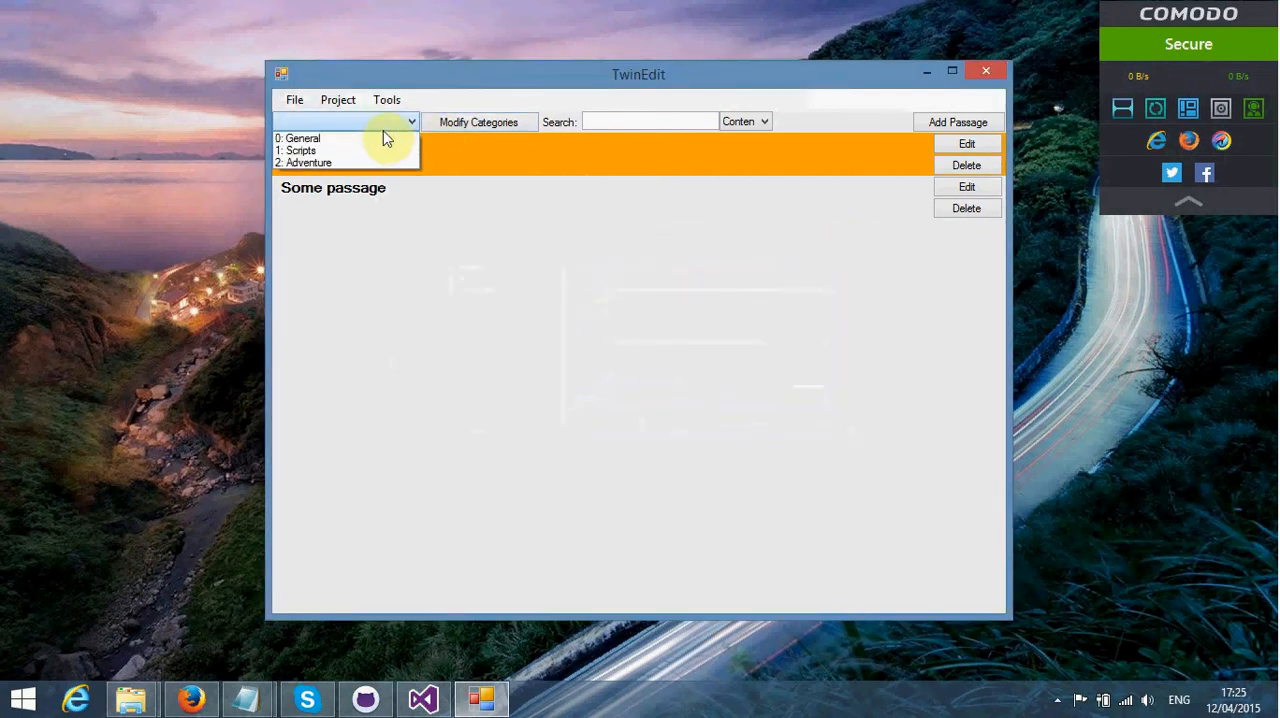
Step: Filter to 0: General, select Start, and close TwinEdit to trigger the save warning
click(298, 150)
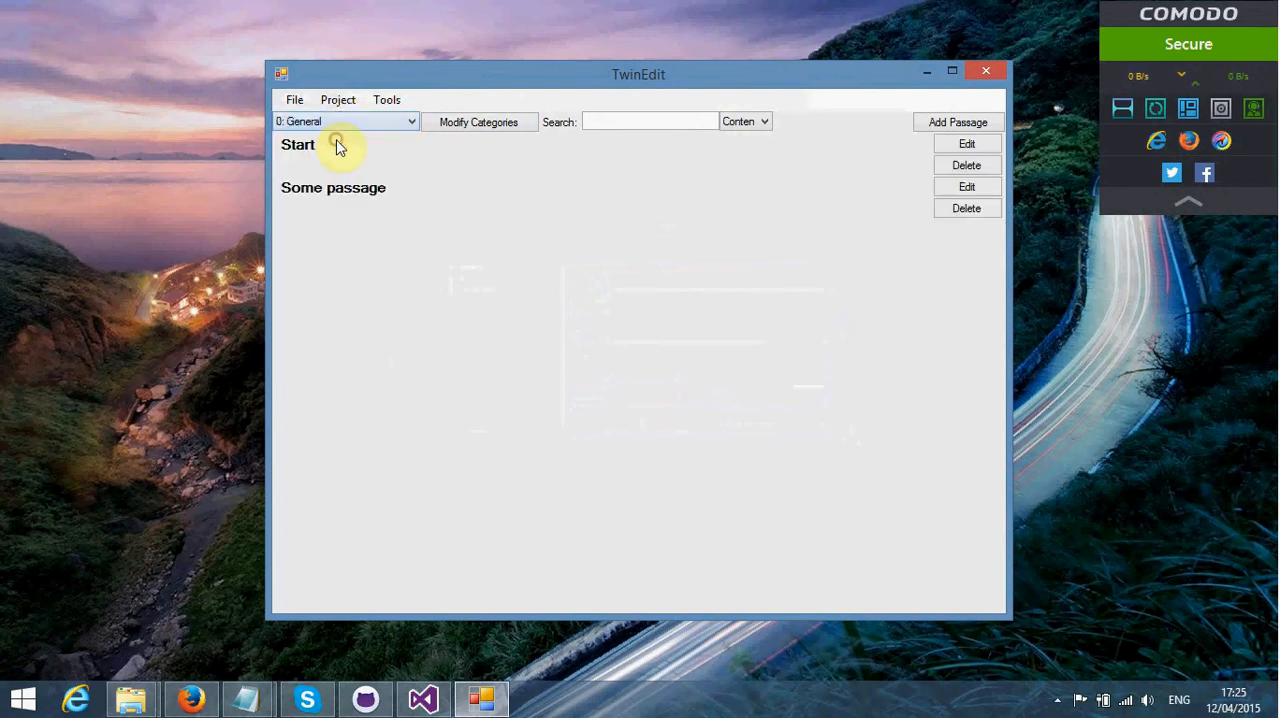
click(298, 155)
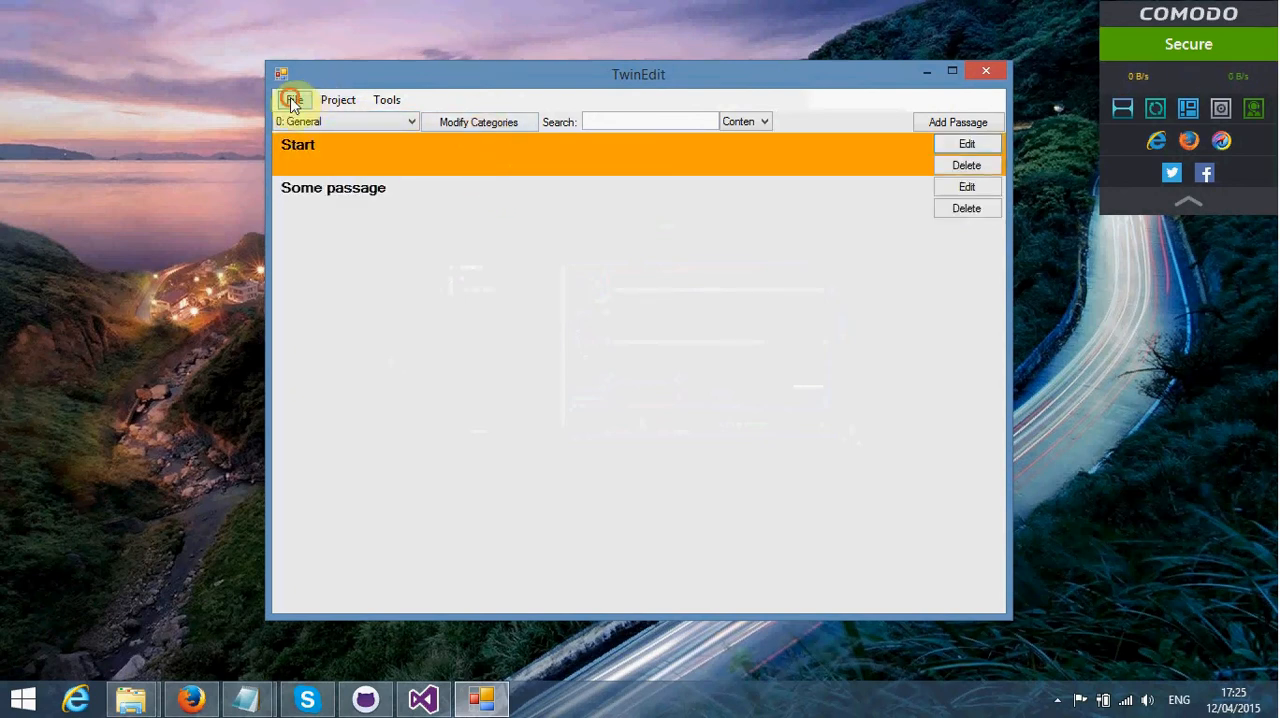
click(294, 99)
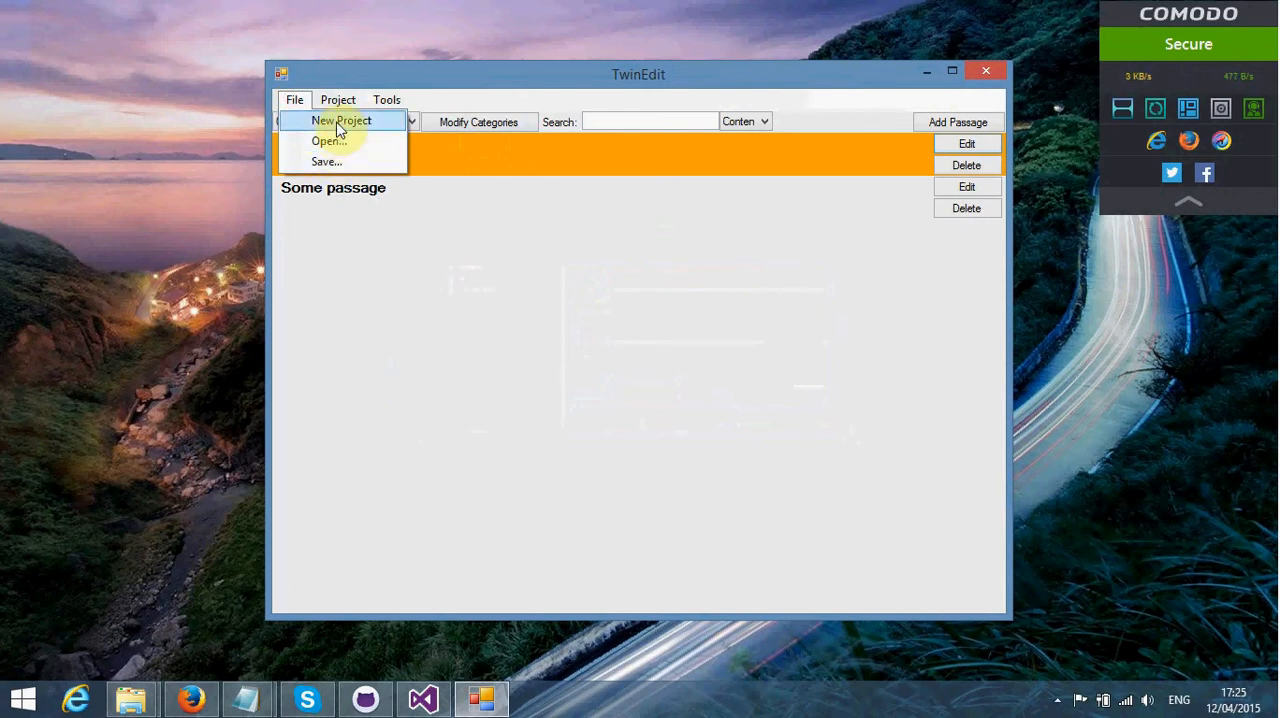
click(338, 99)
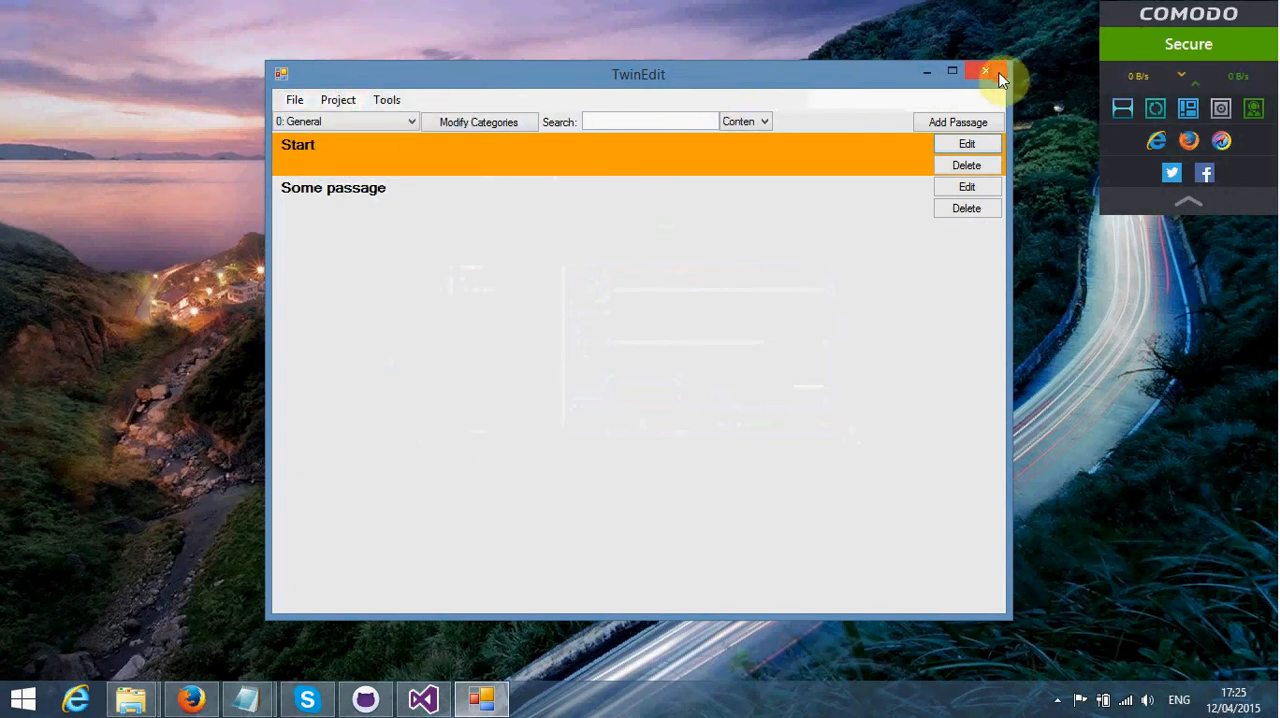
click(985, 70)
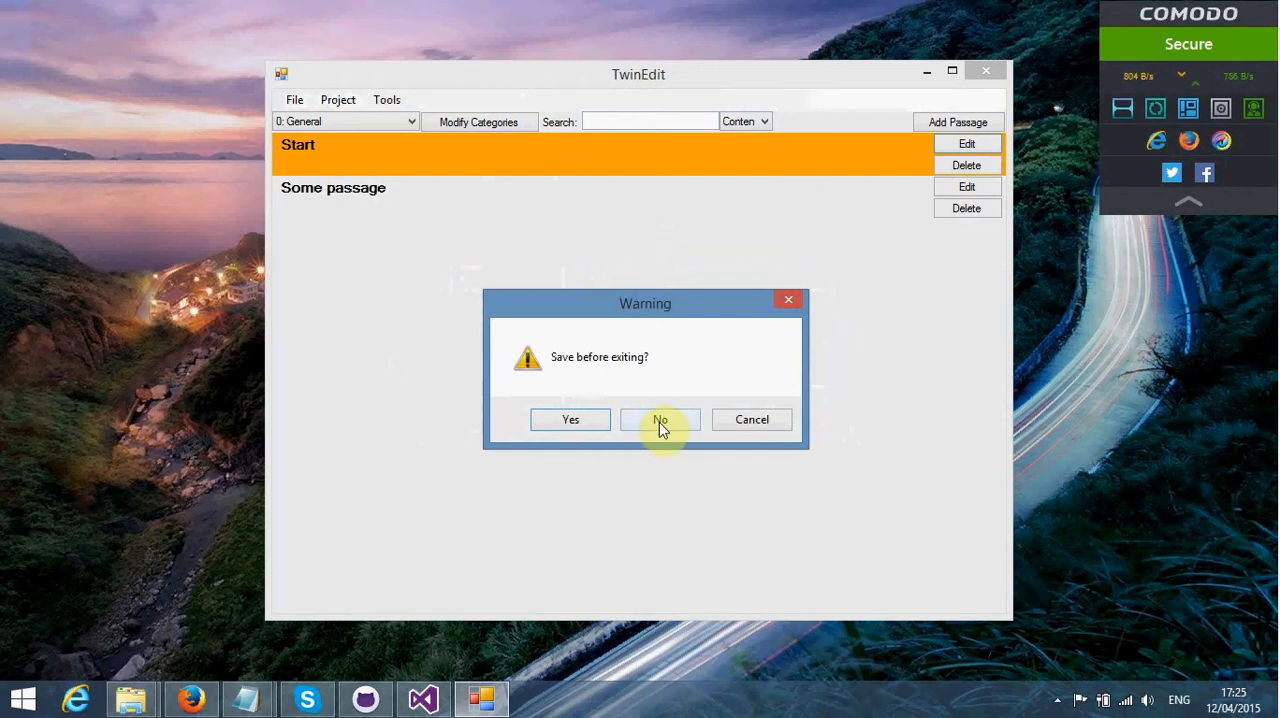
Step: Exit without saving and relaunch TwinEdit from Visual Studio
click(660, 419)
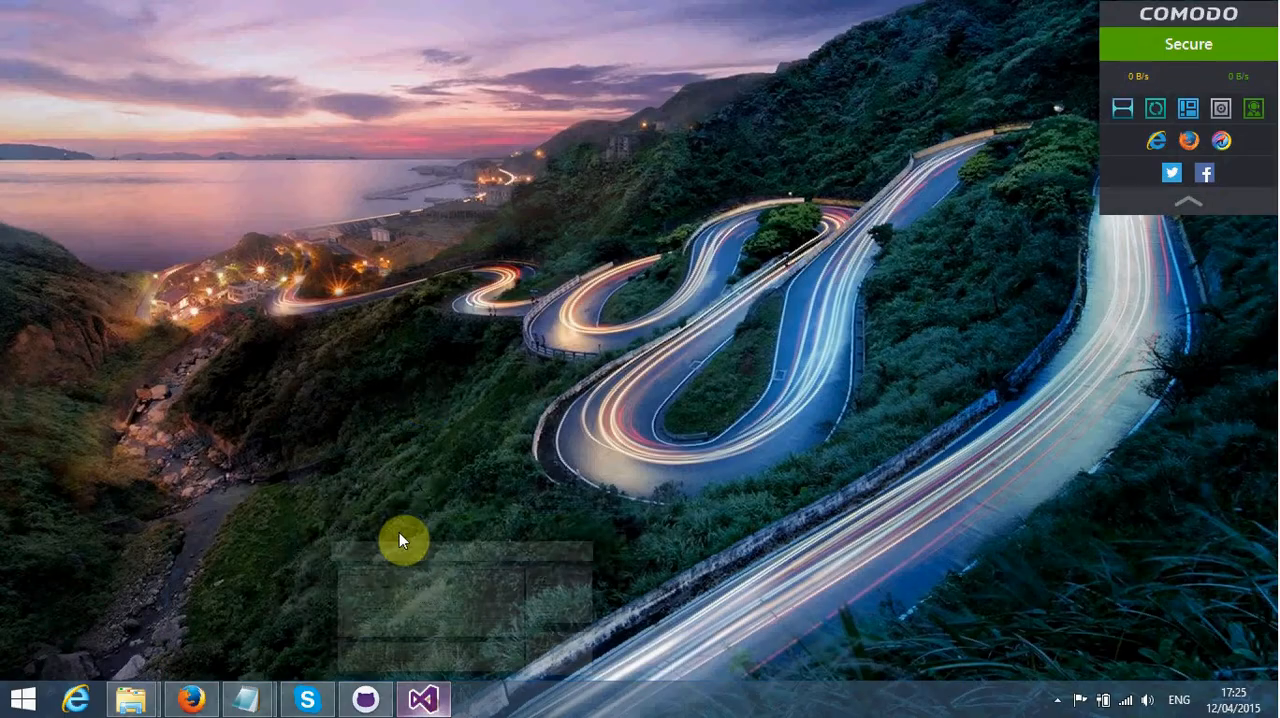
click(422, 698)
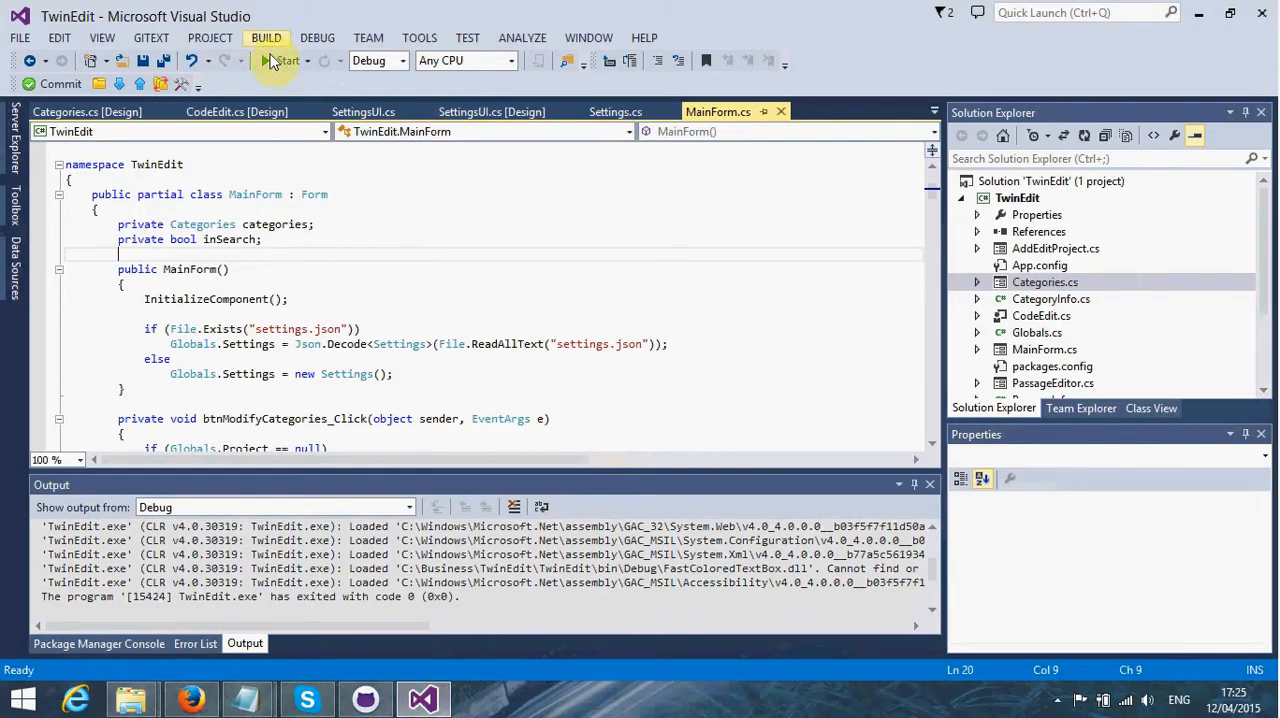
click(283, 61)
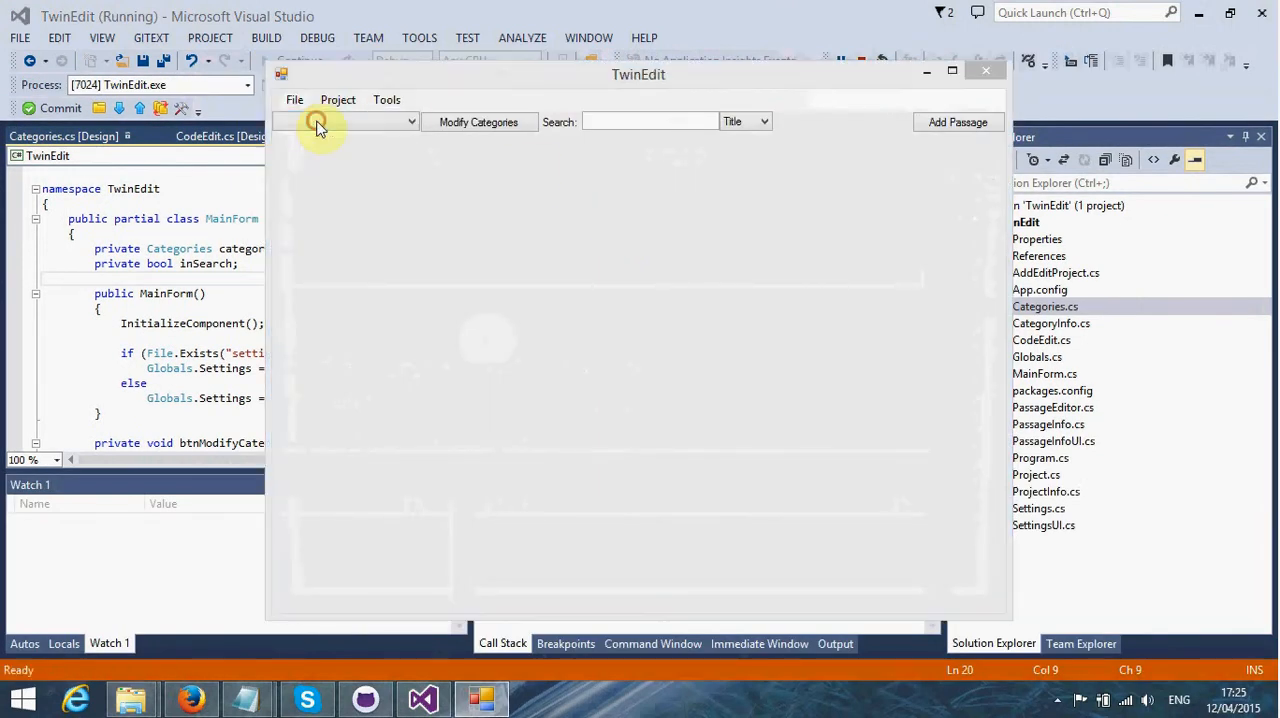
Step: Enter title 'Random Game' and author 'Random Author' in the Project dialog
text(Rand)
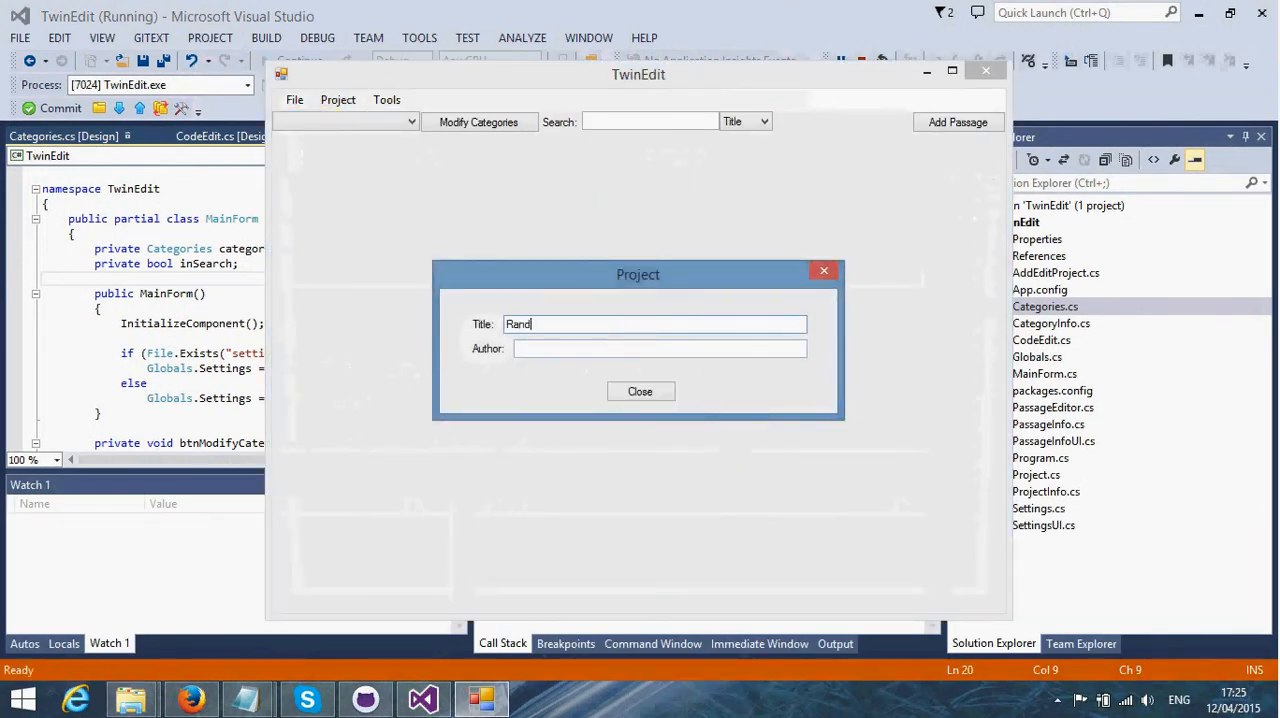
text(om Game)
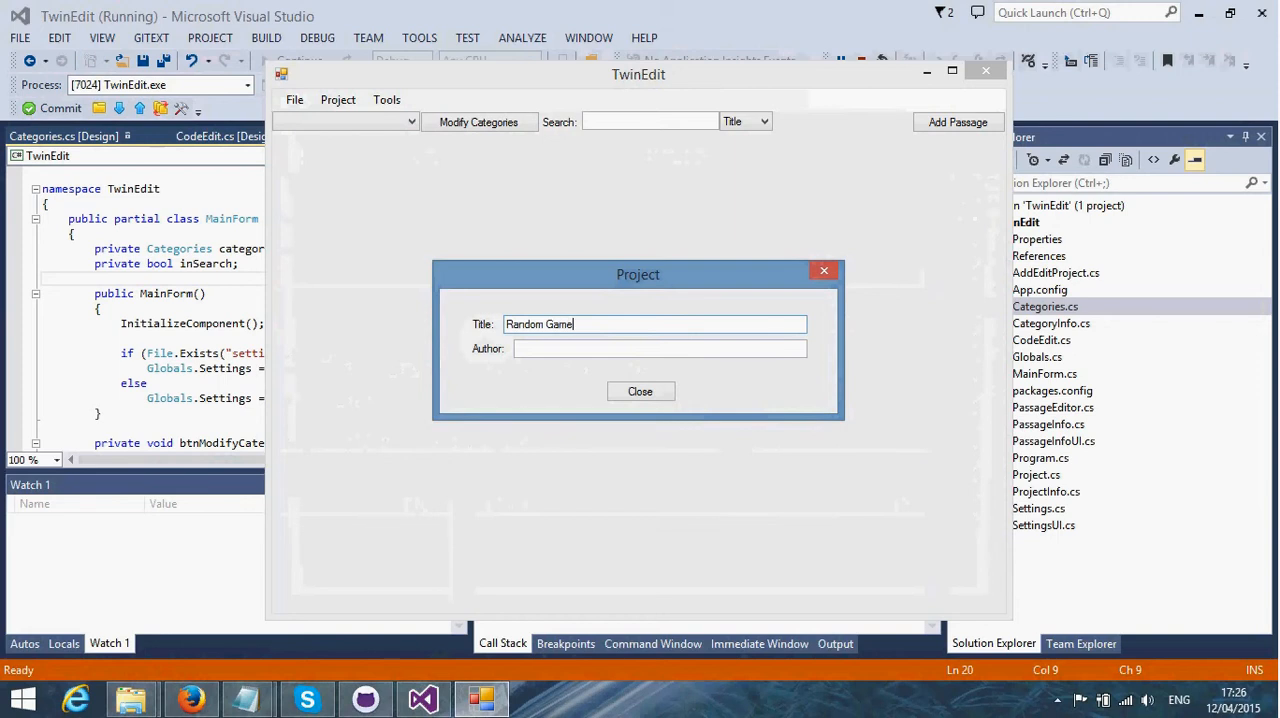
text(Random Author)
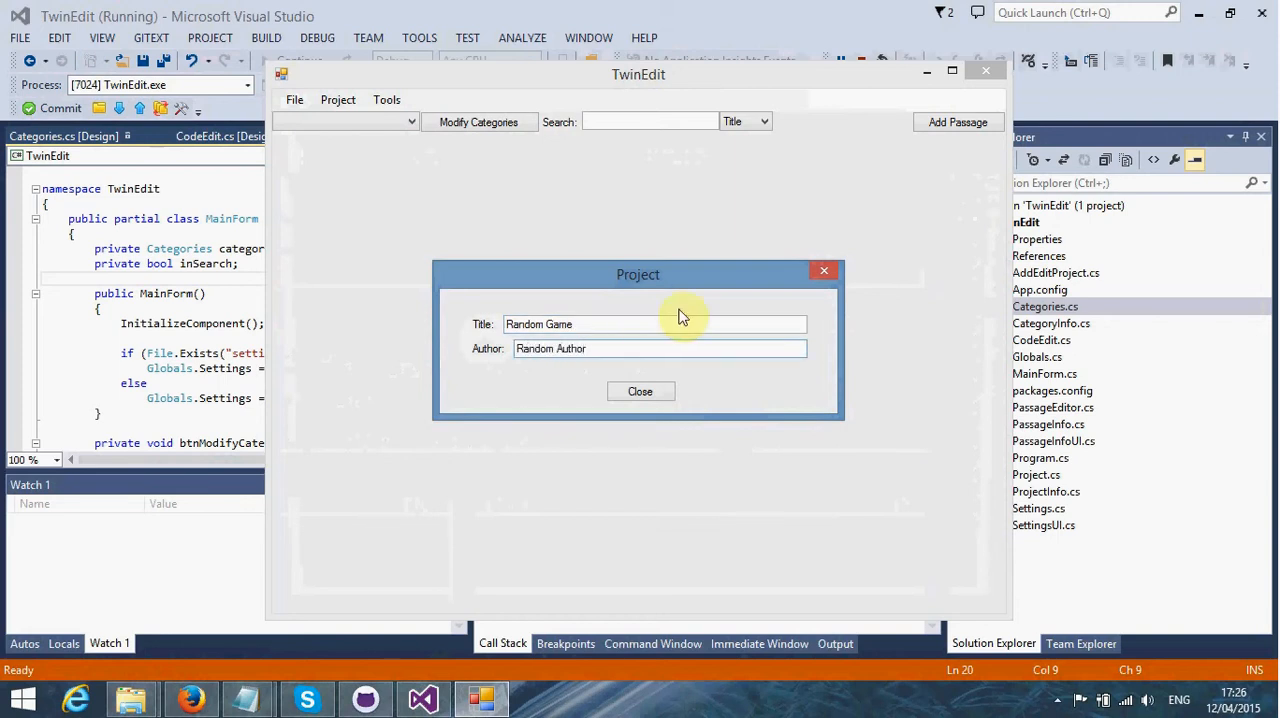
click(640, 391)
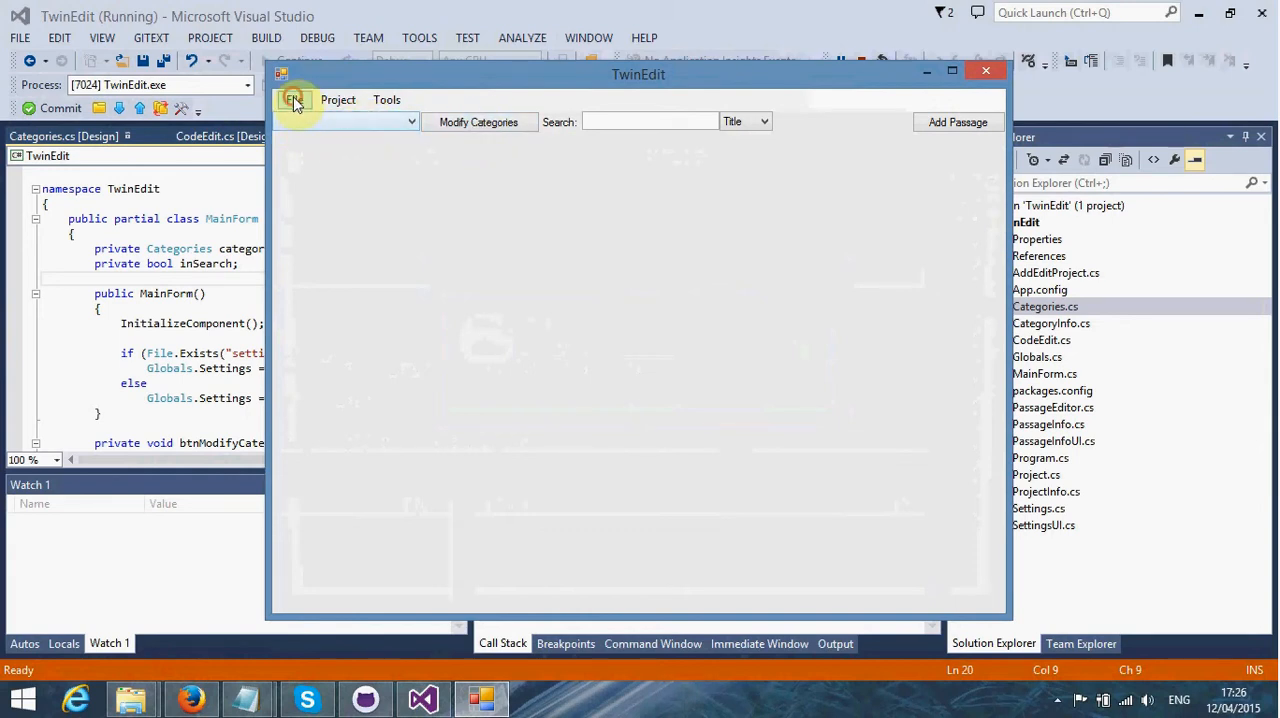
click(294, 99)
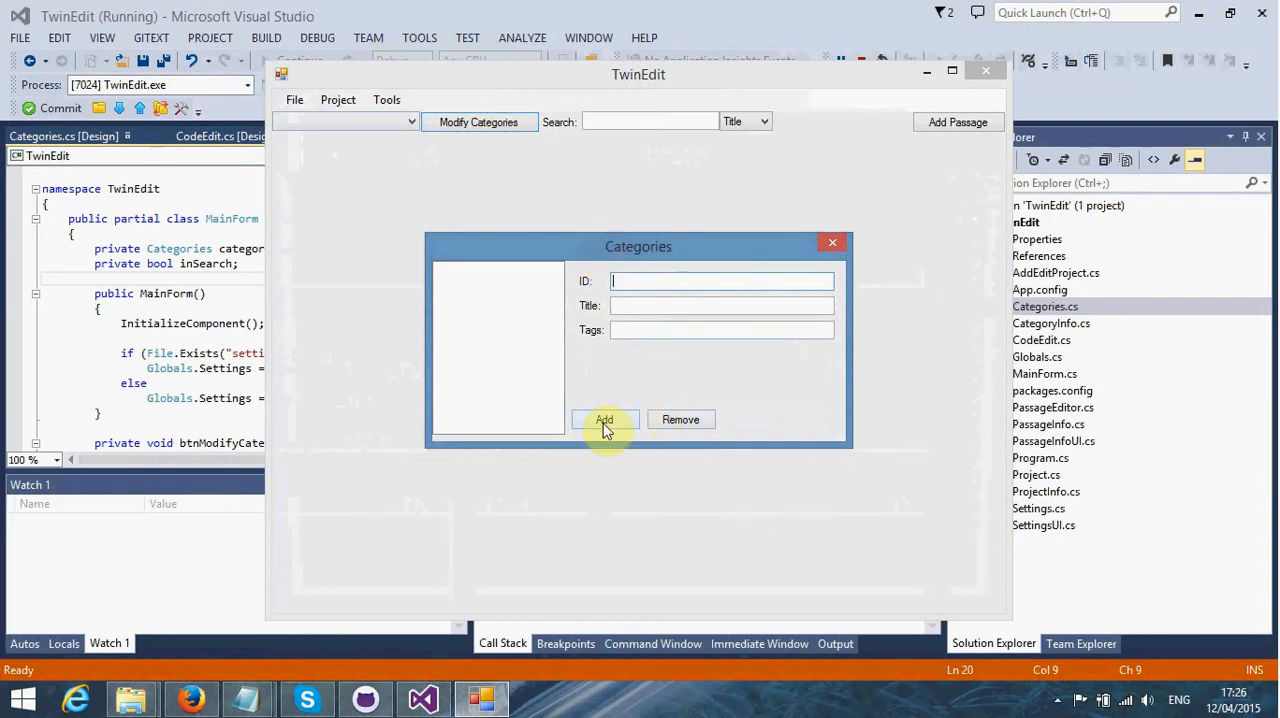
Step: Add category 0 General tagged menus and category 1 Scripts tagged script
click(604, 419)
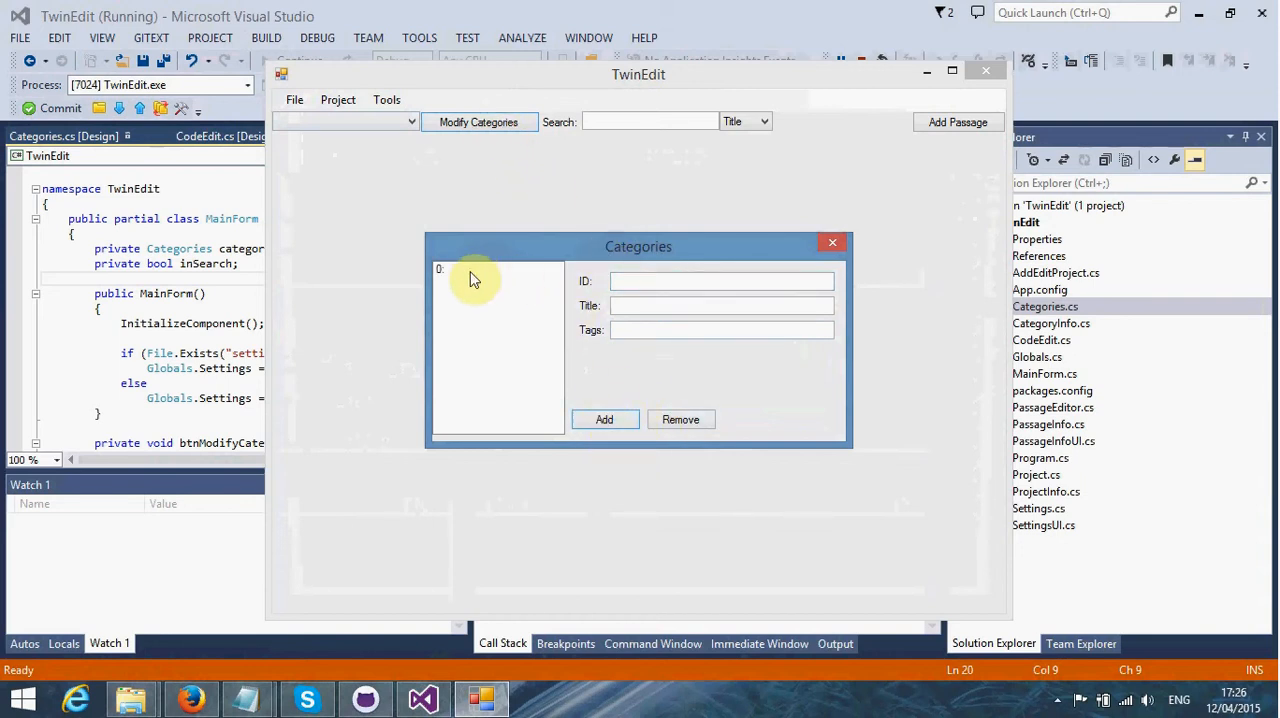
click(470, 268)
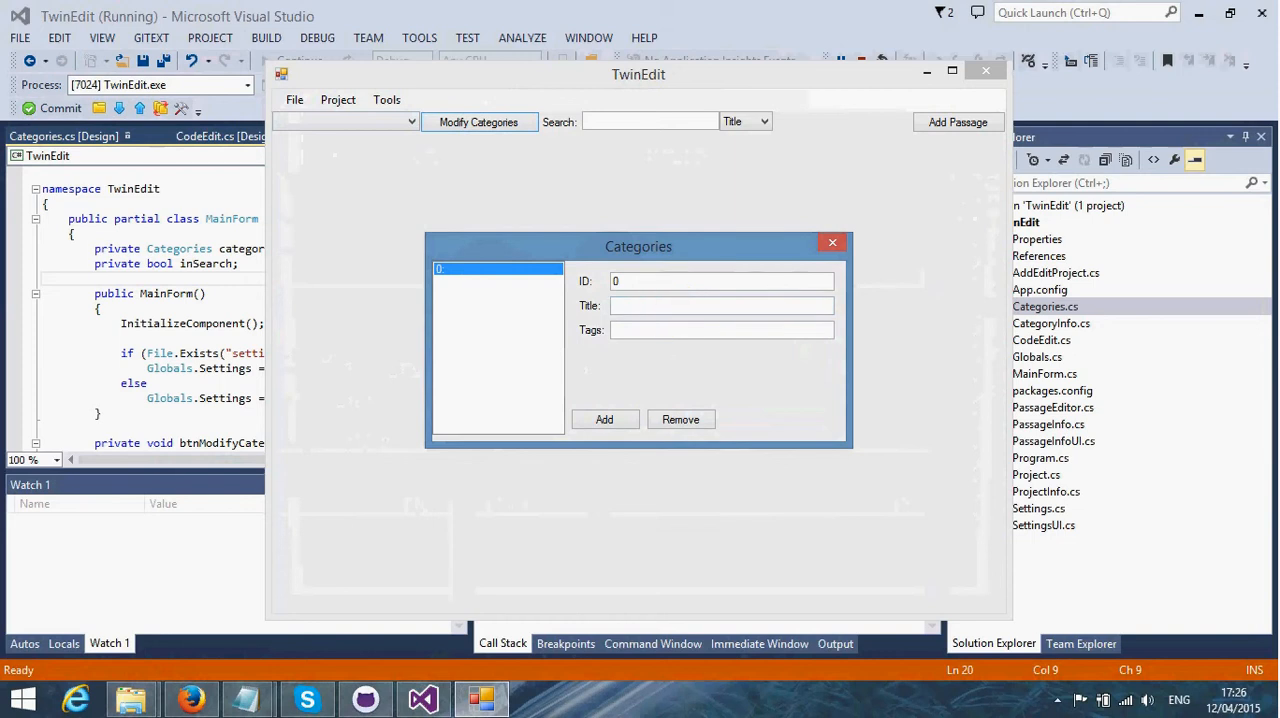
text(menus)
text(General)
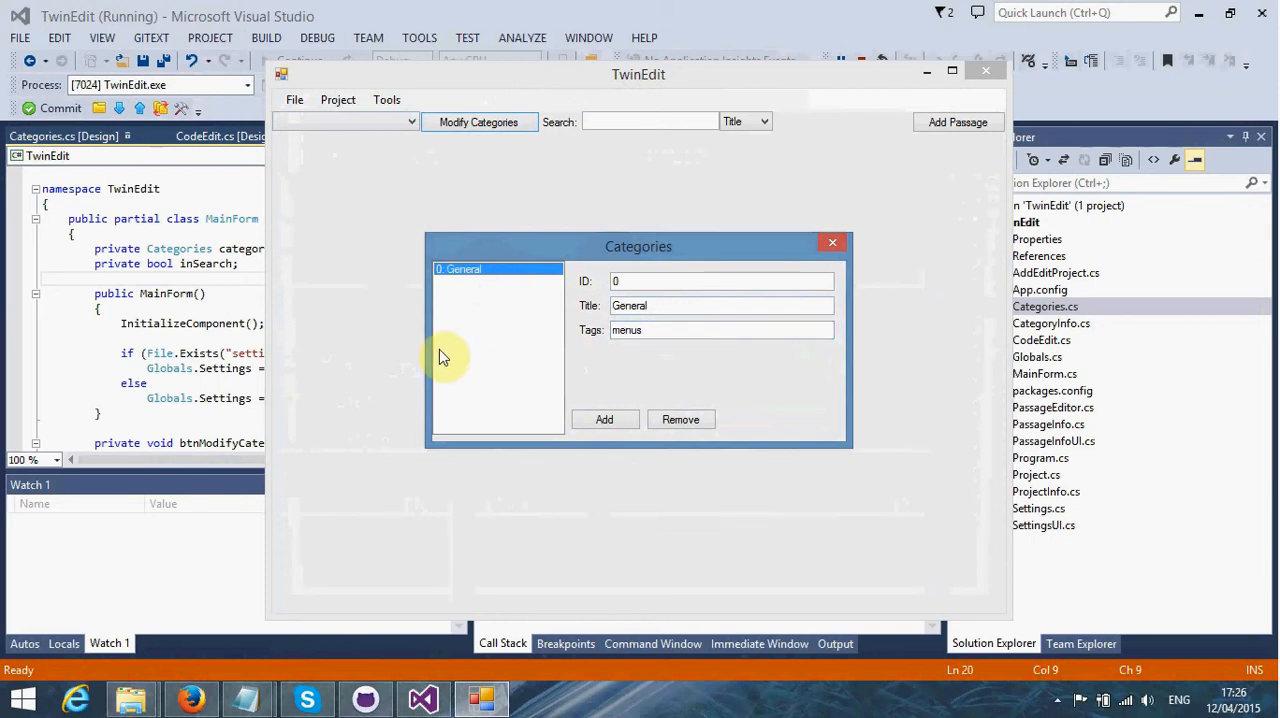
click(604, 419)
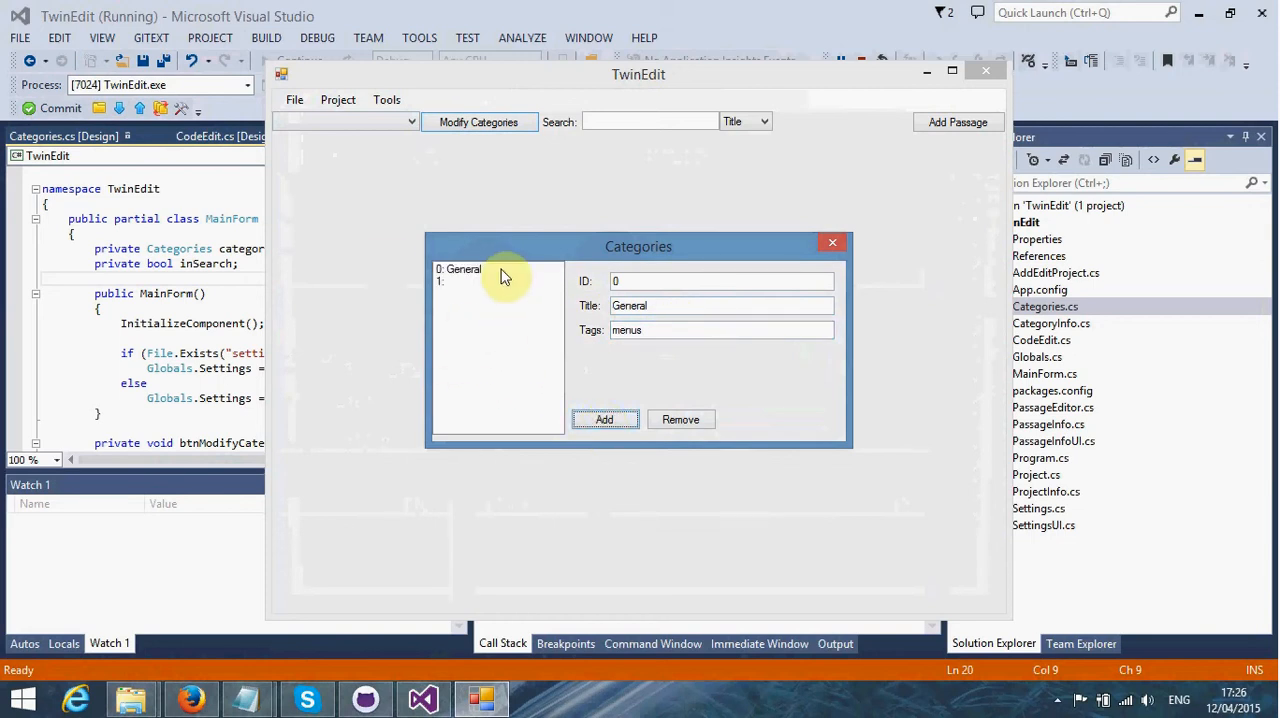
click(445, 281)
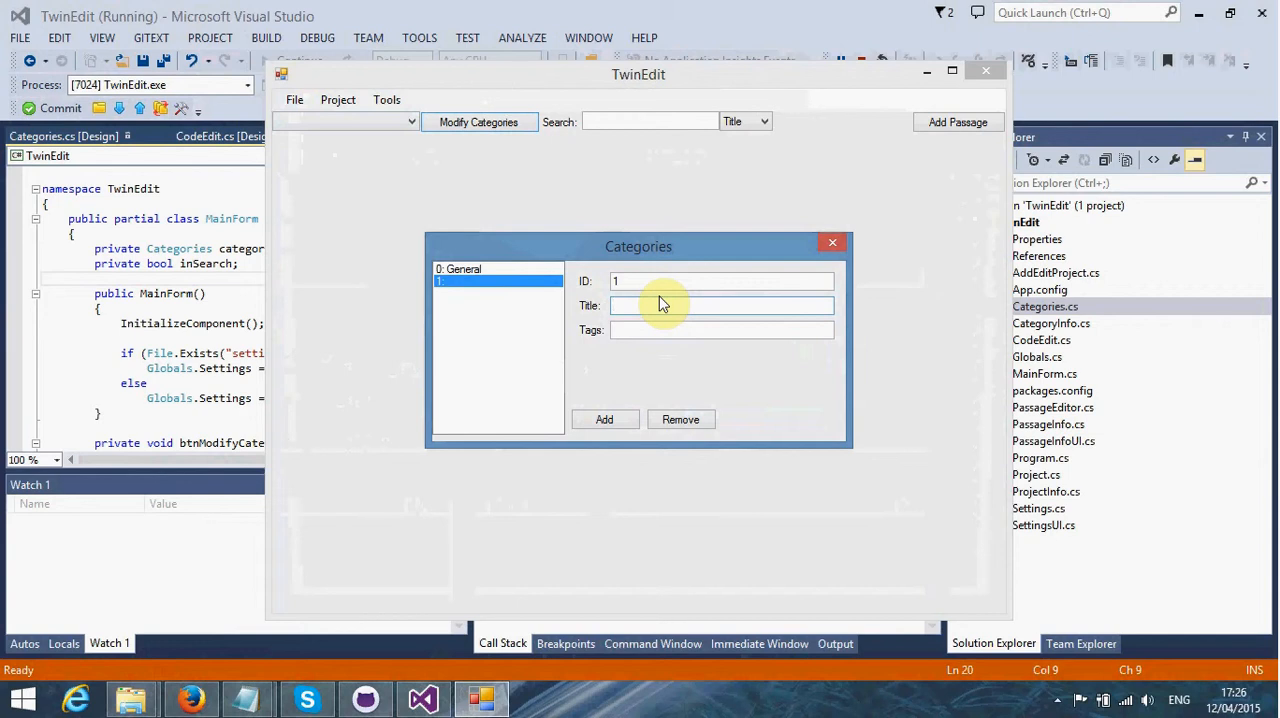
text(Script)
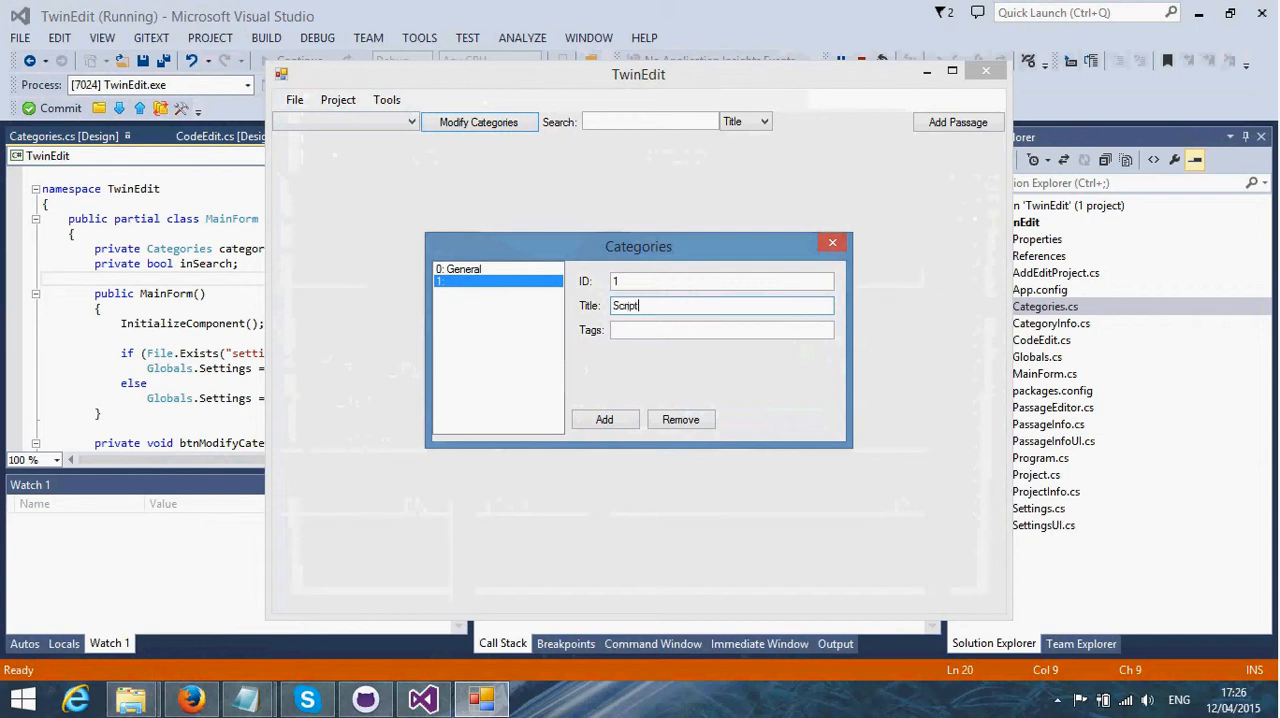
text(script)
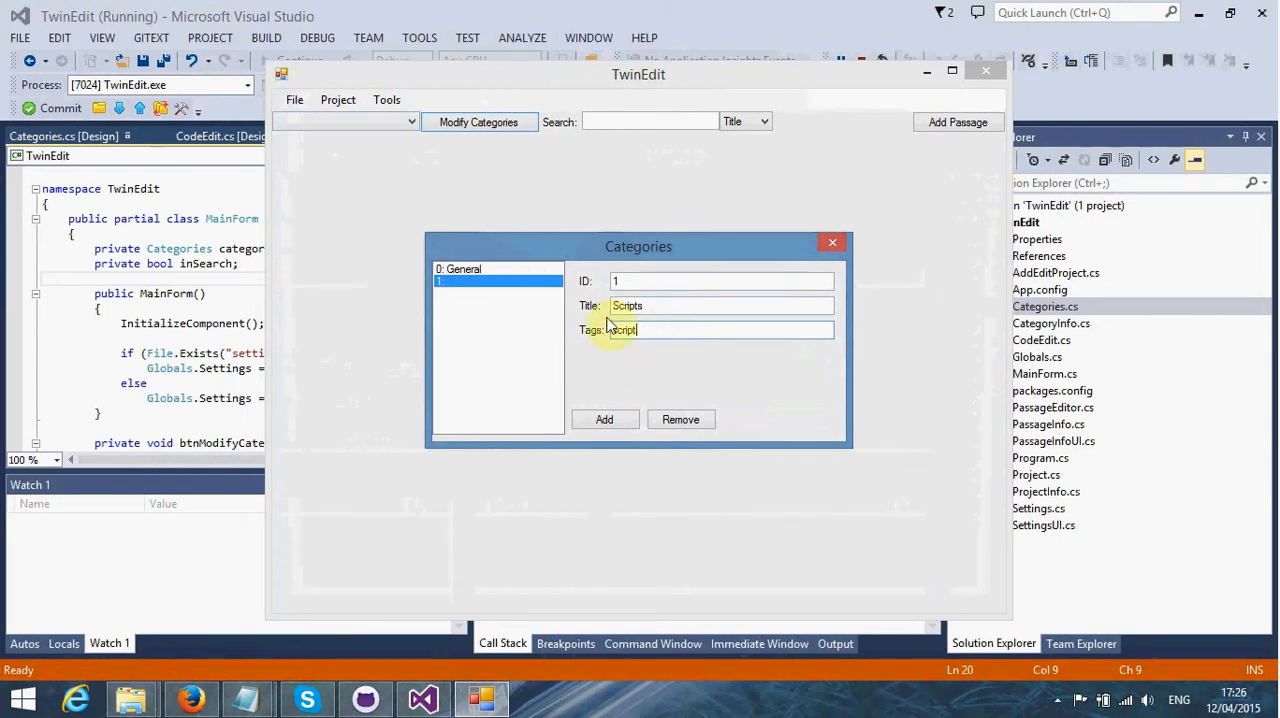
Step: Add category 2 Campaign tagged campaign, then review the Scripts entry
click(604, 419)
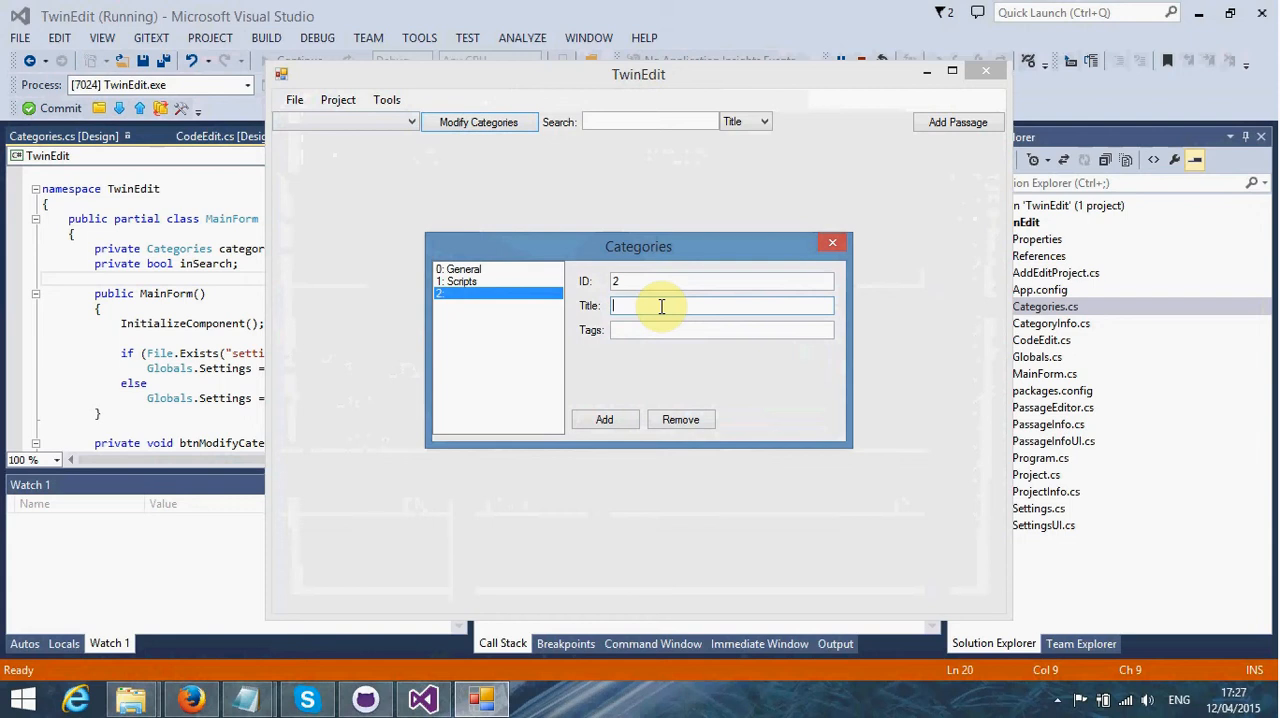
text(Campai)
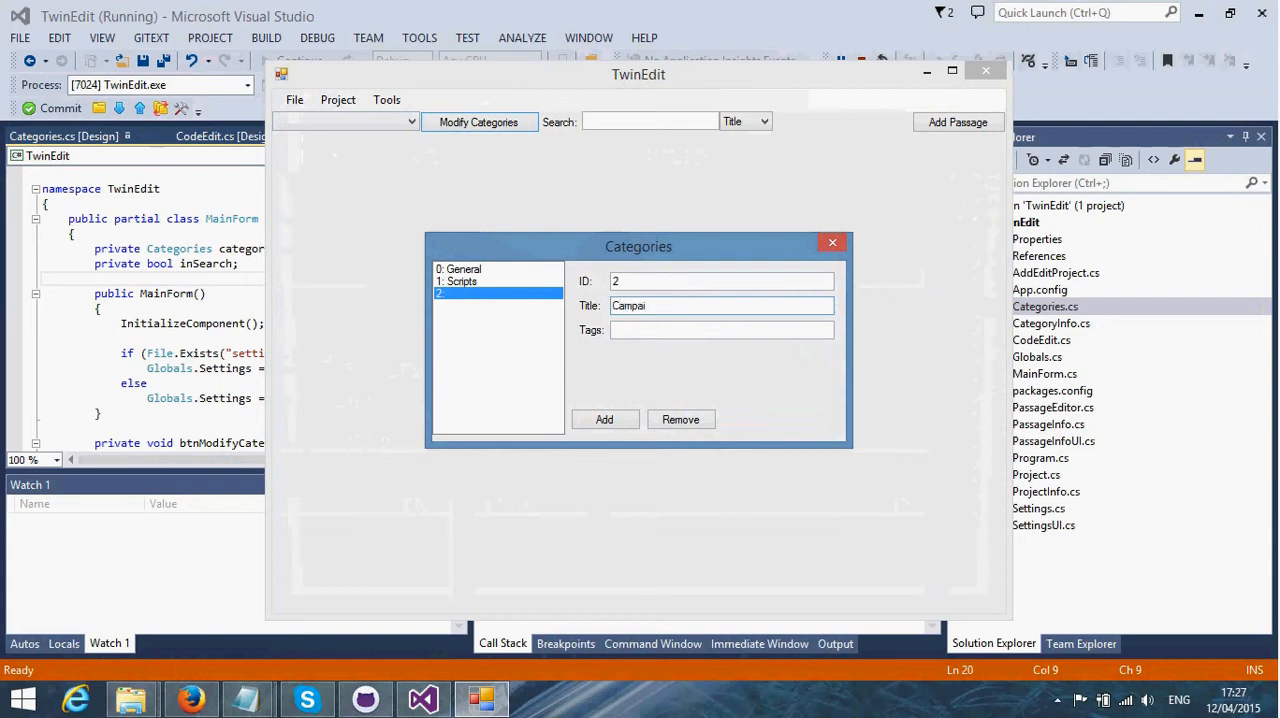
text(campaign)
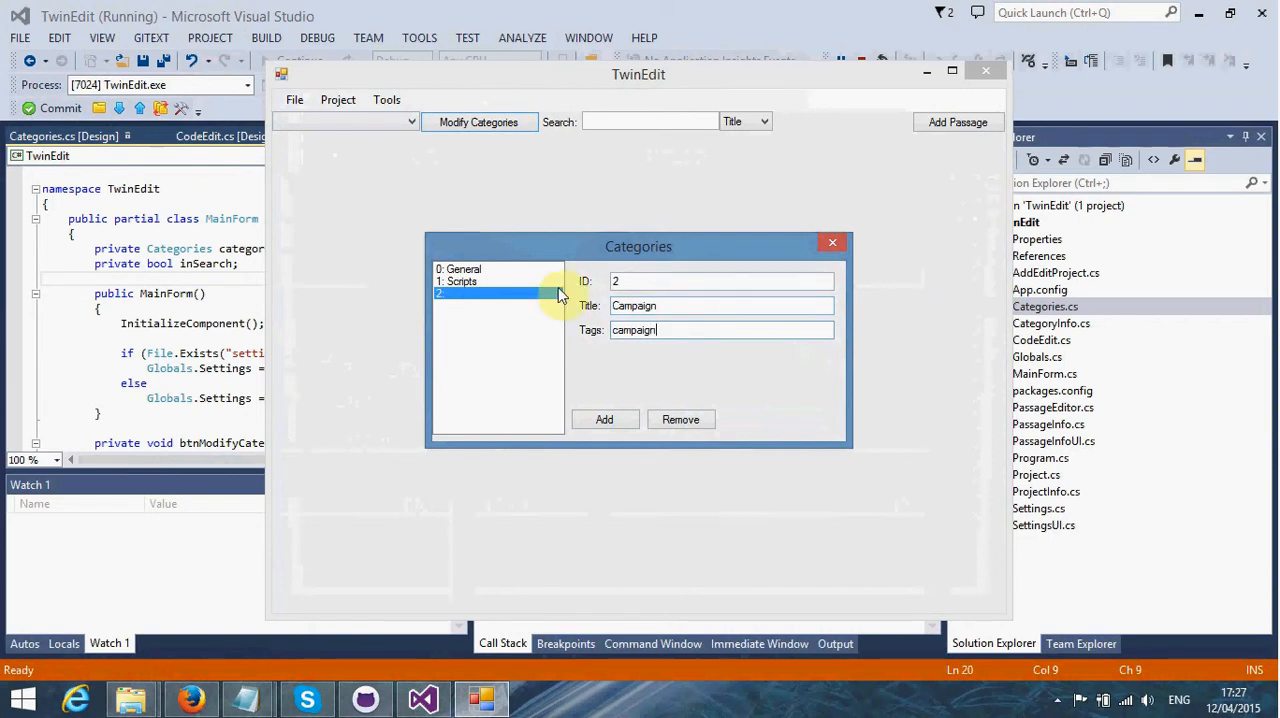
click(460, 281)
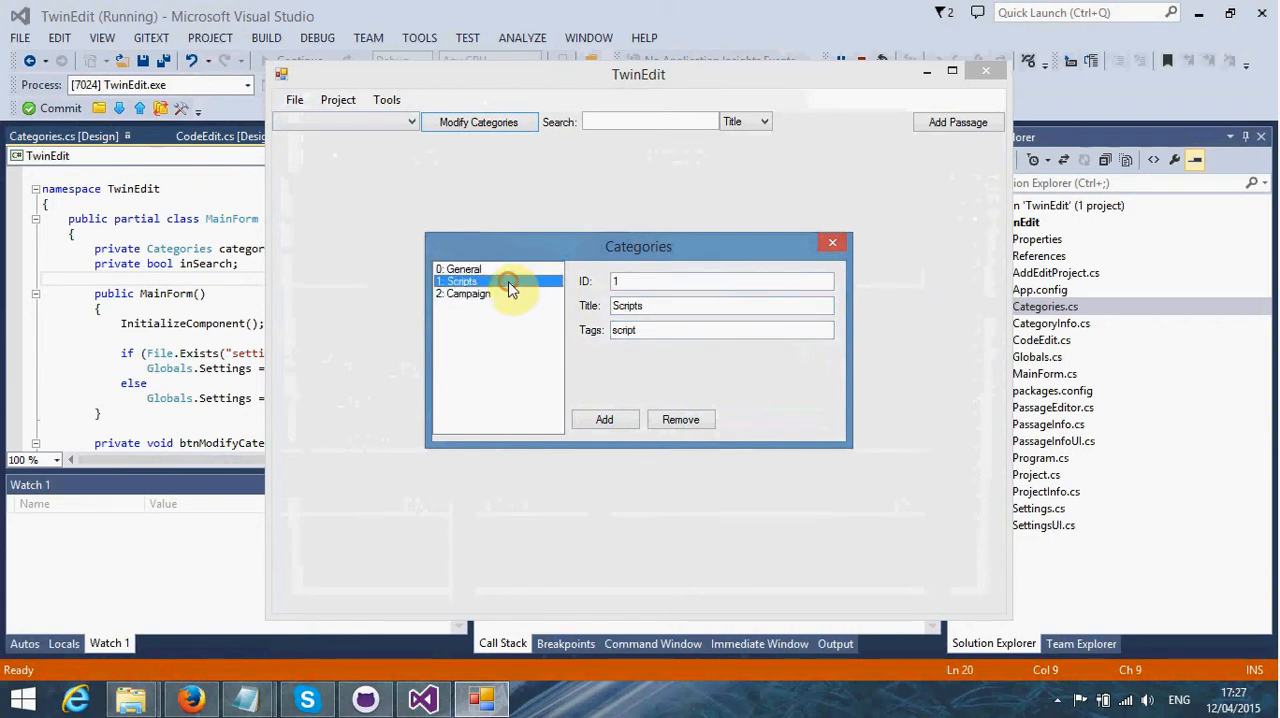
click(467, 293)
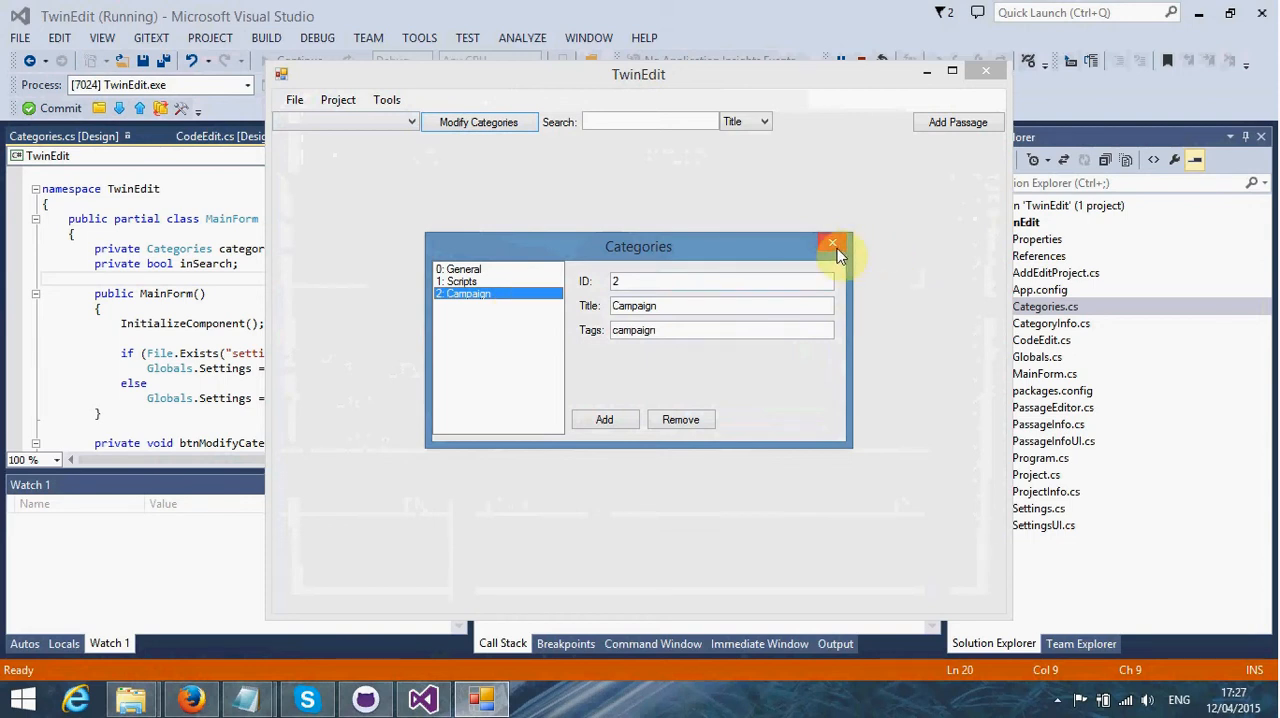
Step: Close the category editor and add a blank passage to 0: General
click(832, 243)
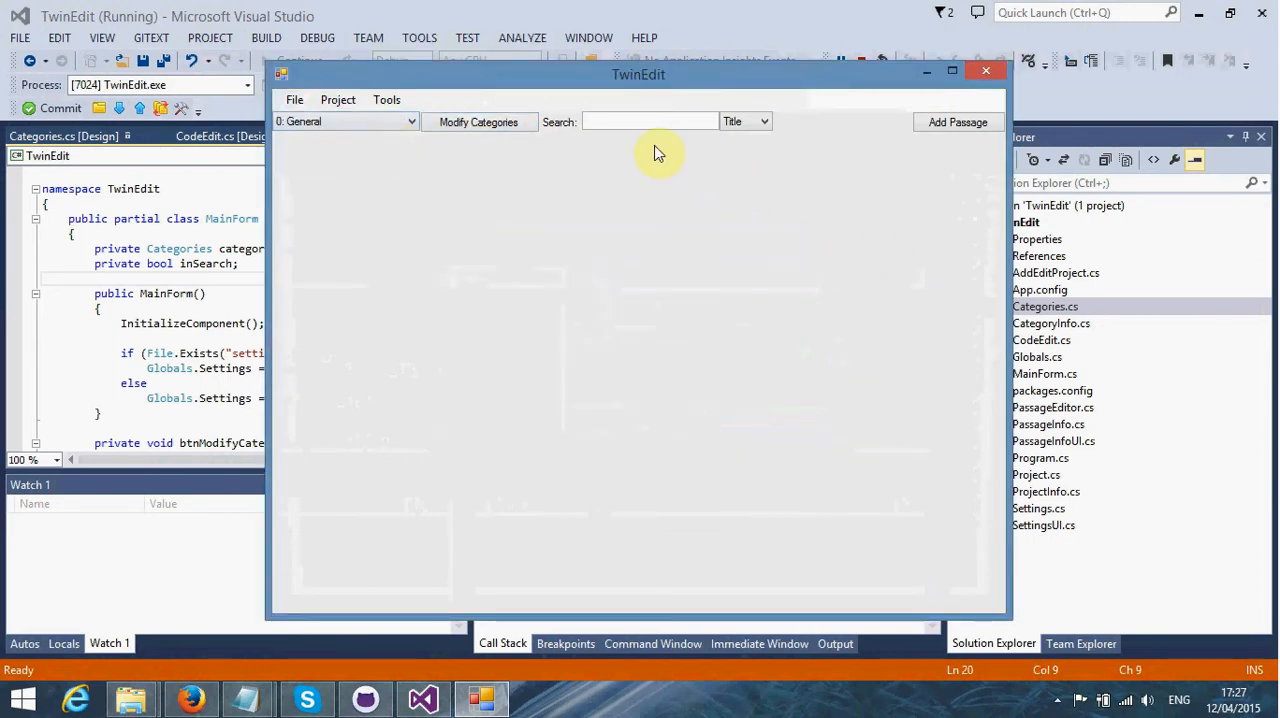
click(386, 99)
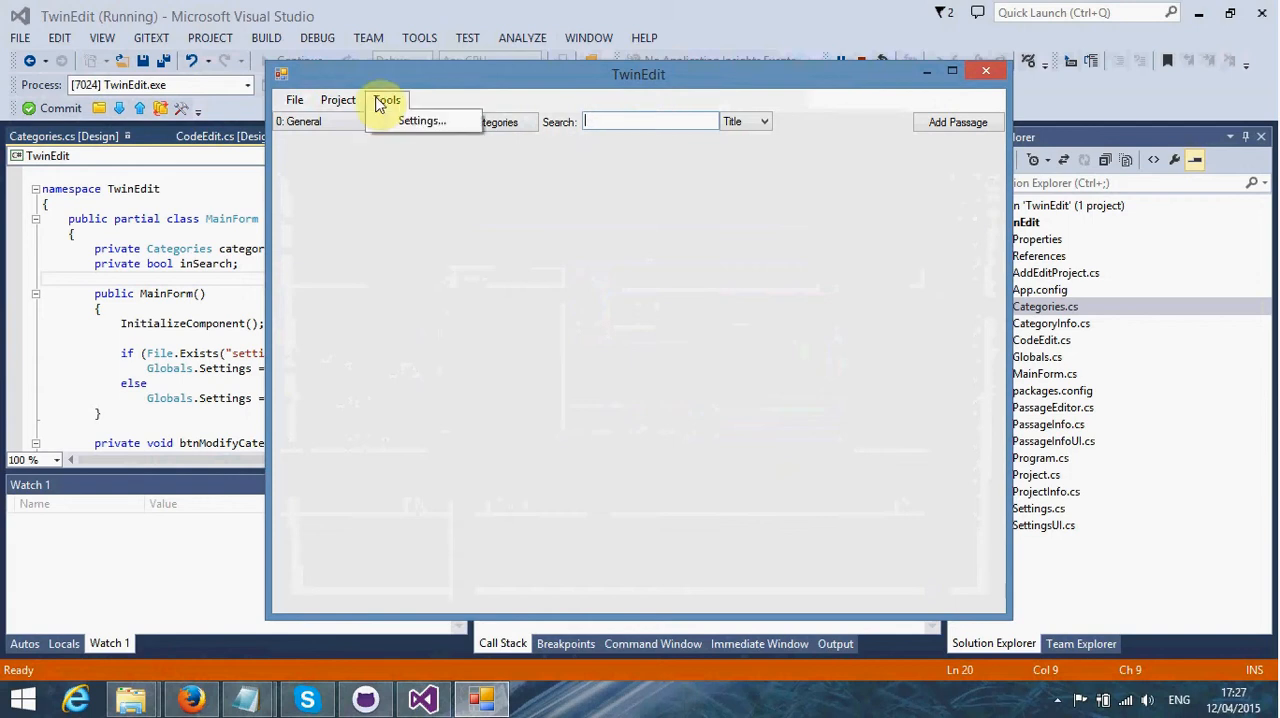
mouse_move(660, 143)
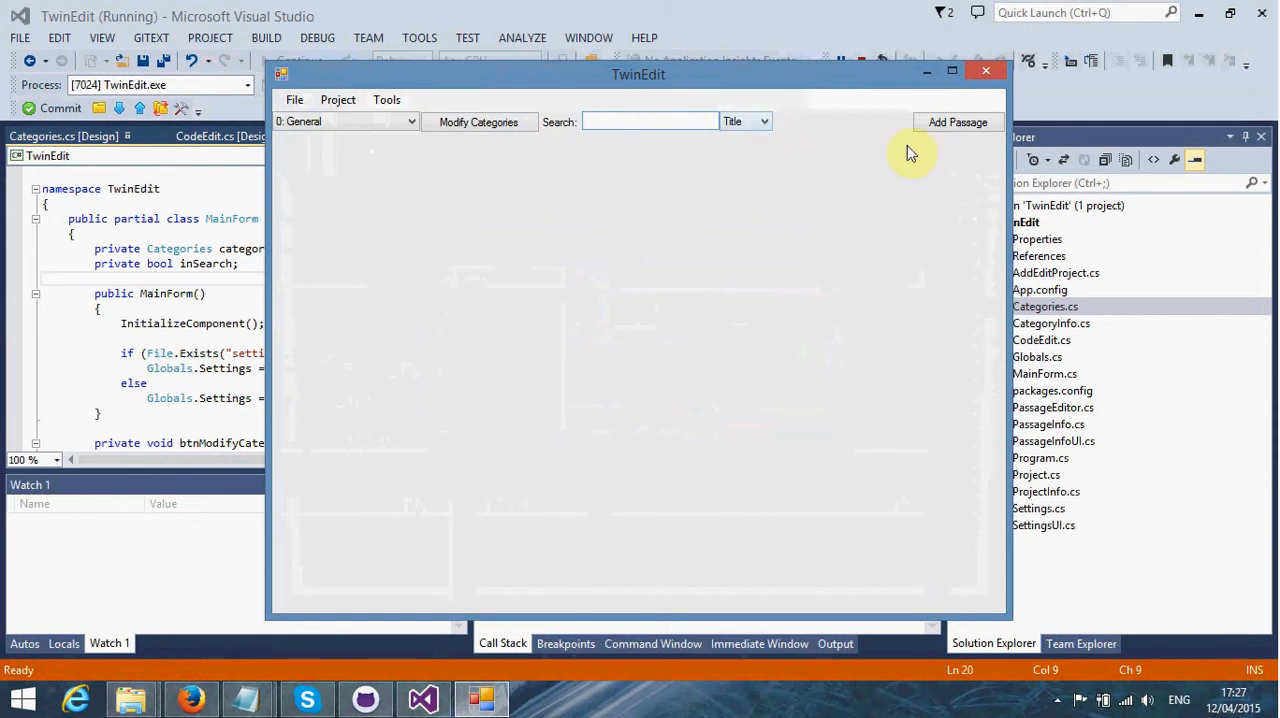
mouse_move(805, 214)
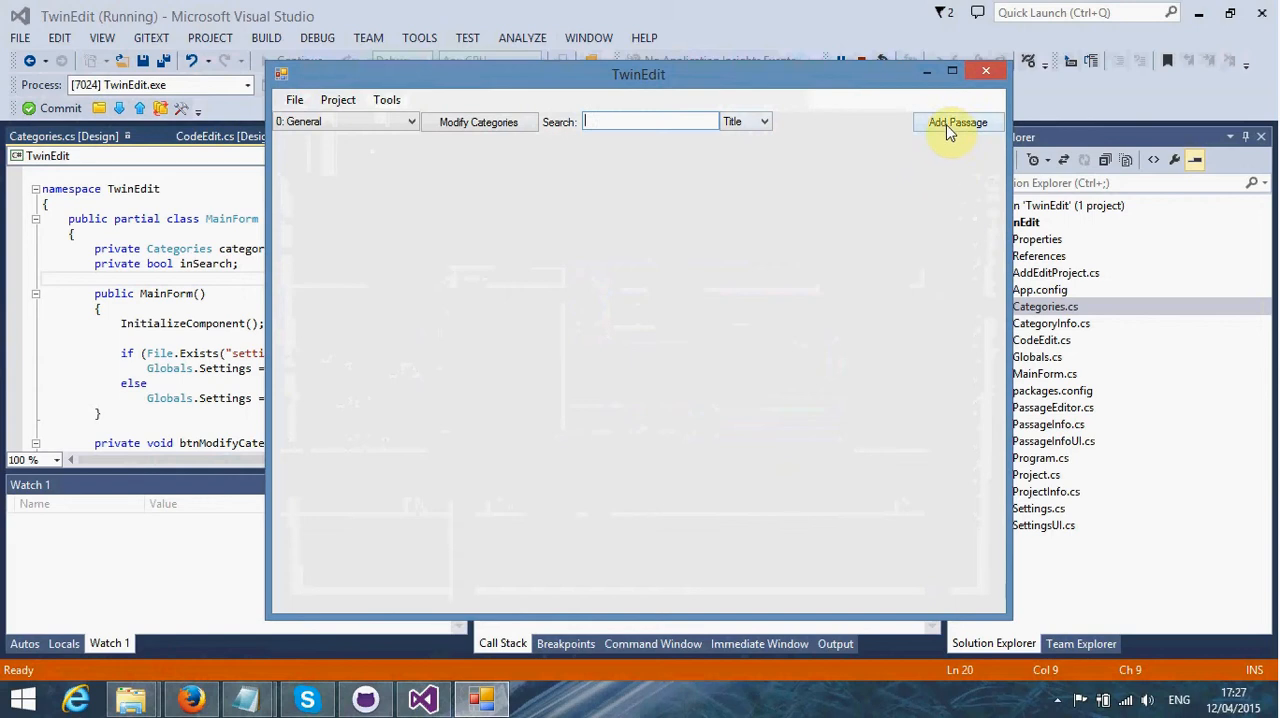
click(957, 122)
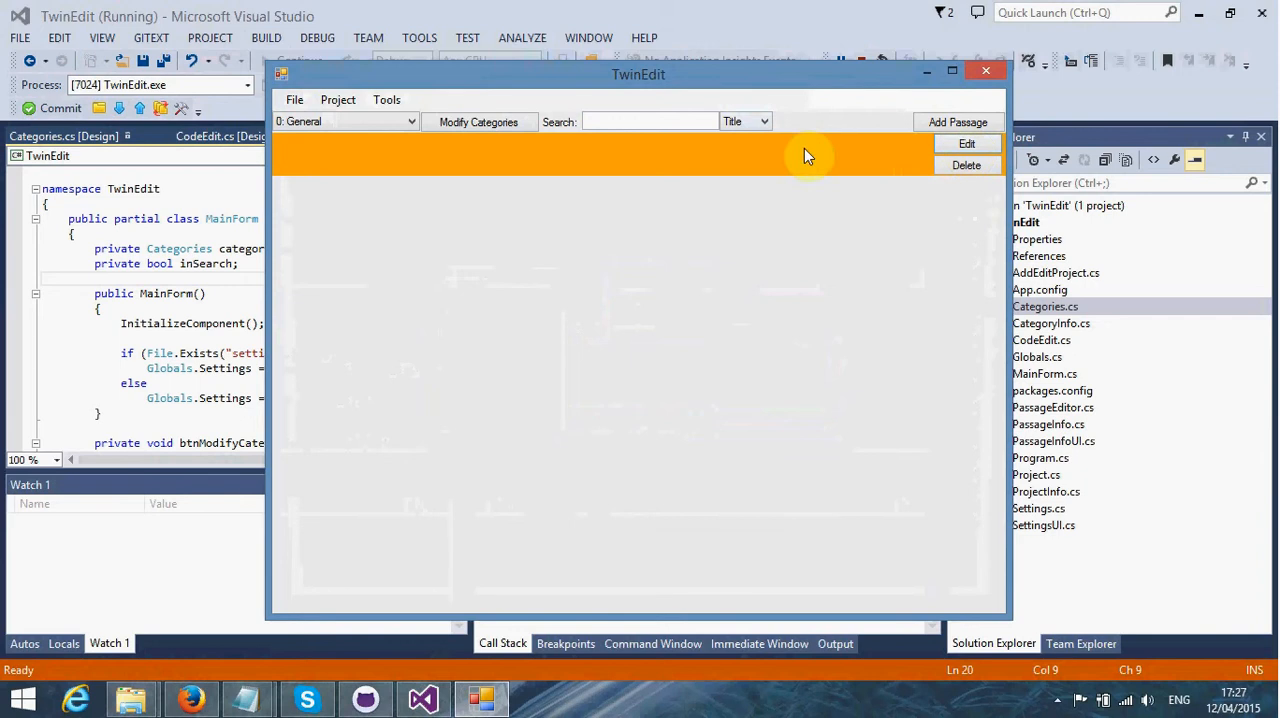
mouse_move(640, 168)
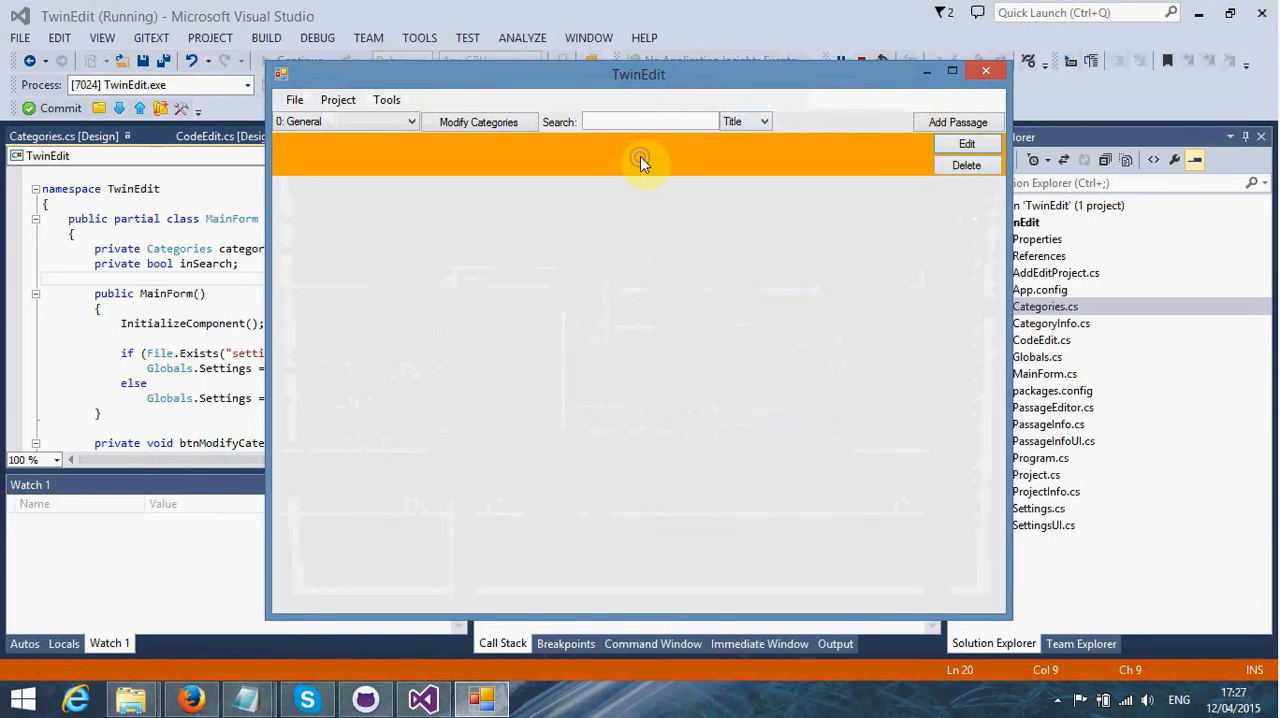
Step: Open the new passage in the Passage Editor and title it Start
click(966, 143)
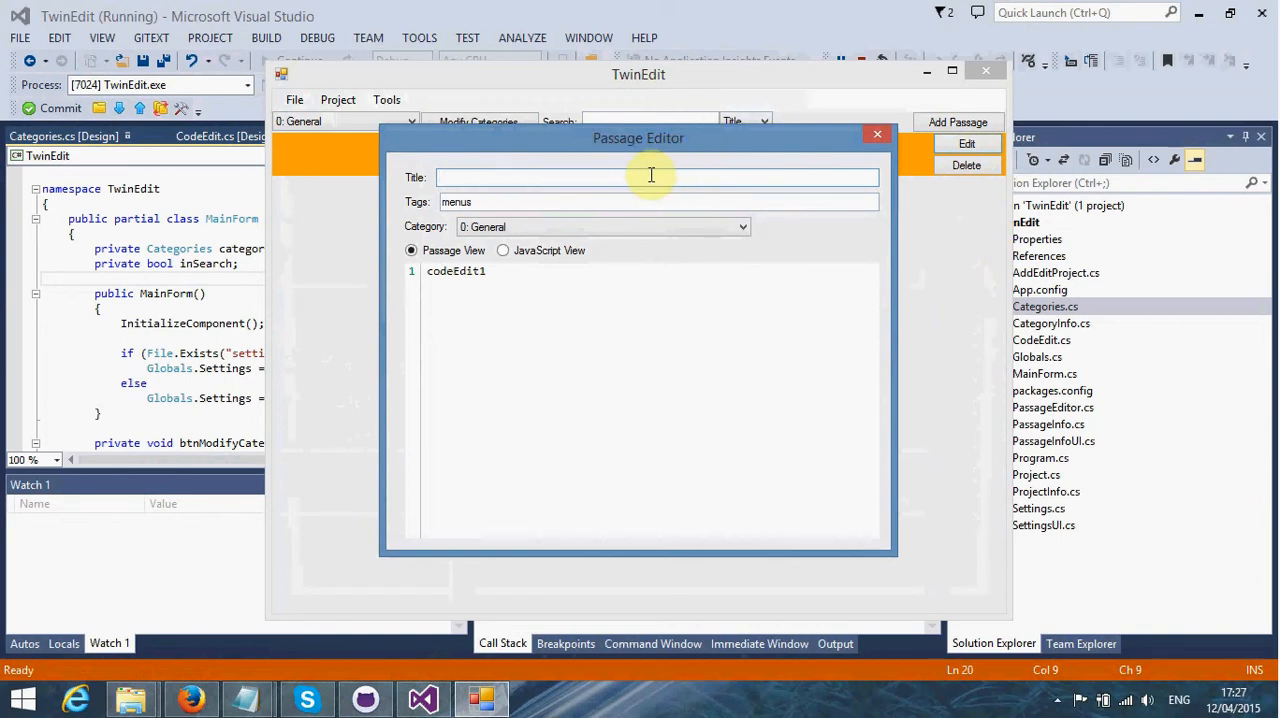
mouse_move(633, 178)
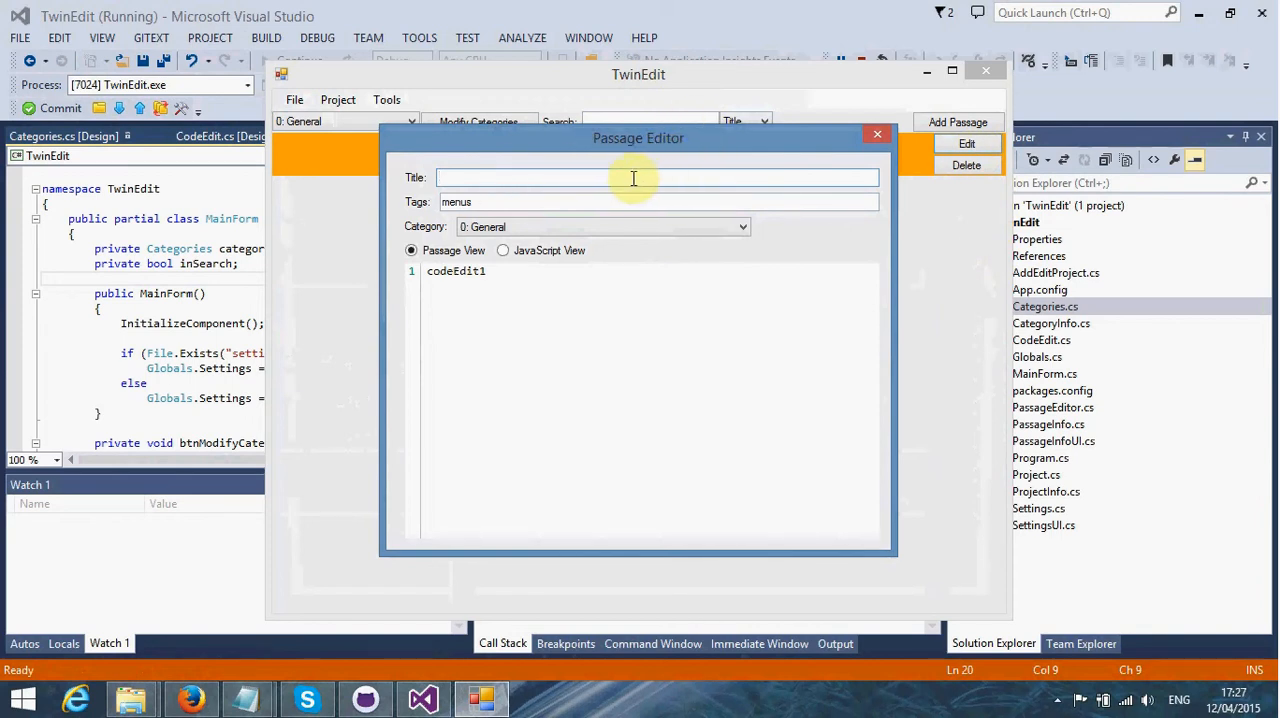
click(630, 178)
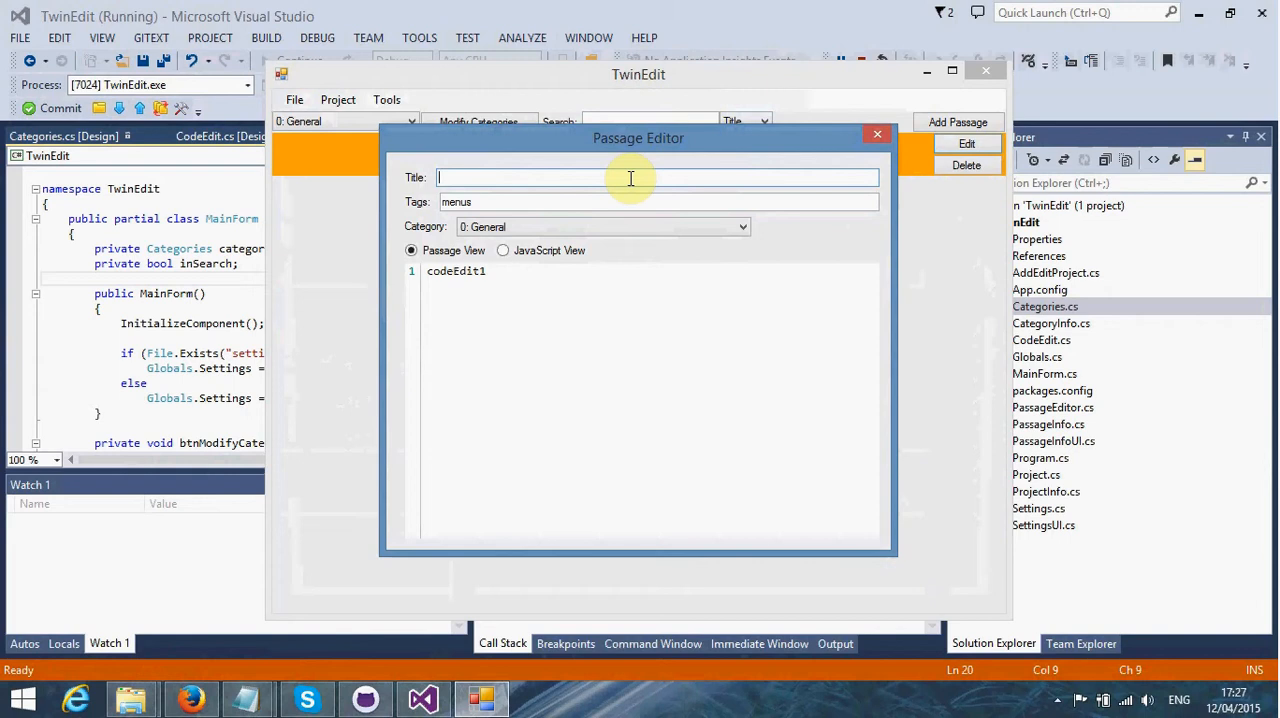
text(Start)
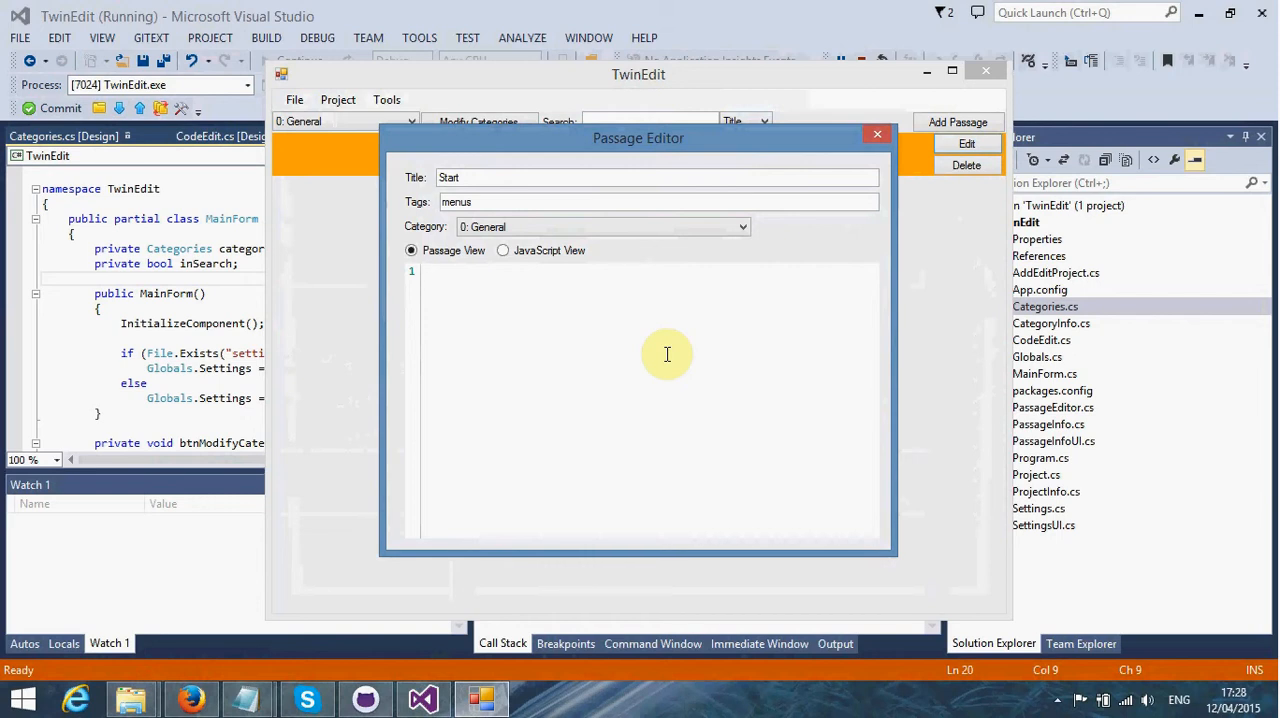
Step: Write the welcome heading, 'This is some more text.' and [[This is a link|Another Passage]]
text(!)
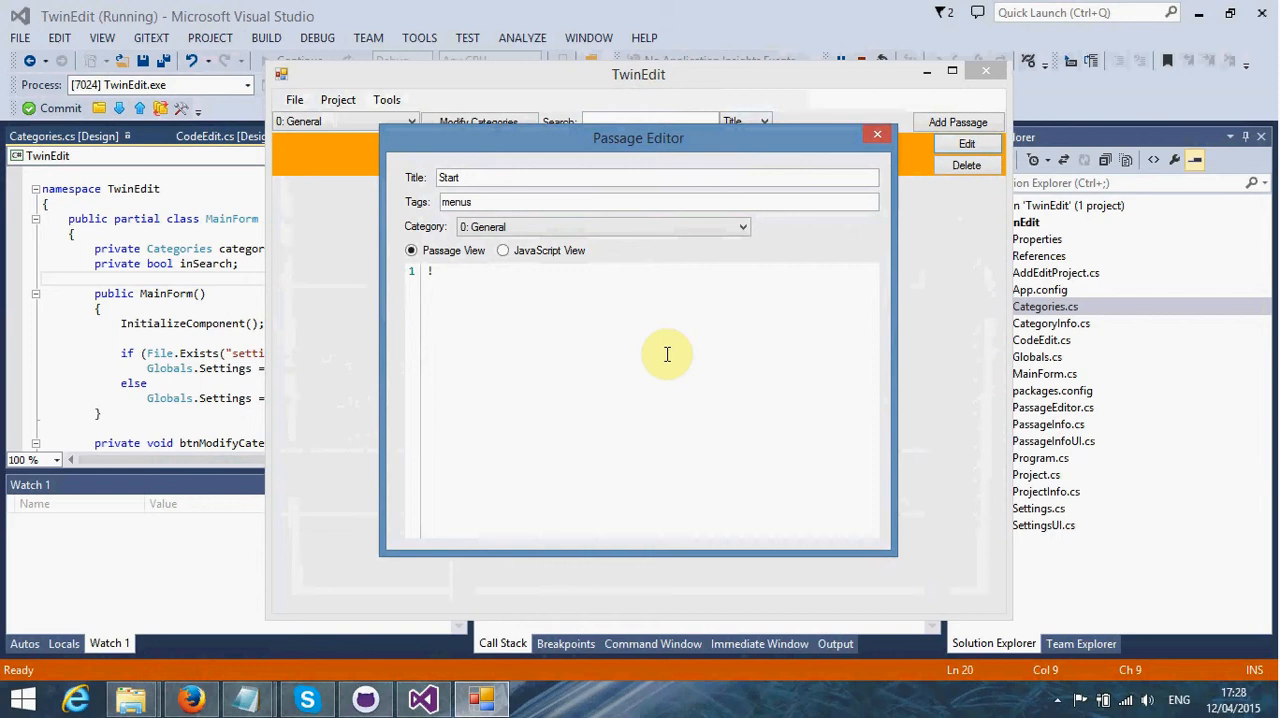
text(Welcome)
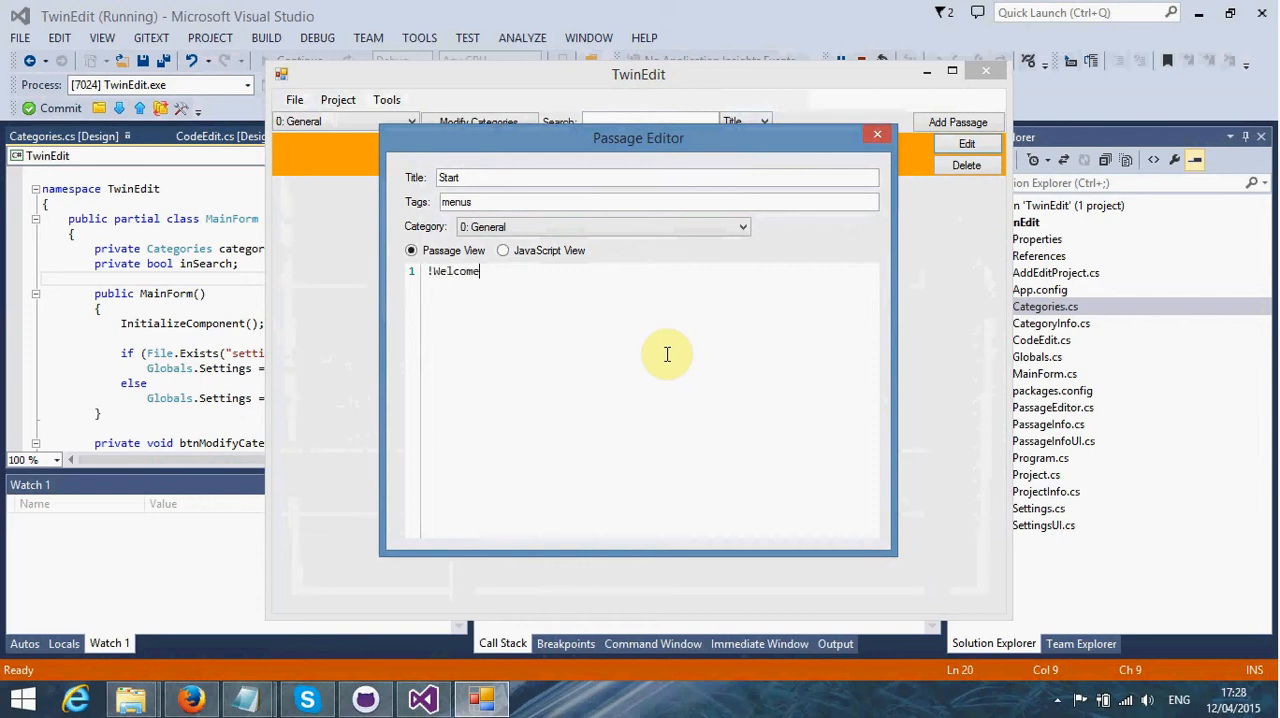
text(to this random game)
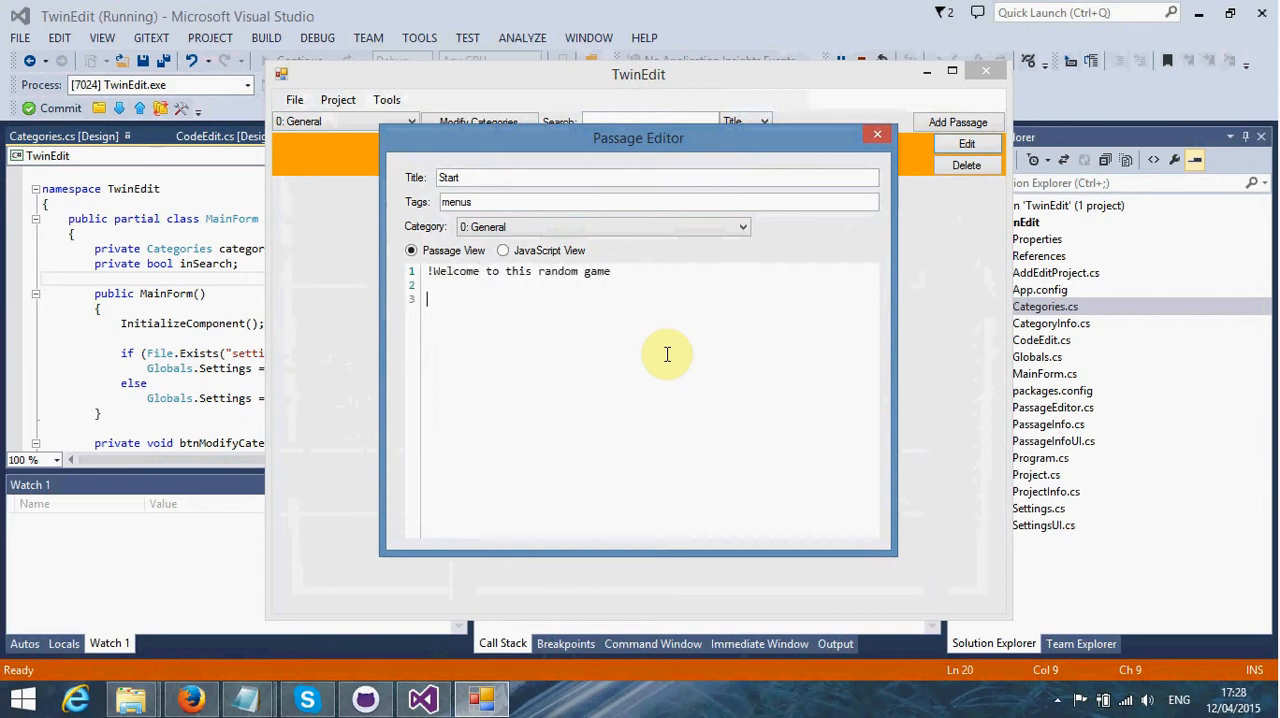
text(This is some m)
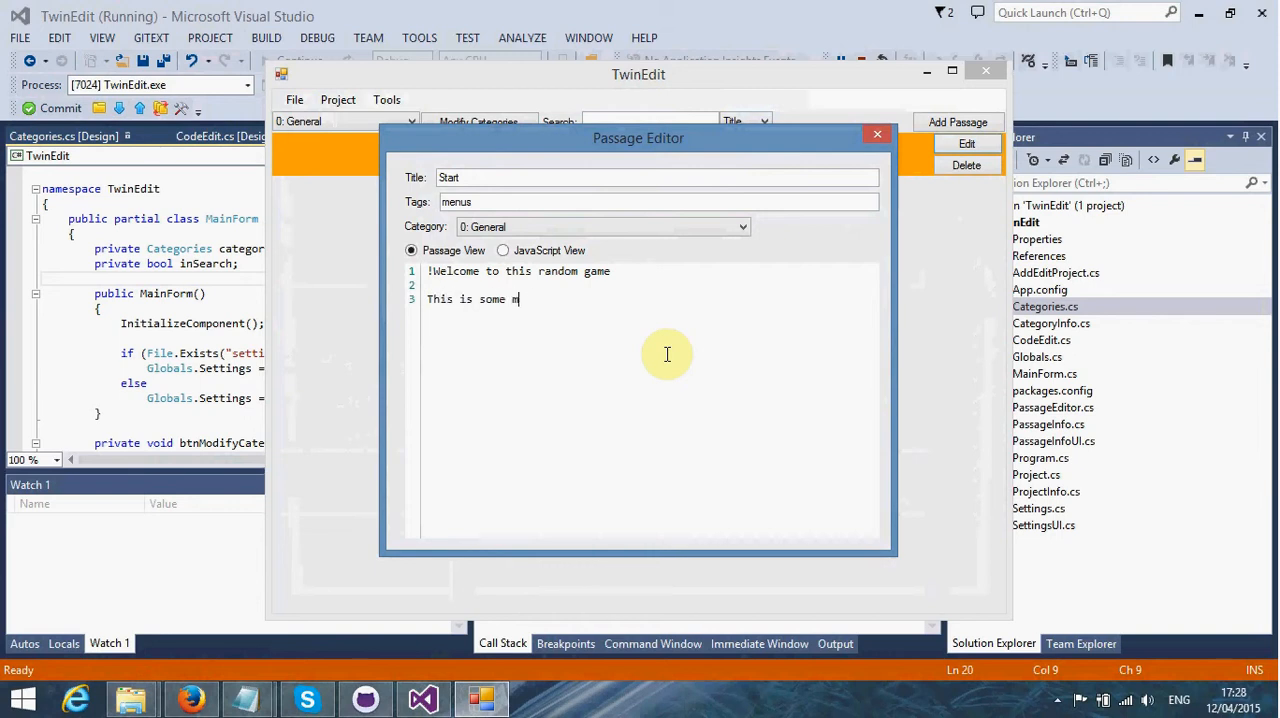
text(ore text.)
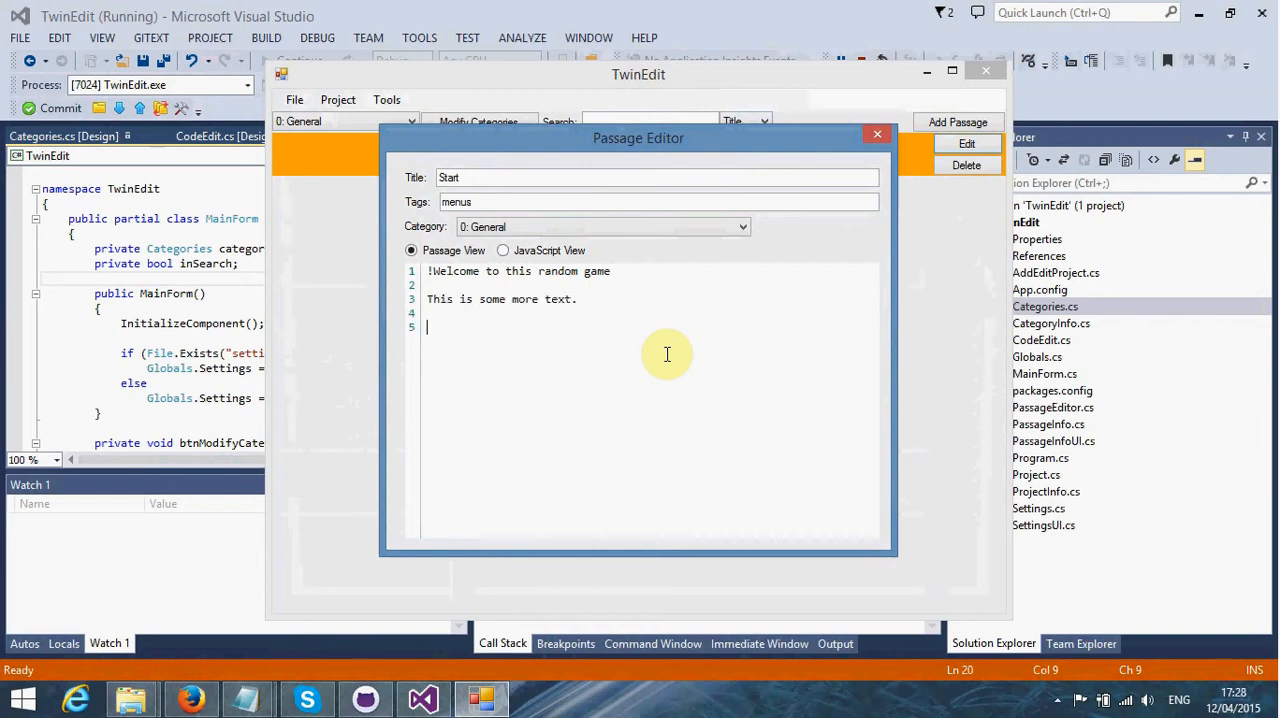
text([[This is a)
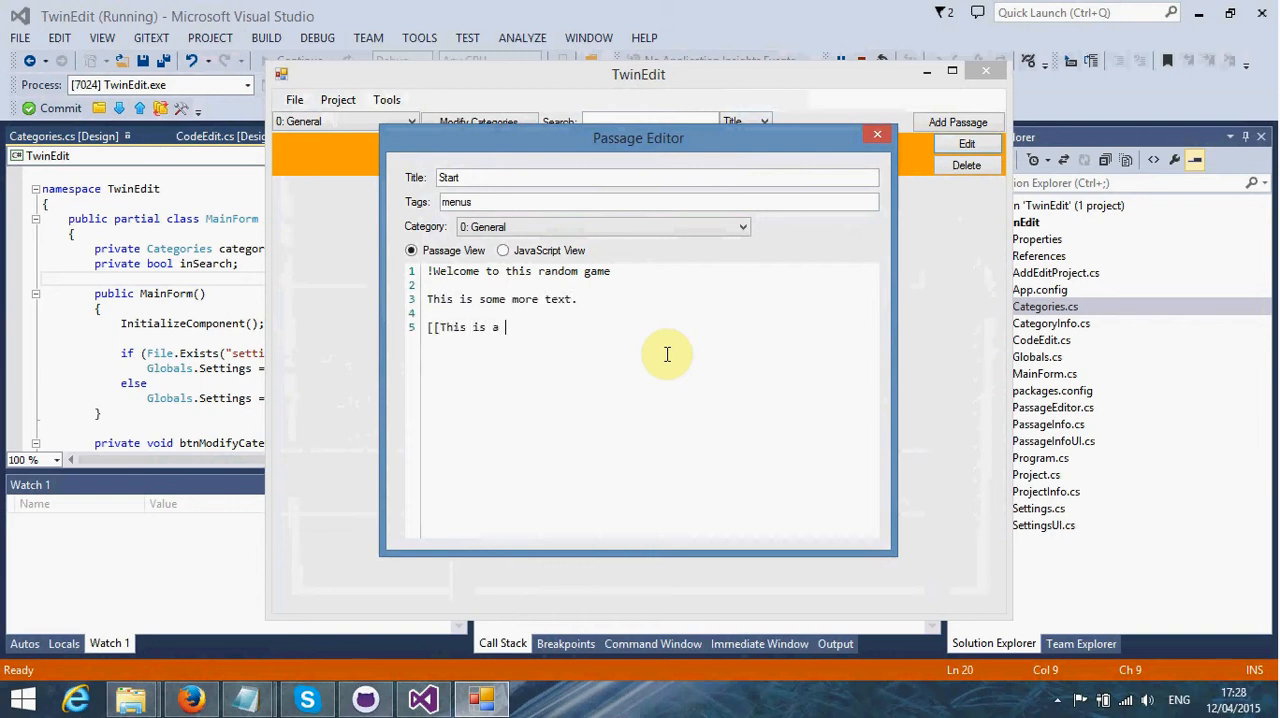
text(link|)
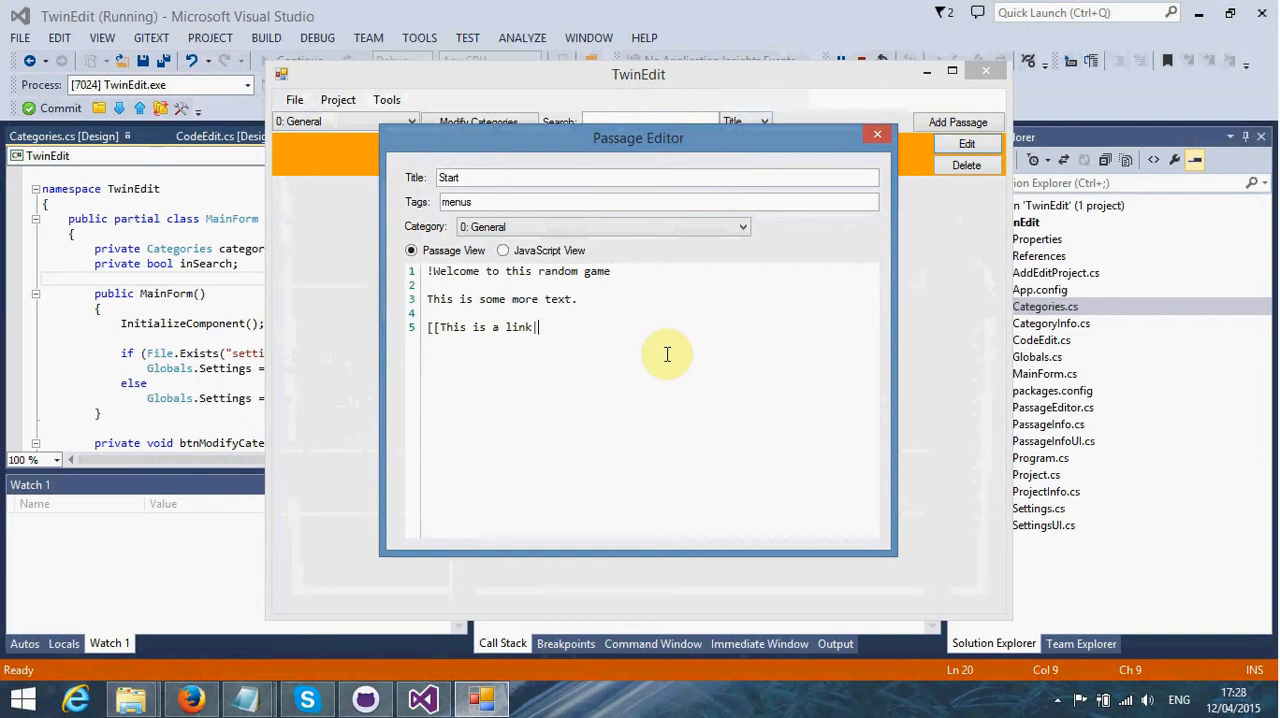
text(Another Passage)
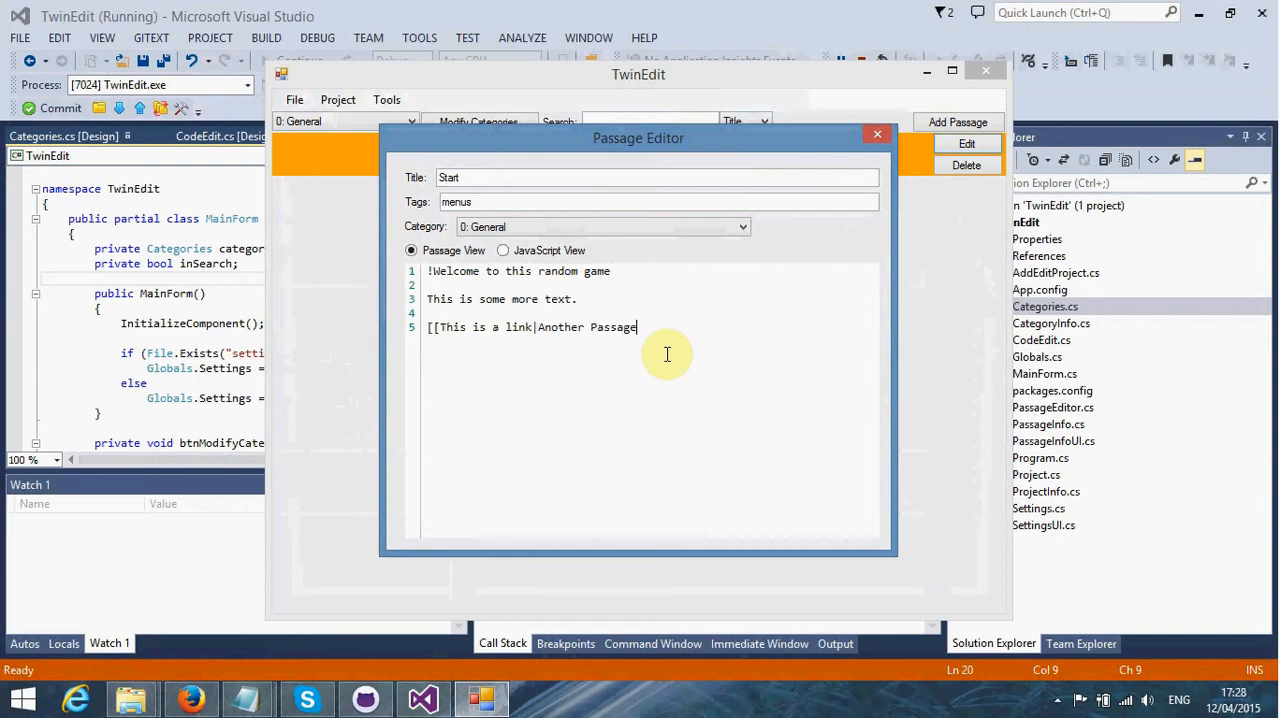
text(]])
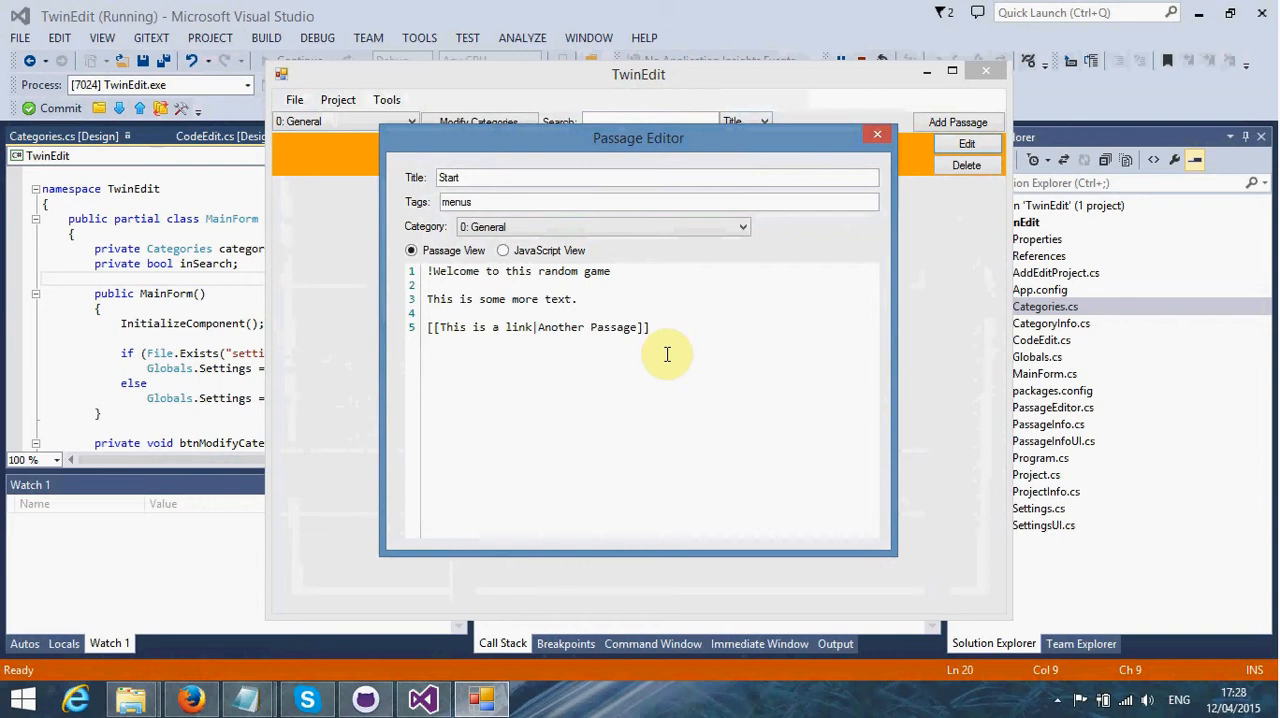
key(Enter)
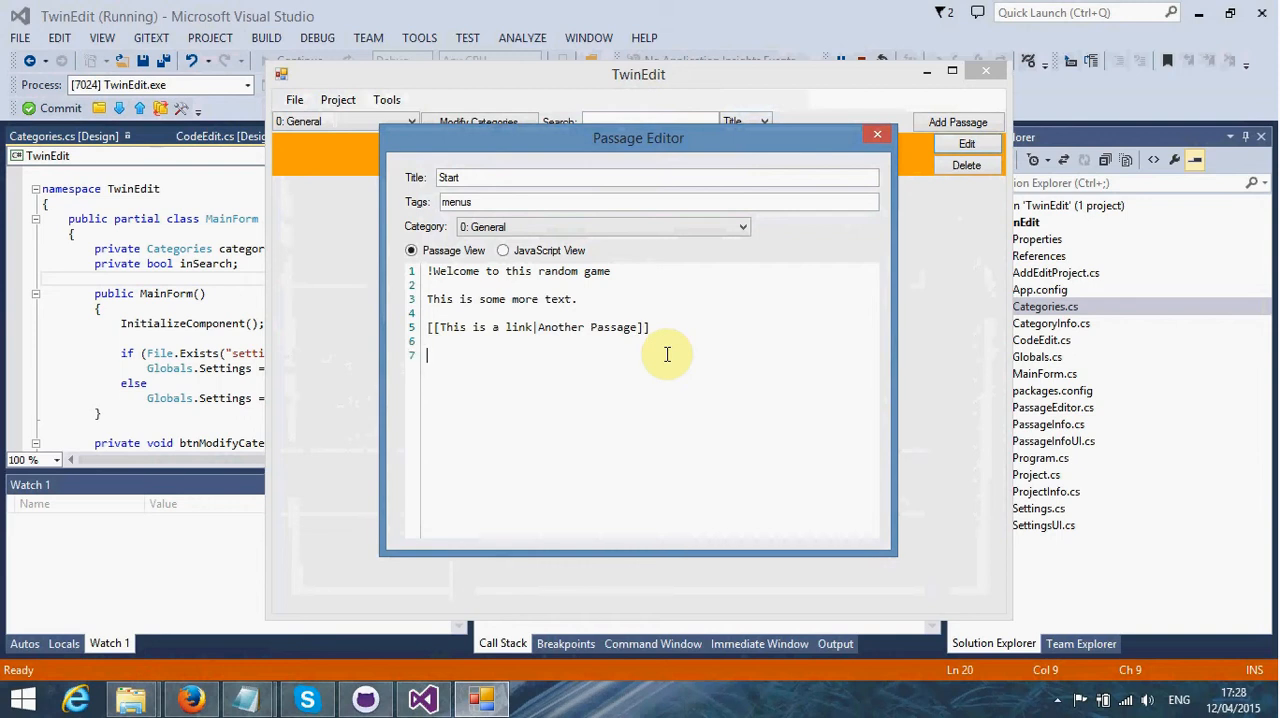
key(Backspace)
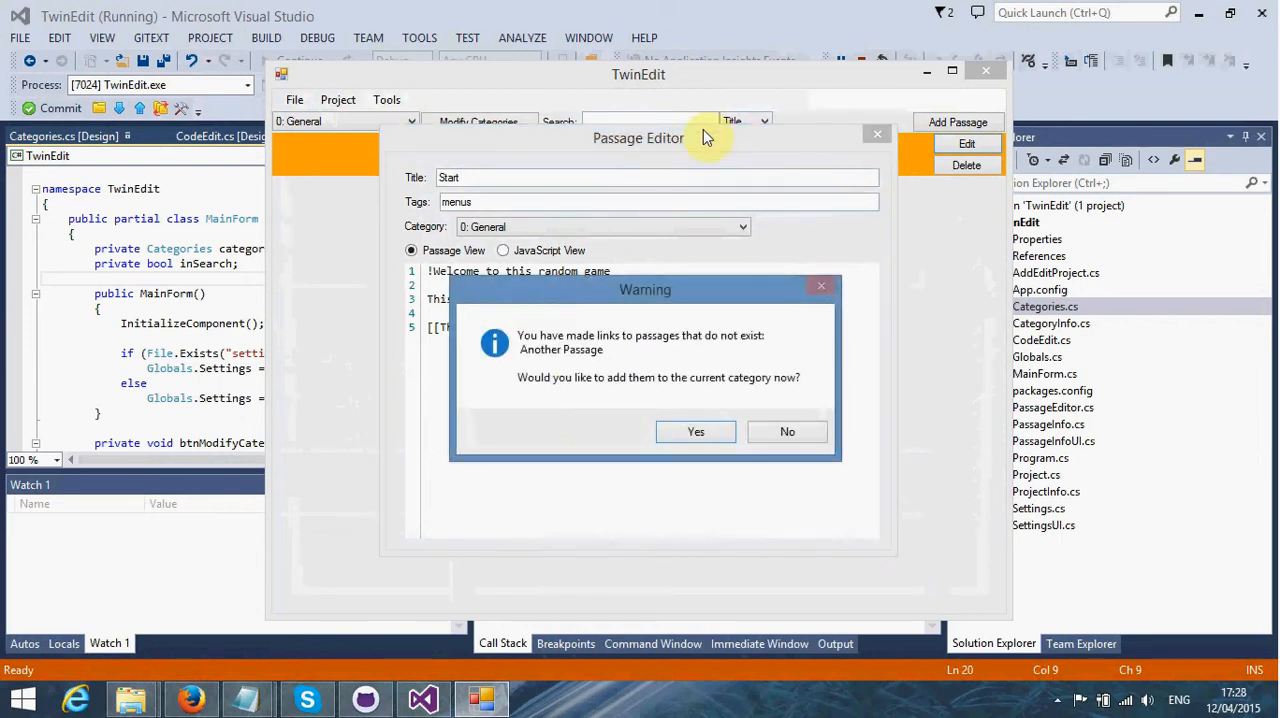
mouse_move(510, 390)
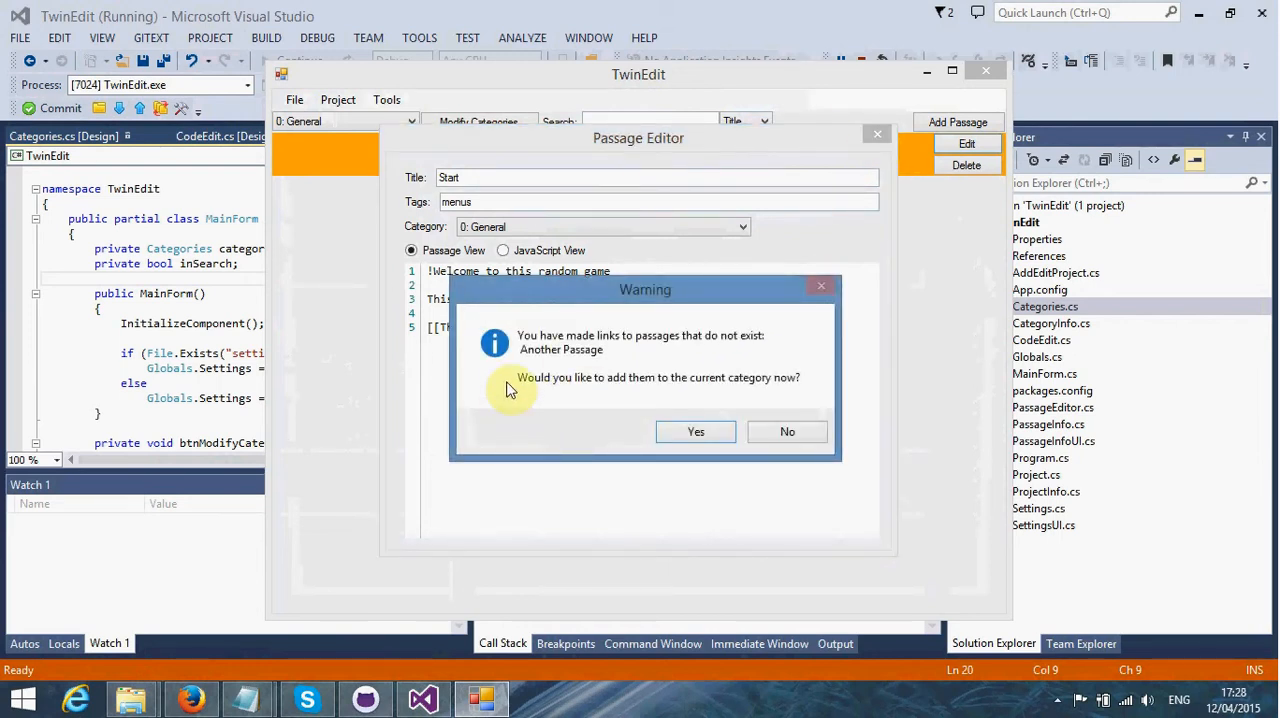
mouse_move(685, 365)
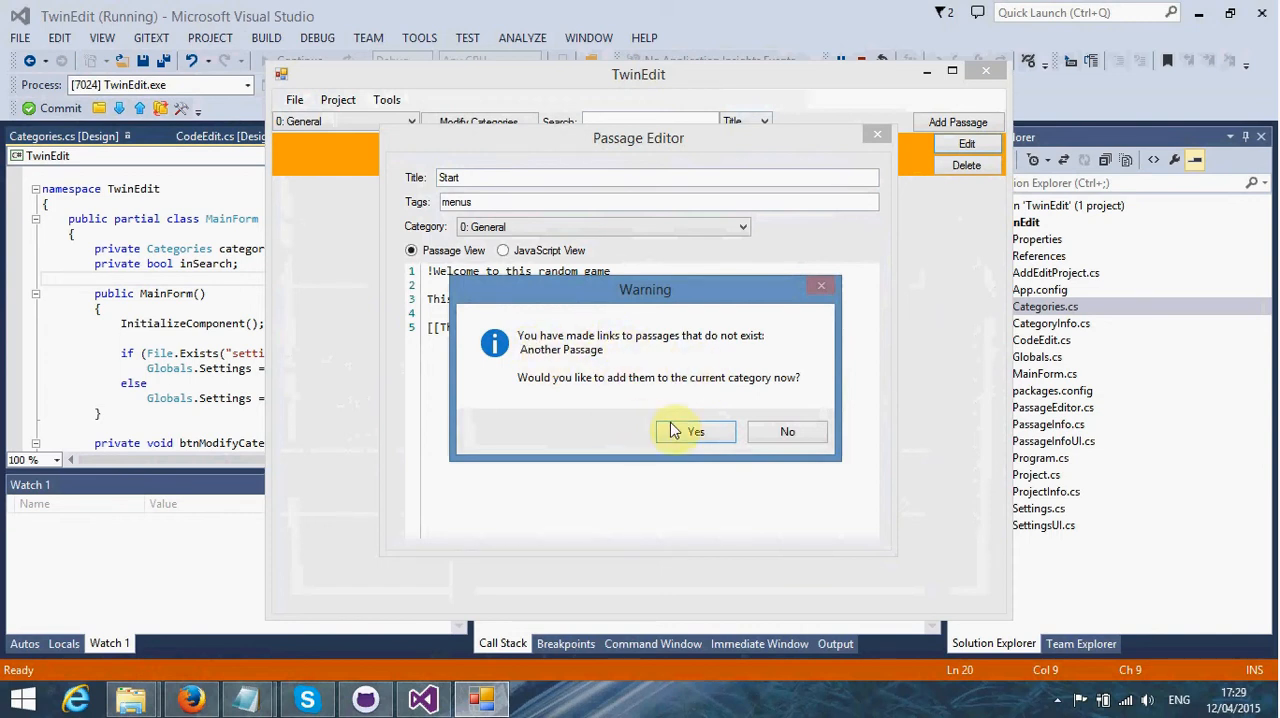
Step: Accept the warning so Another Passage is created in General
click(695, 431)
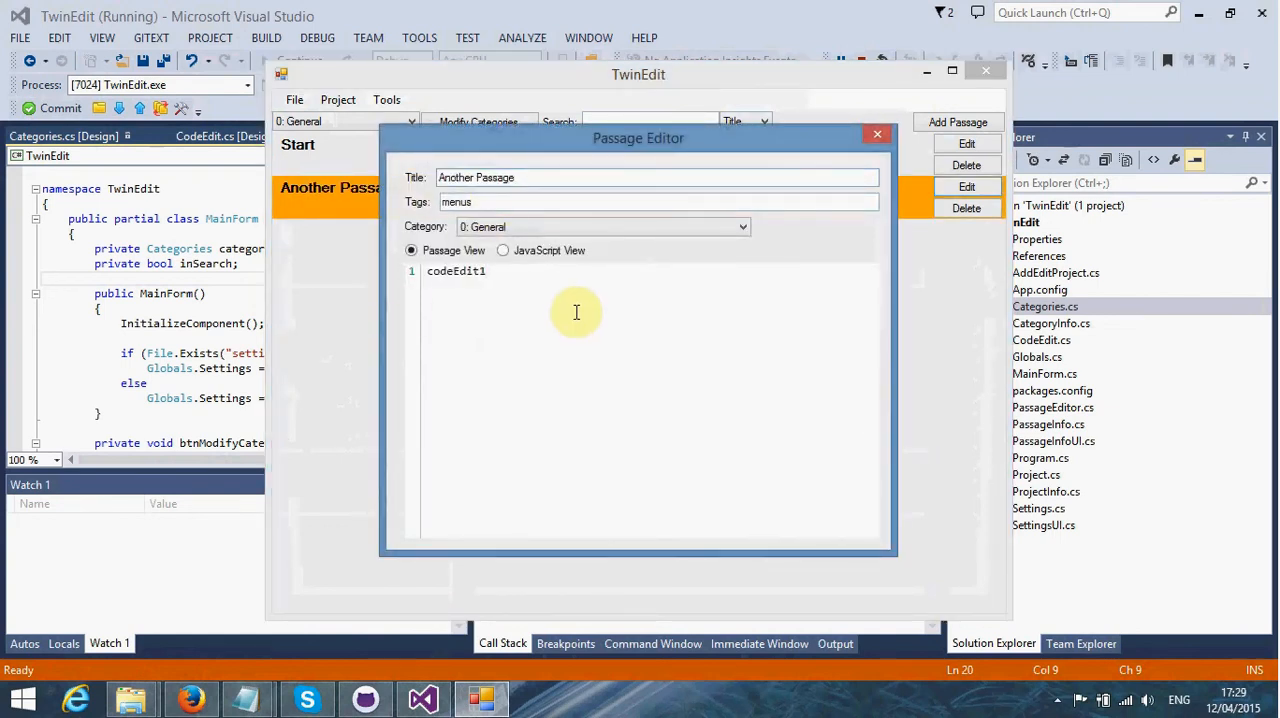
Step: Inspect Another Passage, following the link, then reopen Start in the Passage Editor
double_click(455, 271)
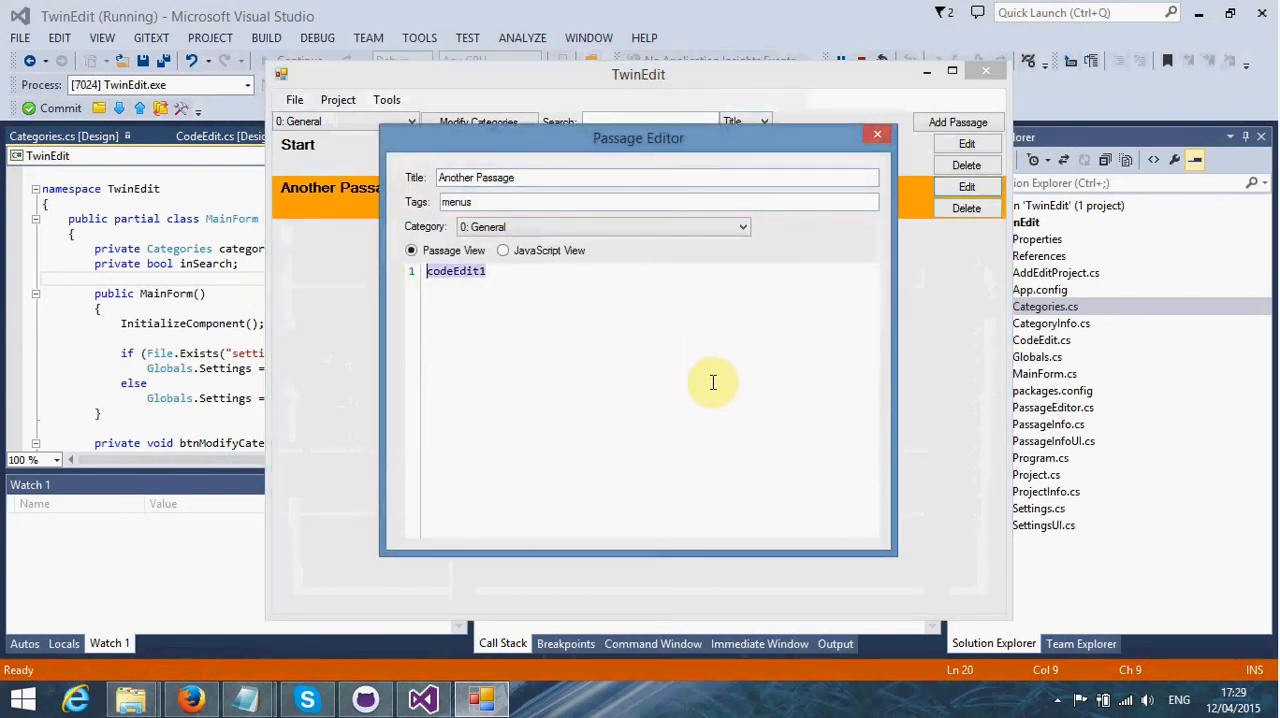
mouse_move(527, 364)
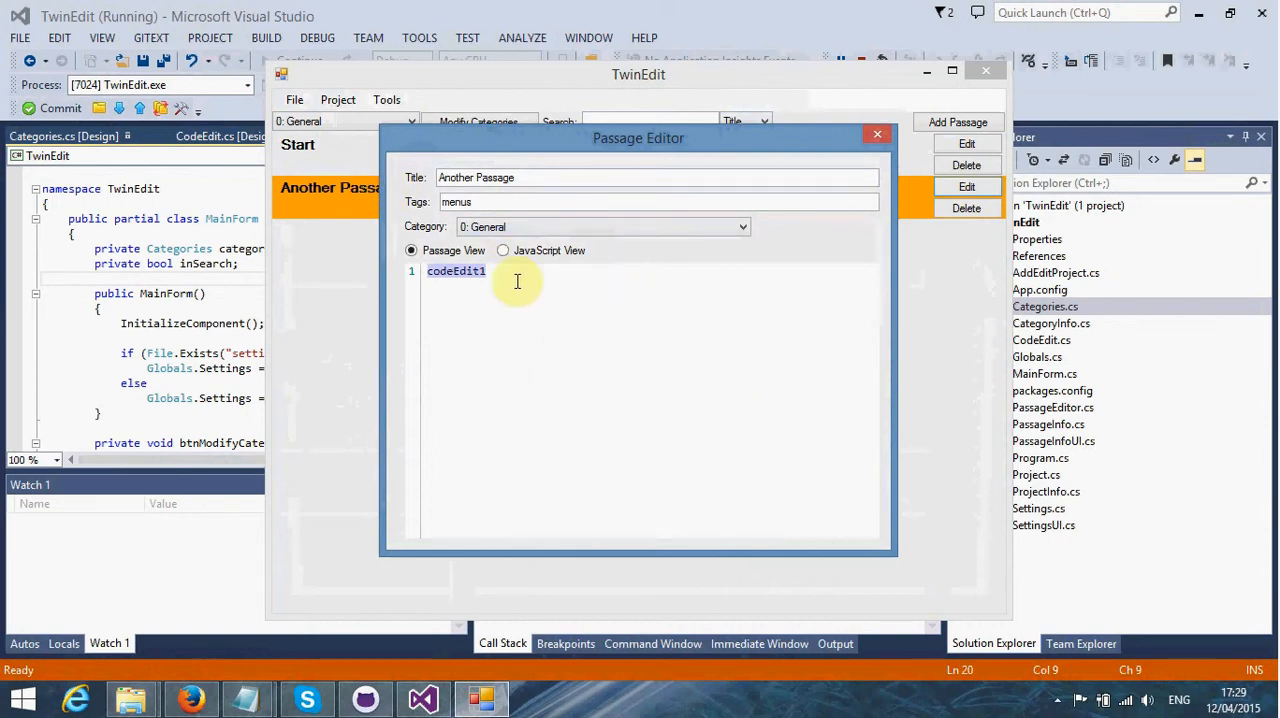
mouse_move(608, 405)
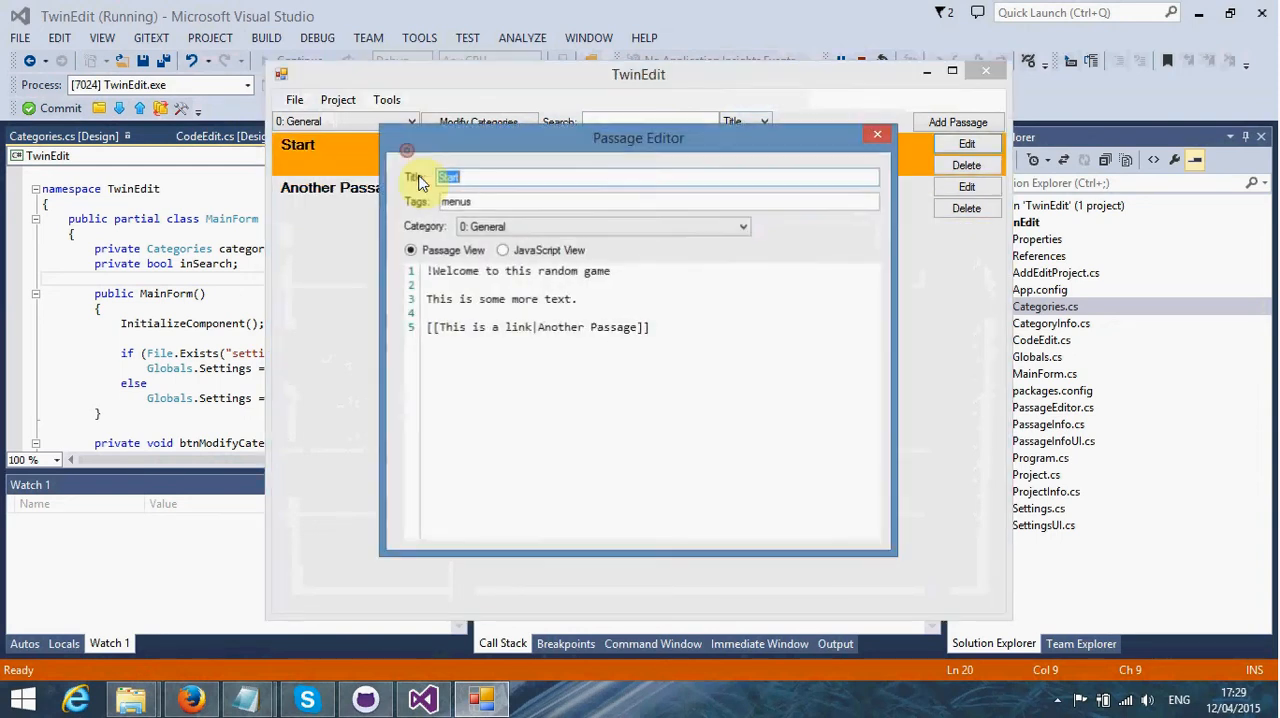
double_click(614, 327)
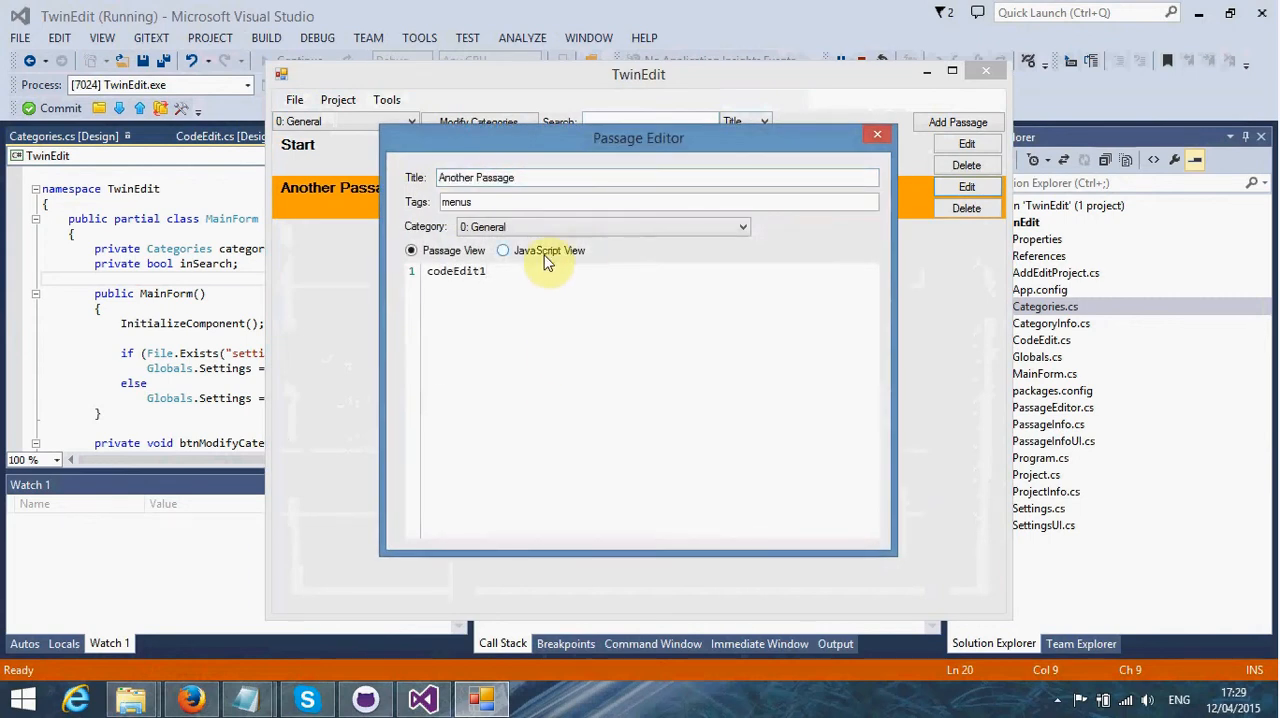
click(570, 177)
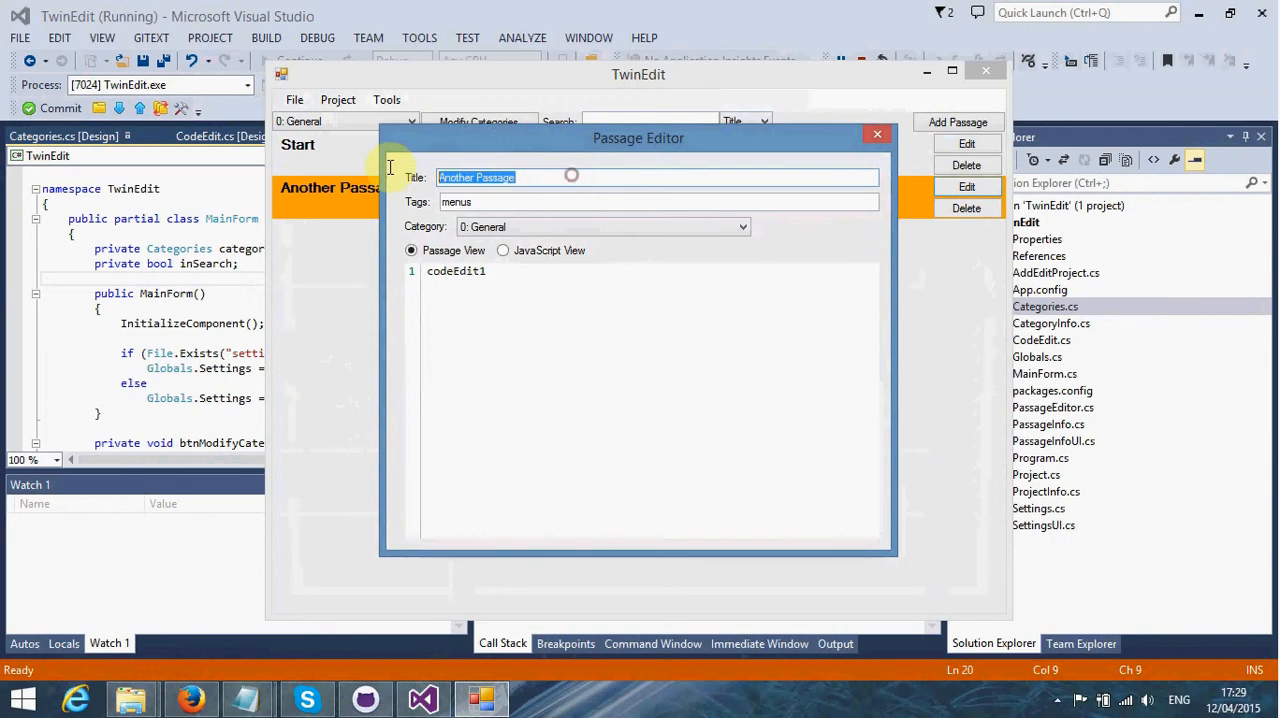
click(580, 178)
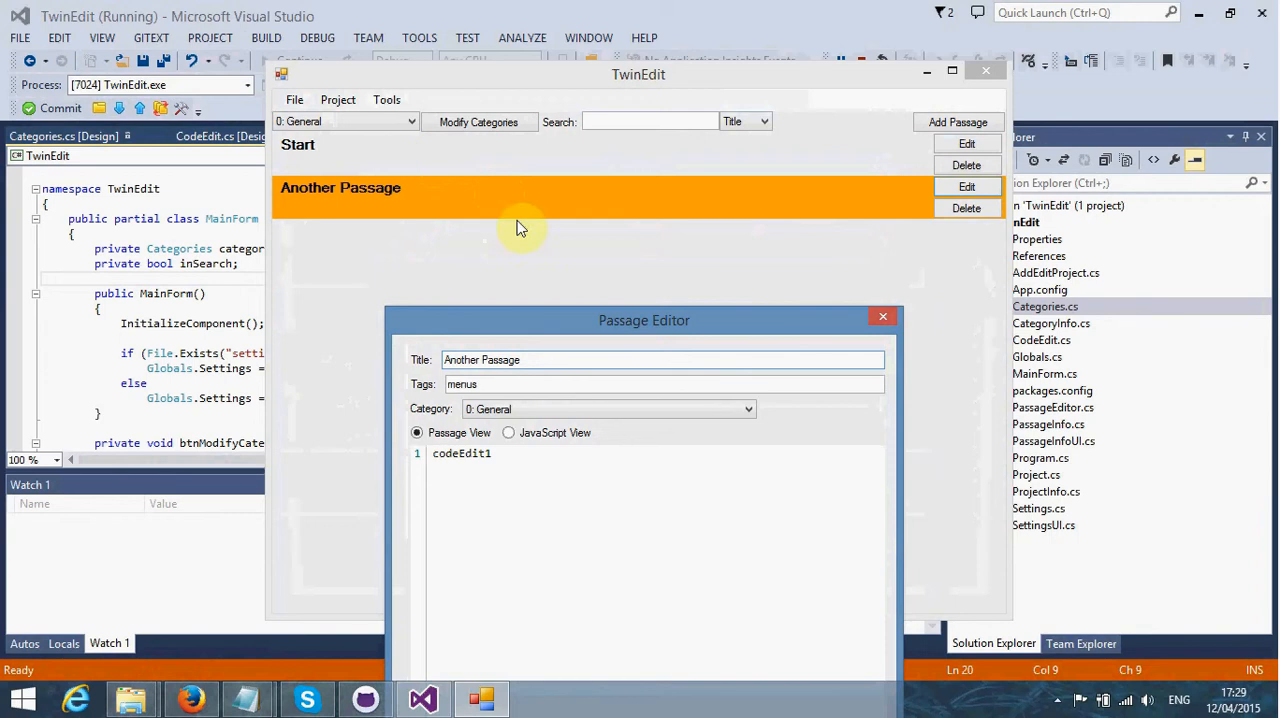
double_click(298, 145)
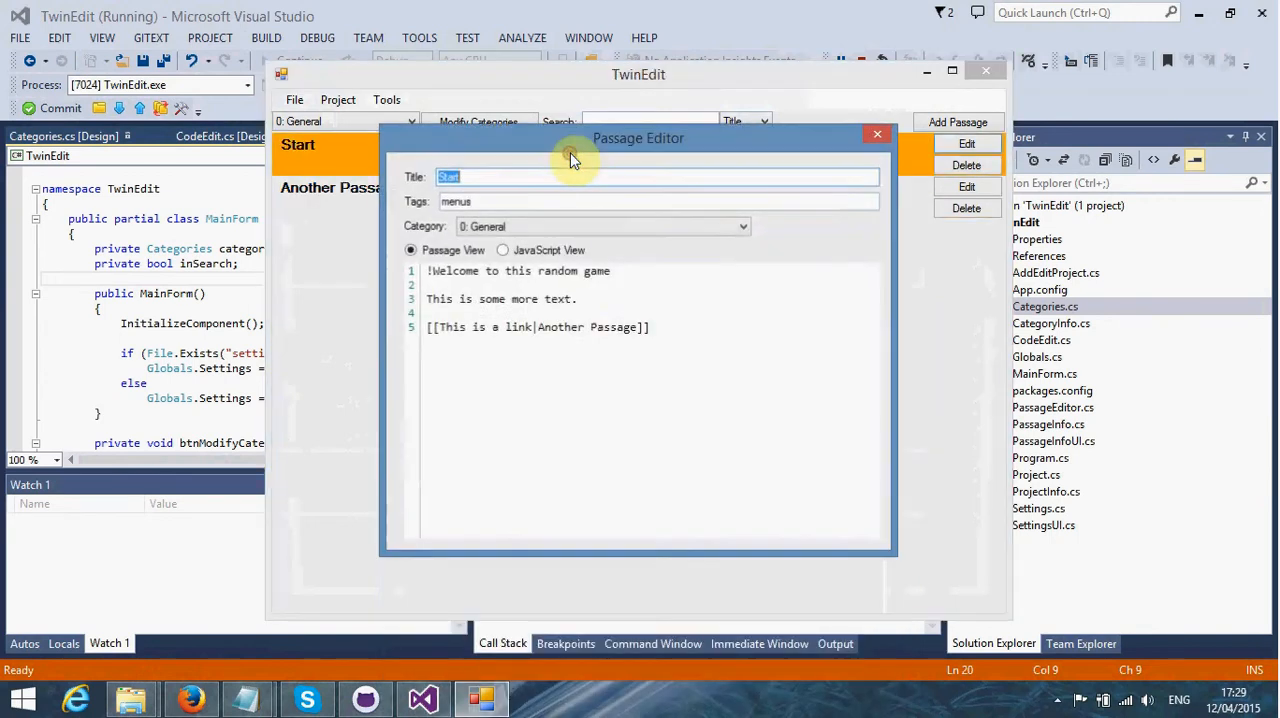
double_click(613, 327)
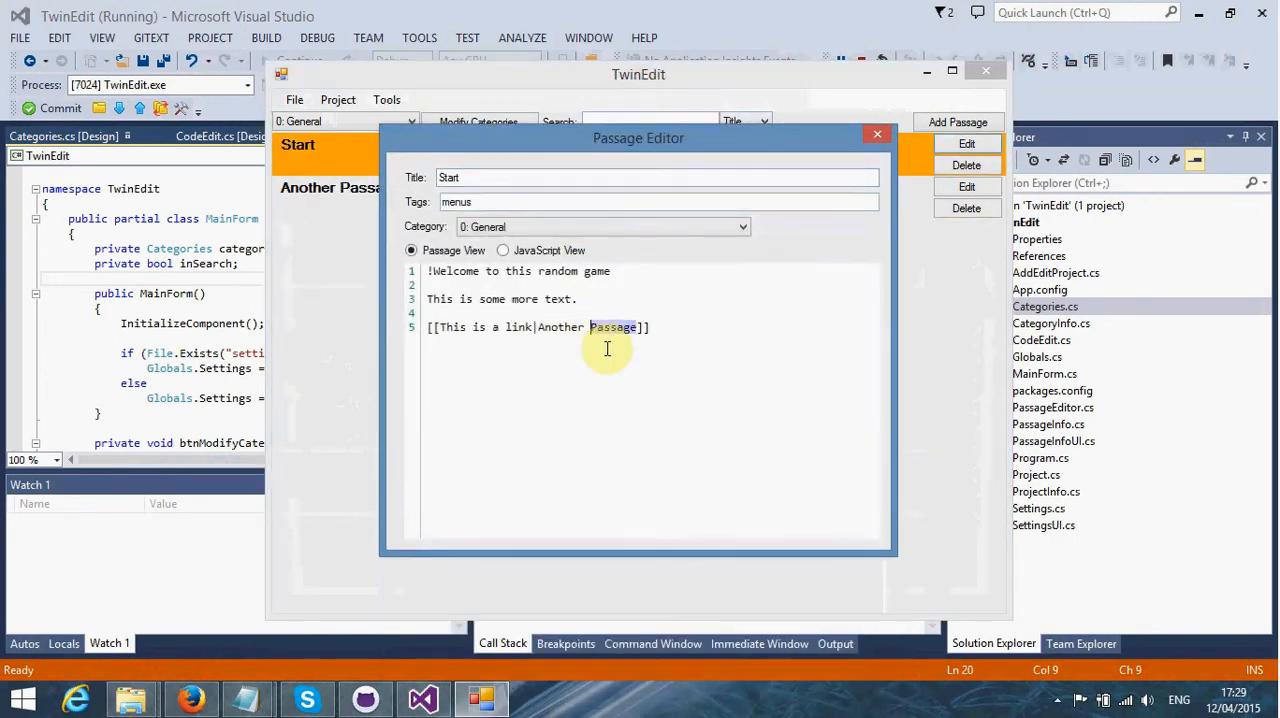
click(876, 134)
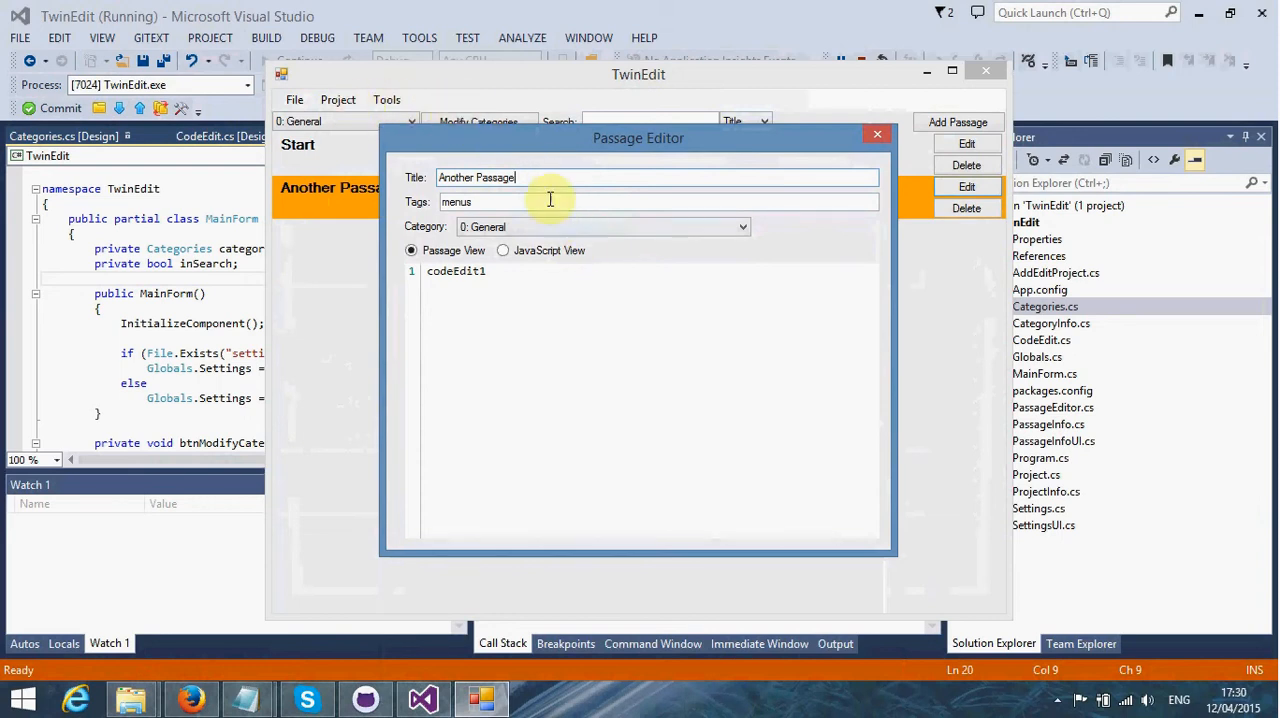
mouse_move(512, 108)
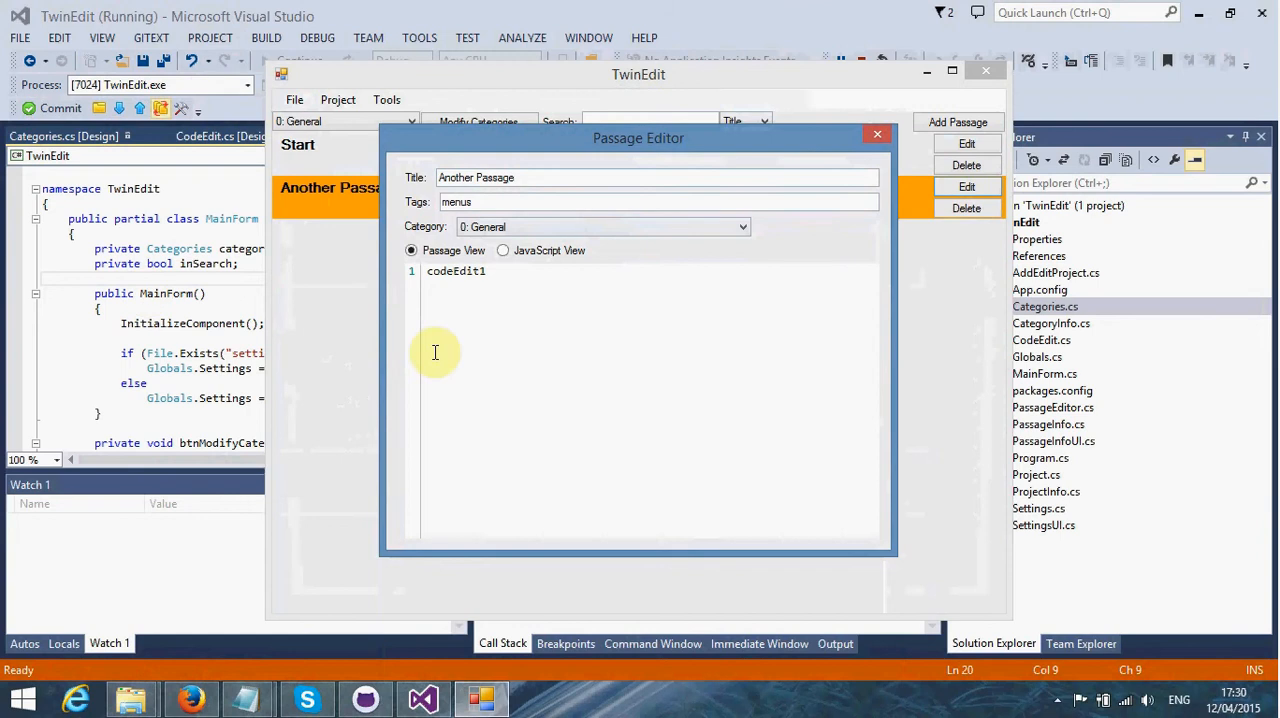
mouse_move(152, 352)
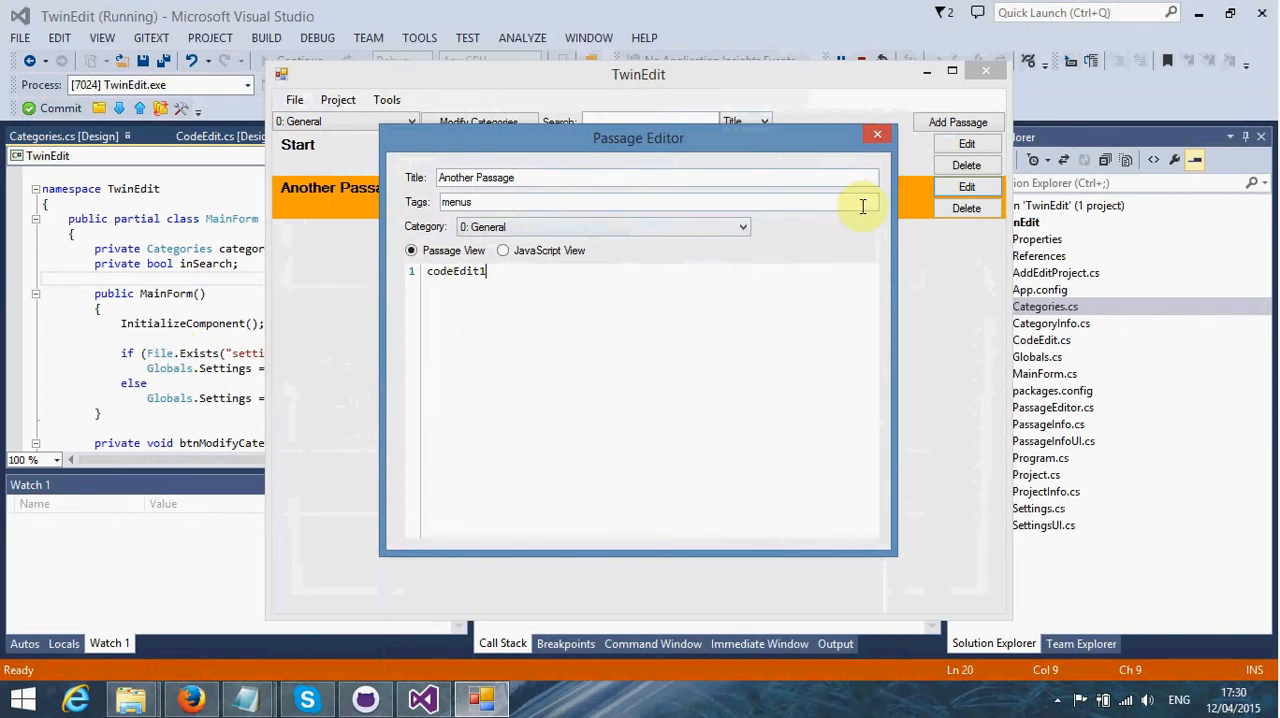
click(877, 133)
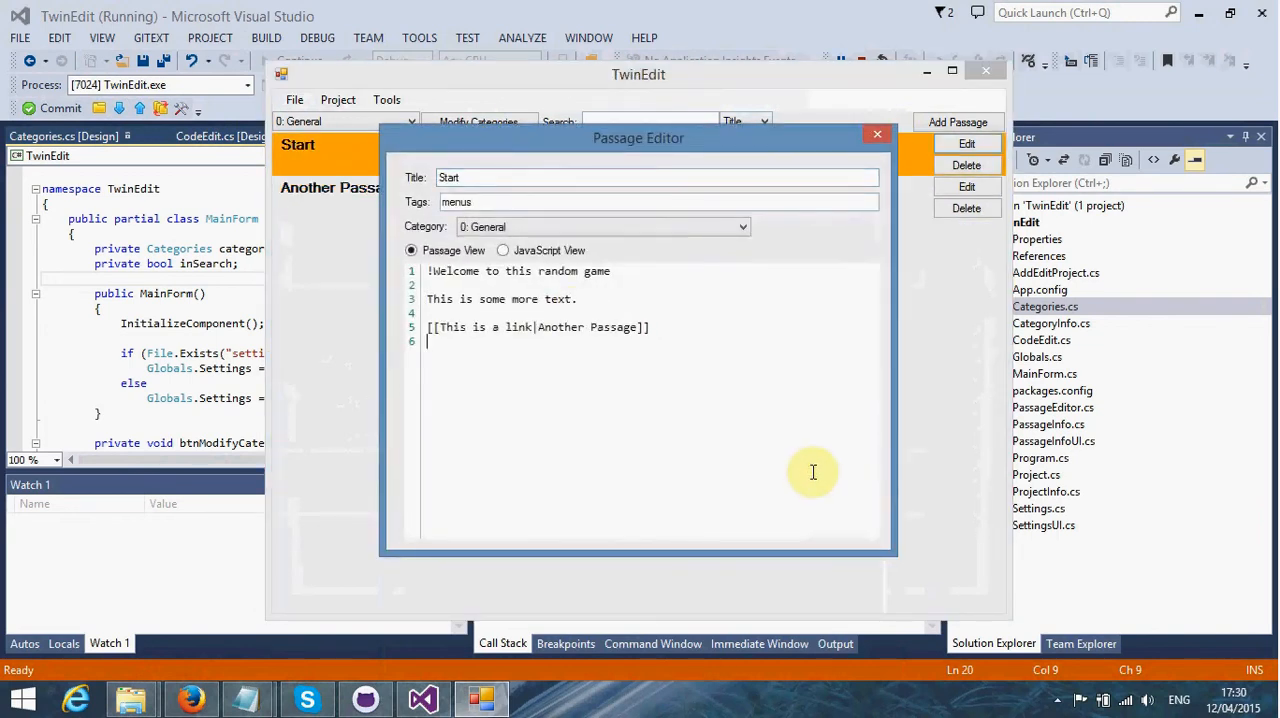
Step: Add line 7: <span style="color:#00FF00">This is green text.</span> to Start
text(<a h)
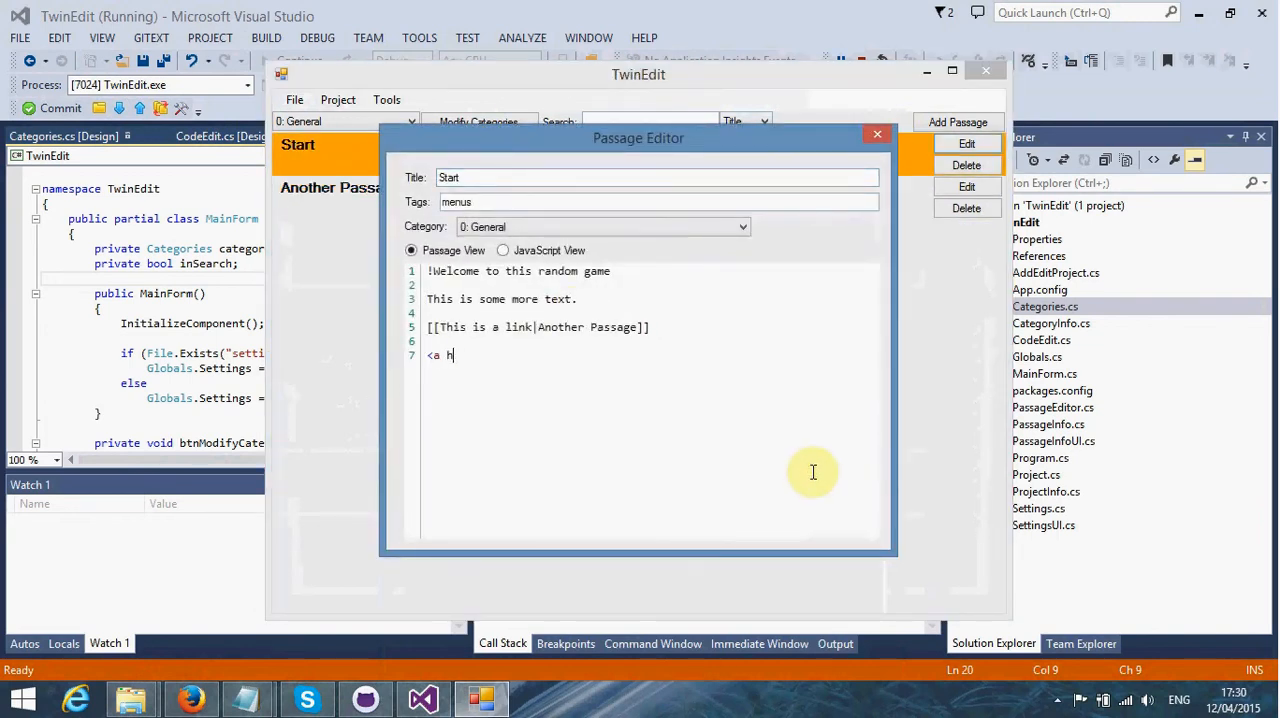
text(span)
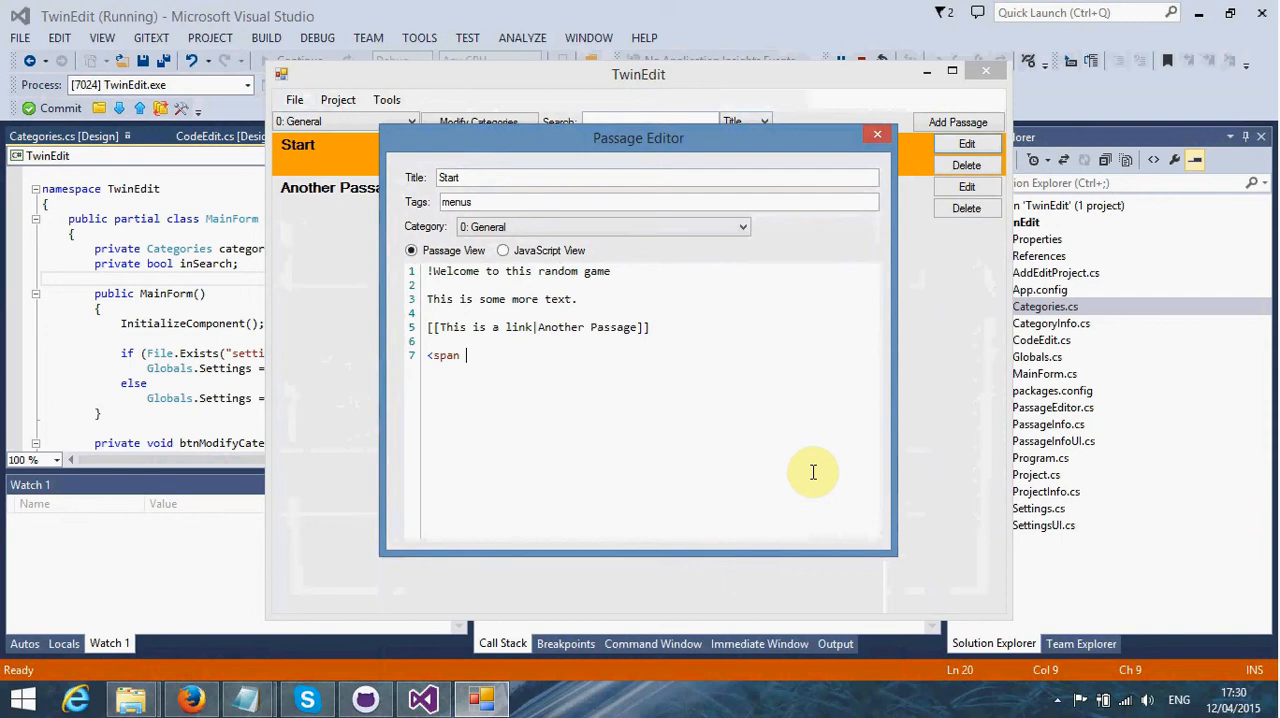
text(style="")
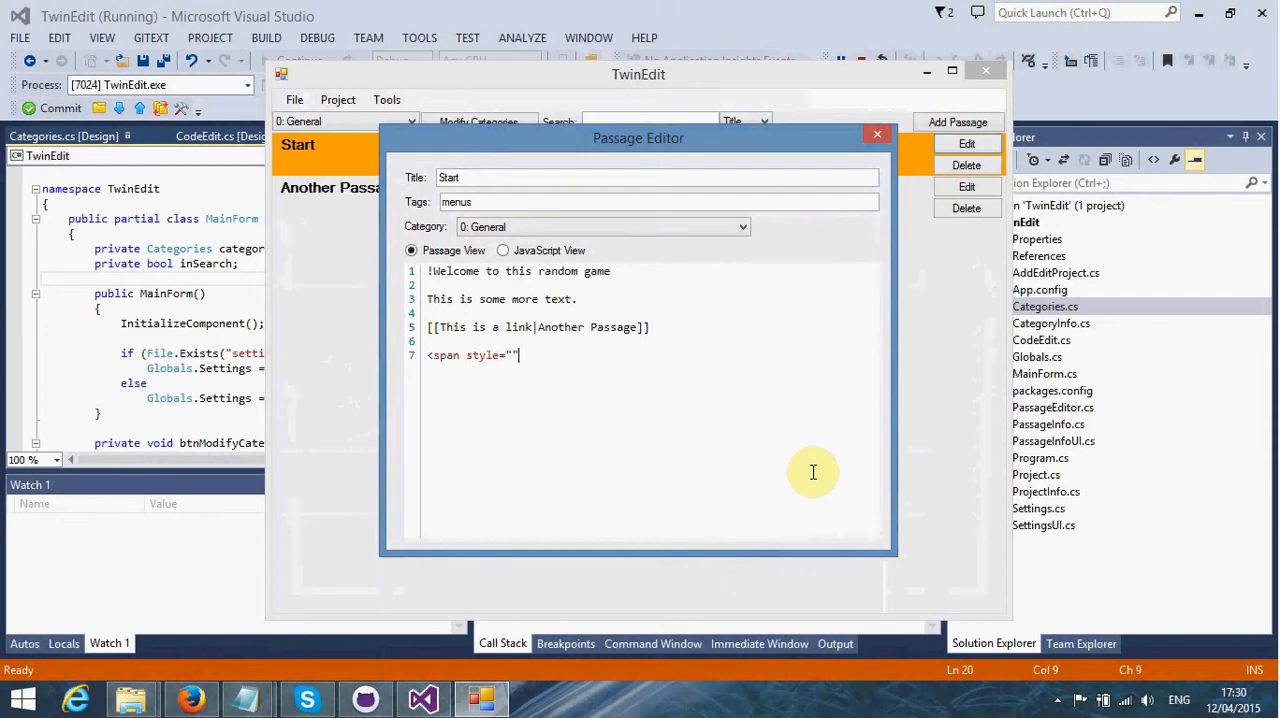
text(color:#oo)
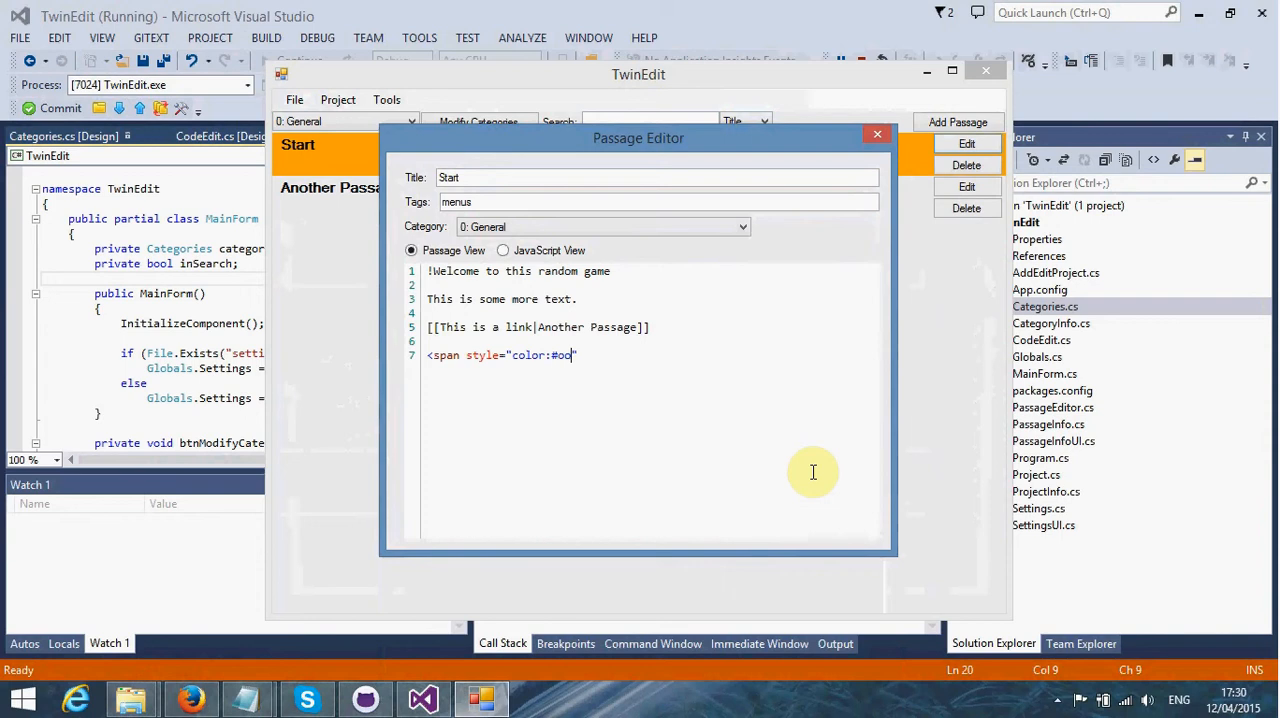
text(0FF)
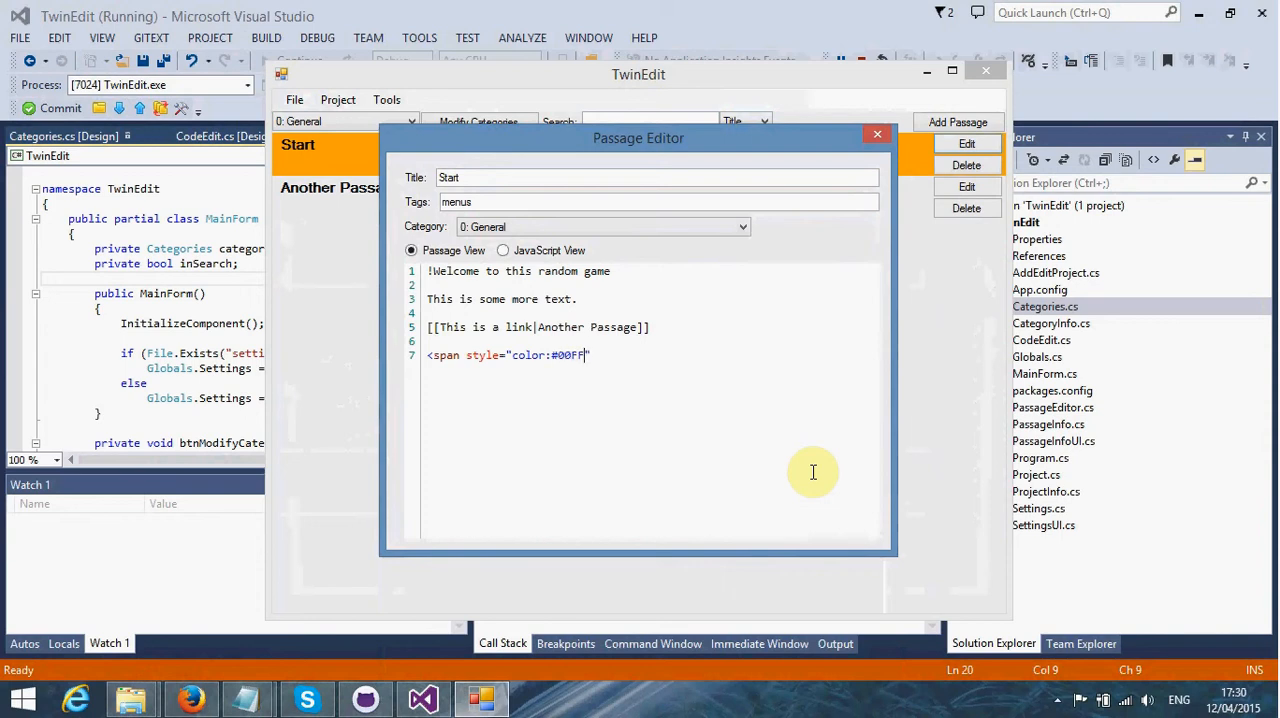
text(00")
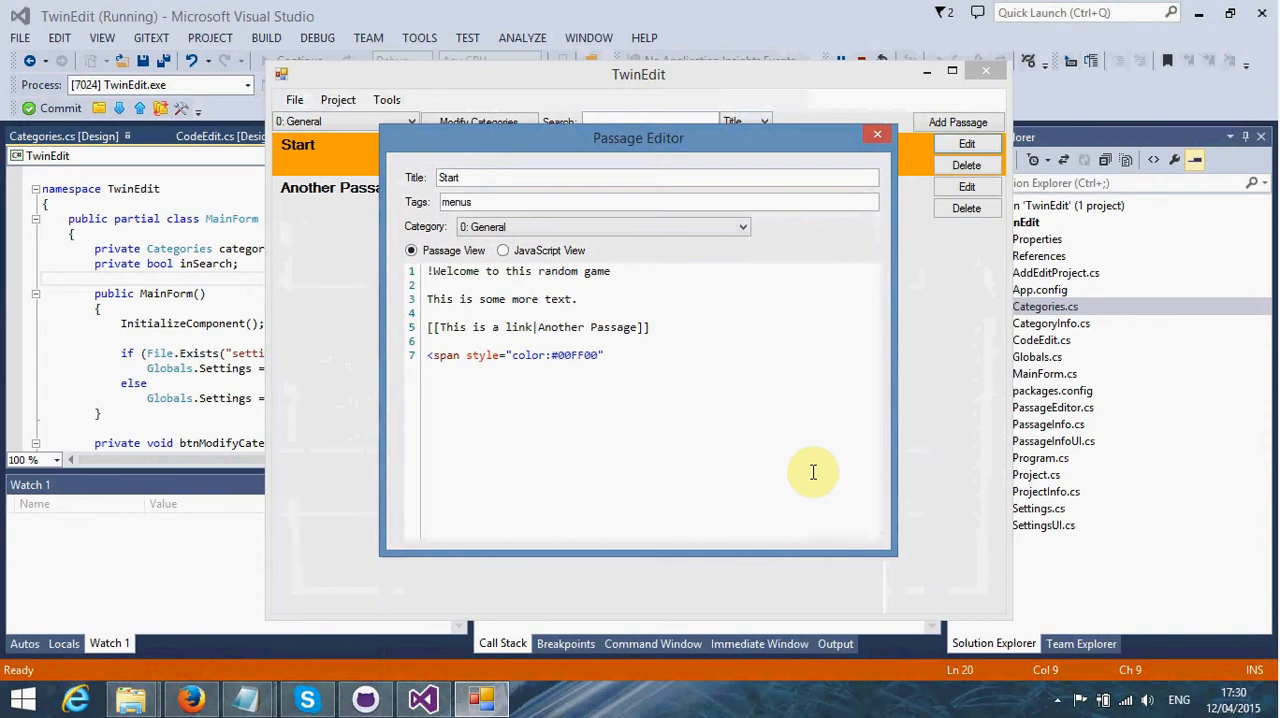
text(></span>)
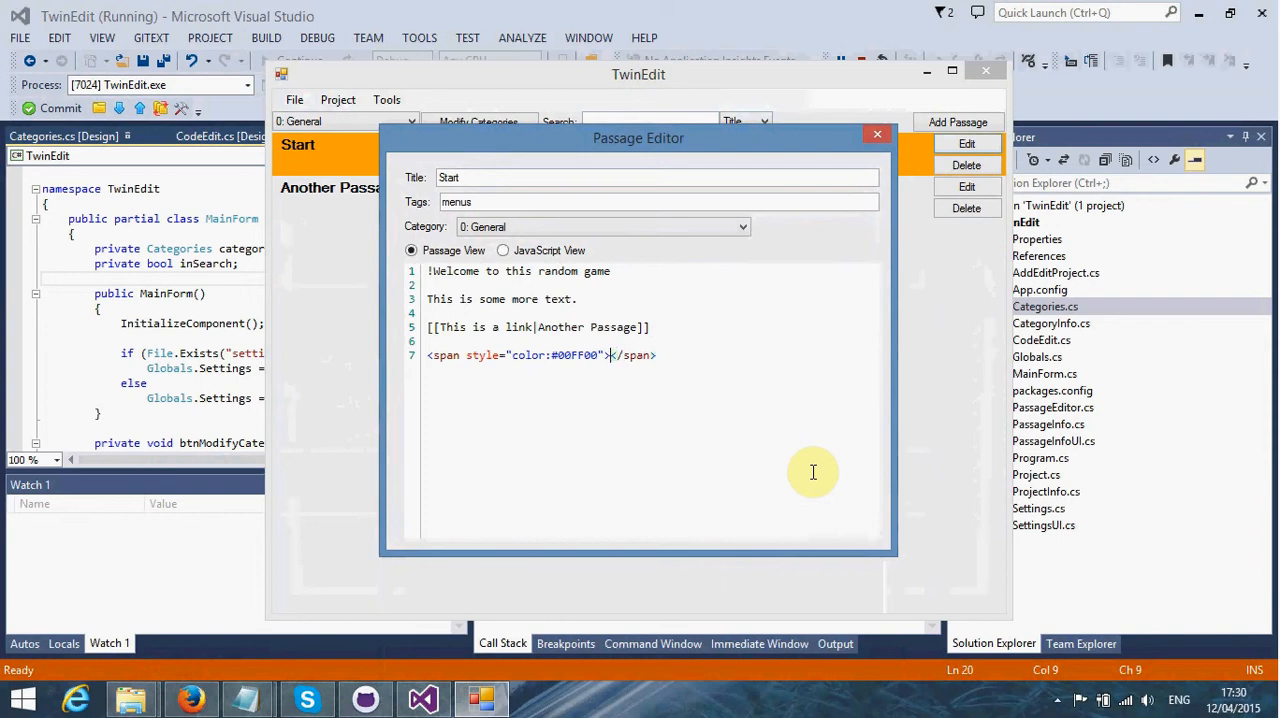
text(This is green text.)
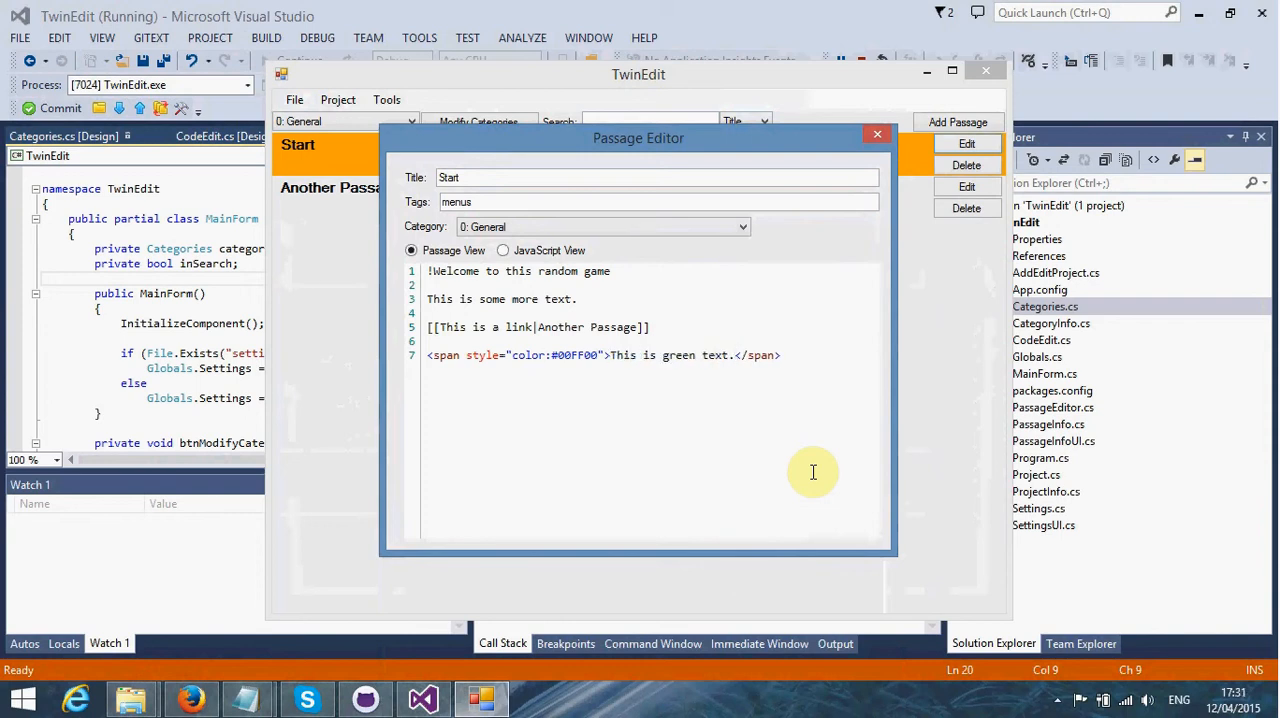
mouse_move(563, 360)
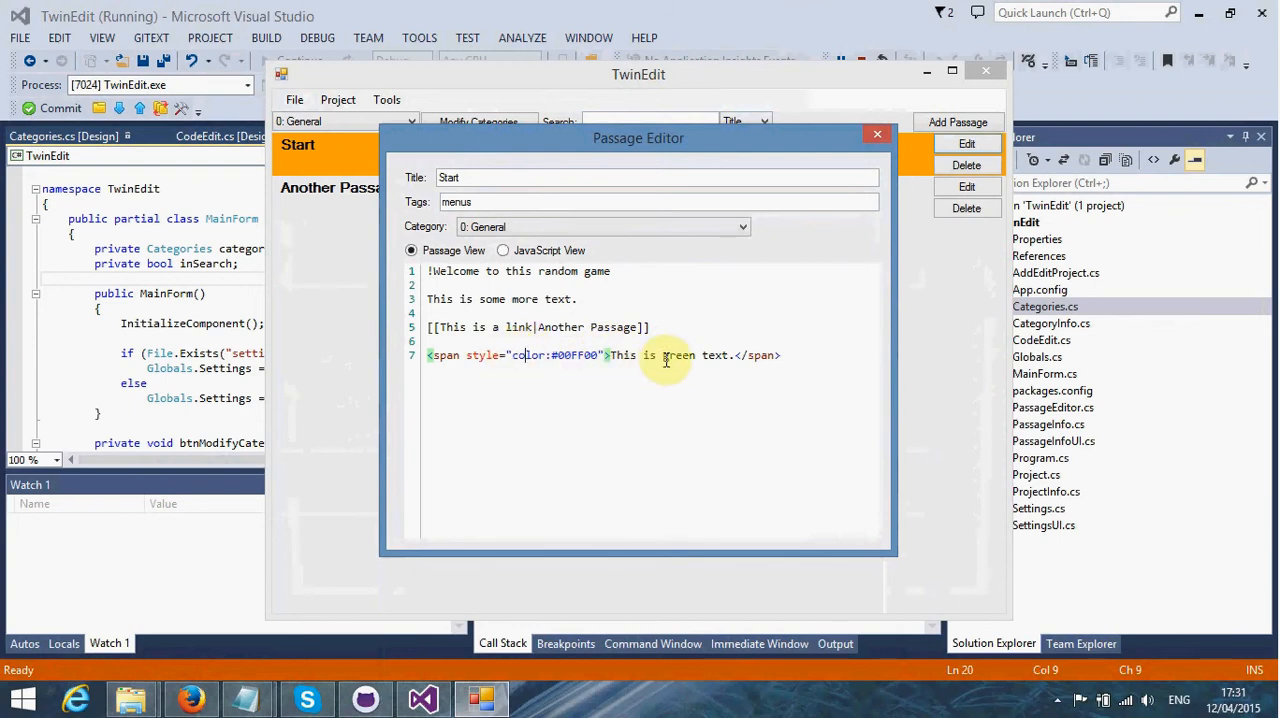
click(877, 133)
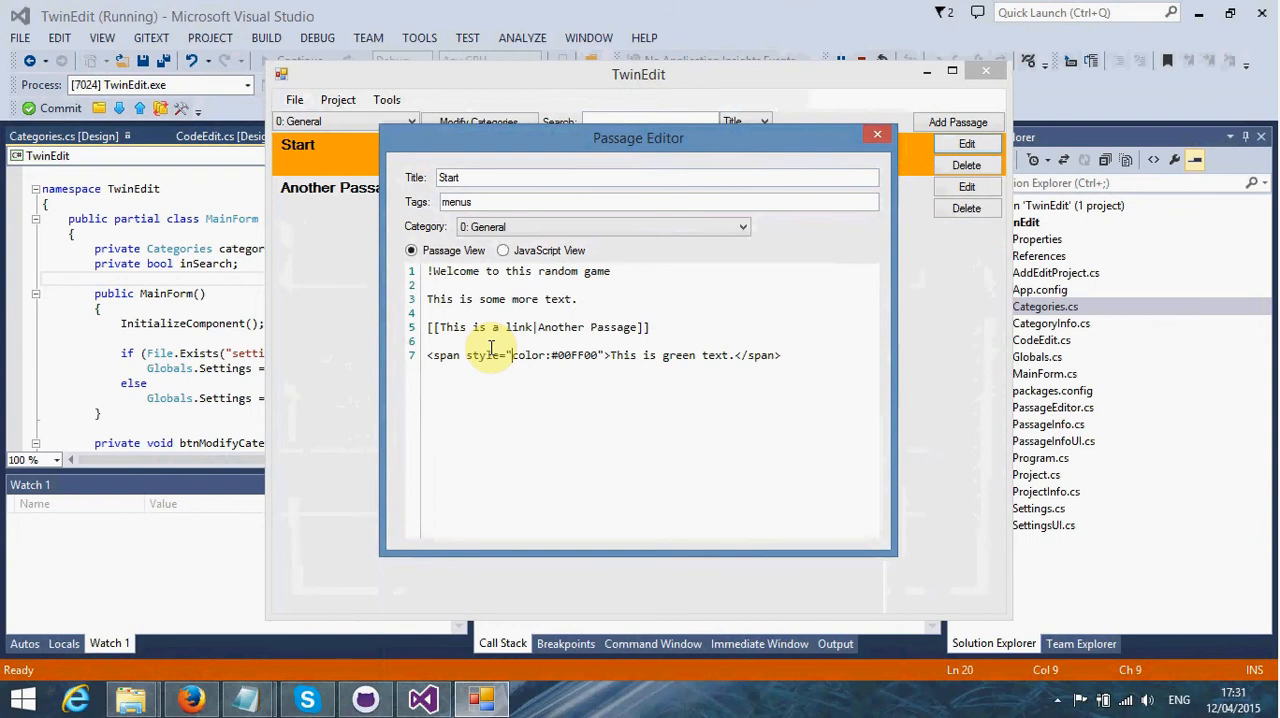
mouse_move(822, 386)
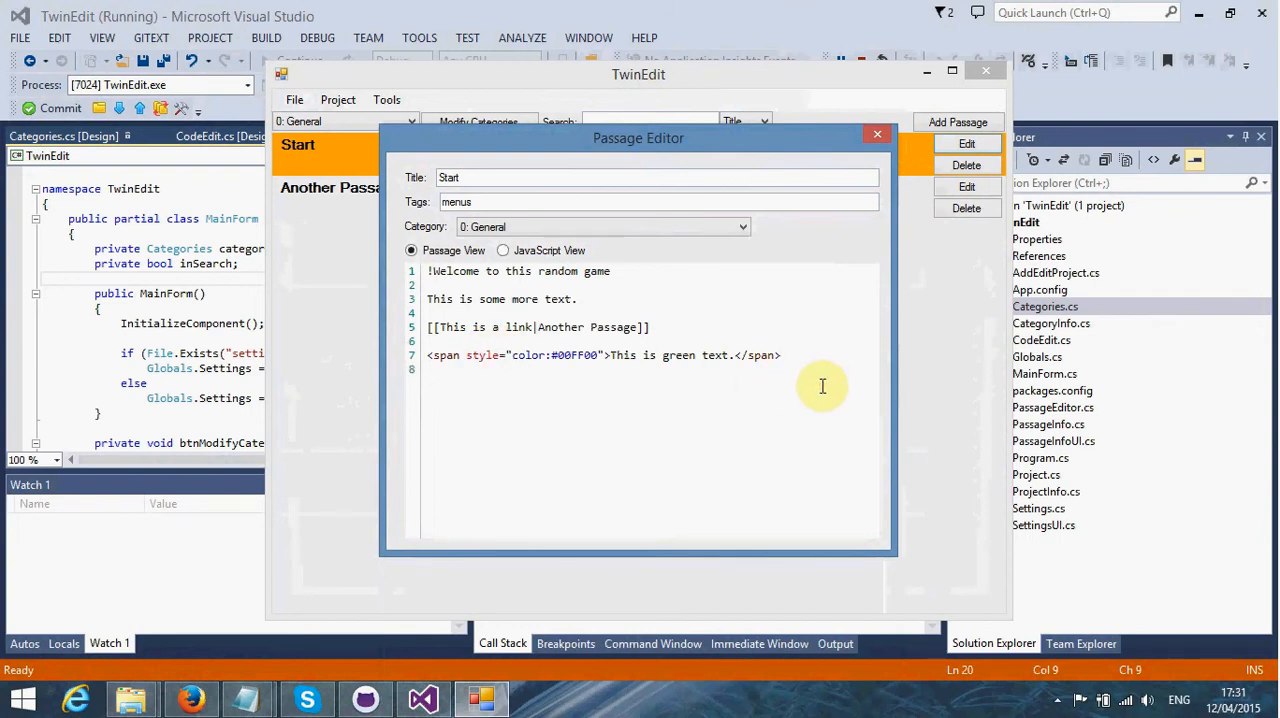
click(782, 355)
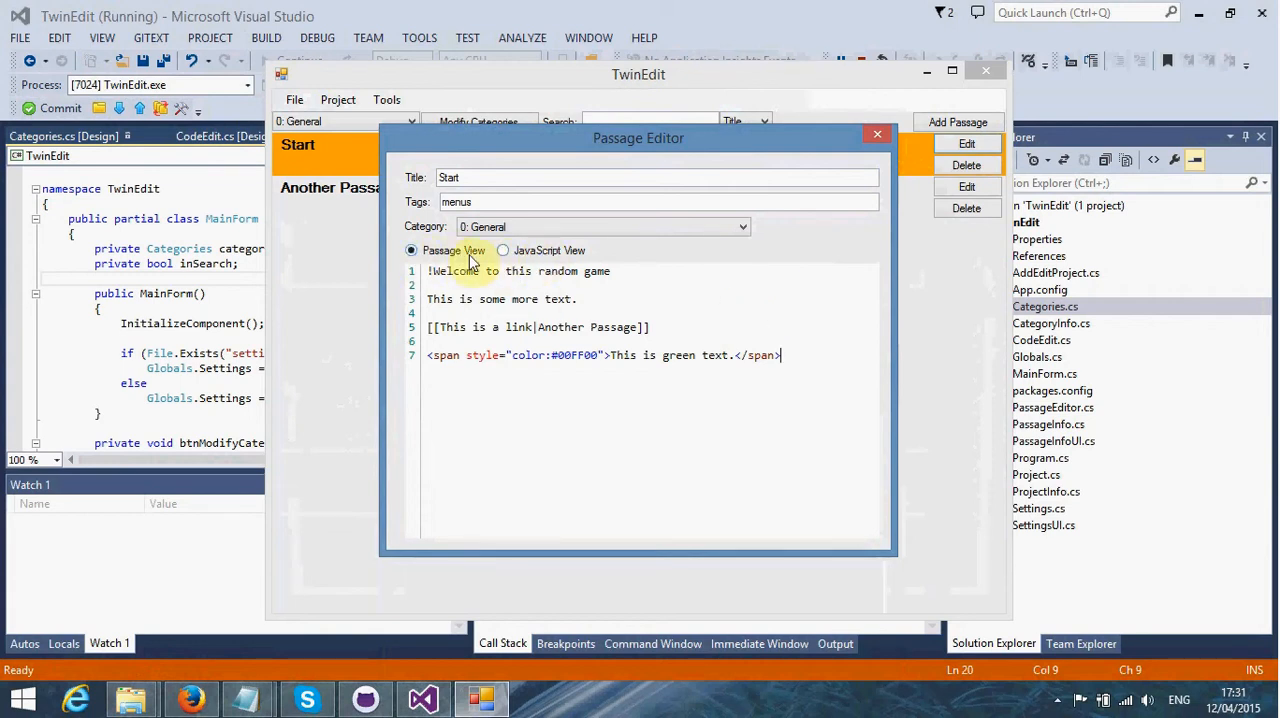
Step: Type a test snippet 'obj = {}; obj.messa' in JavaScript View, remove it and return to Passage View
click(503, 250)
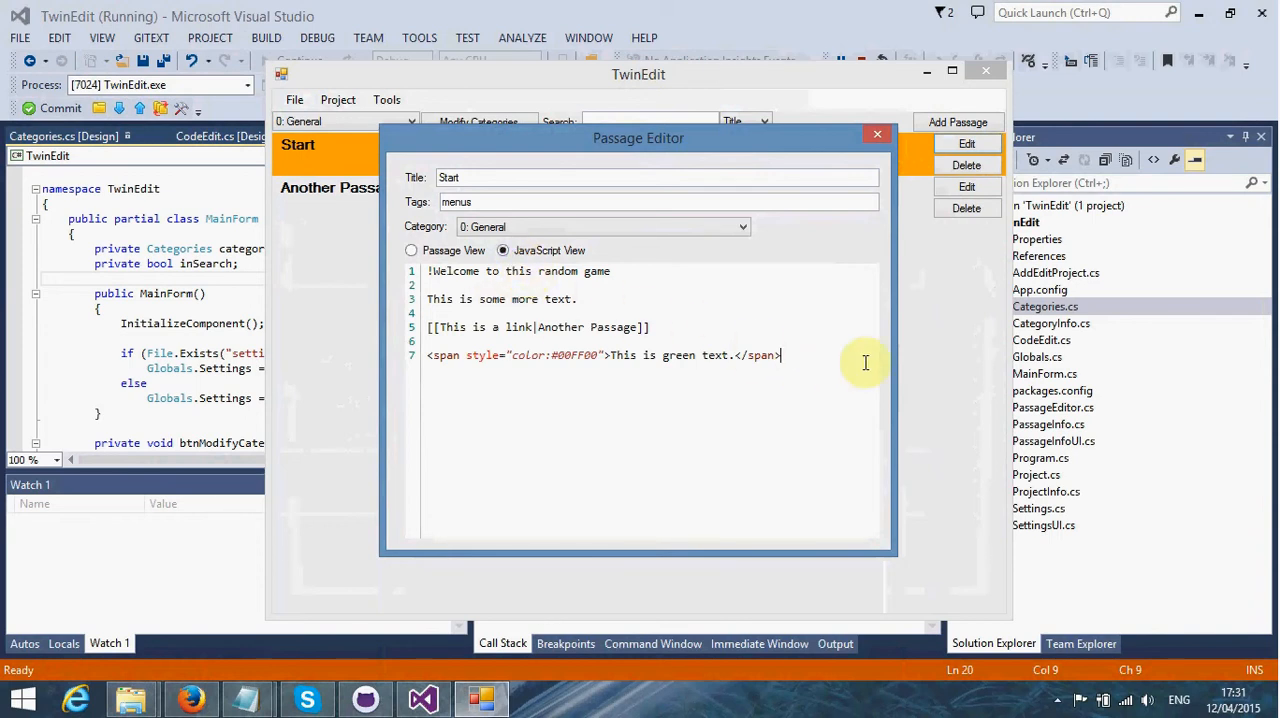
mouse_move(821, 370)
text(var)
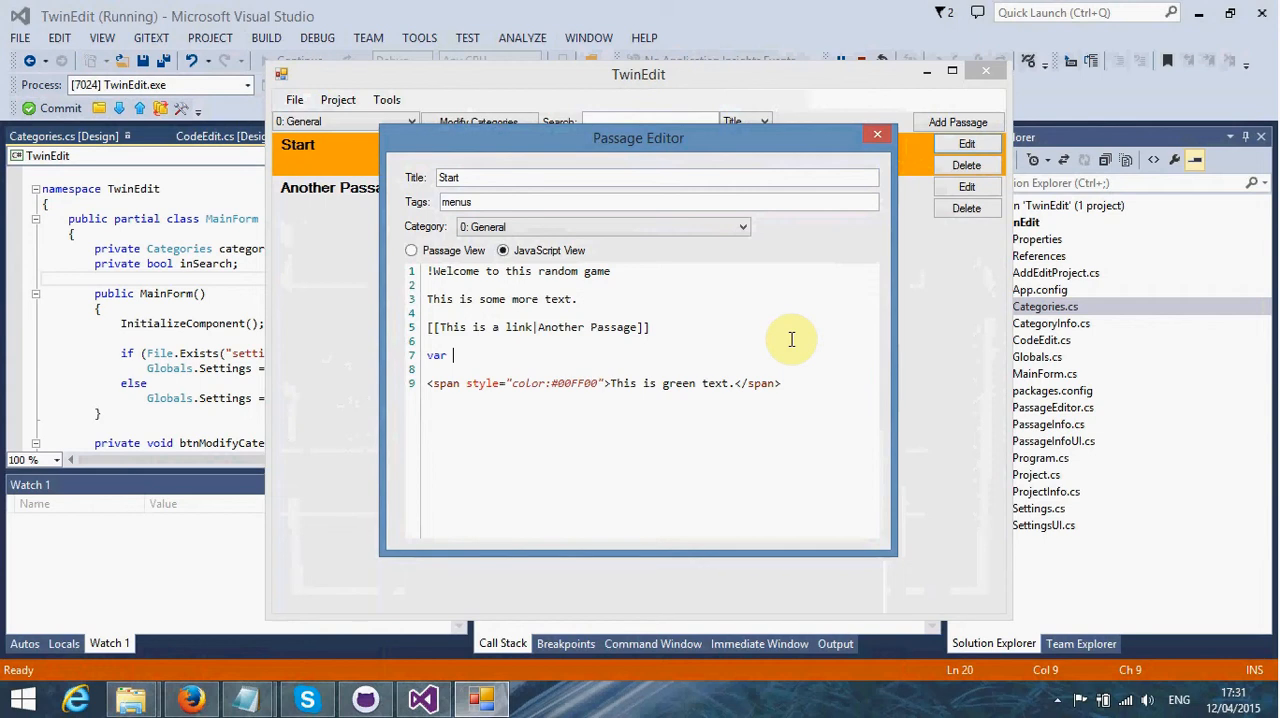
text(obj =)
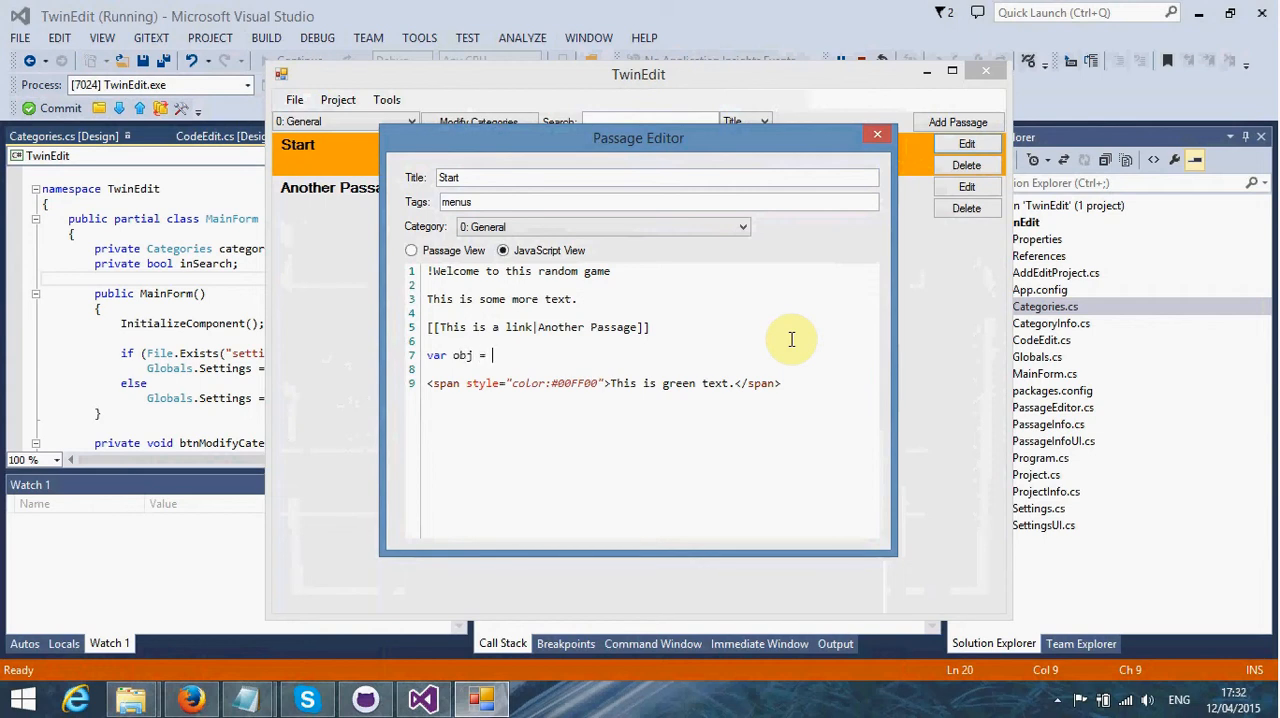
text({};)
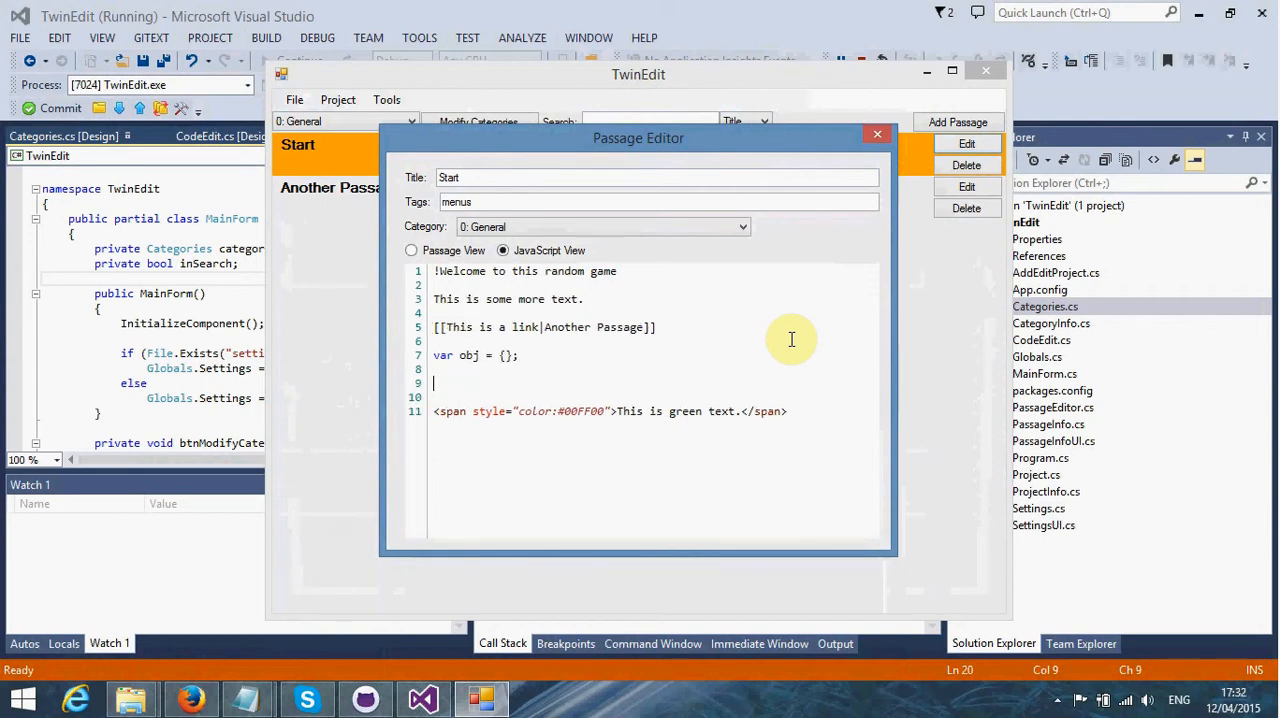
text(obj.)
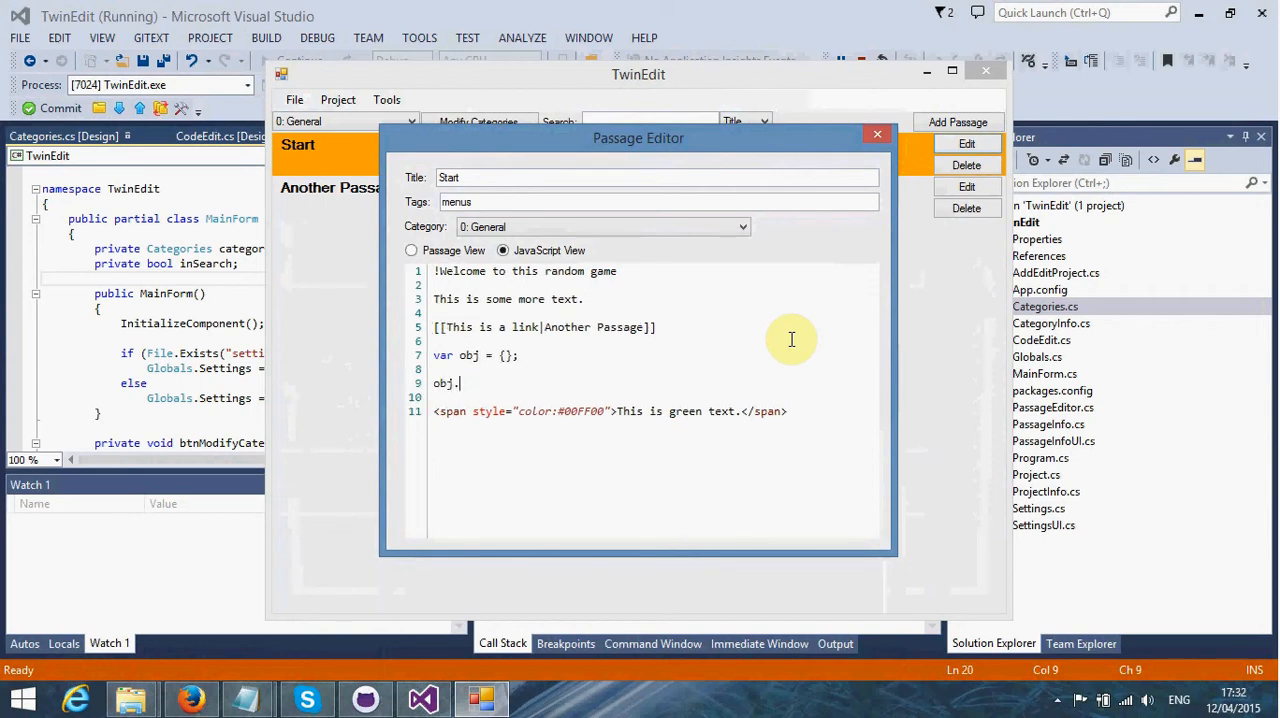
text(messa)
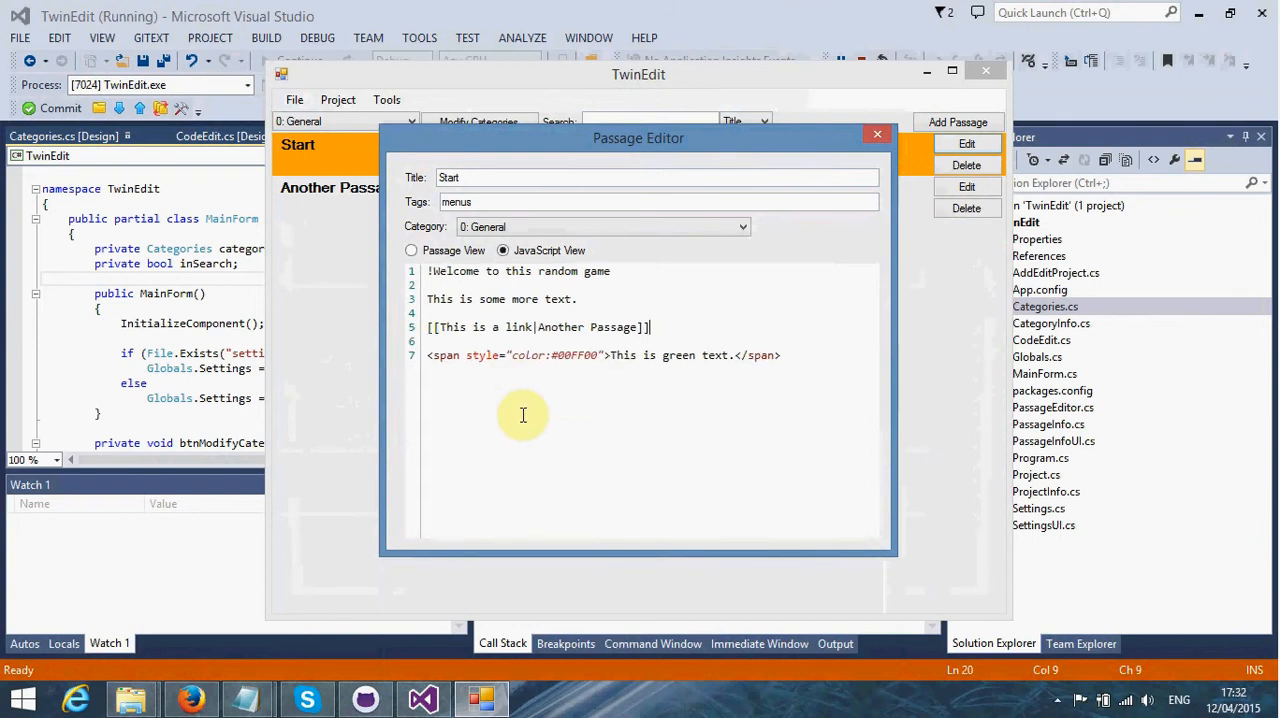
click(411, 250)
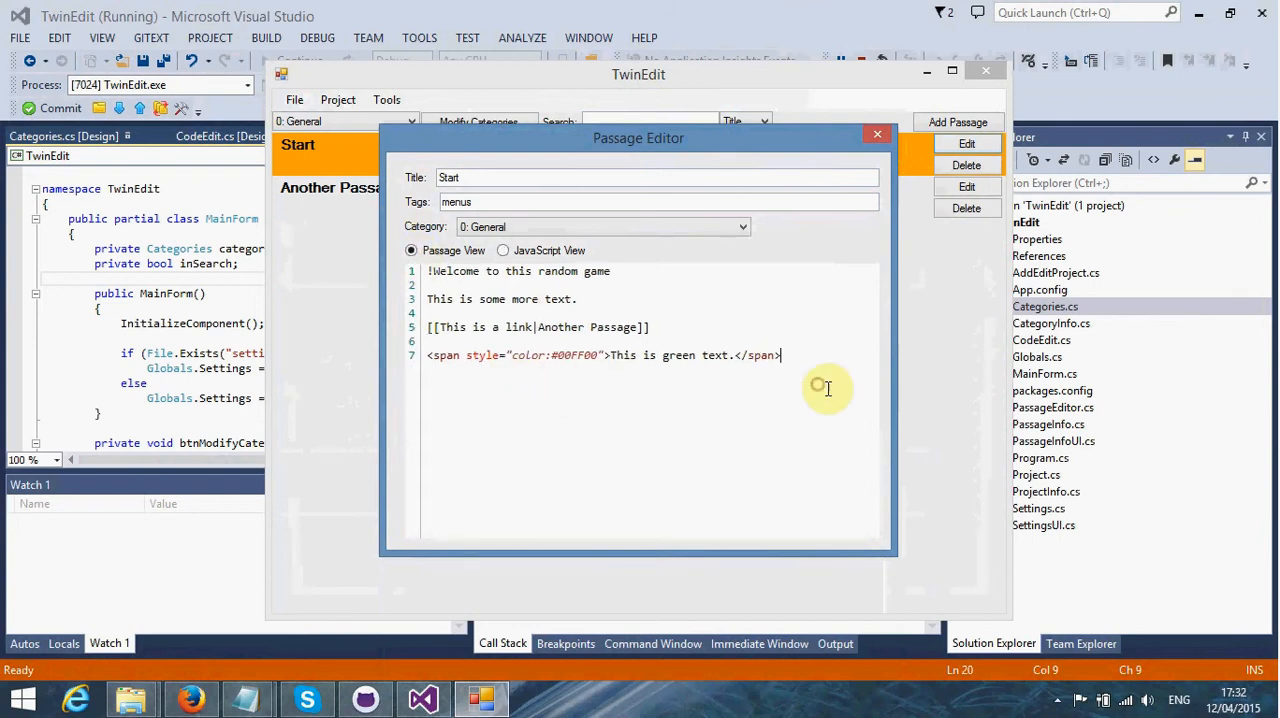
key(Enter)
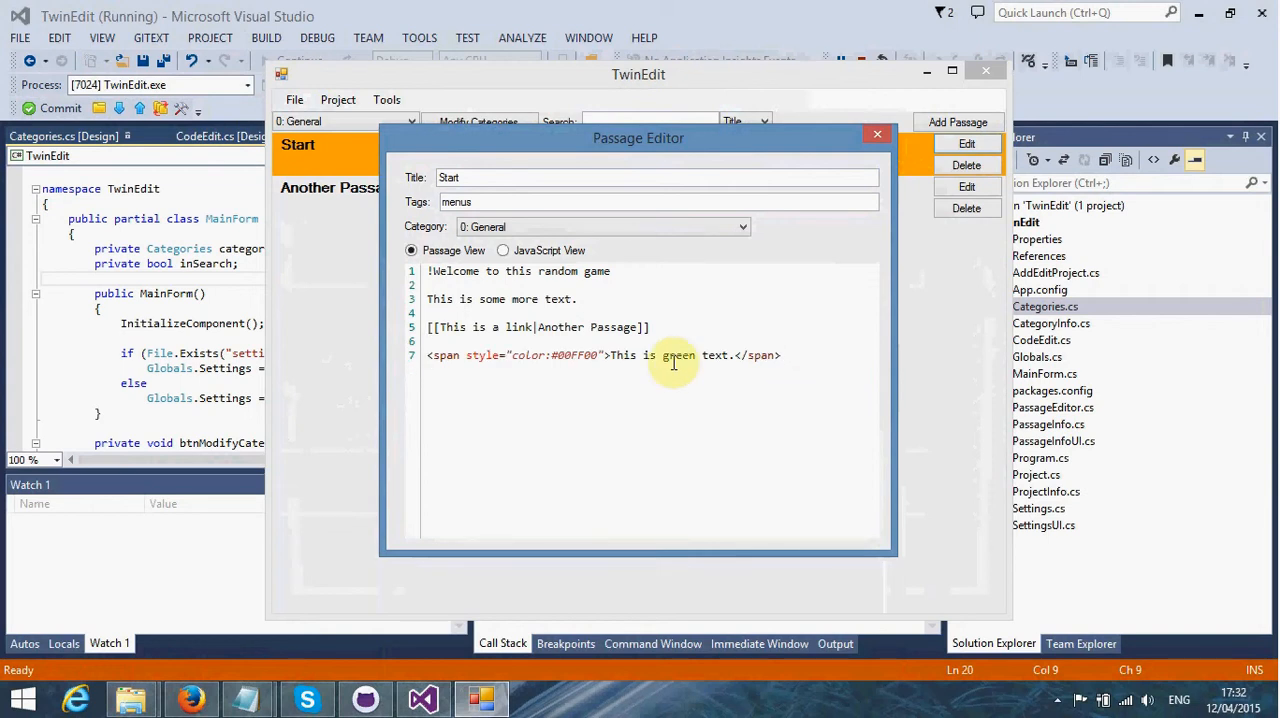
mouse_move(625, 327)
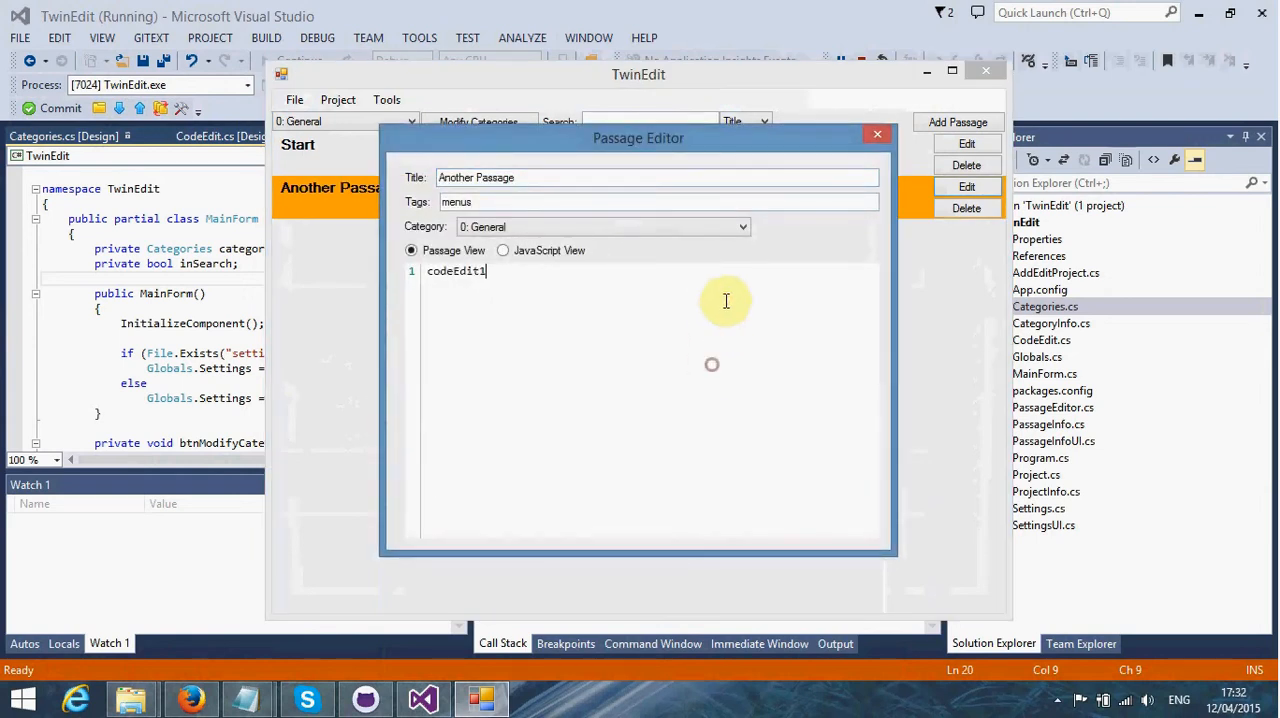
mouse_move(732, 361)
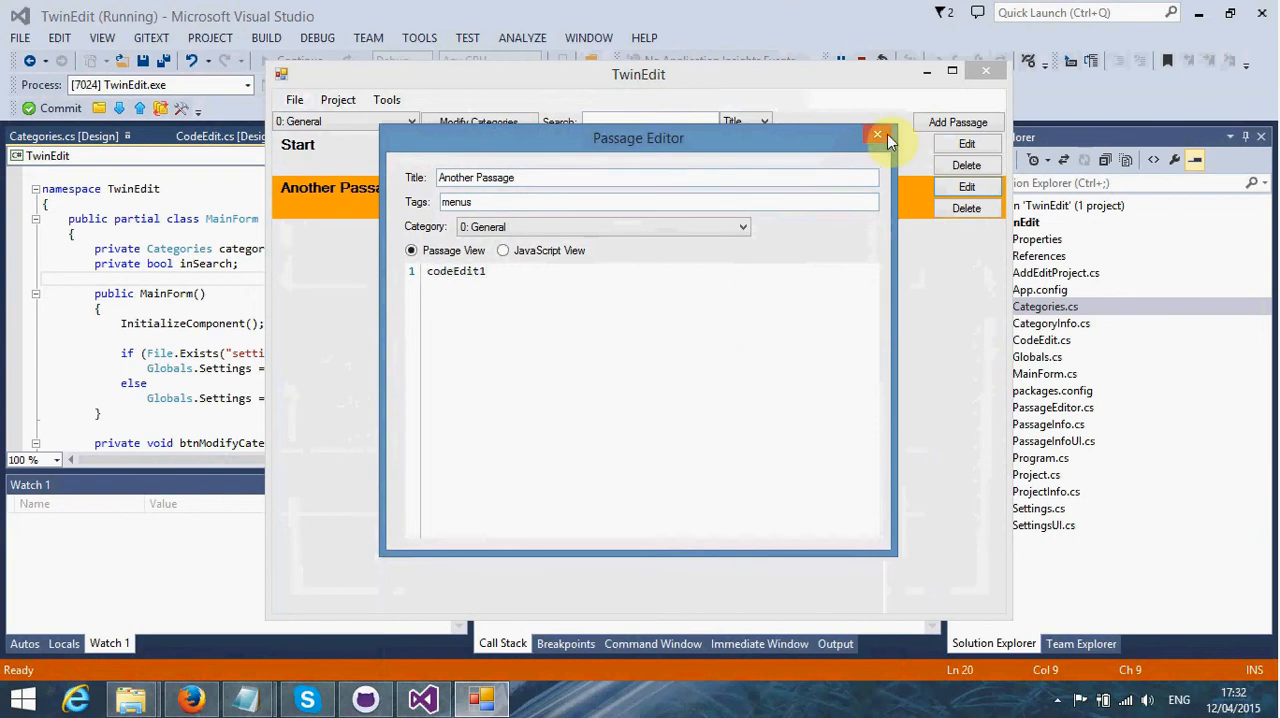
Step: Close the Another Passage editor, try Project > Build, and dismiss the missing source directory error
click(877, 134)
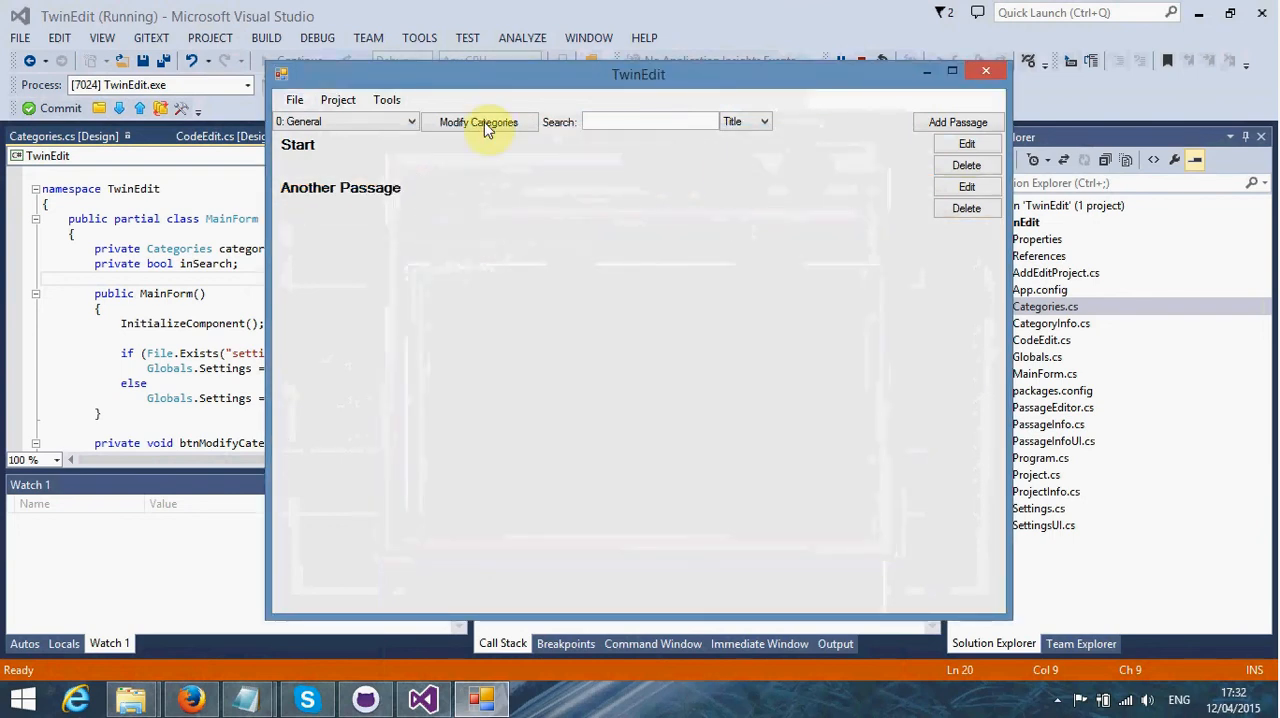
click(295, 99)
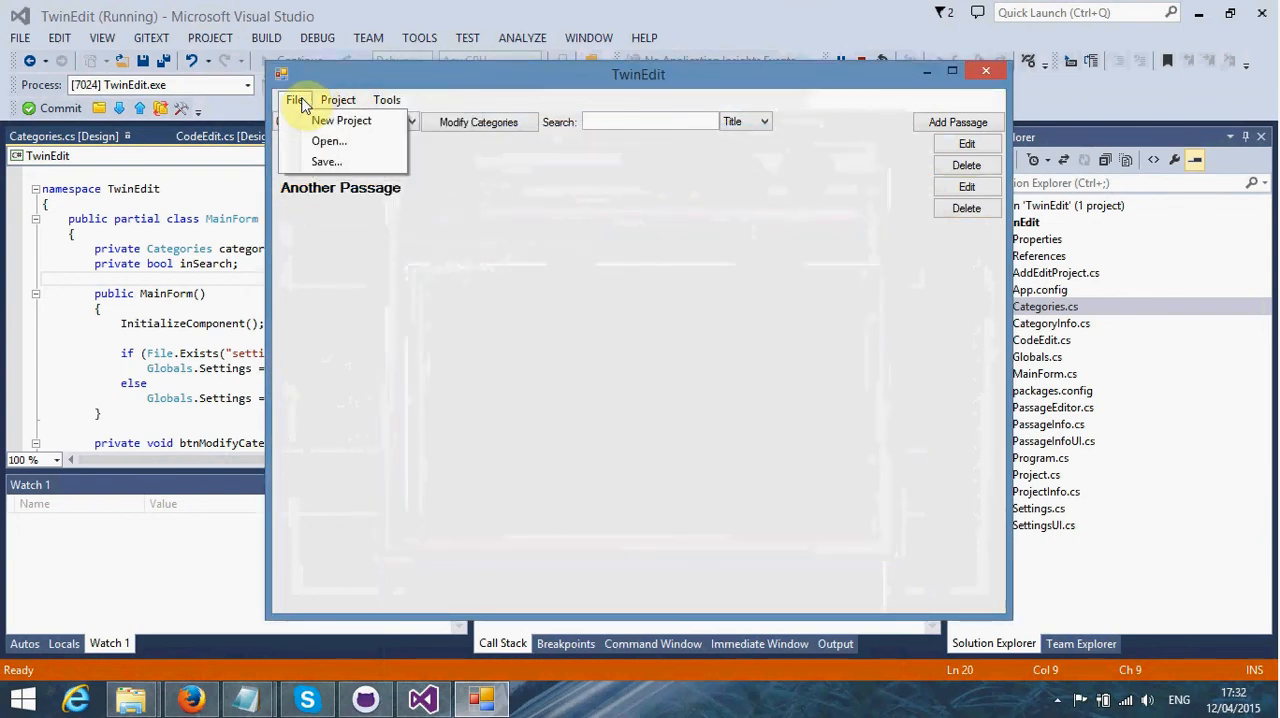
mouse_move(329, 141)
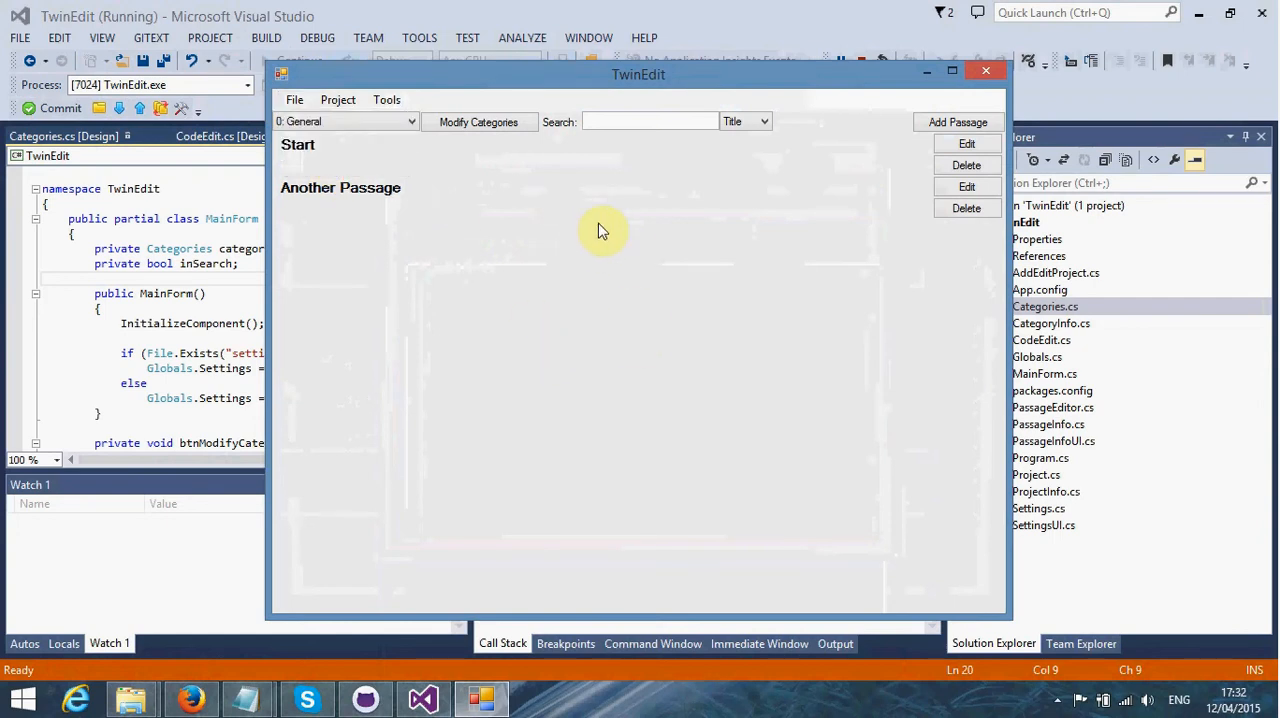
mouse_move(390, 225)
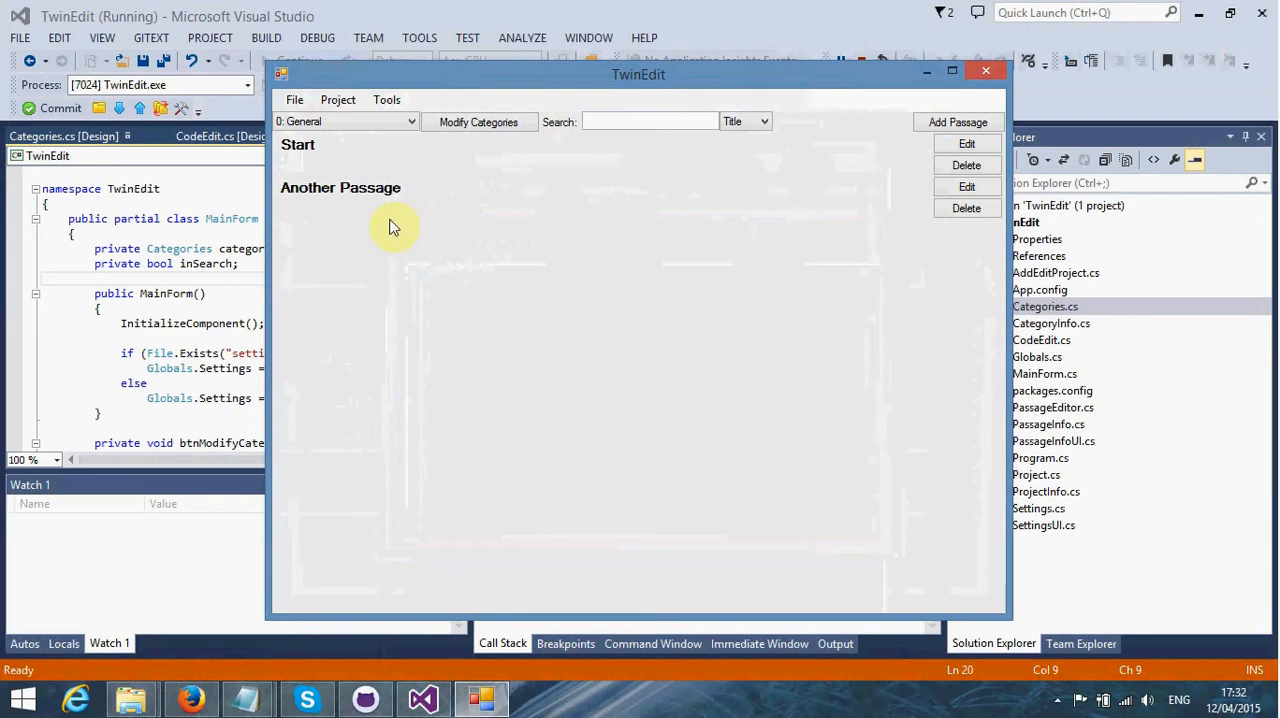
mouse_move(456, 198)
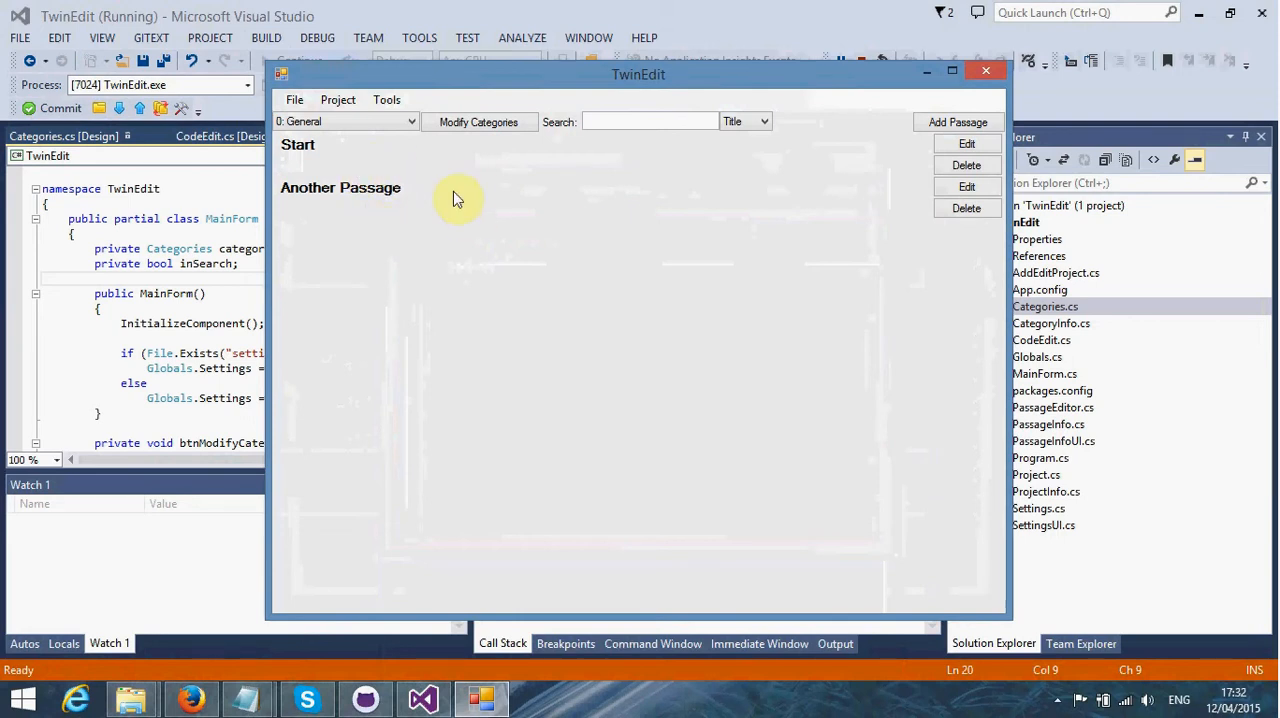
mouse_move(478, 238)
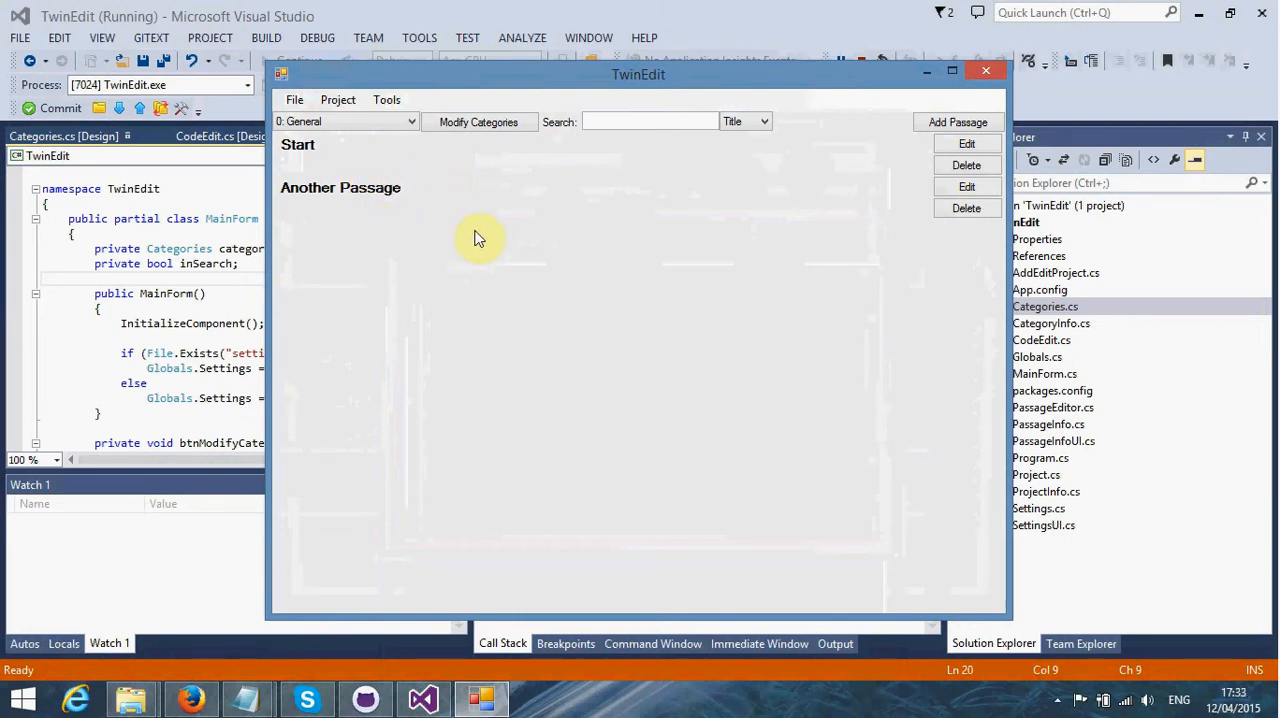
mouse_move(490, 250)
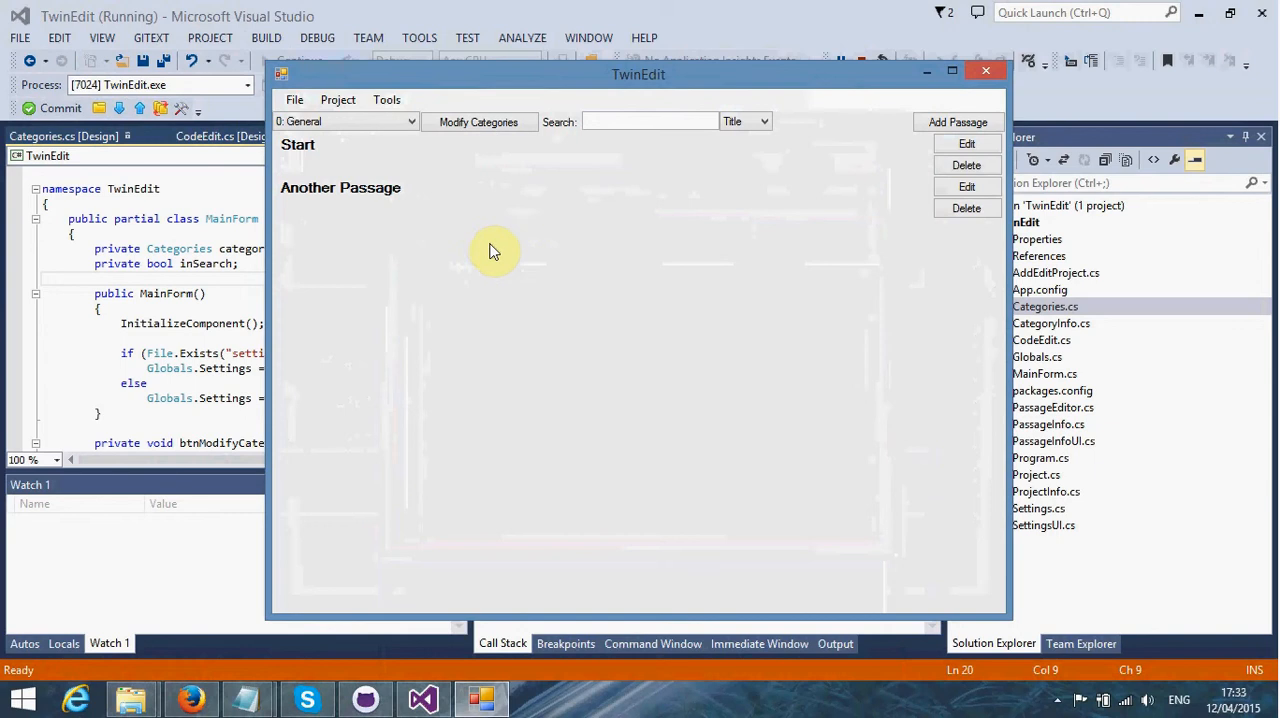
mouse_move(490, 300)
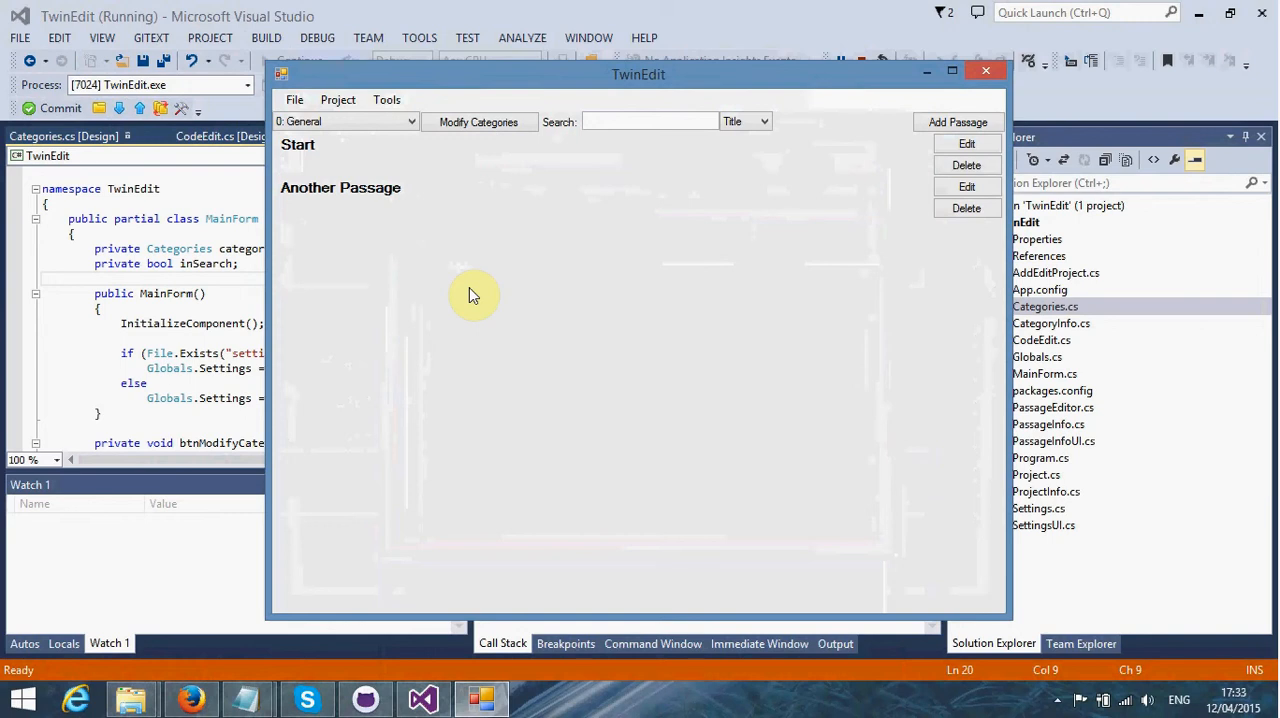
mouse_move(350, 123)
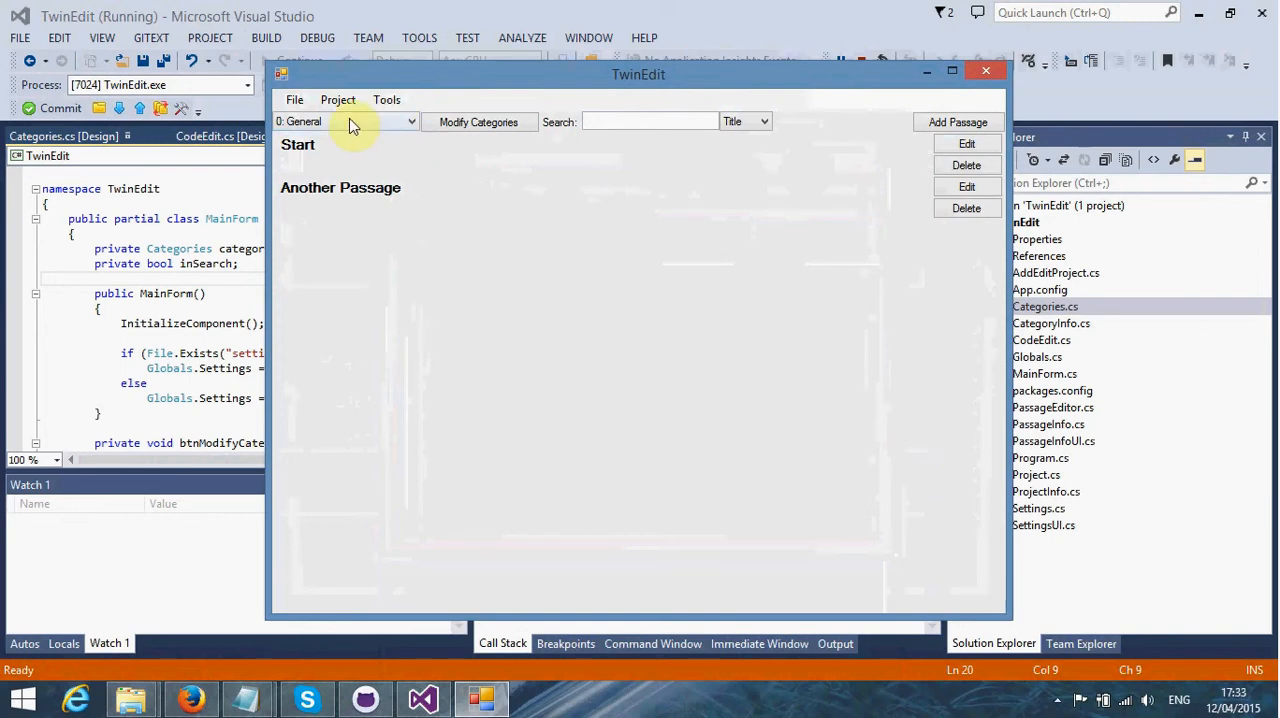
click(338, 99)
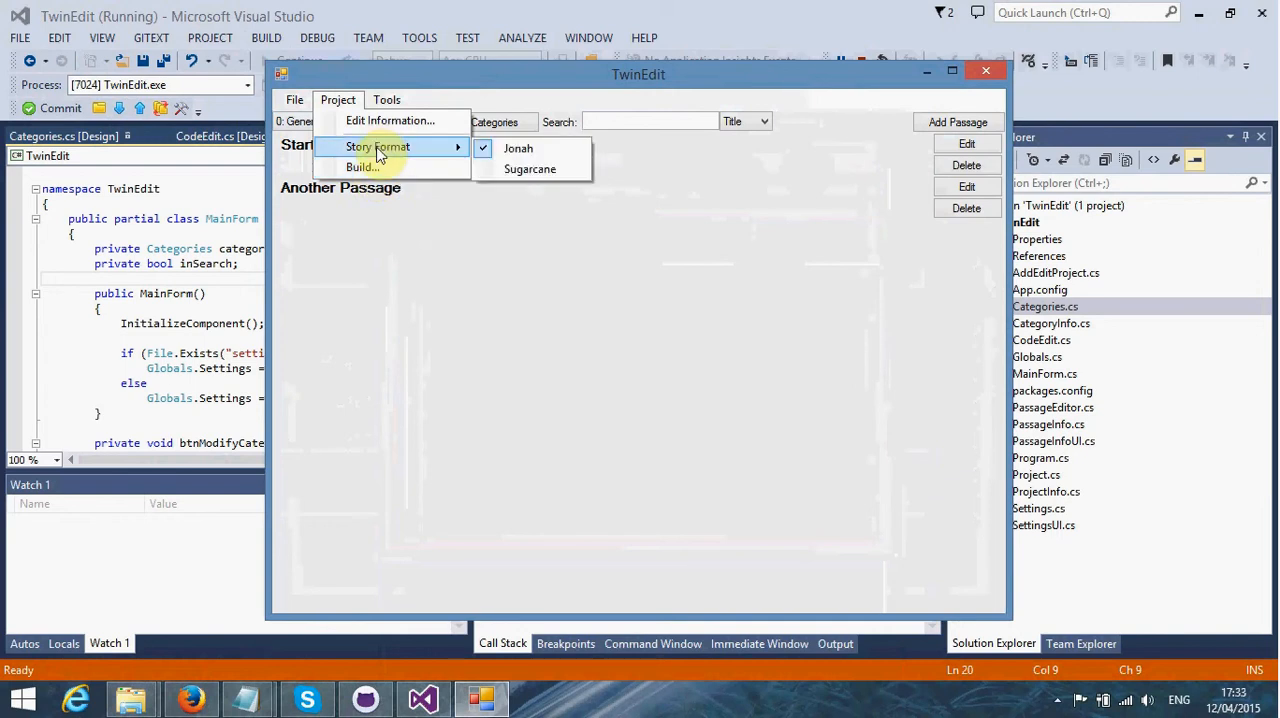
click(390, 120)
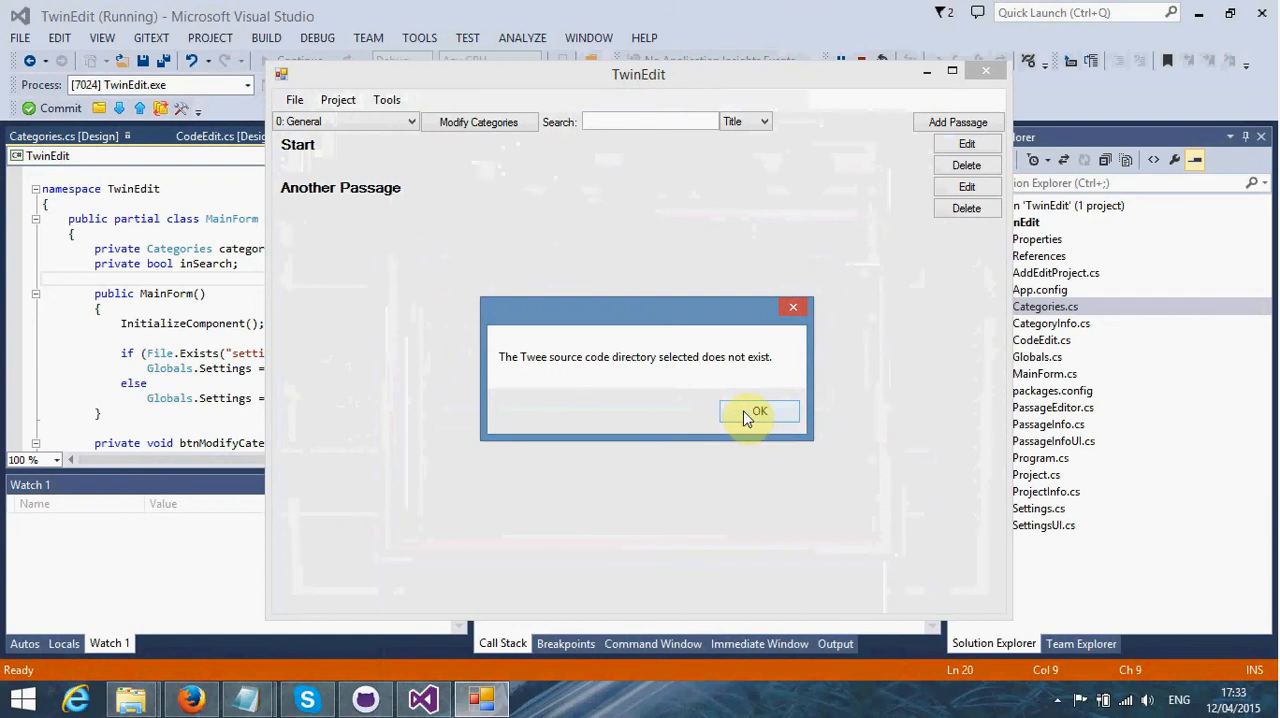
click(758, 411)
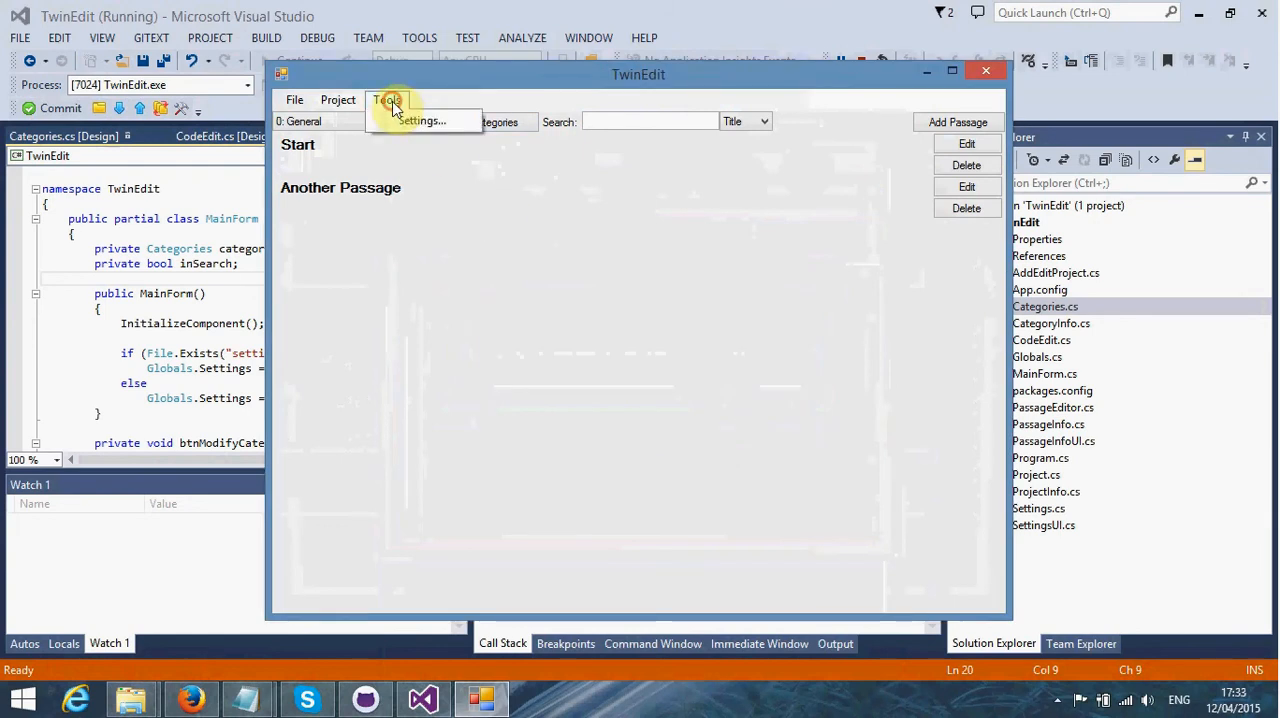
Step: Set the Twee source path in Settings to Downloads\twee-master and close Settings
click(421, 121)
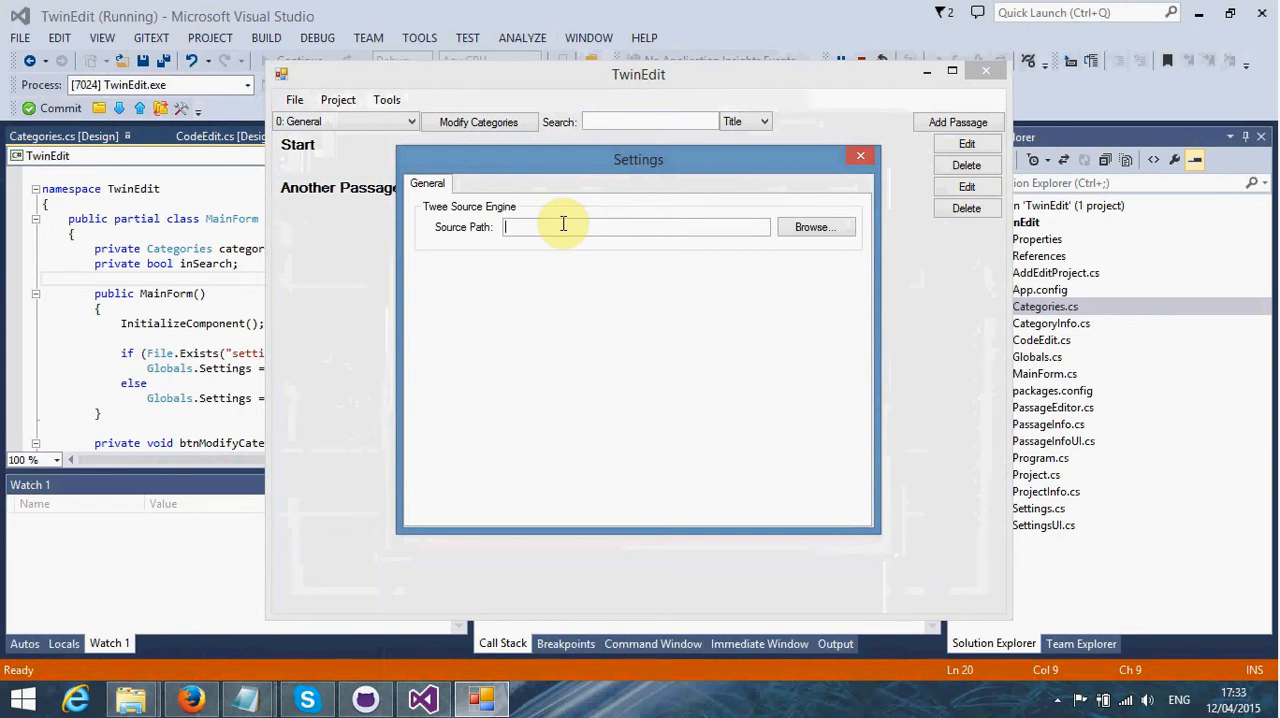
mouse_move(223, 546)
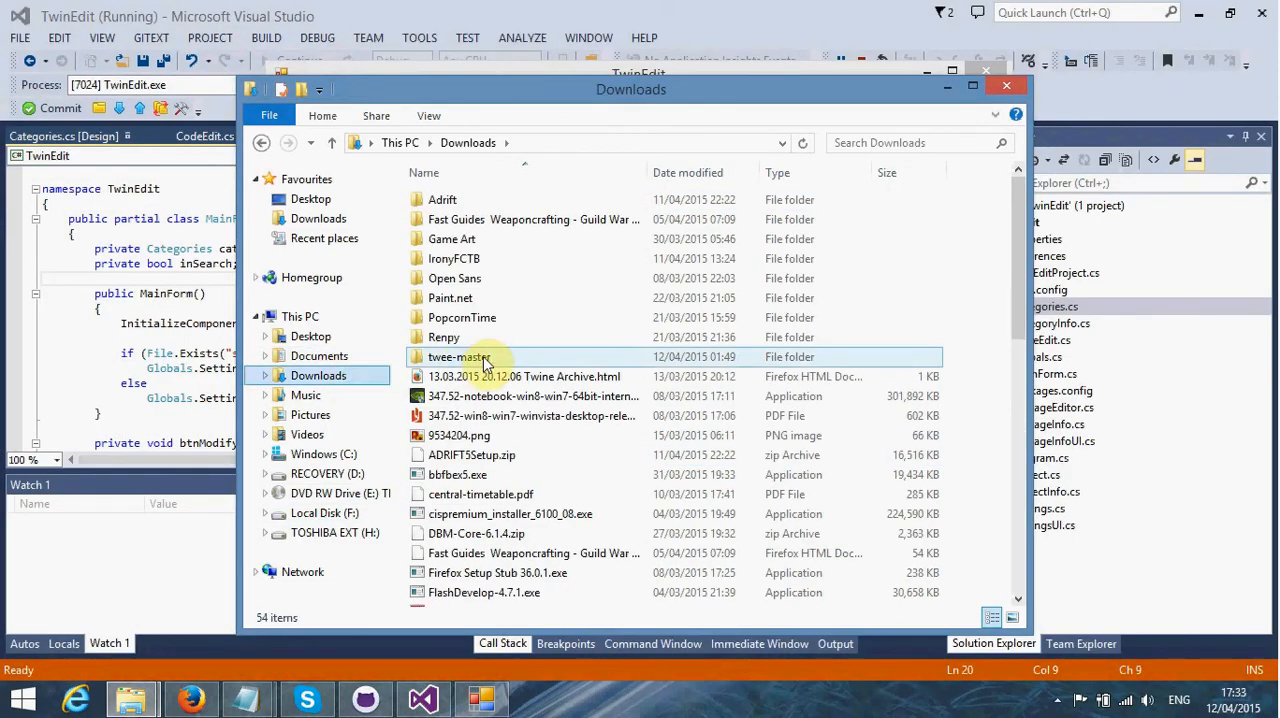
double_click(460, 357)
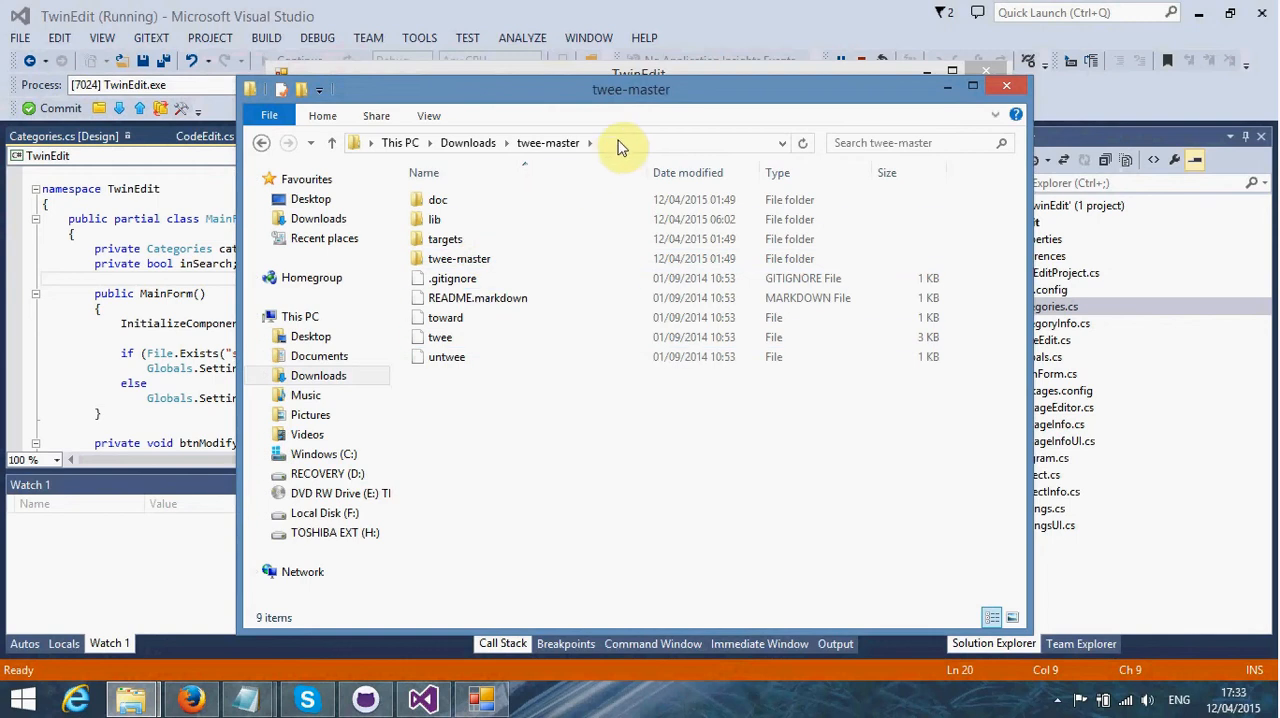
click(650, 142)
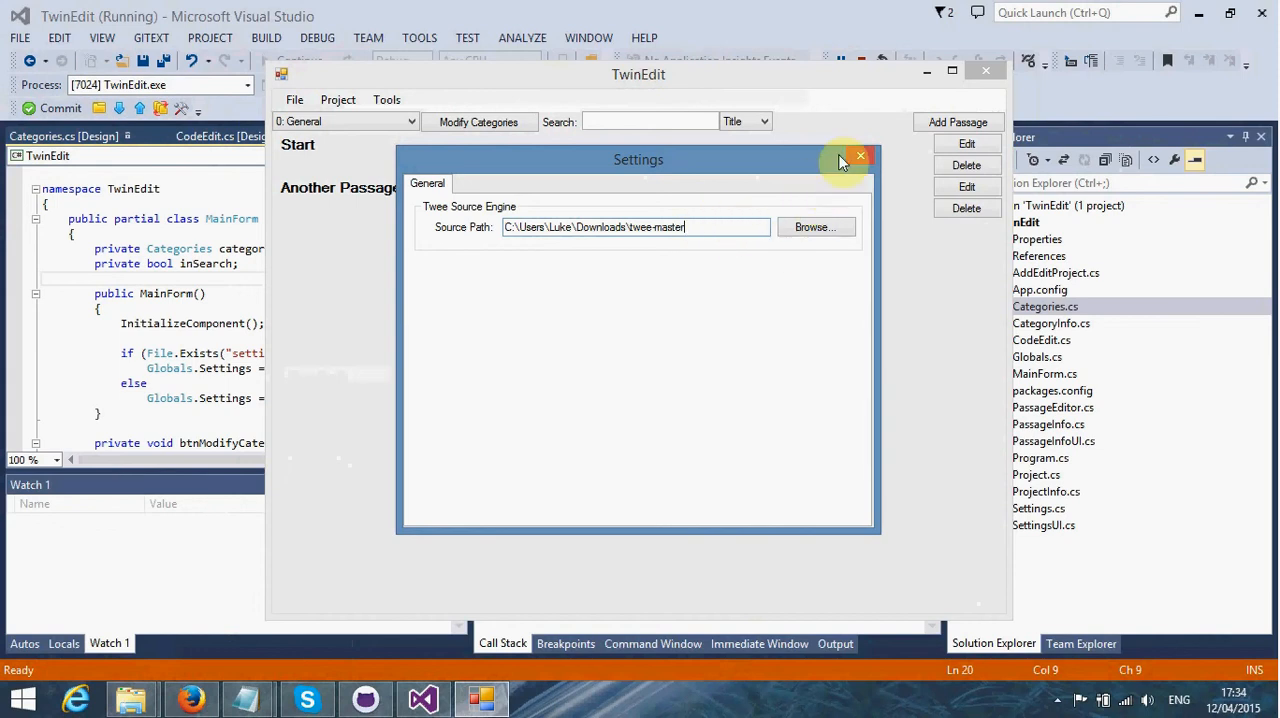
click(859, 155)
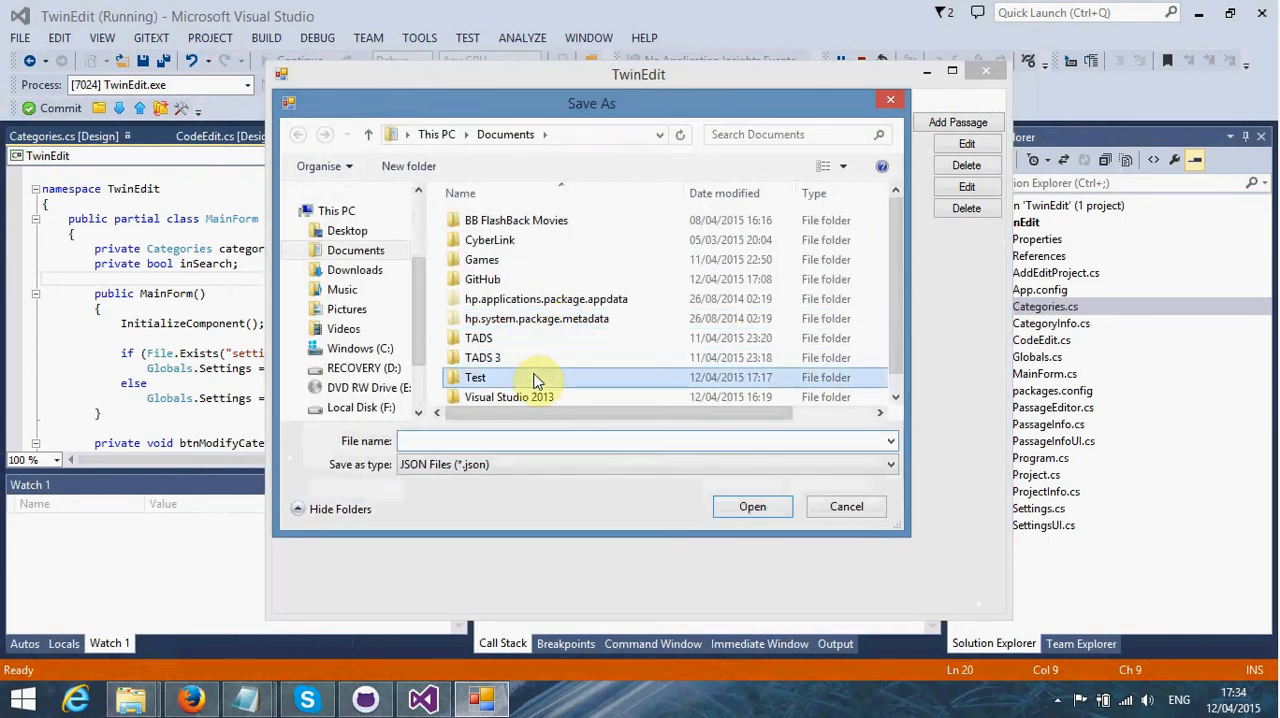
Step: Save the build output as Tutorial.json and Tutorial.htm in Documents\Test
double_click(475, 377)
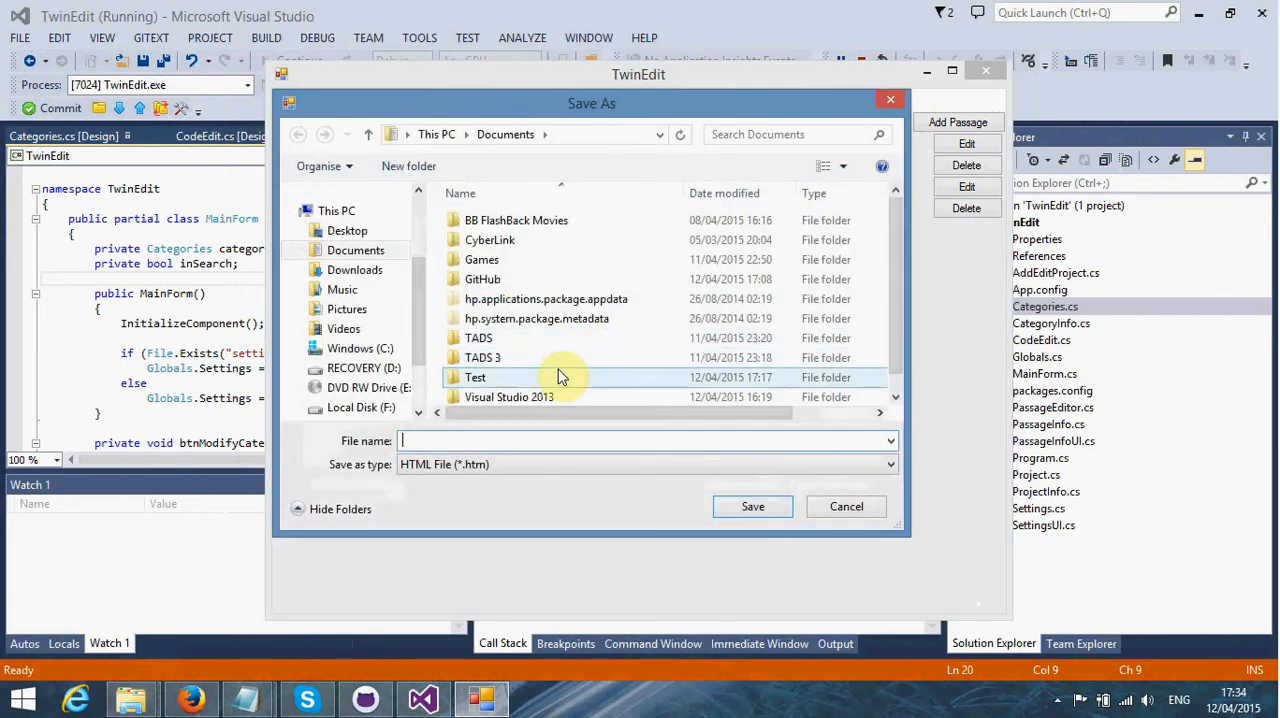
double_click(475, 377)
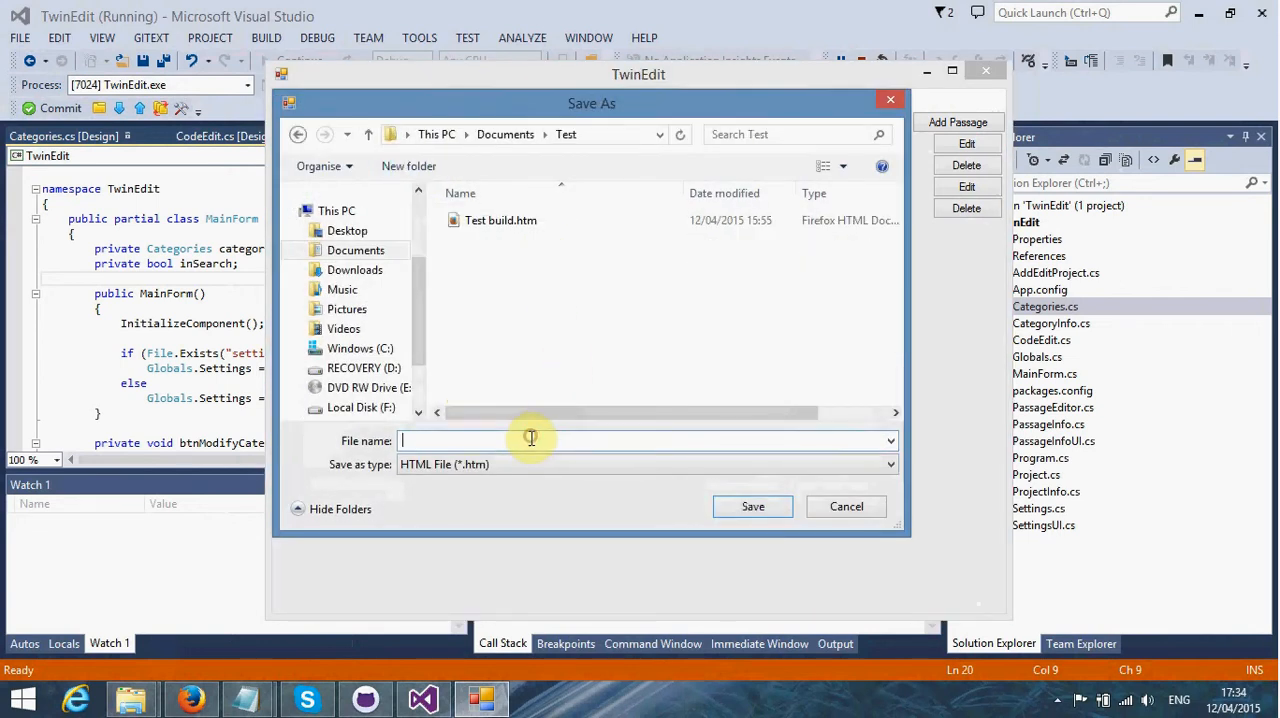
text(Tutorial.htm)
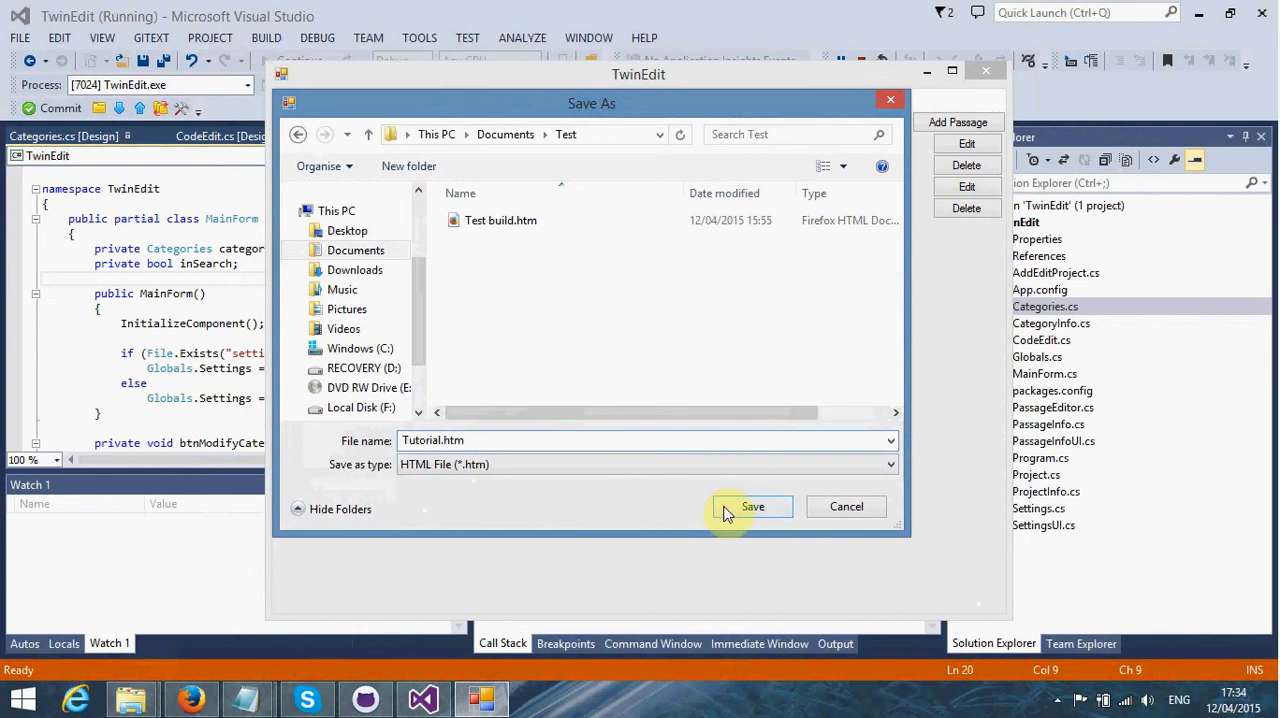
click(752, 506)
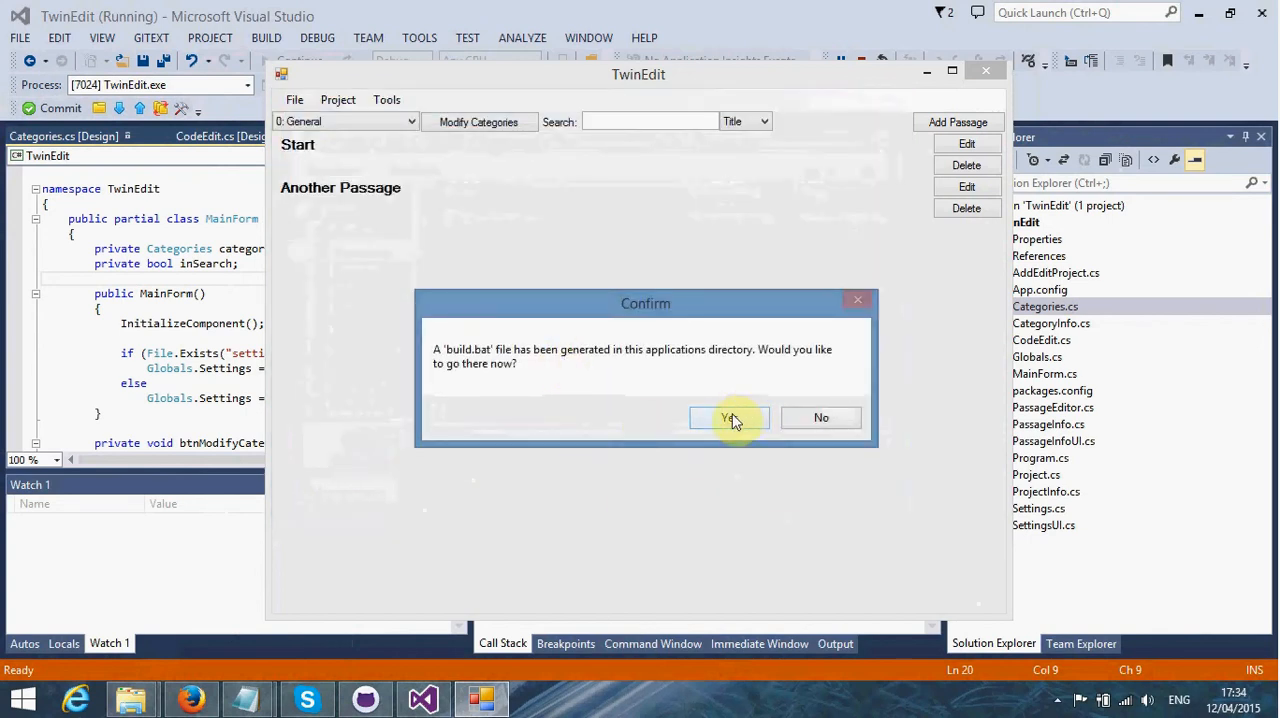
Step: Accept opening the build folder, switch to the Test window and open Tutorial.htm in Firefox
click(728, 417)
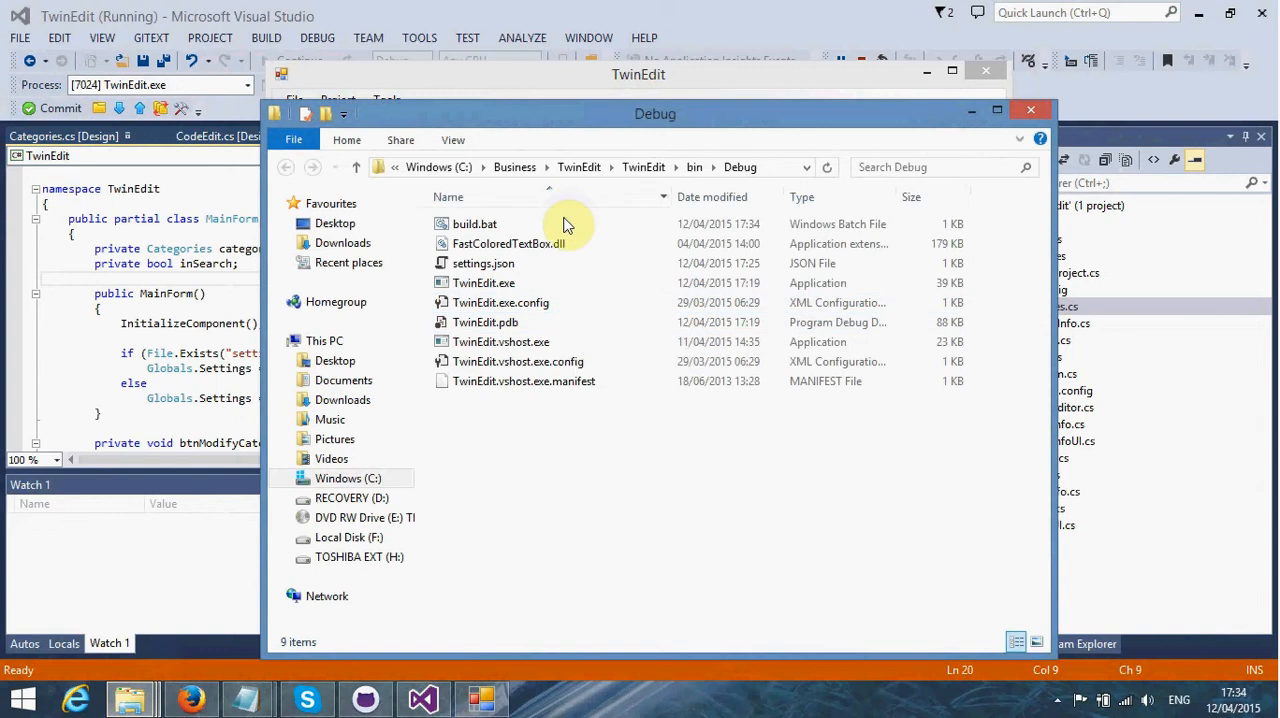
mouse_move(607, 219)
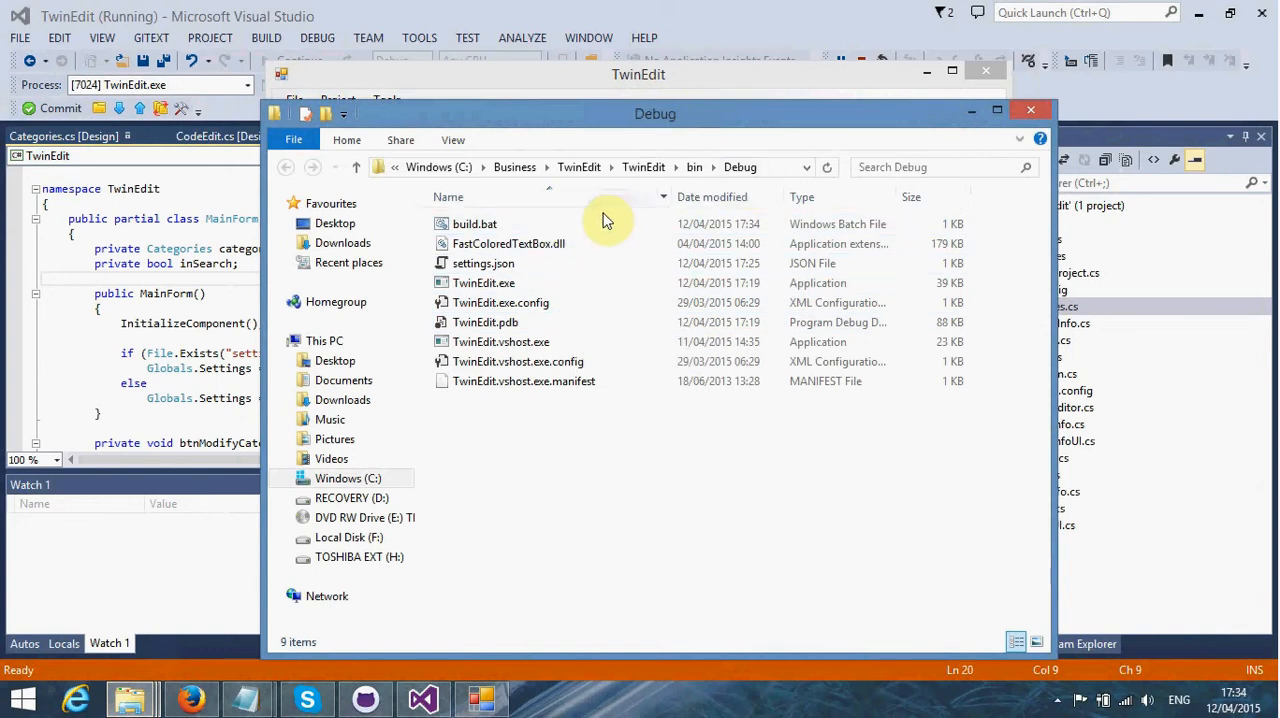
click(474, 223)
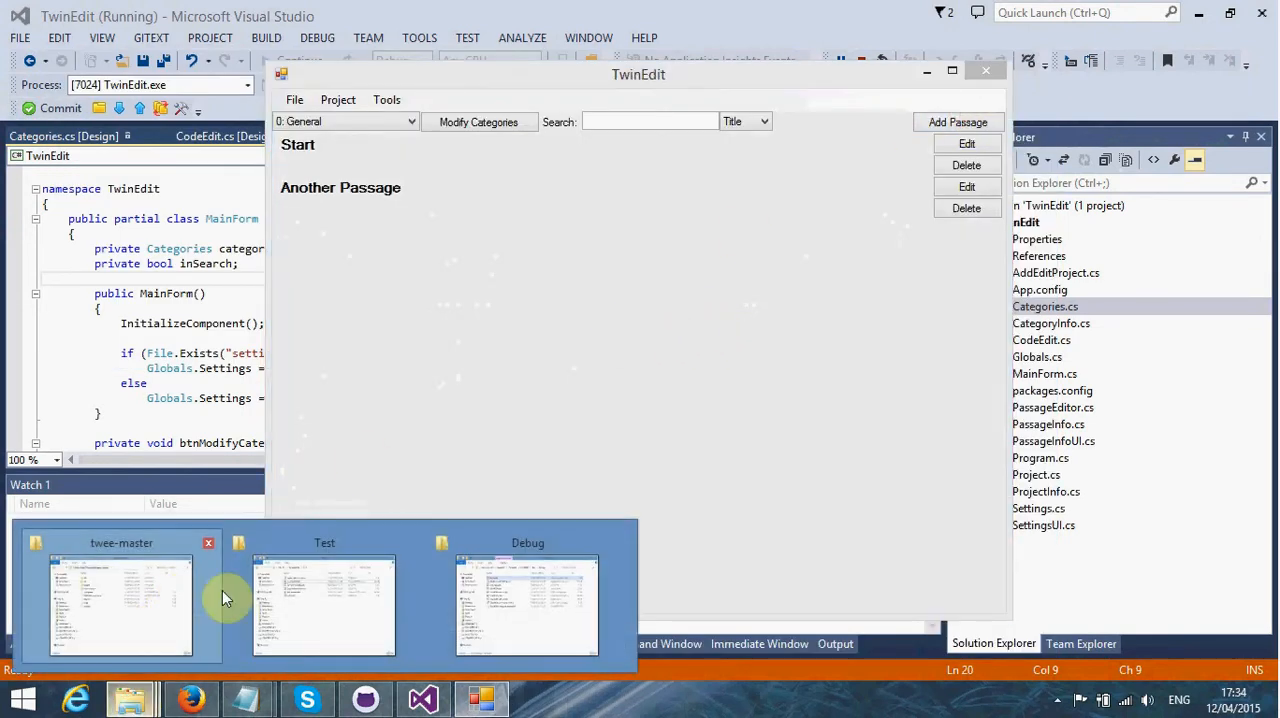
click(324, 605)
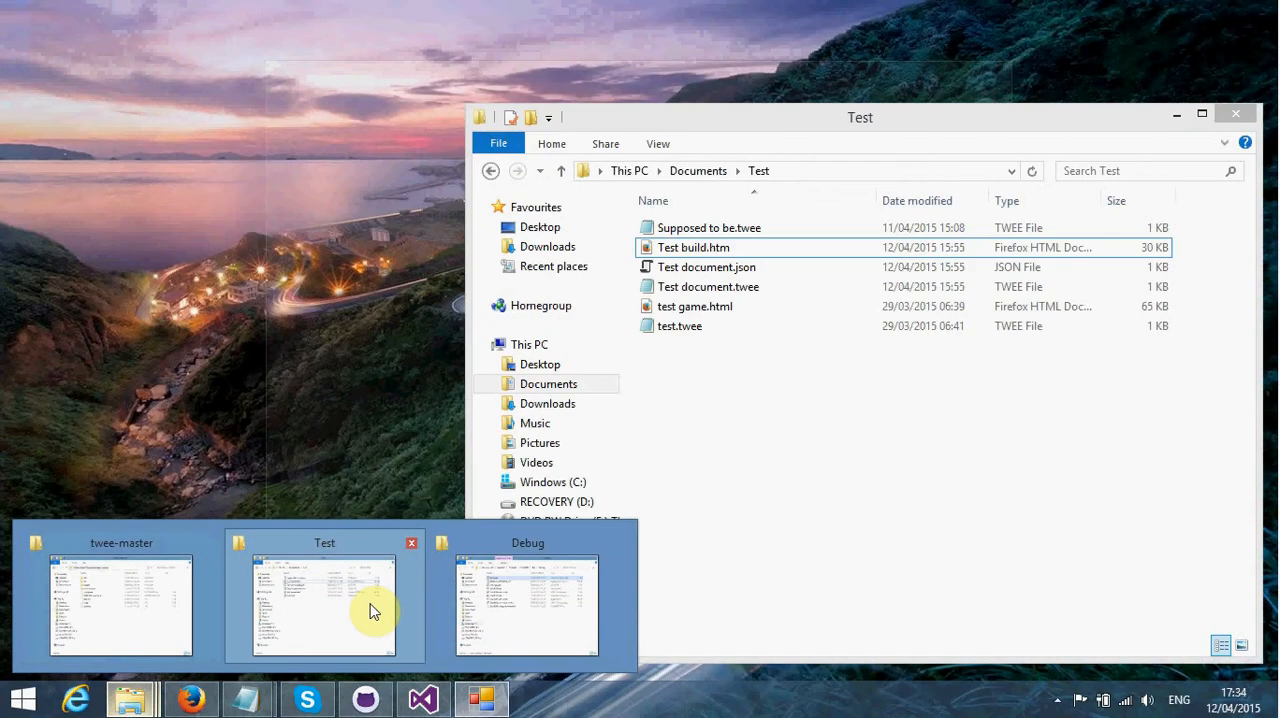
click(324, 605)
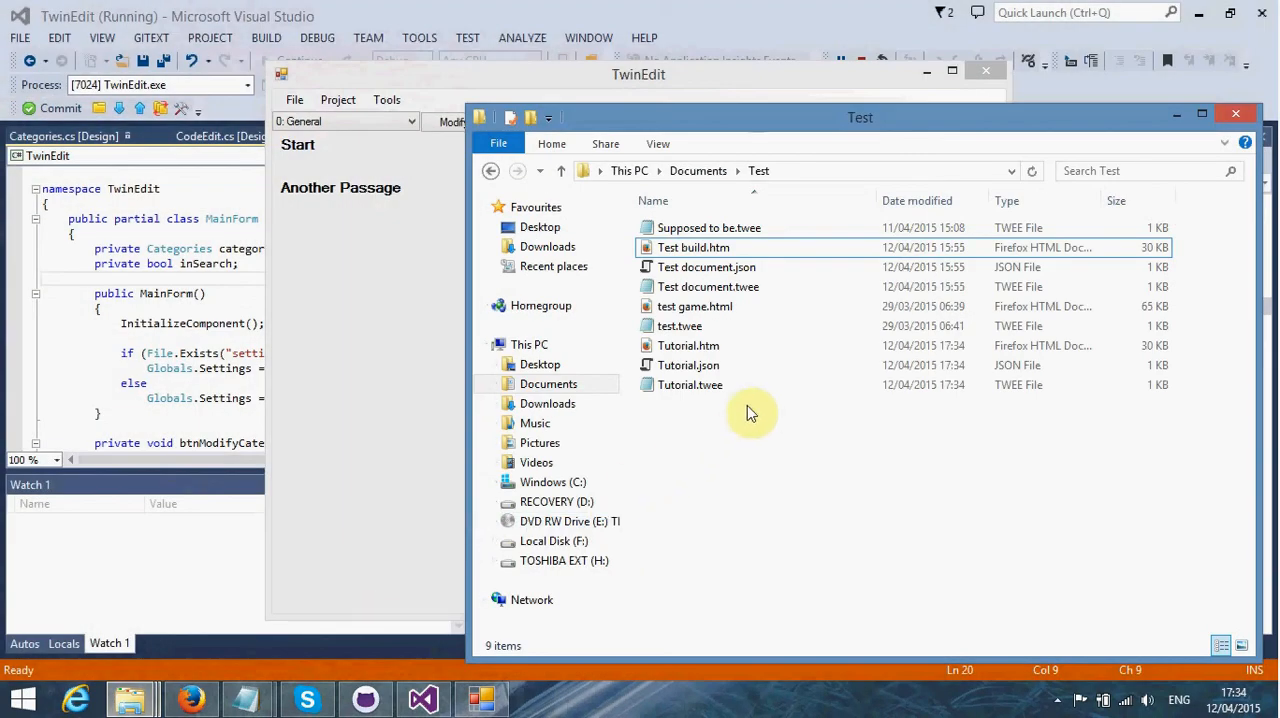
click(688, 345)
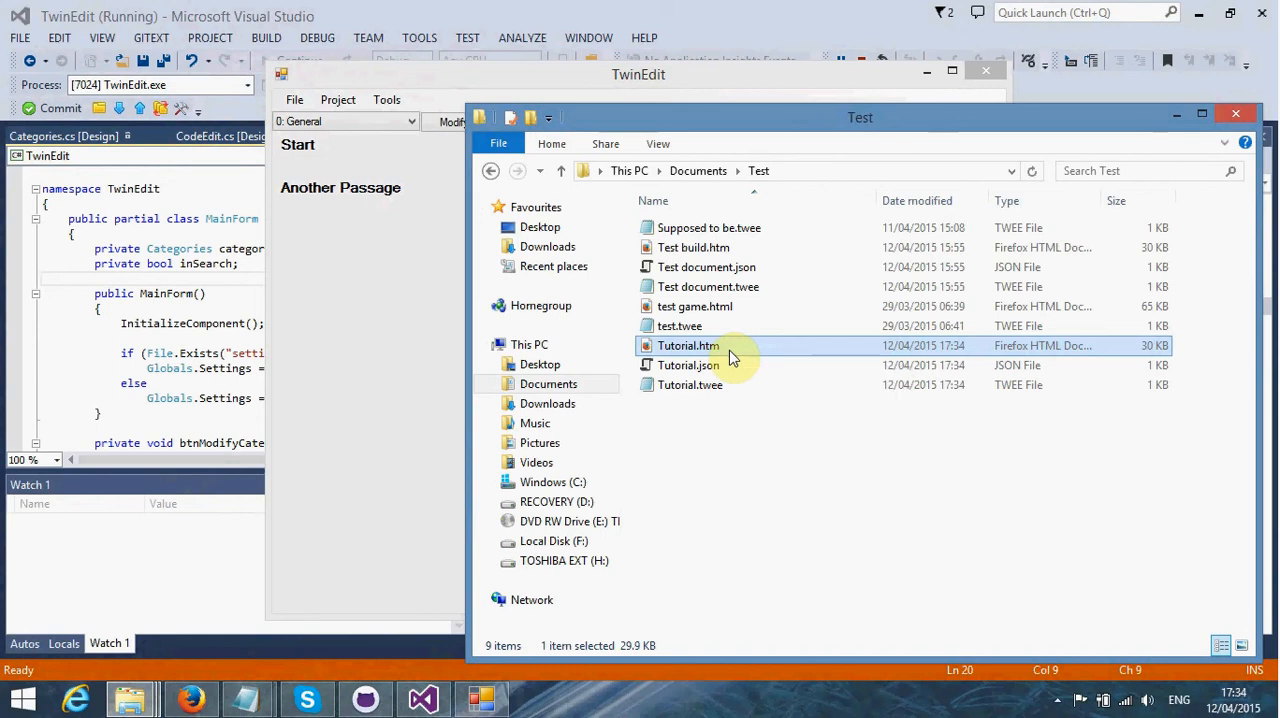
double_click(687, 345)
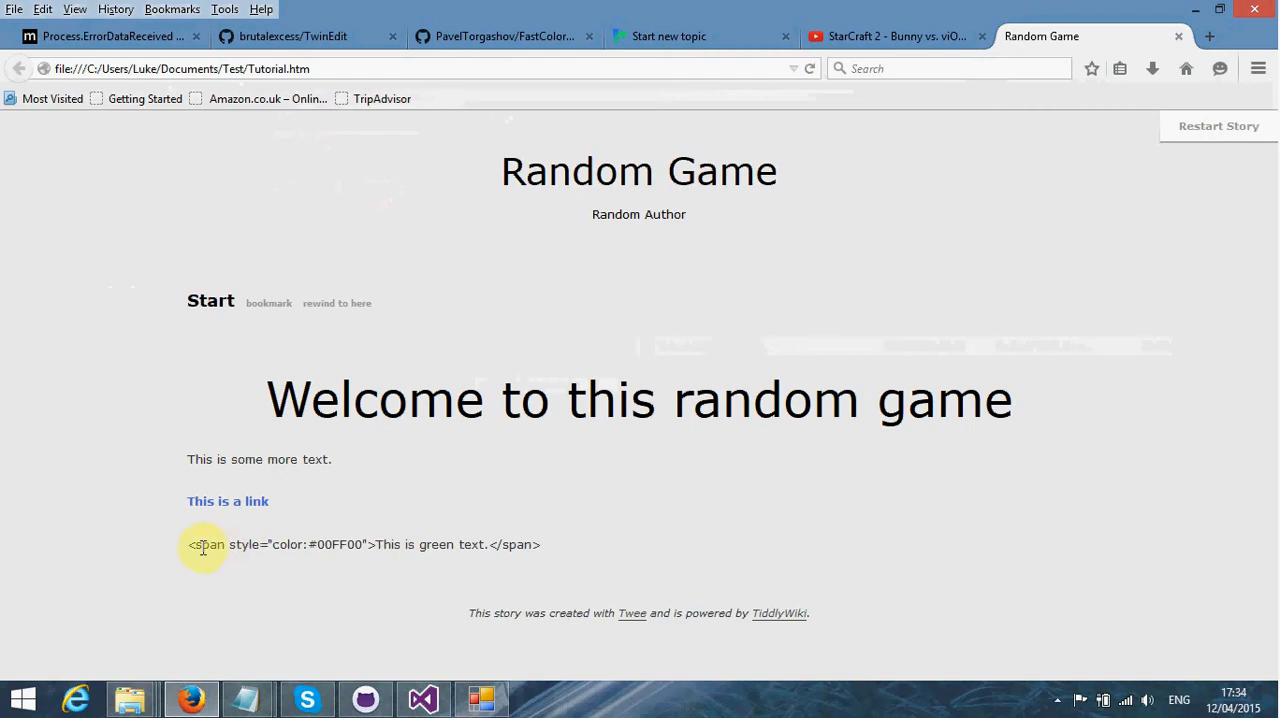
mouse_move(450, 548)
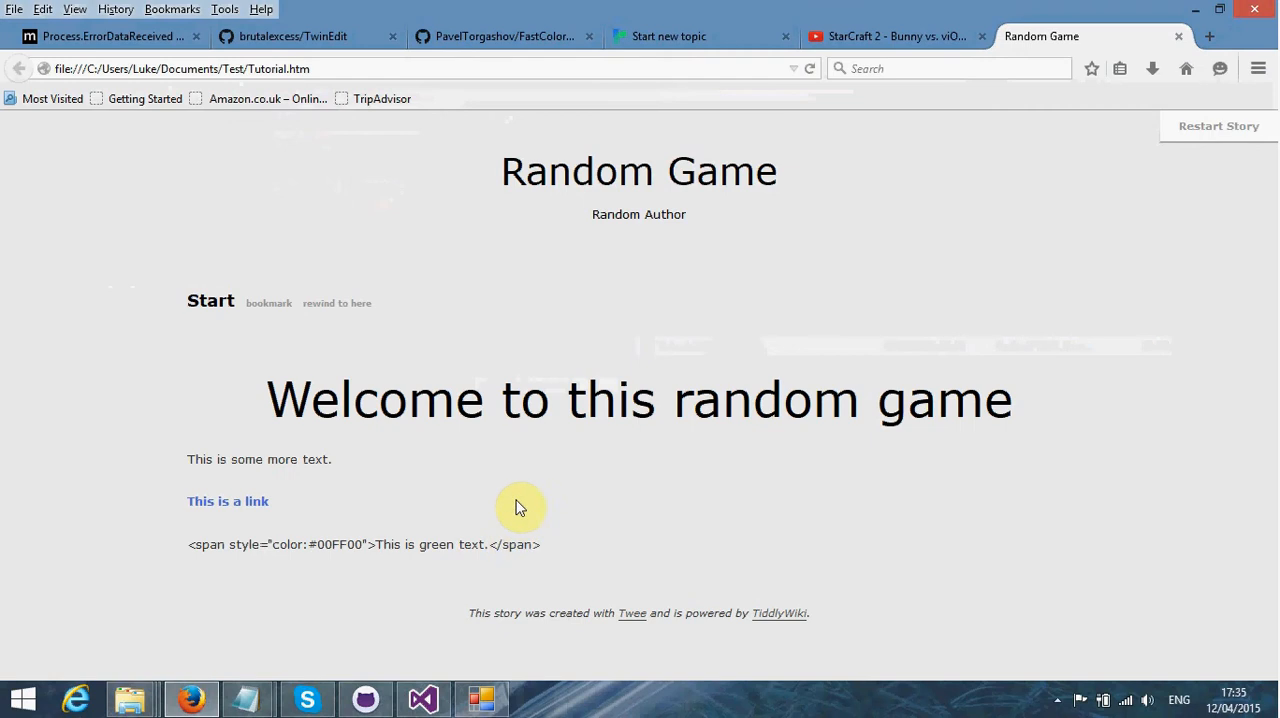
mouse_move(518, 499)
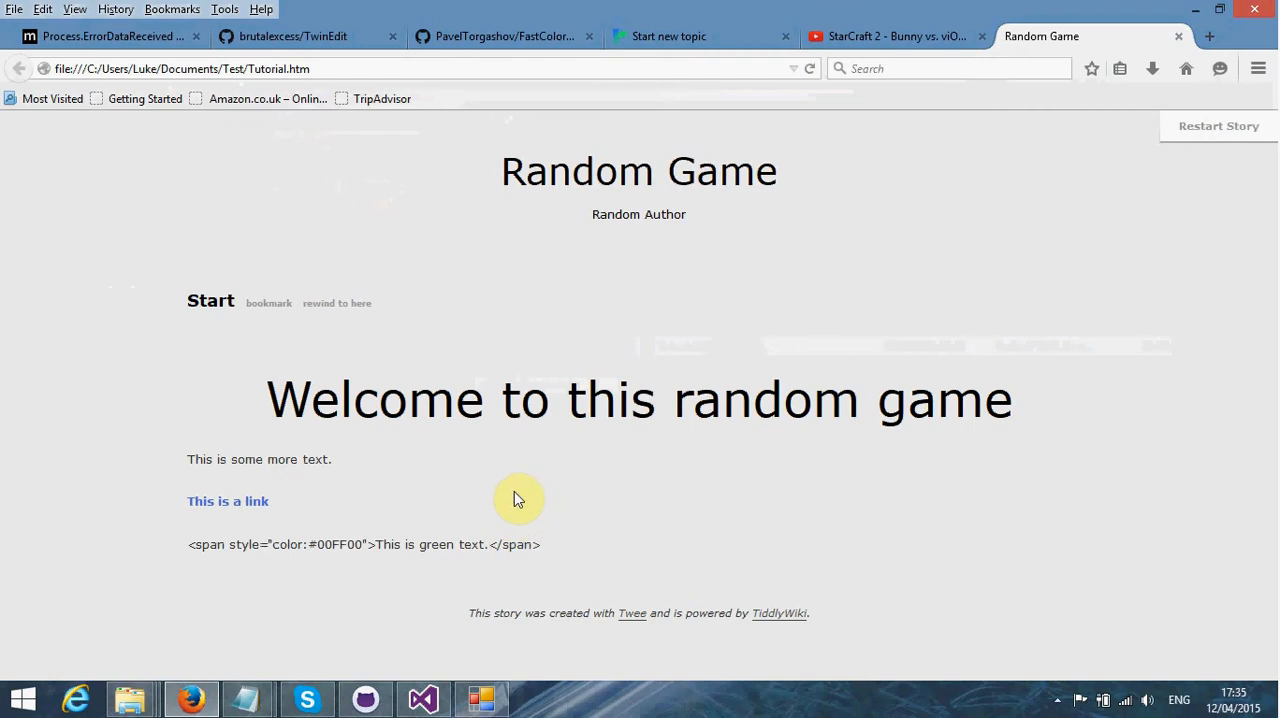
mouse_move(515, 505)
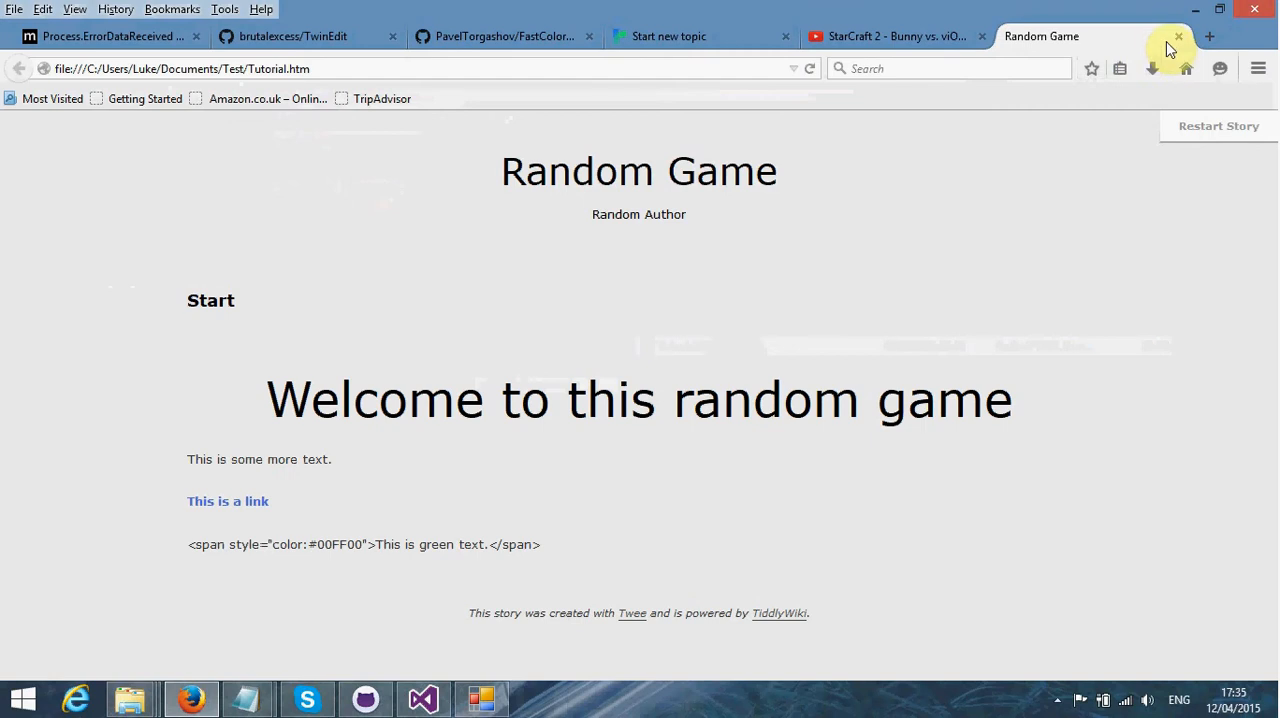
mouse_move(1178, 37)
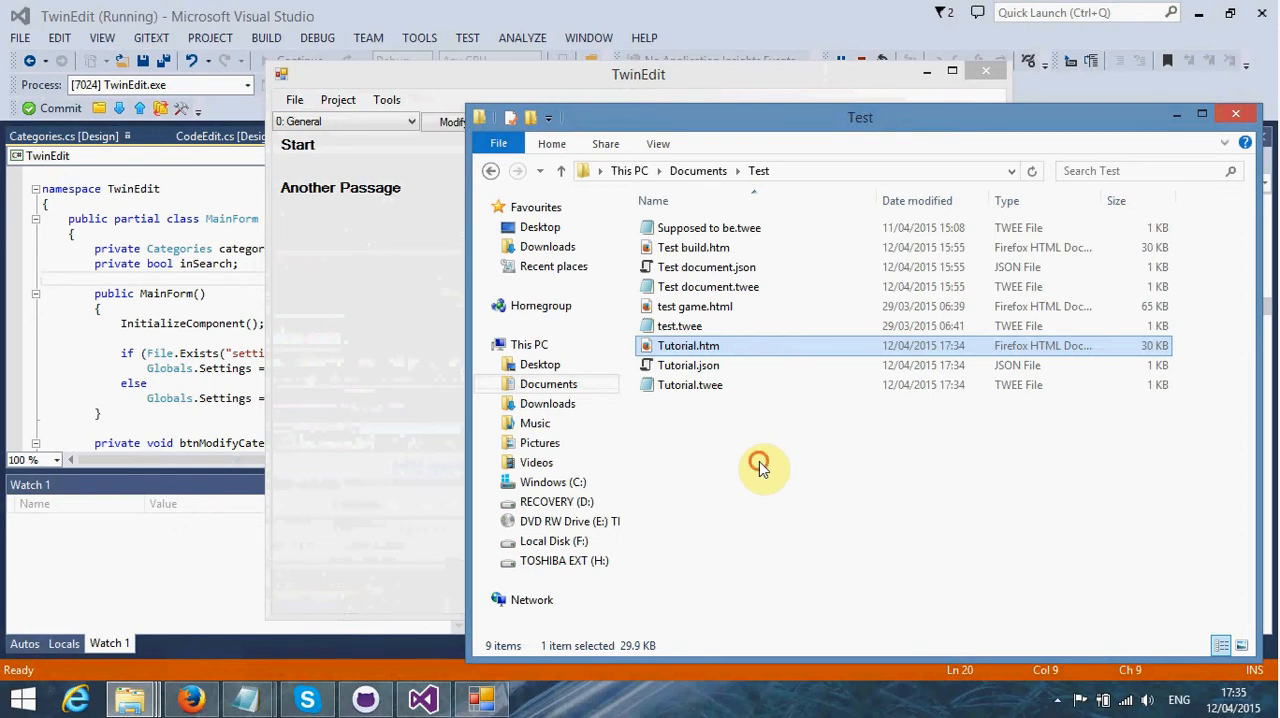
Step: Set the story format to Sugarcane and rebuild, overwriting Tutorial.json and Tutorial.htm in Test
click(337, 99)
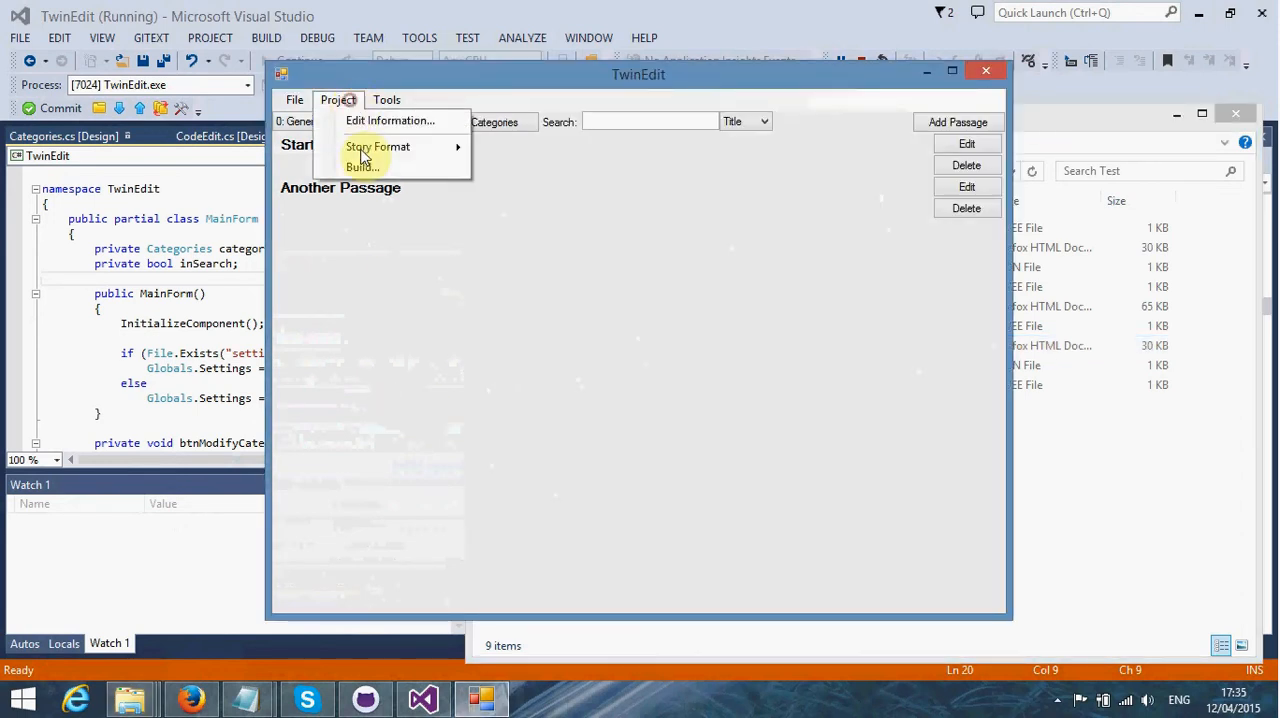
mouse_move(377, 147)
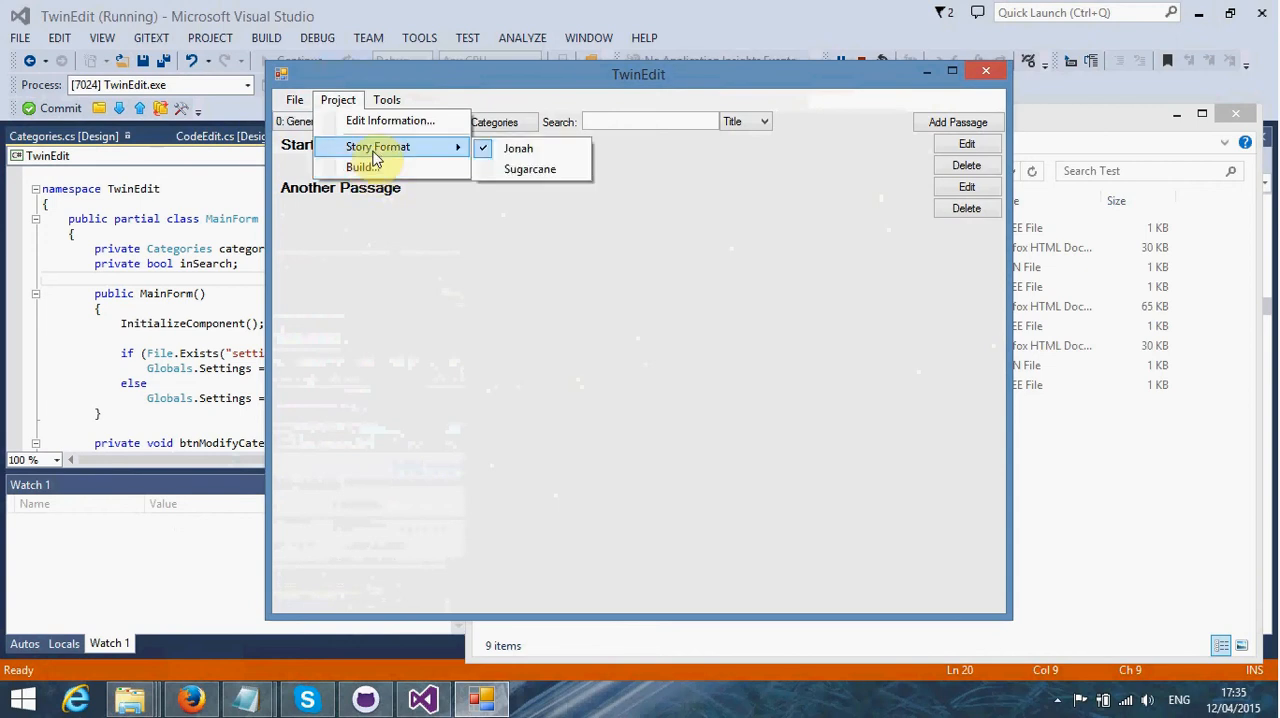
click(386, 99)
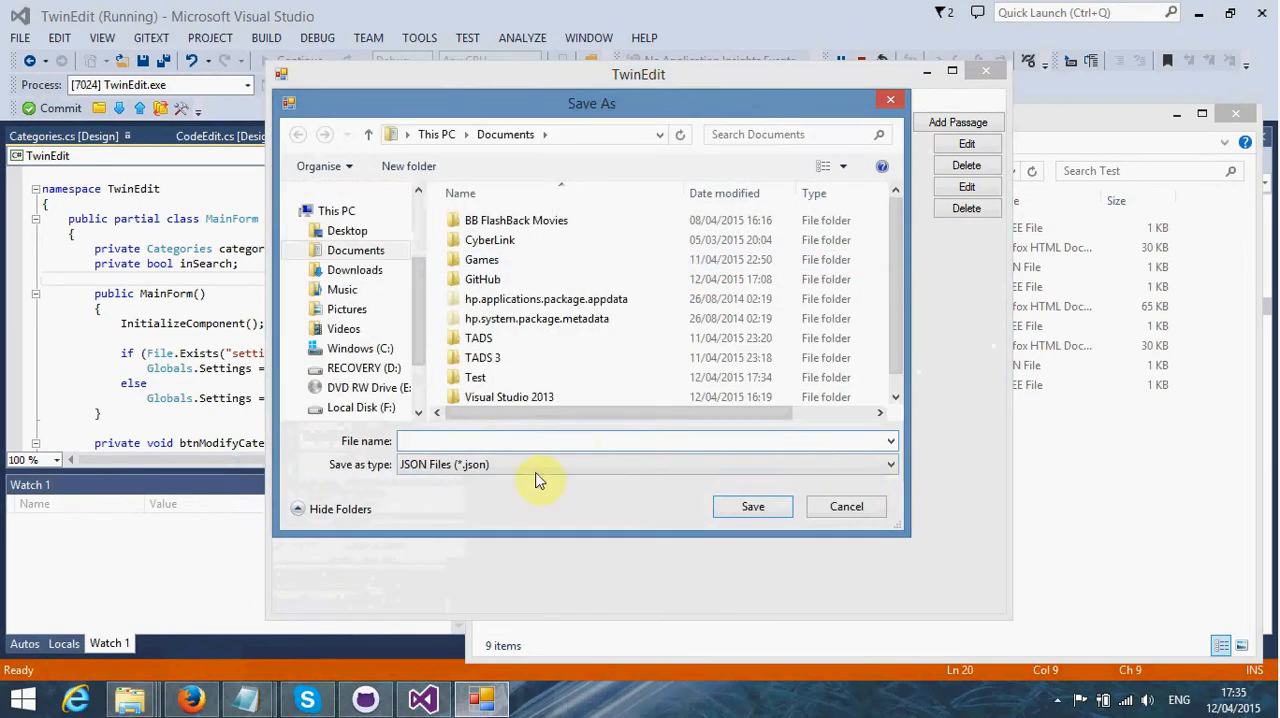
click(752, 506)
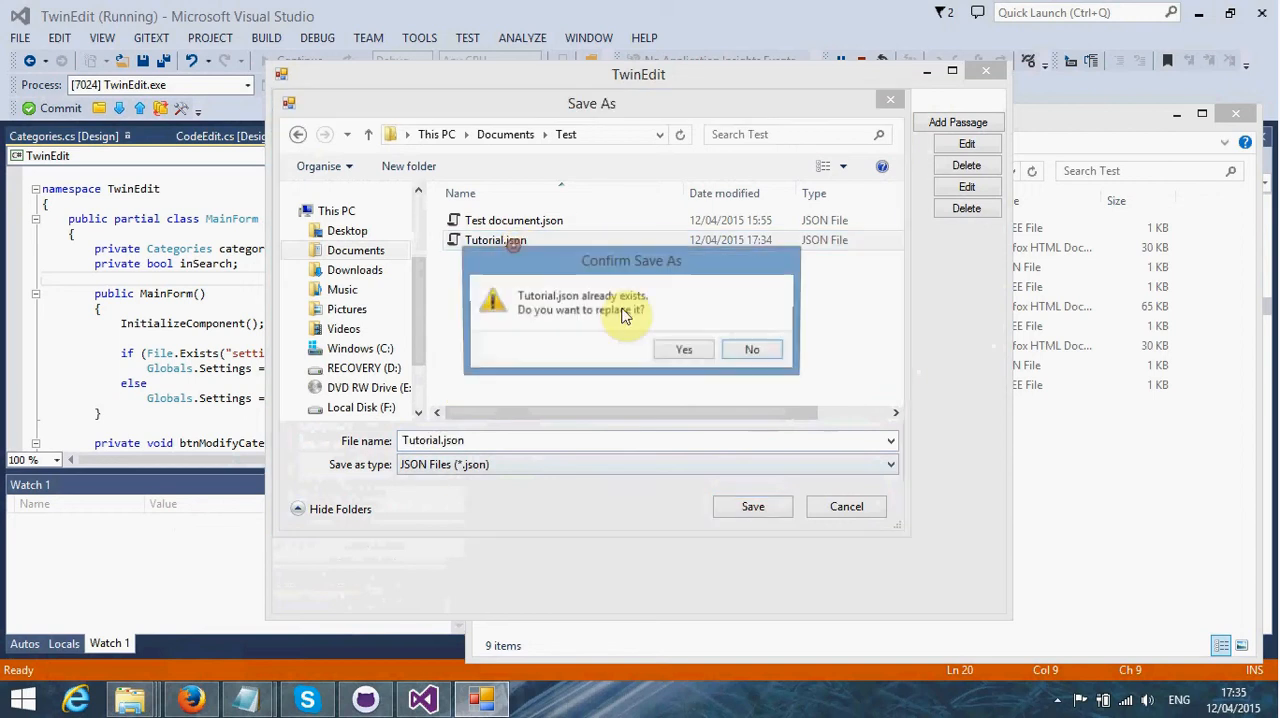
click(752, 349)
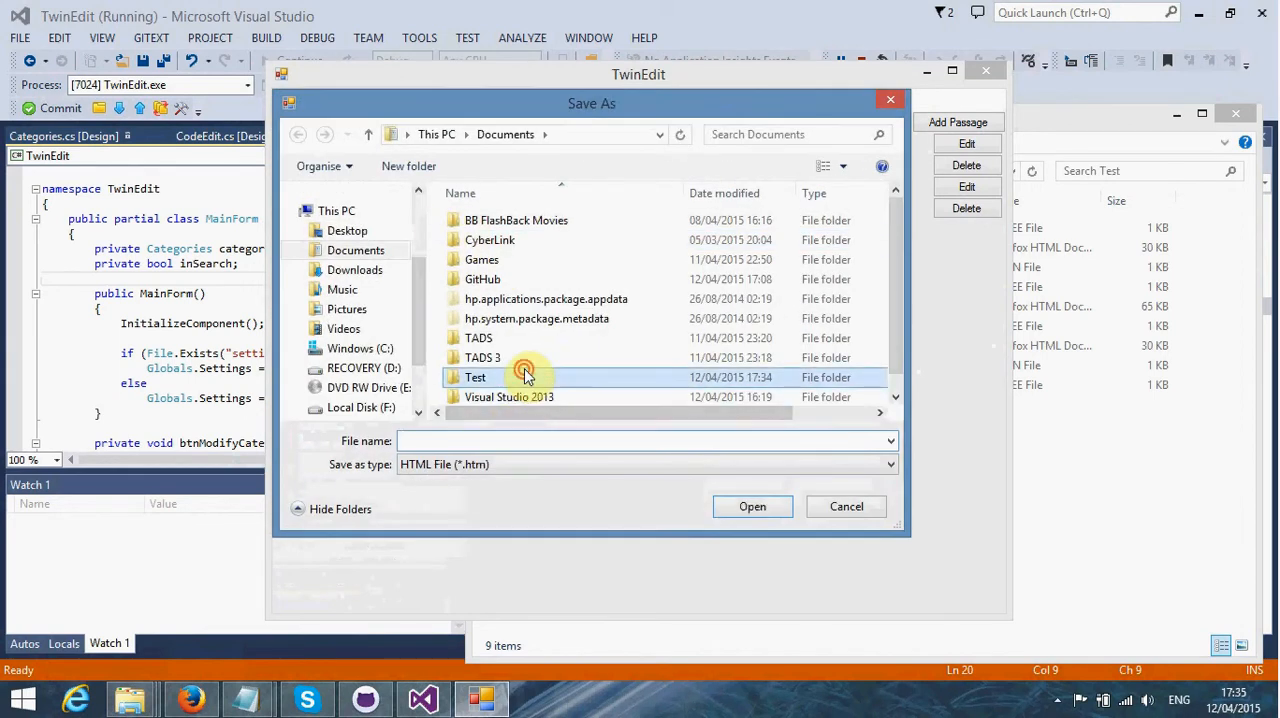
click(752, 506)
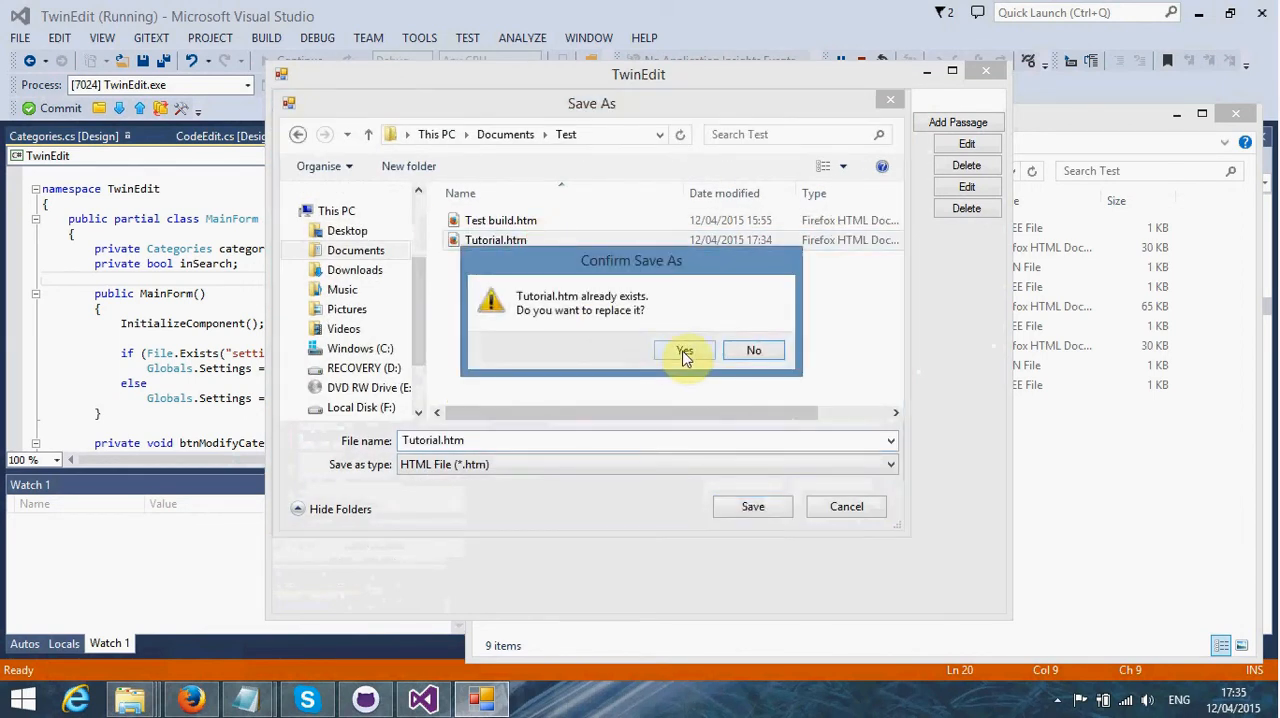
click(684, 350)
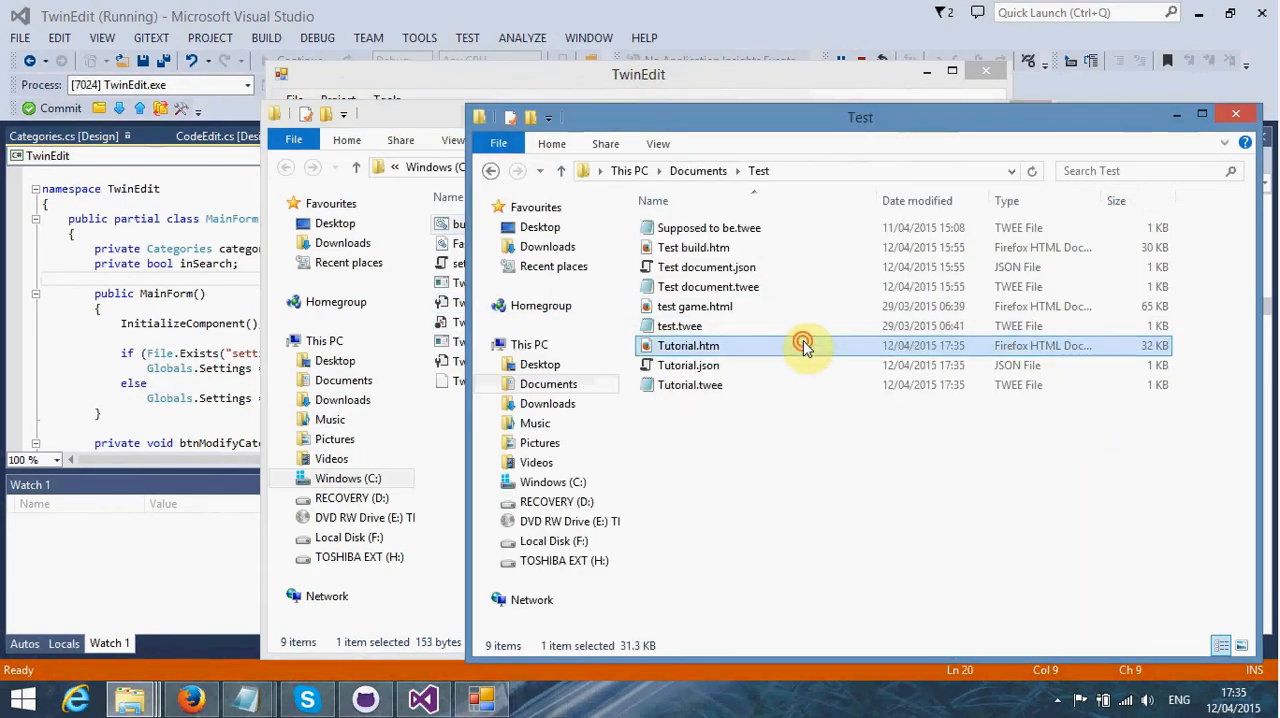
Step: Open the rebuilt Tutorial.htm from the Test folder in Firefox
double_click(688, 345)
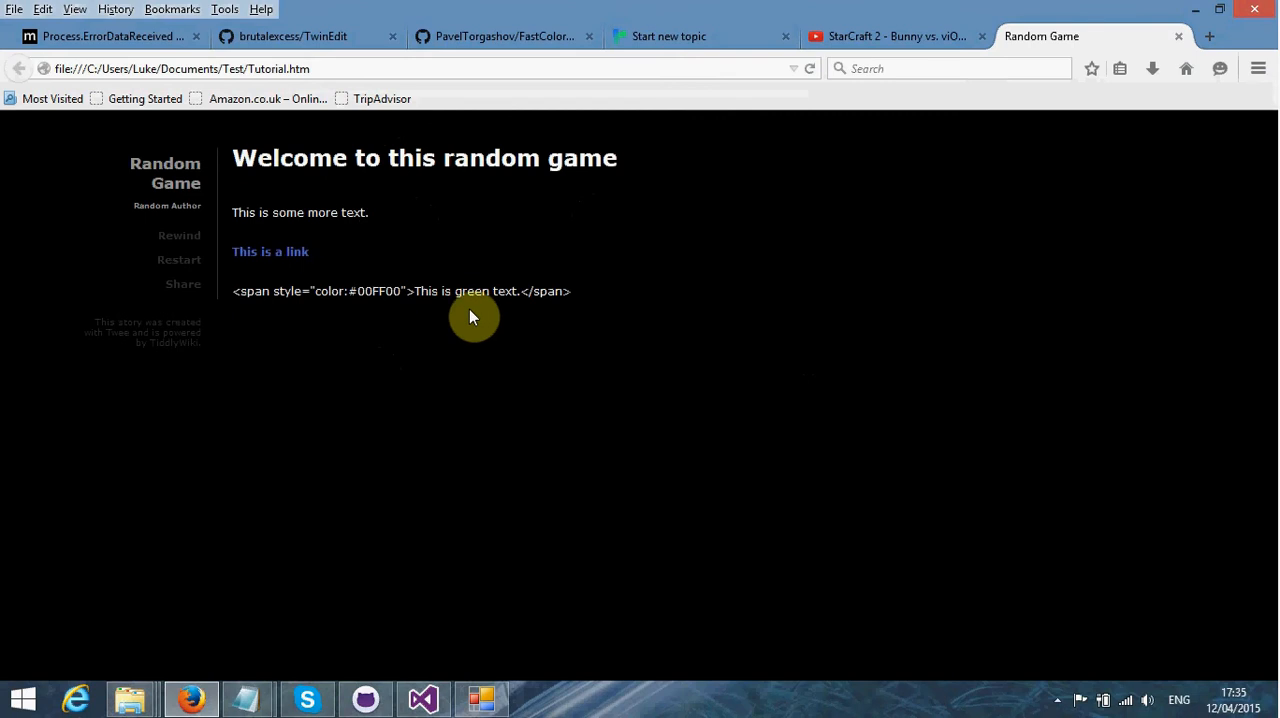
mouse_move(403, 226)
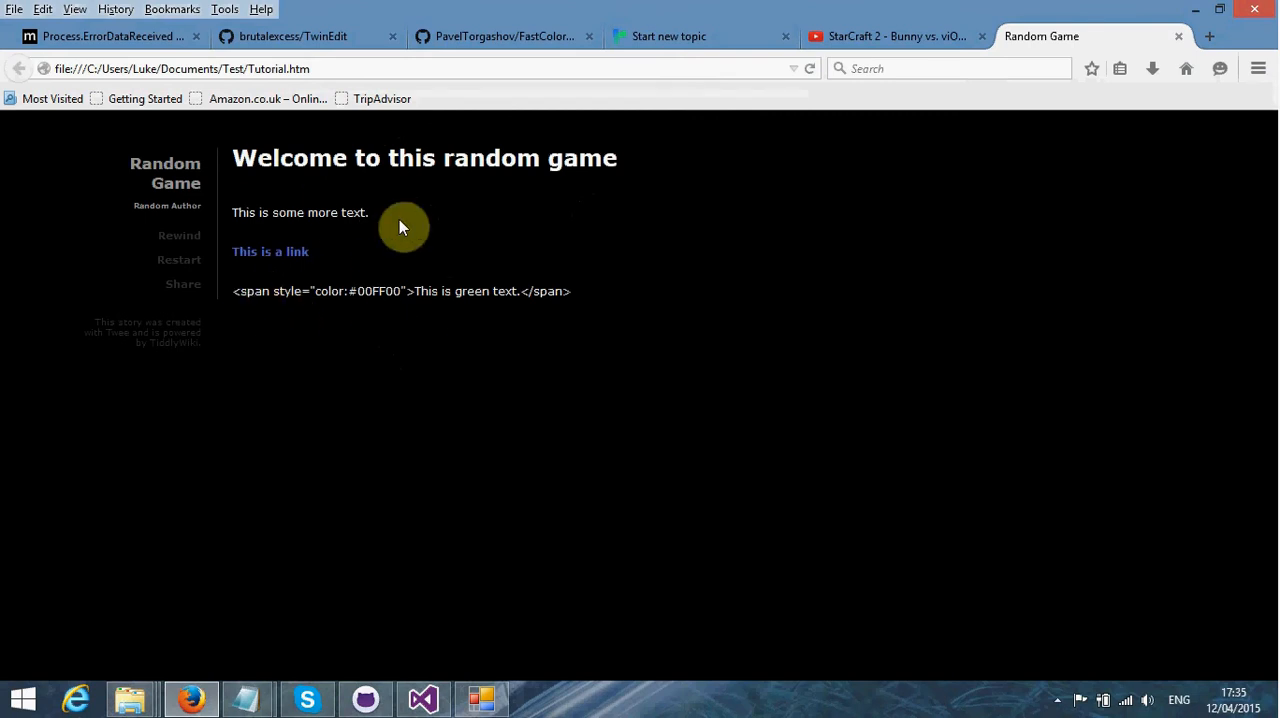
mouse_move(1186, 65)
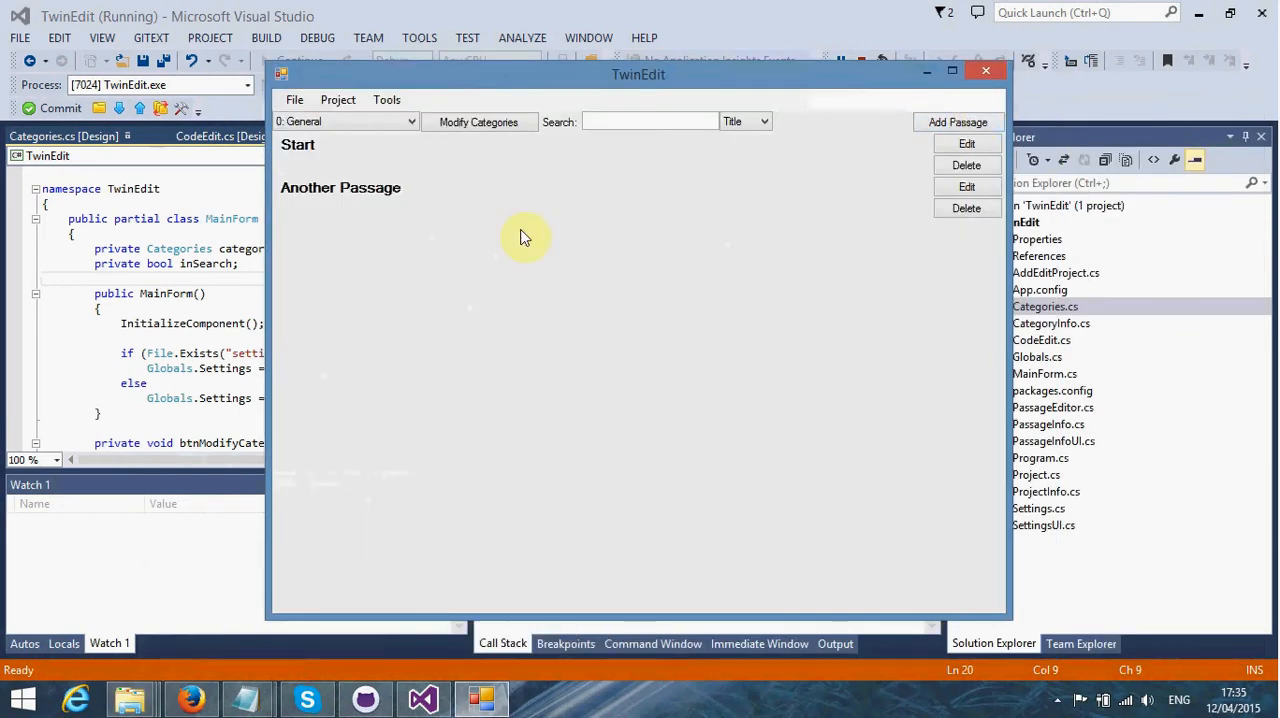
Step: Bring Firefox, loading the TwinEdit GitHub repository page, to the front
click(338, 99)
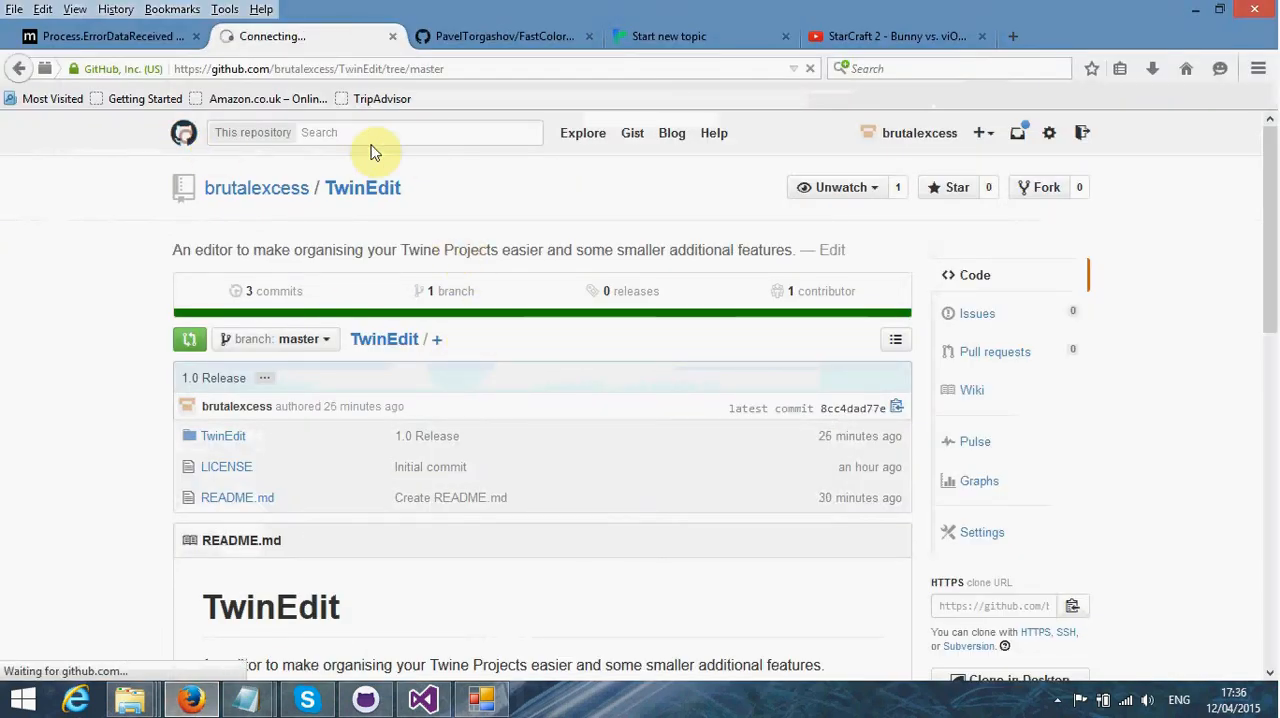
Step: Search GitHub for 'twee' and open the tweecode/twee repository
click(183, 132)
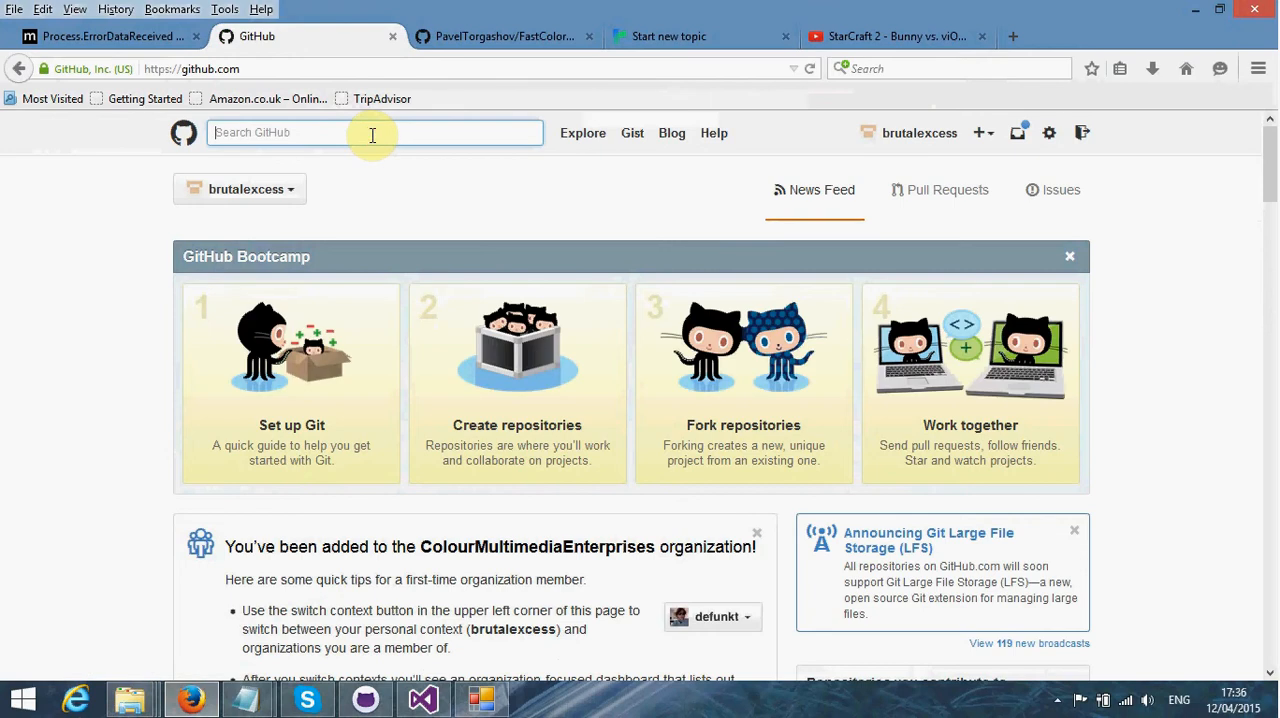
text(twee)
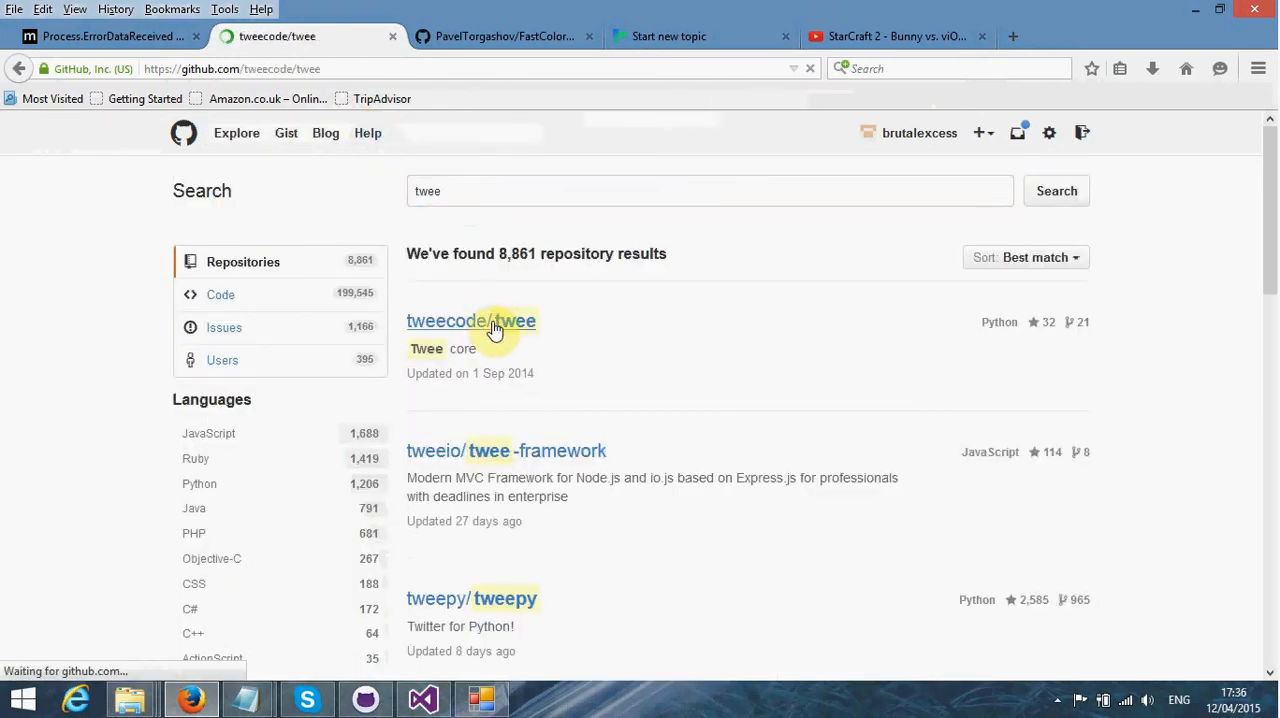
click(471, 321)
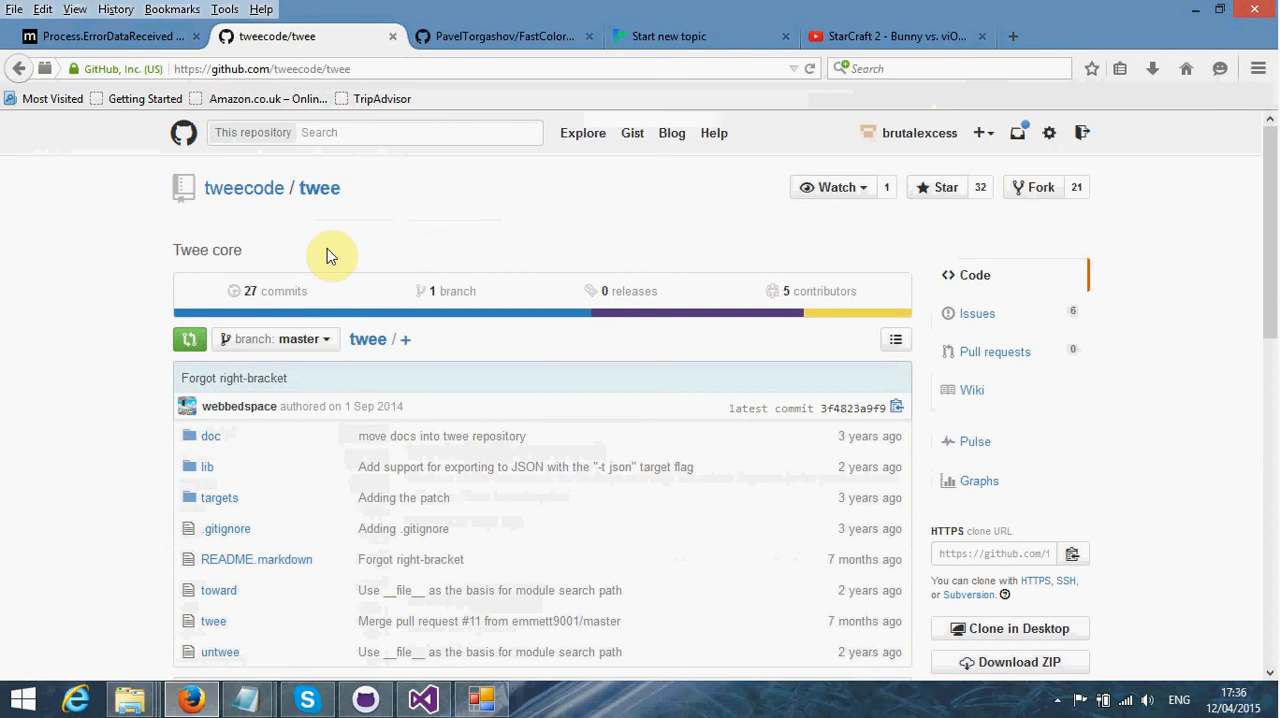
Step: Read through the tweecode/twee README on compiling twee files, then minimise Firefox
scroll(down, 3)
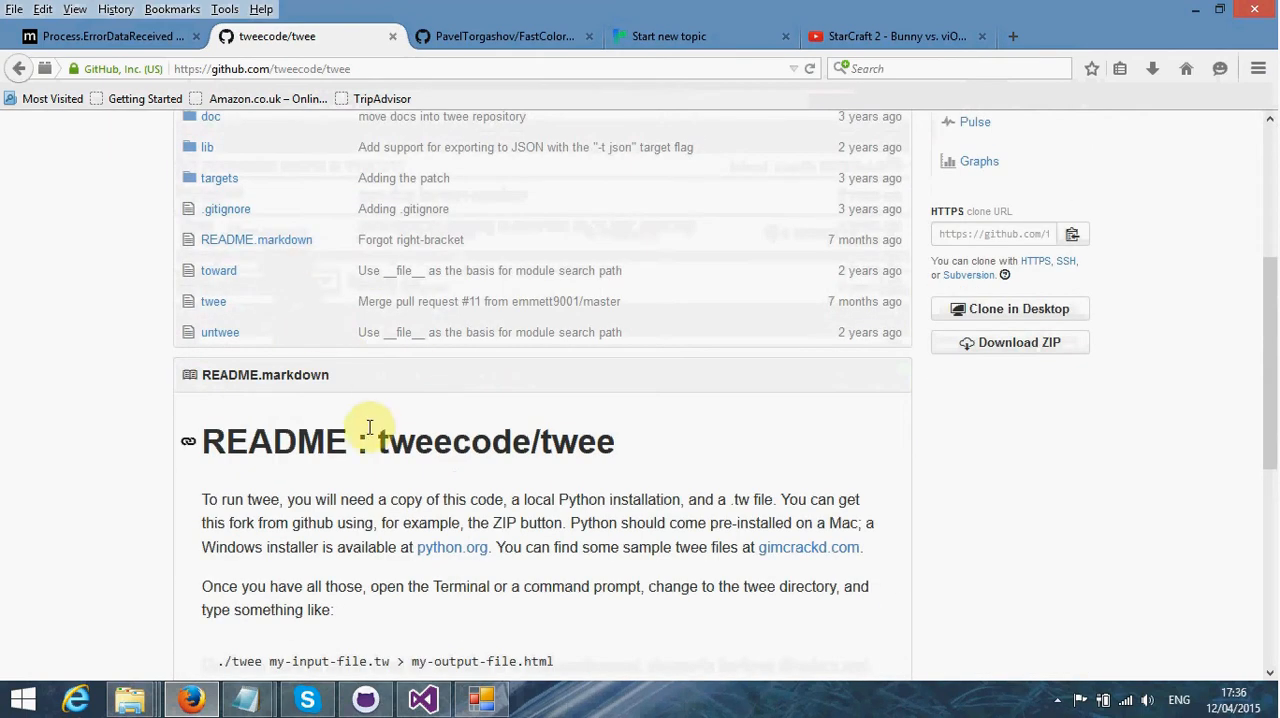
scroll(down, 3)
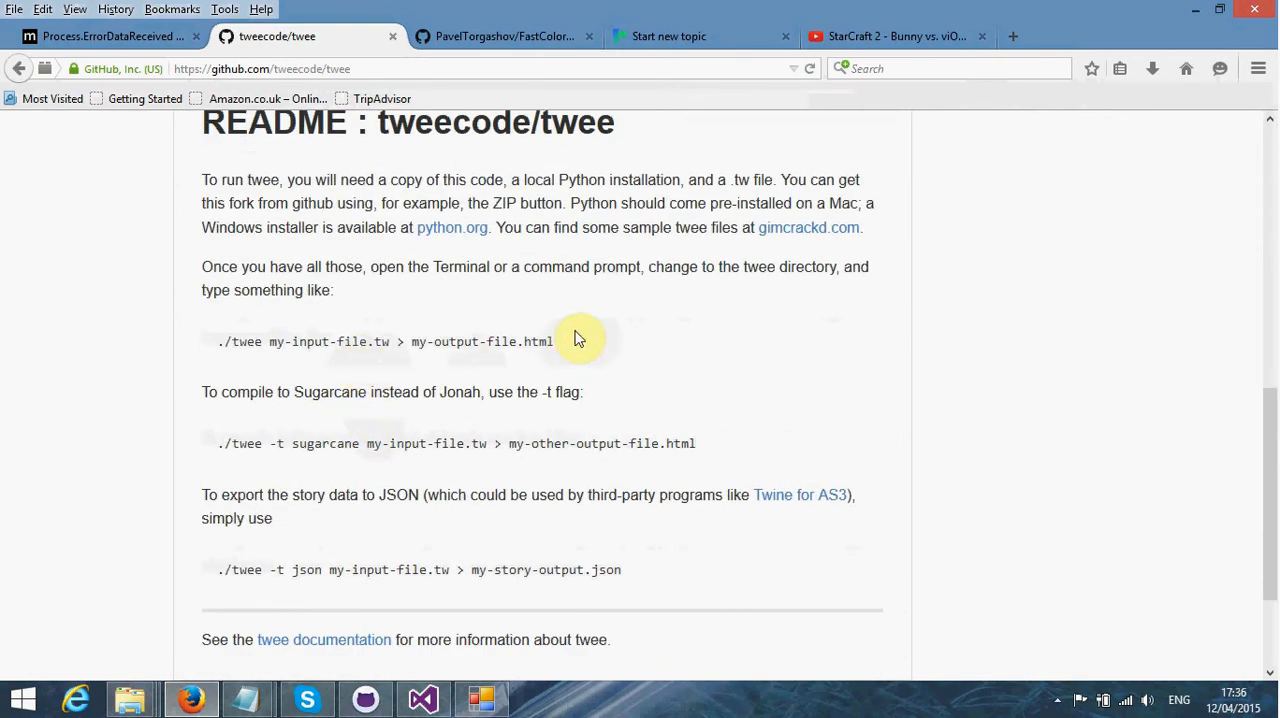
drag(575, 341, 218, 341)
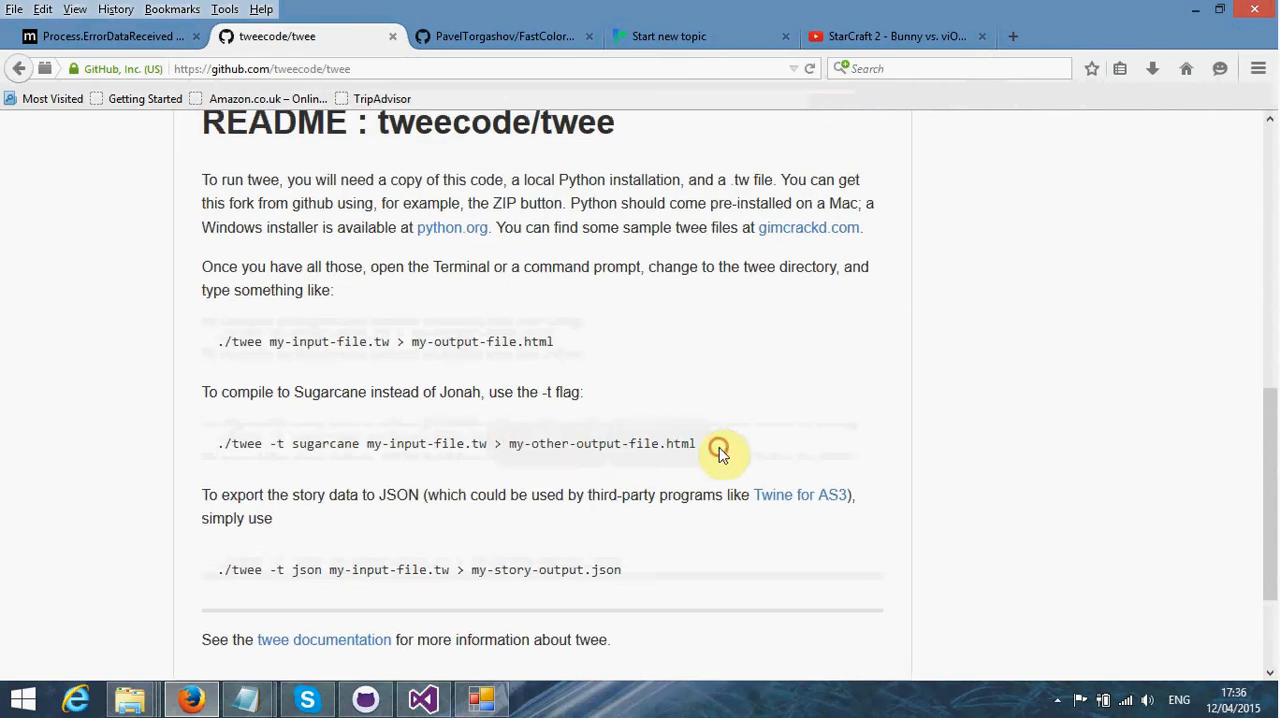
scroll(down, 3)
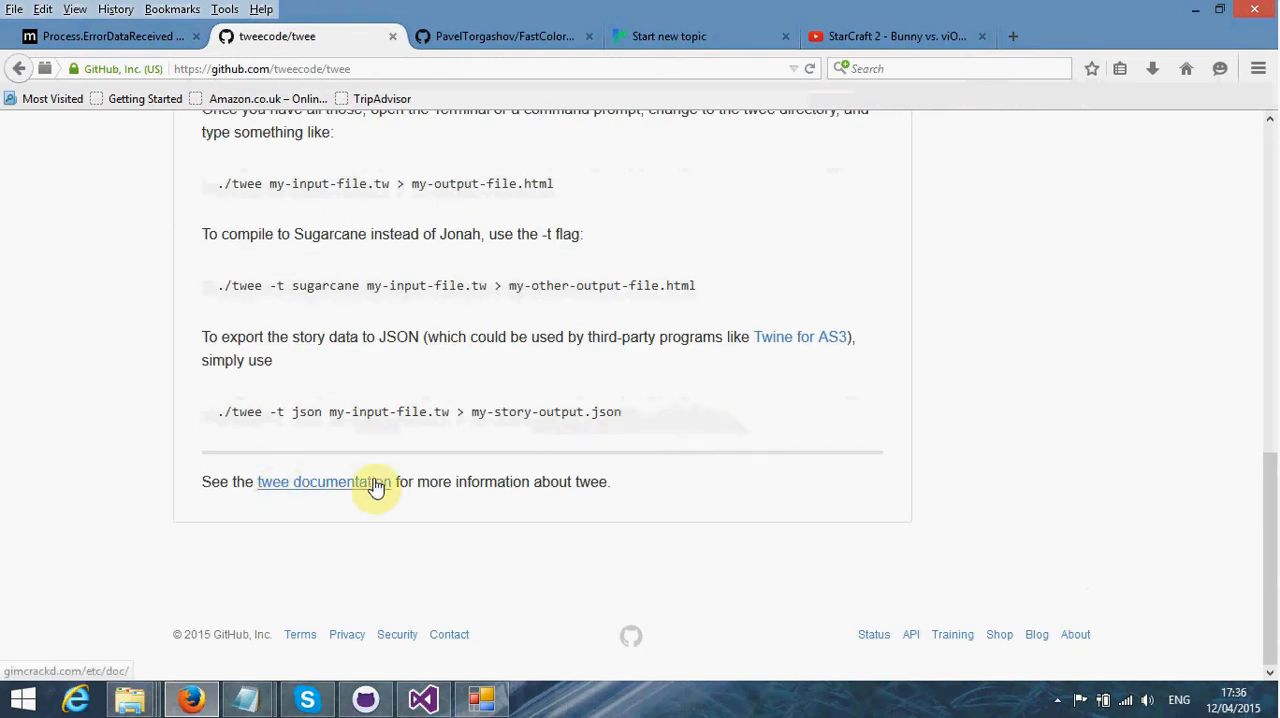
scroll(up, 3)
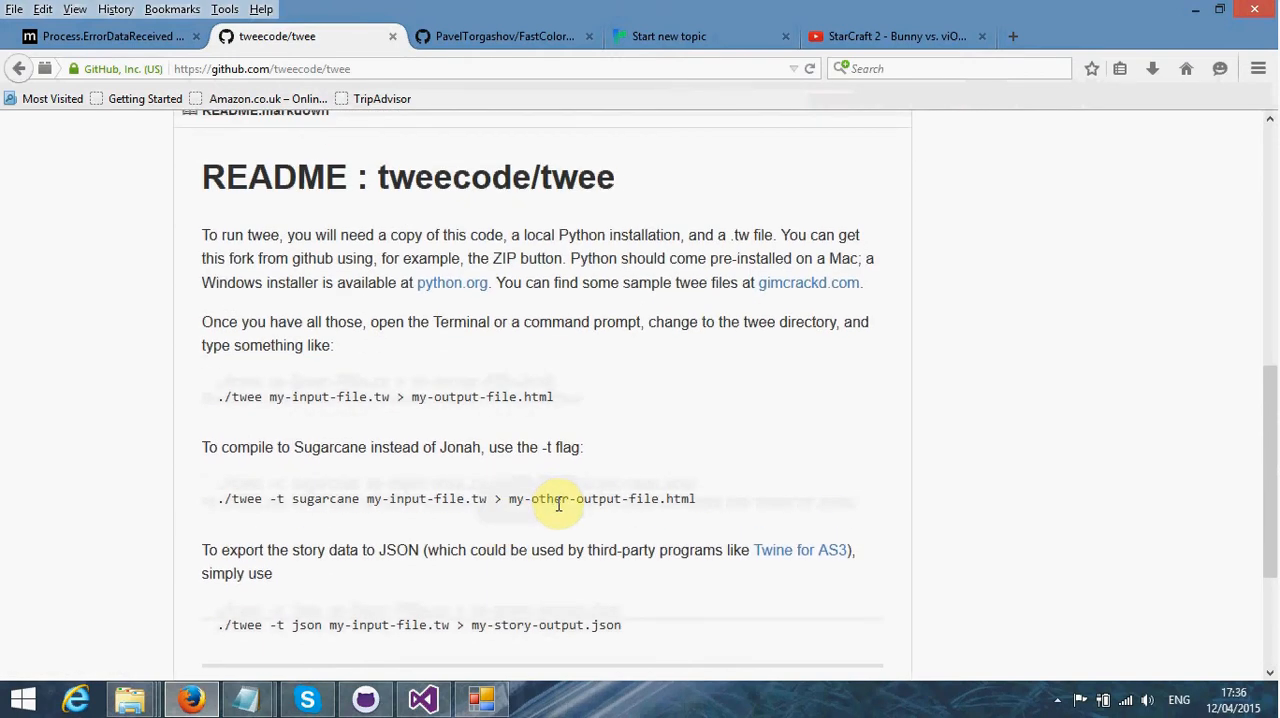
scroll(up, 3)
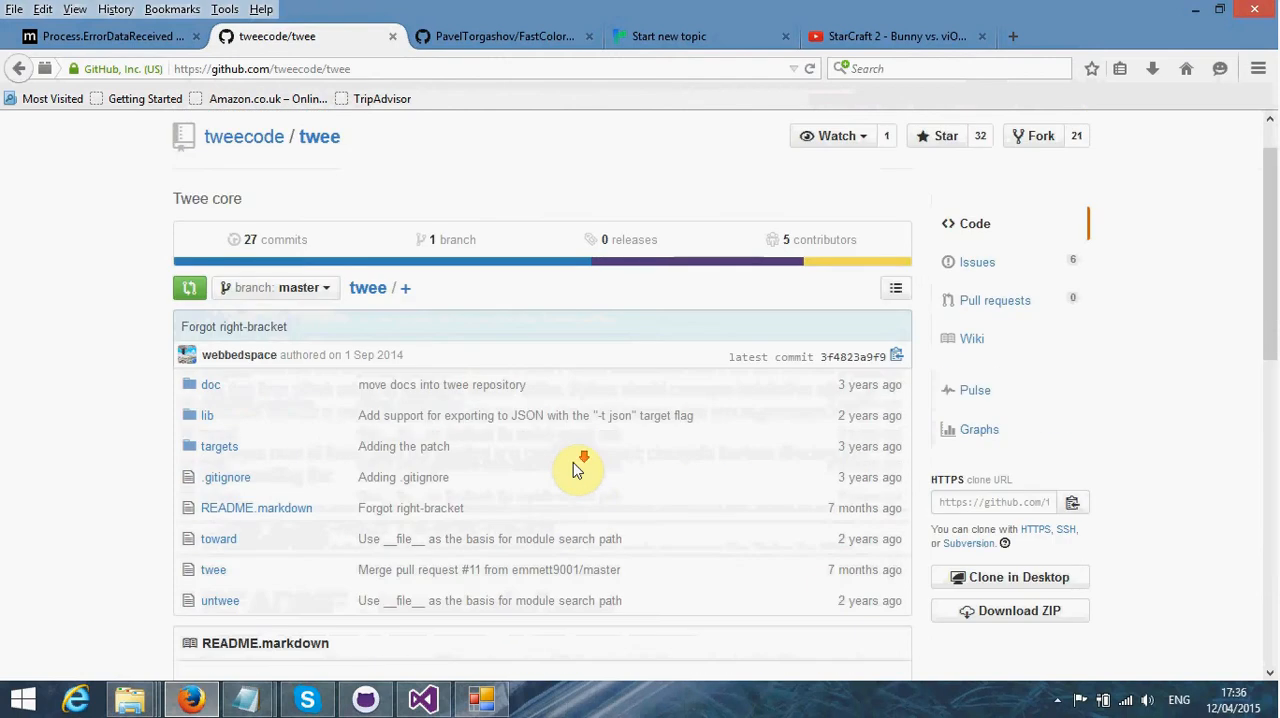
scroll(down, 3)
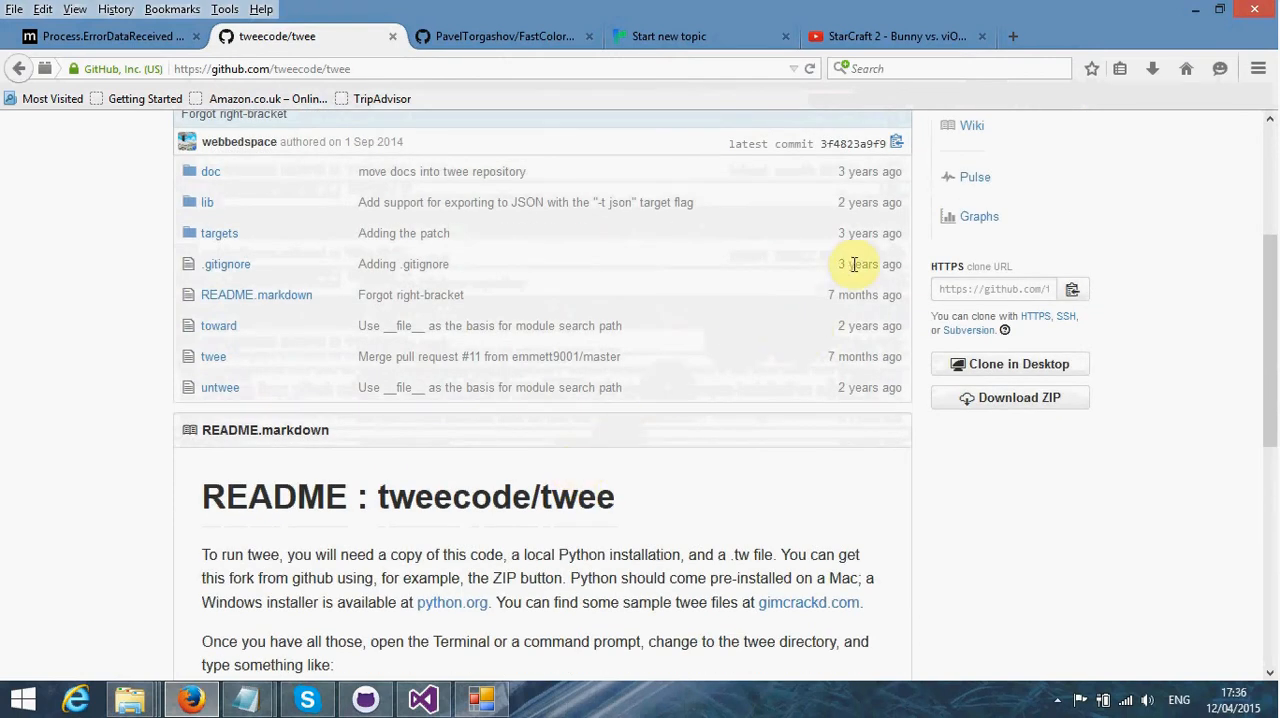
mouse_move(836, 213)
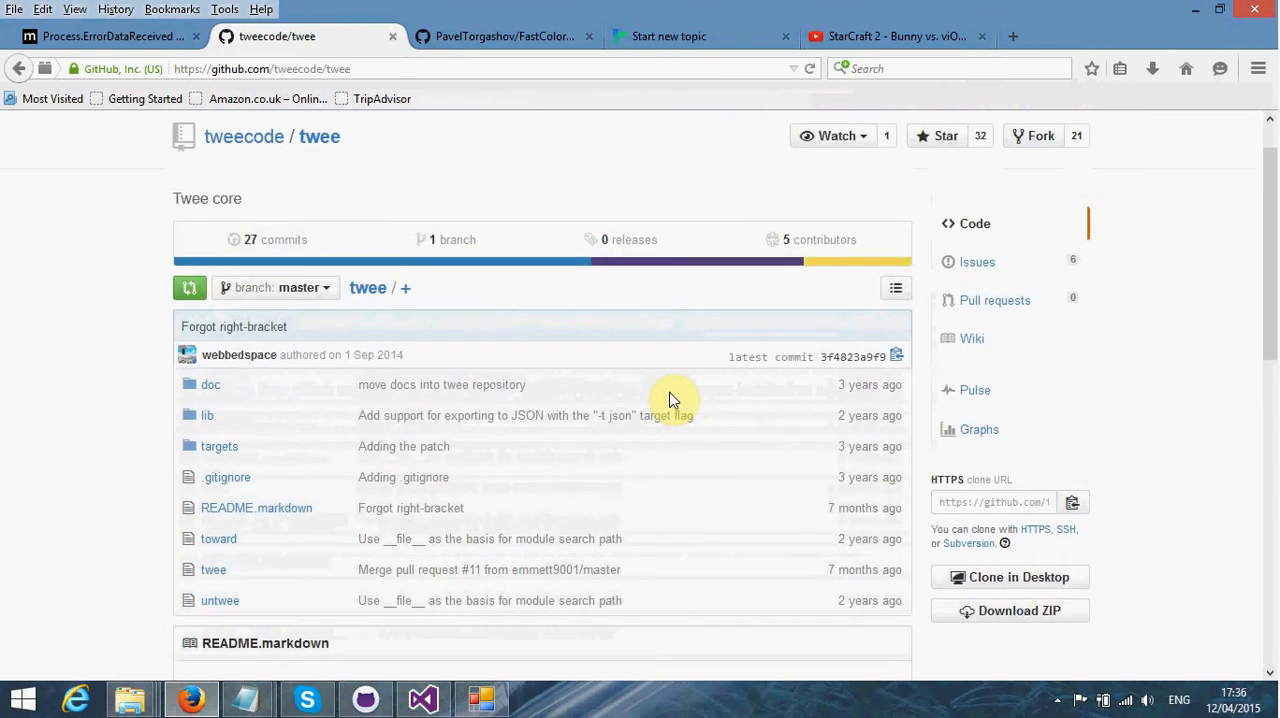
mouse_move(668, 333)
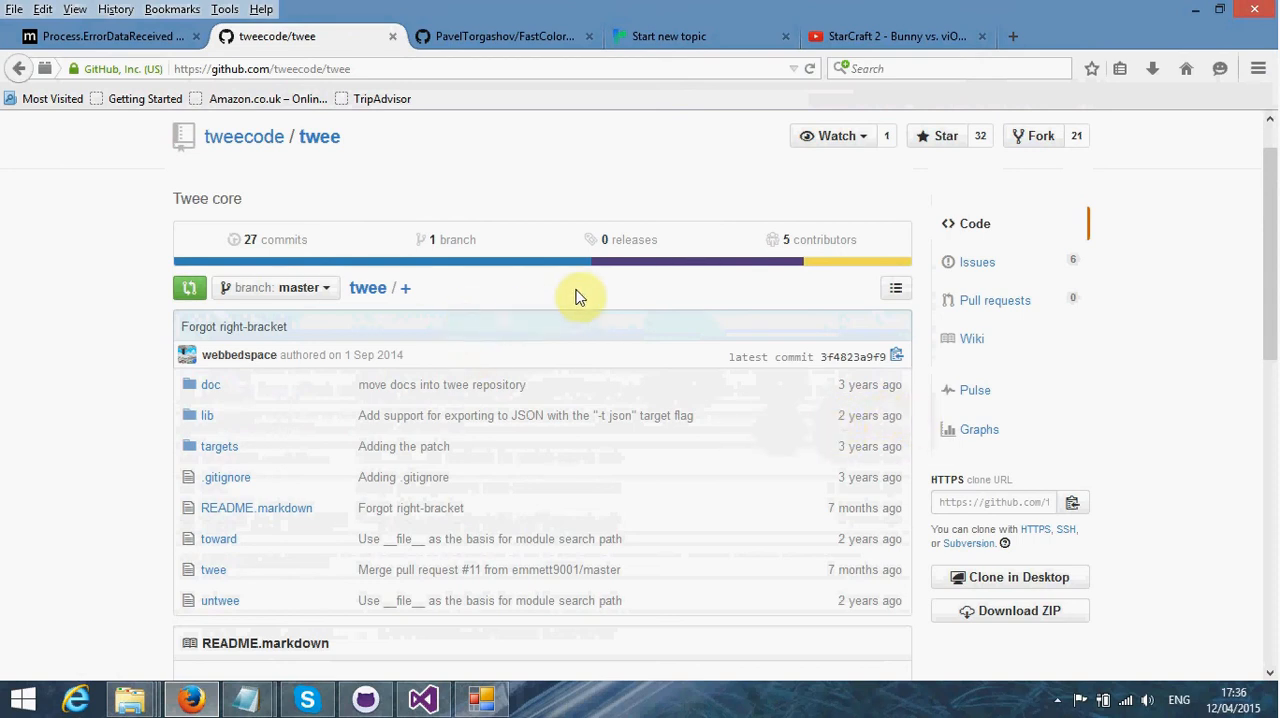
mouse_move(530, 295)
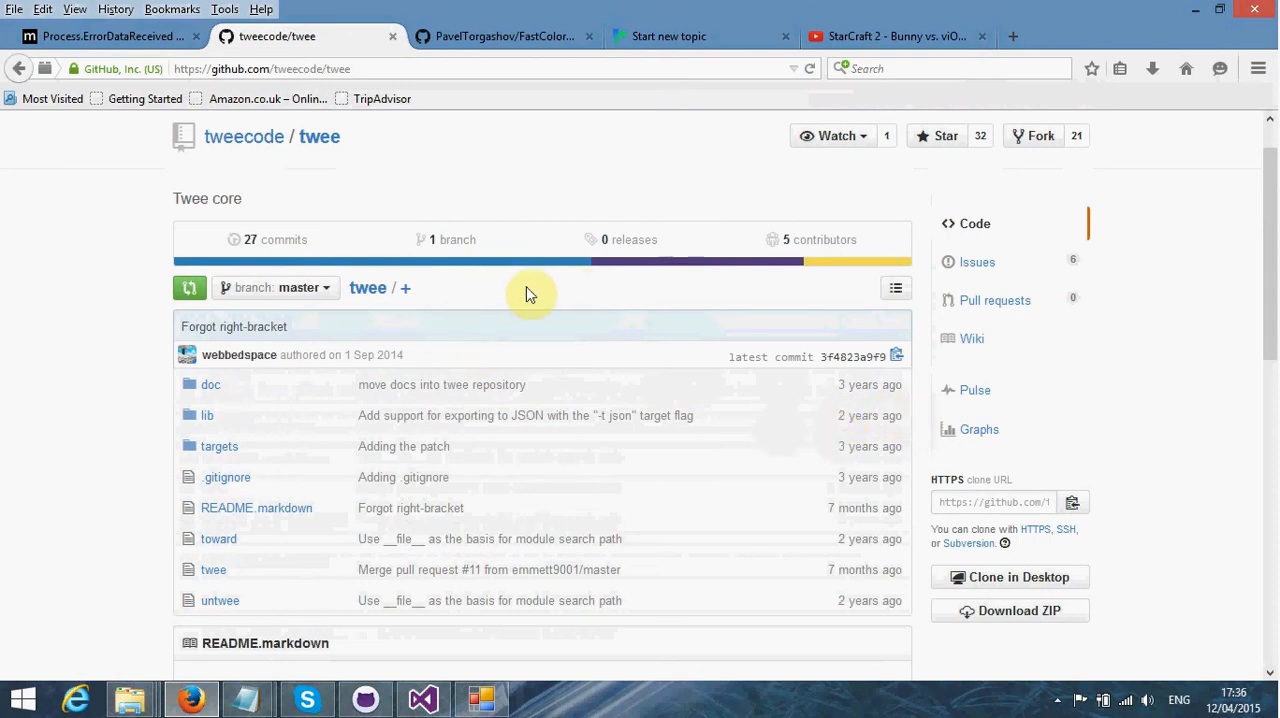
mouse_move(680, 198)
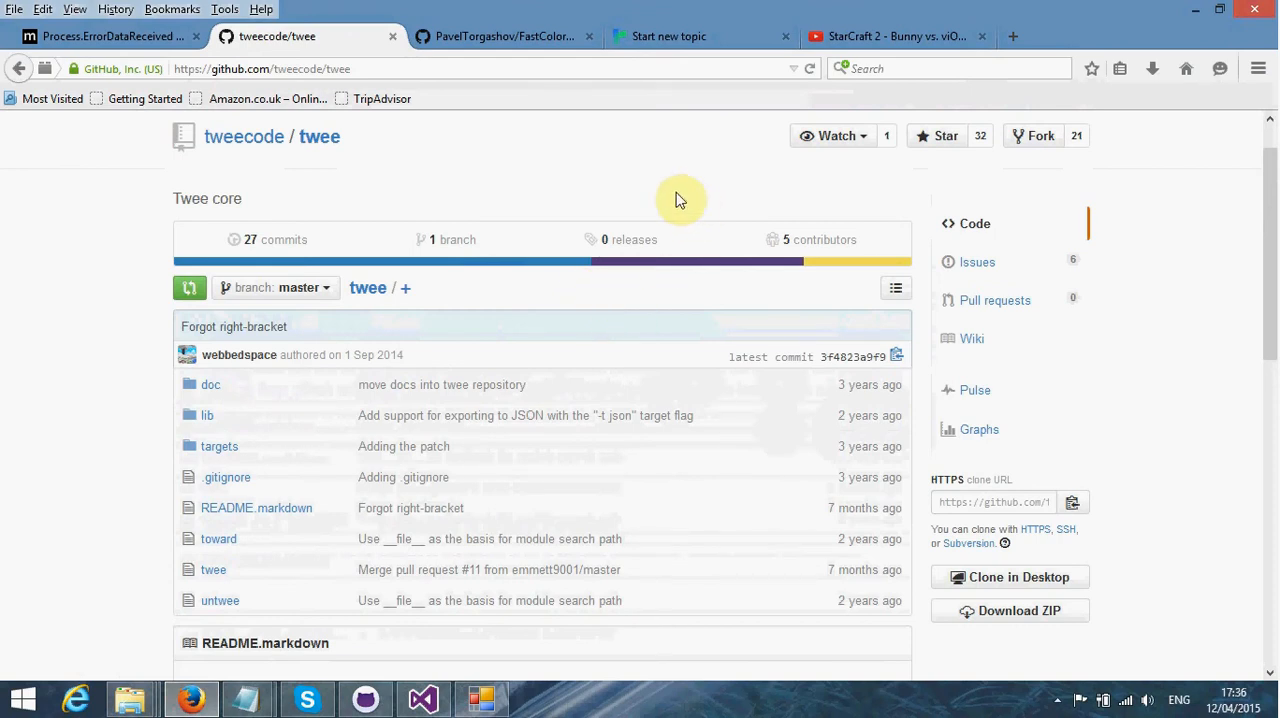
mouse_move(940, 208)
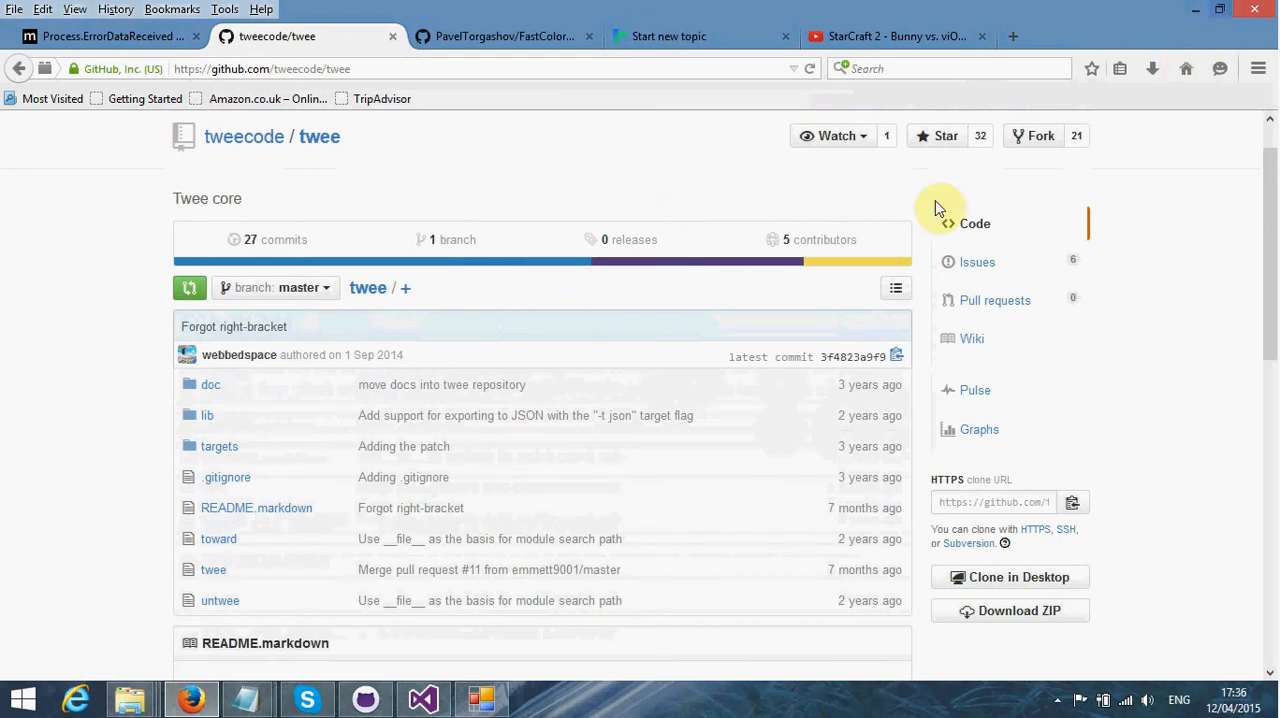
mouse_move(820, 416)
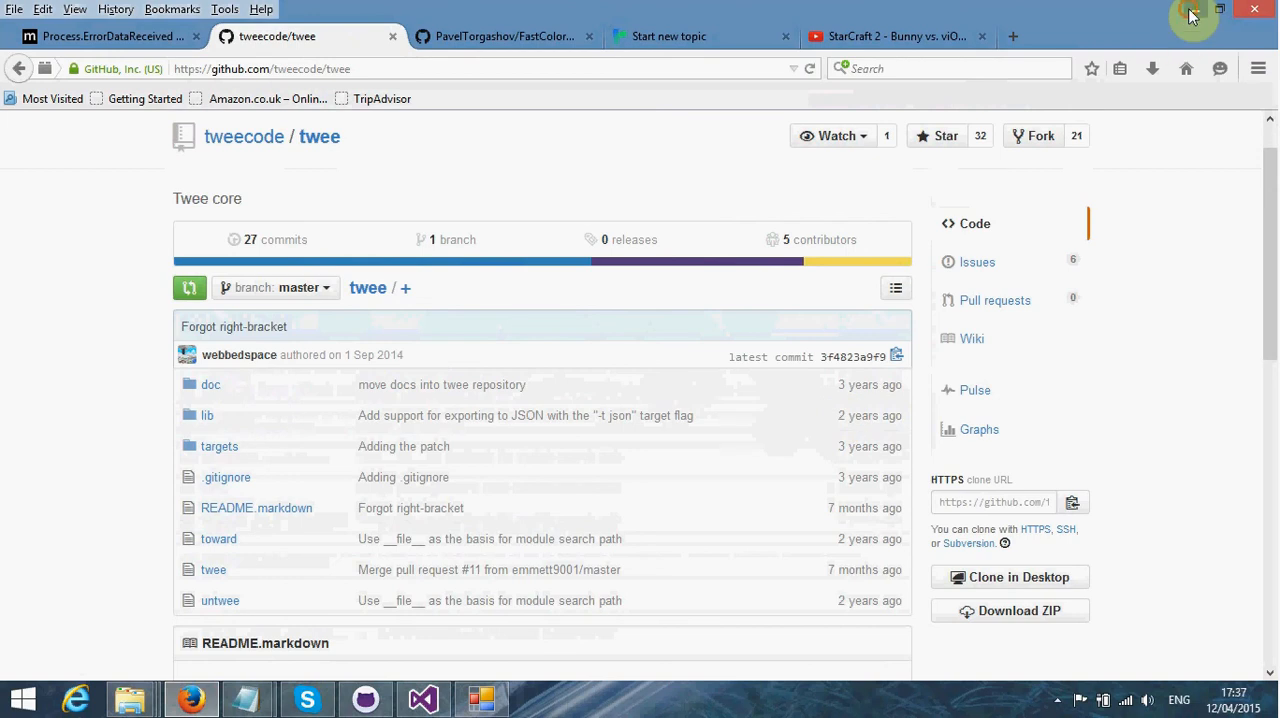
click(338, 99)
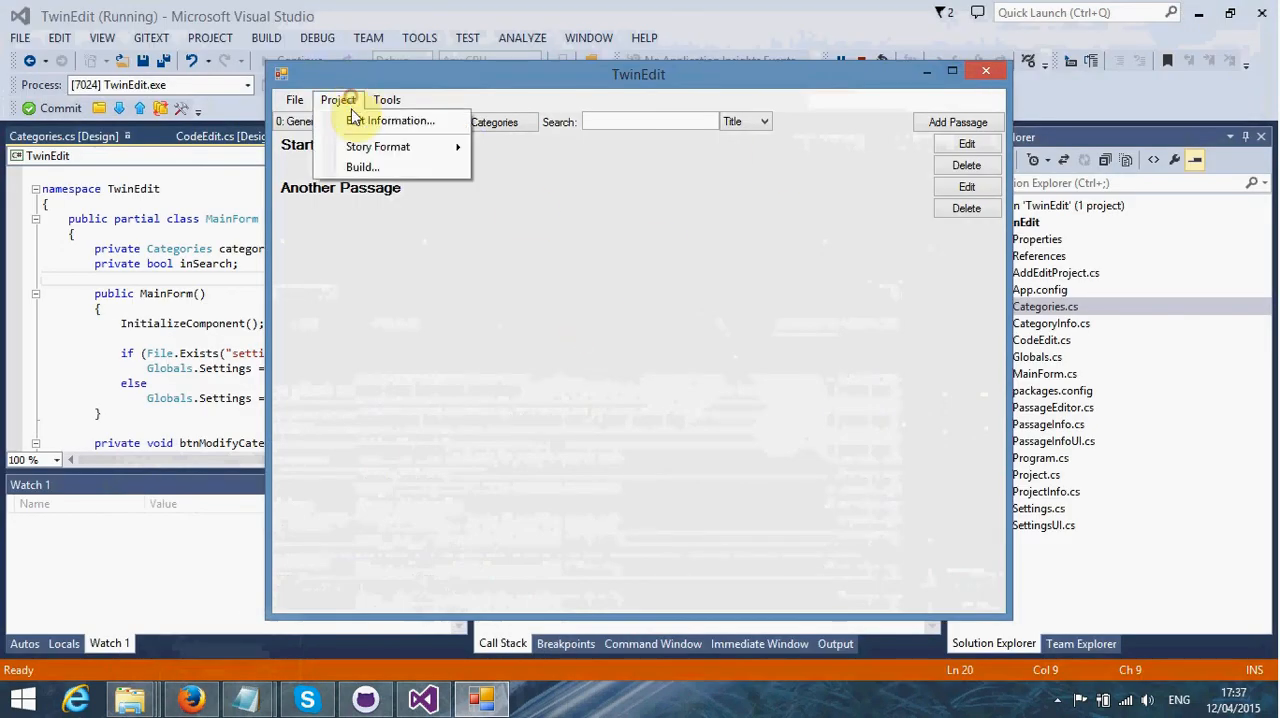
Step: Look over TwinEdit's Project menu, then bring the Test folder window forward
click(378, 280)
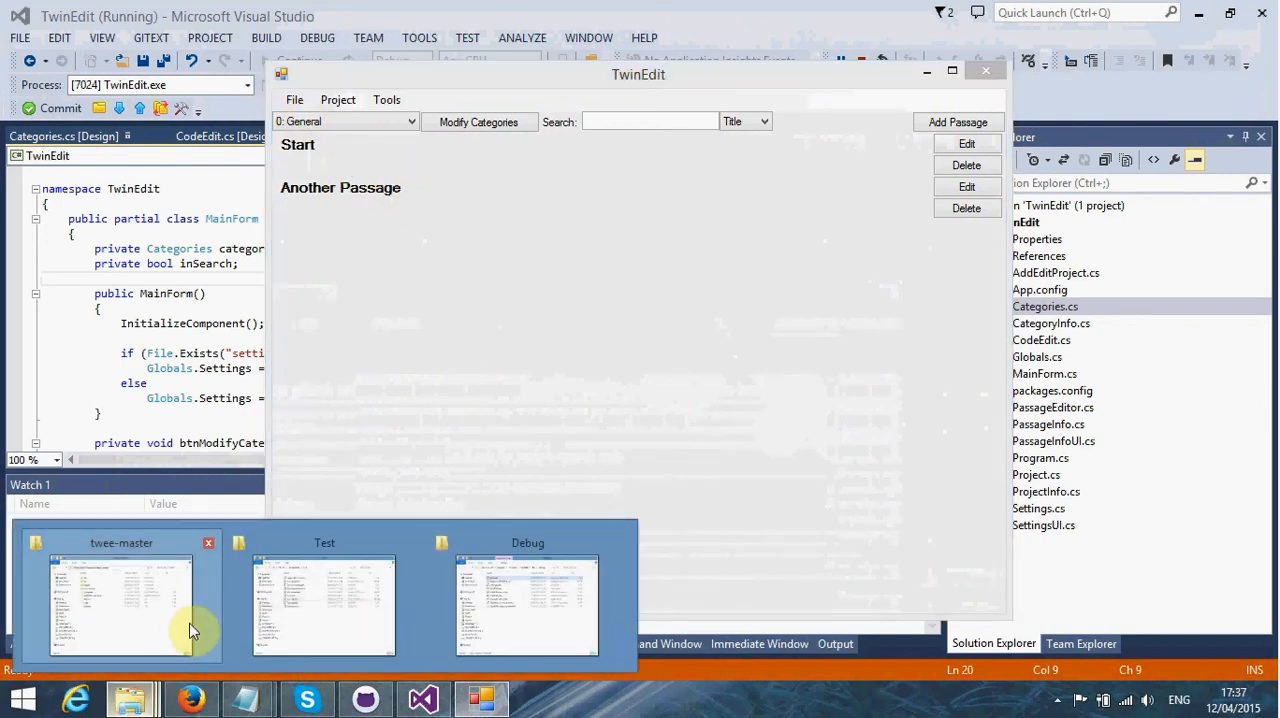
click(324, 605)
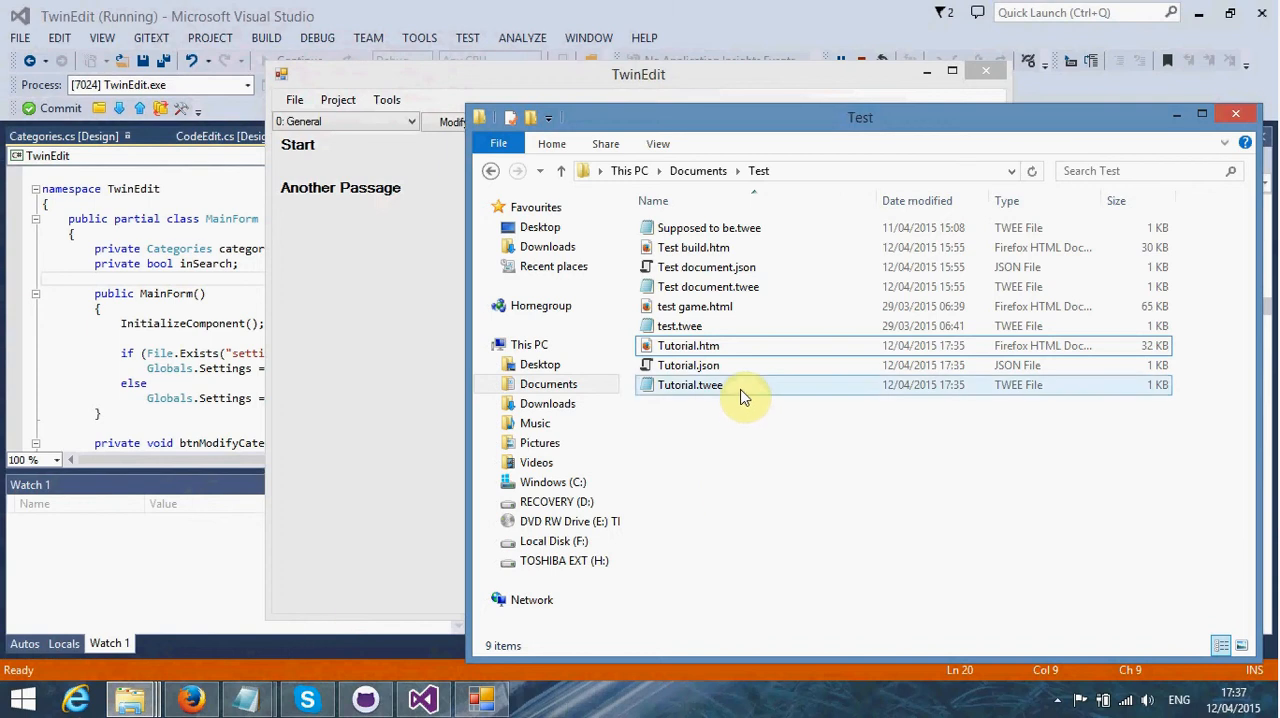
Step: Open Tutorial.twee in Notepad to review its passages, StoryTitle and StoryAuthor entries
click(689, 385)
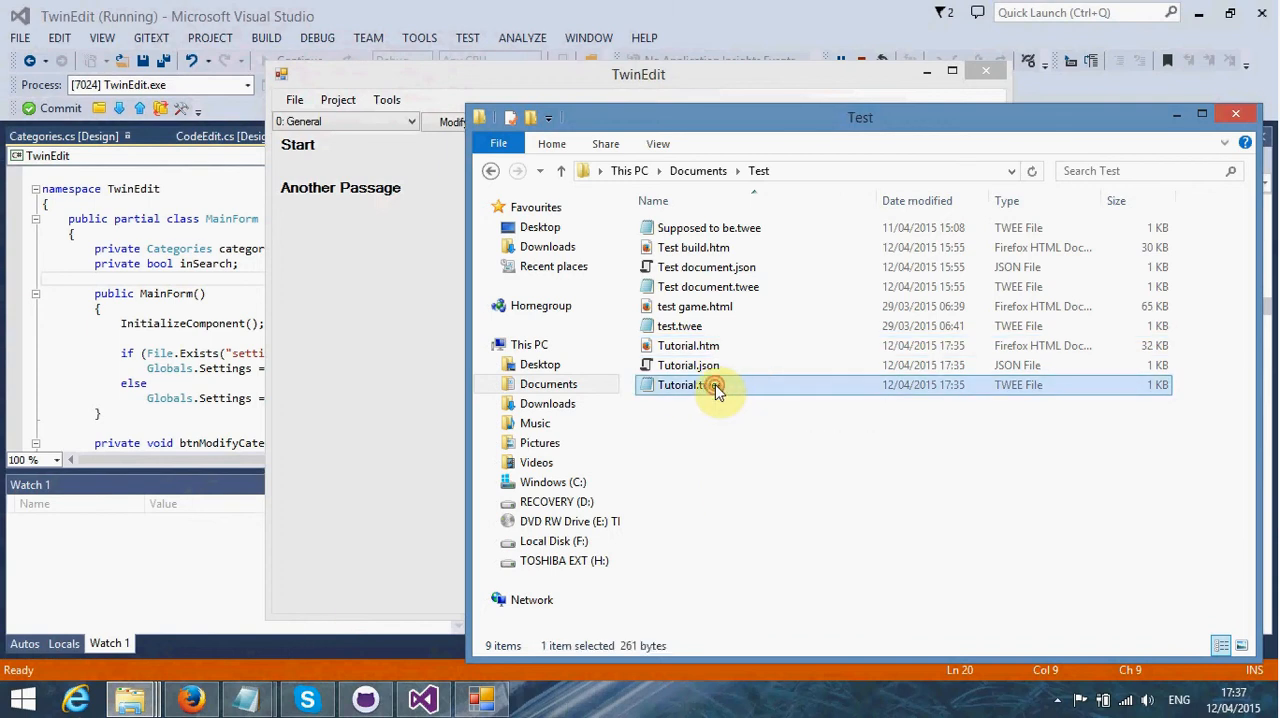
double_click(680, 385)
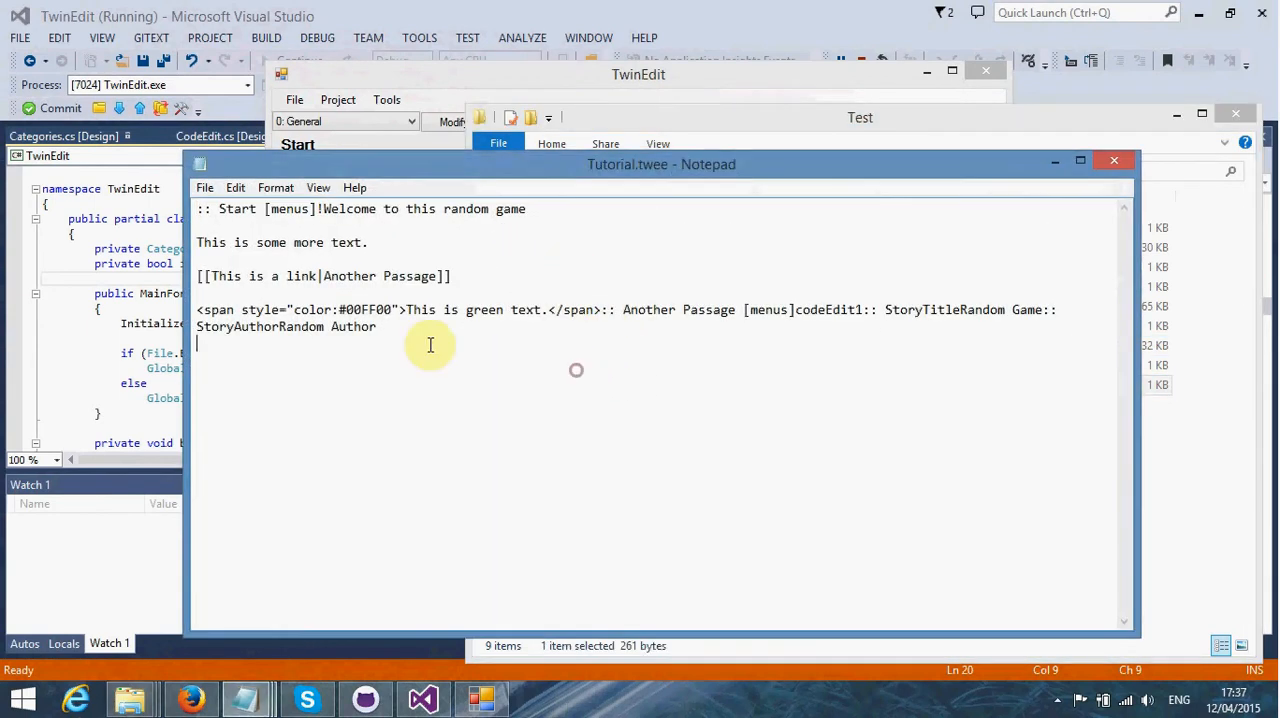
mouse_move(912, 324)
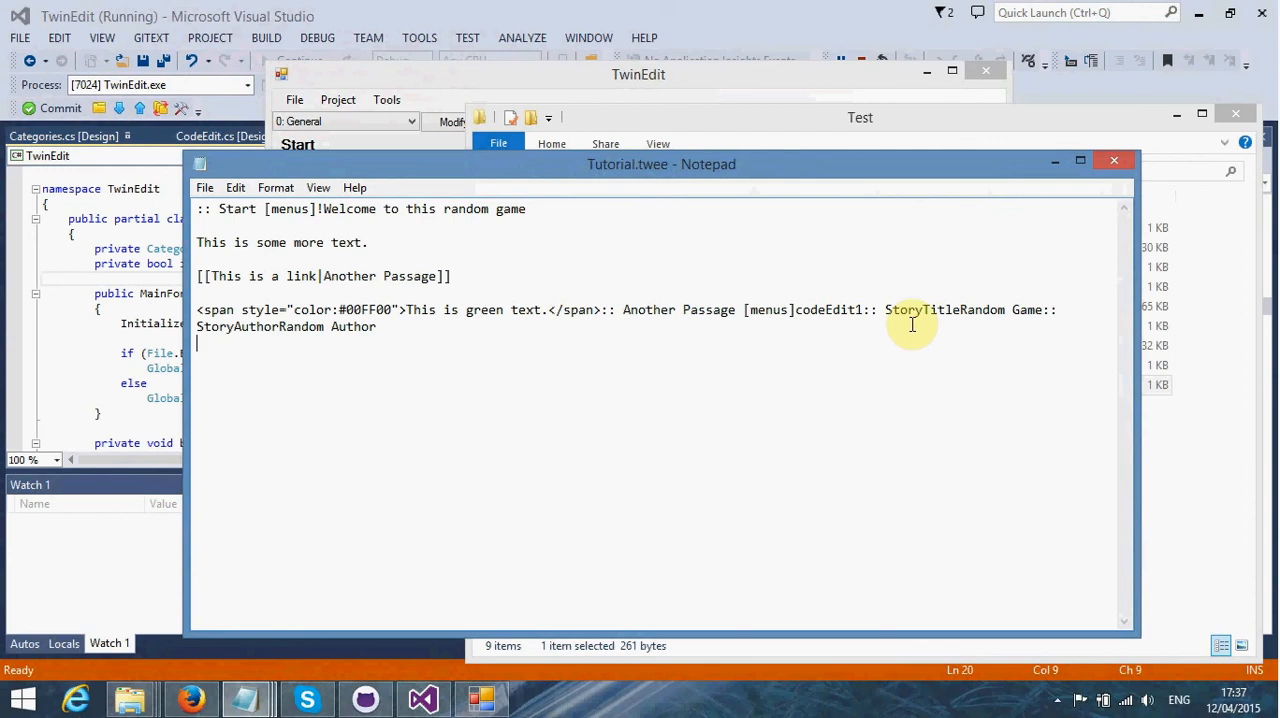
mouse_move(875, 338)
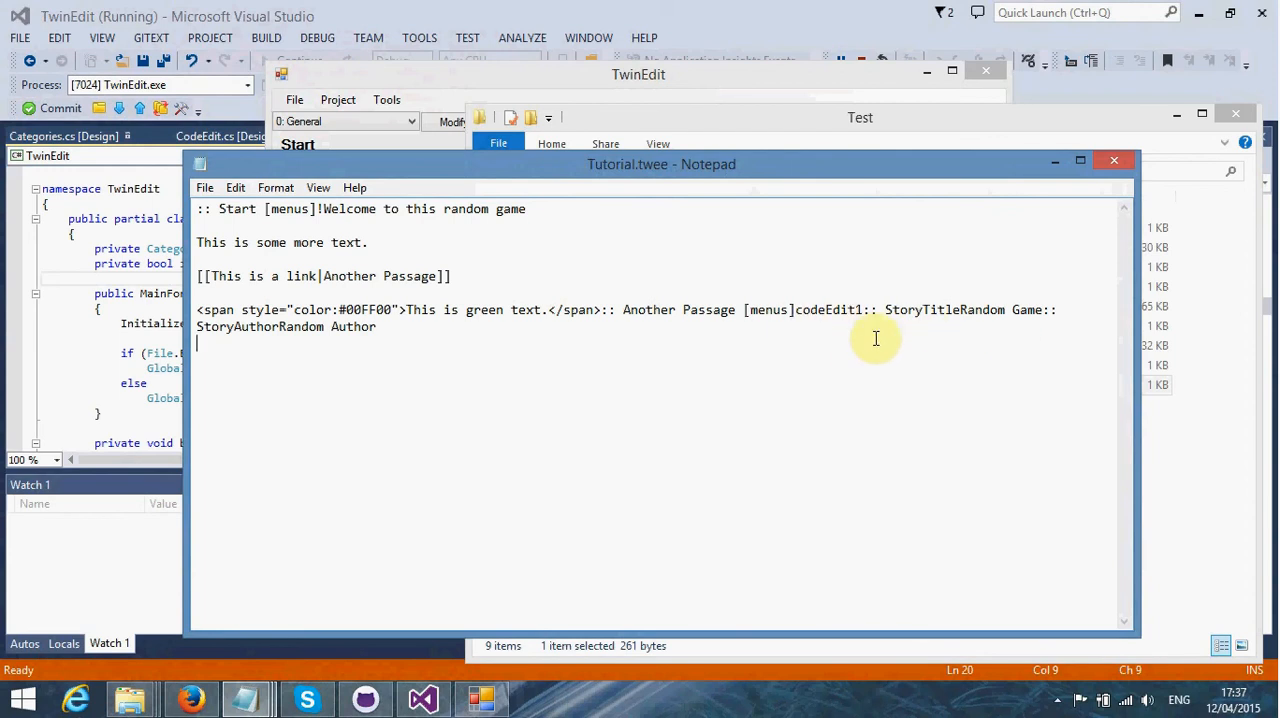
mouse_move(898, 314)
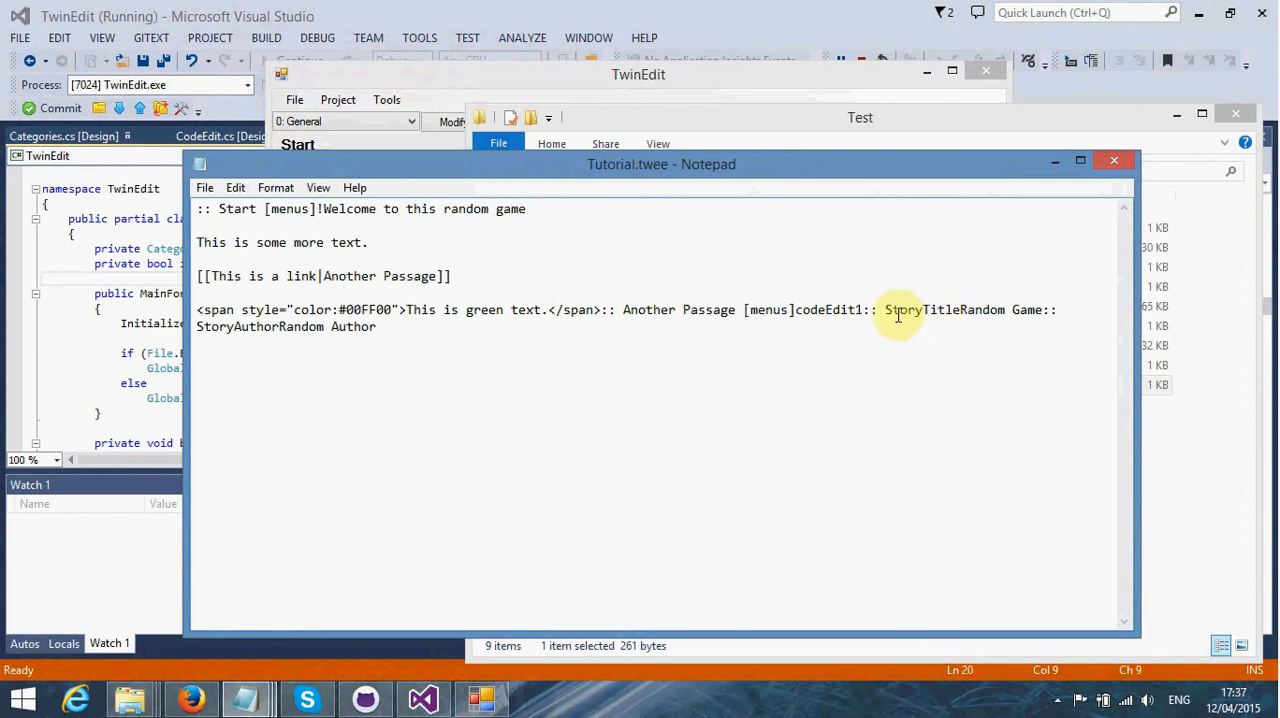
mouse_move(485, 466)
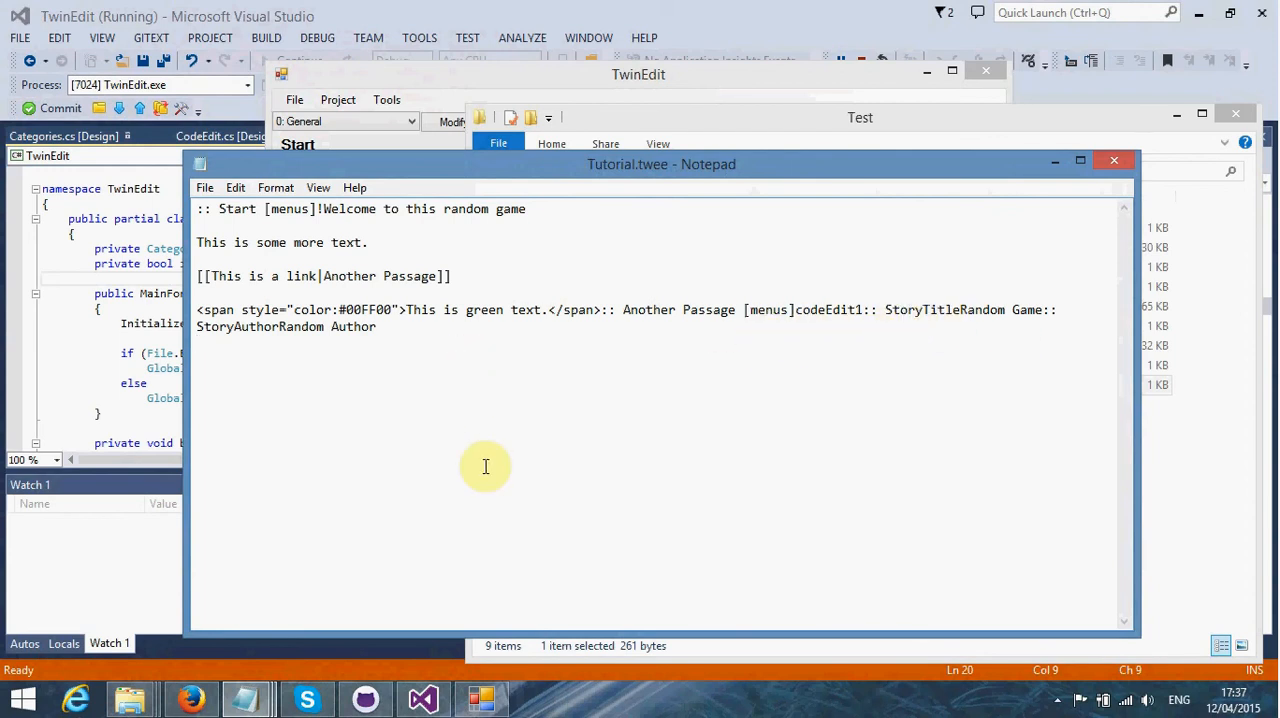
mouse_move(348, 362)
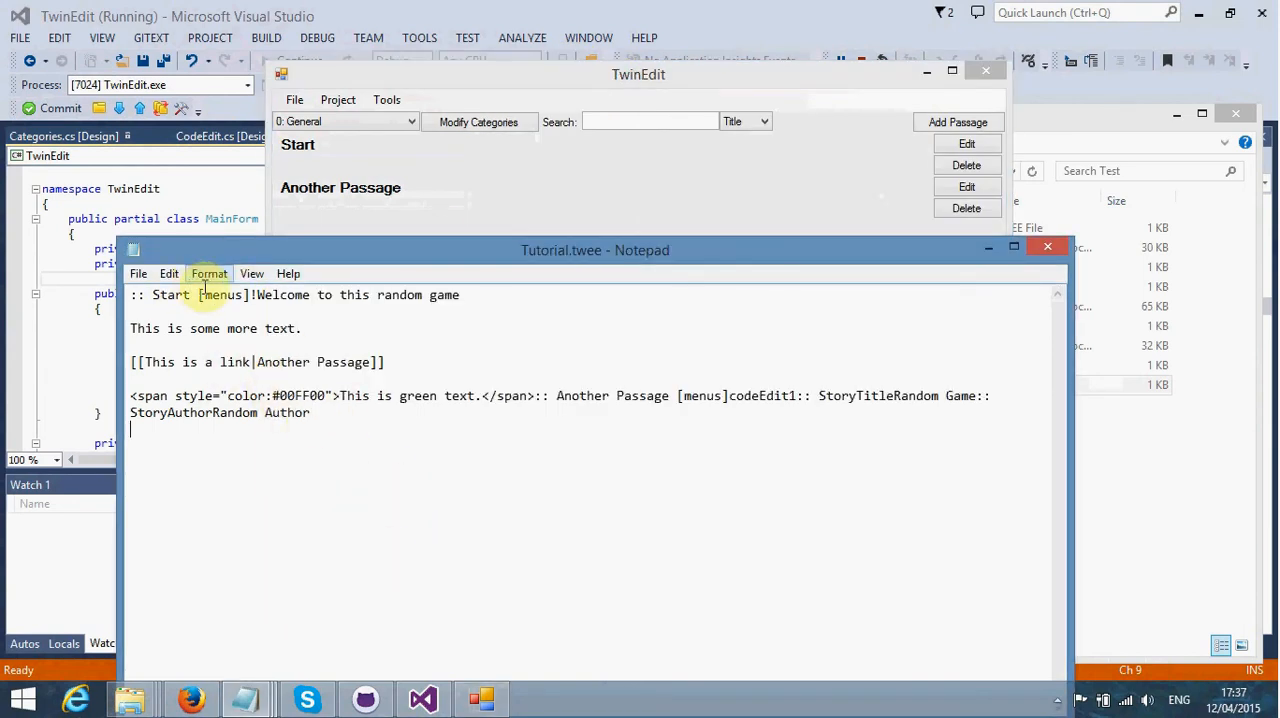
double_click(170, 294)
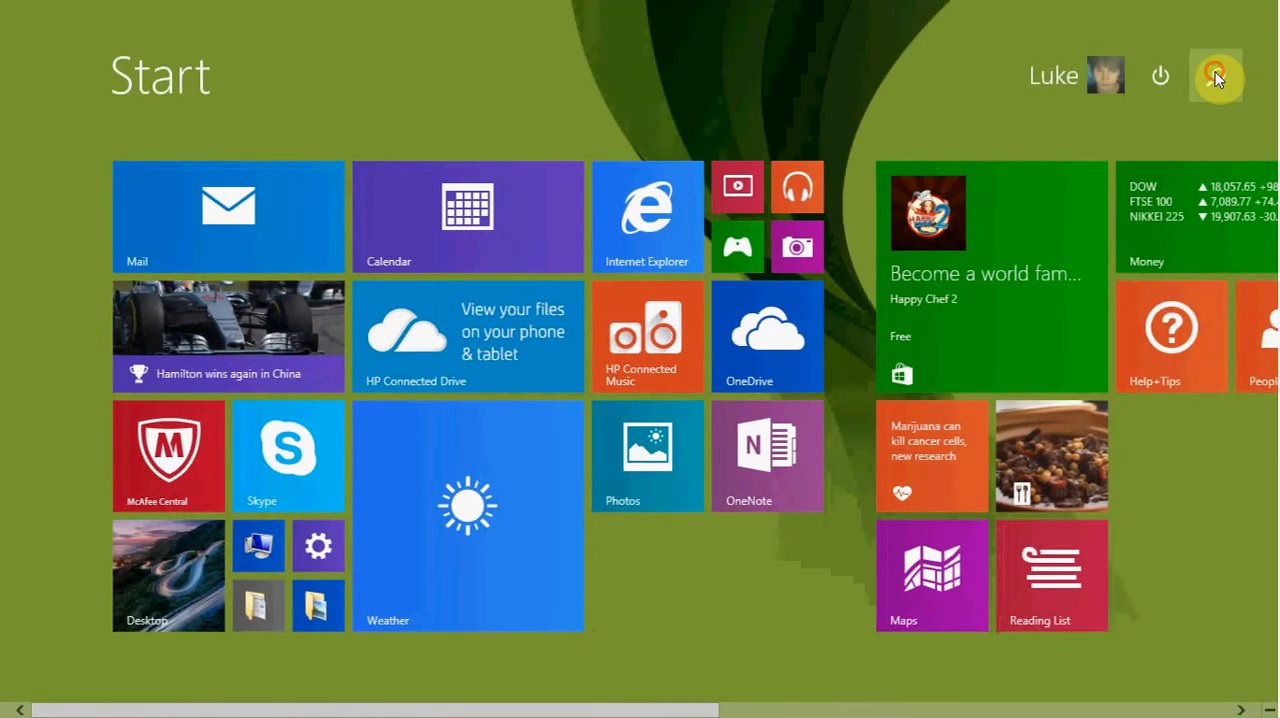
Step: Search the Start screen for 'twine' and launch Twine 1.4.2
text(twine)
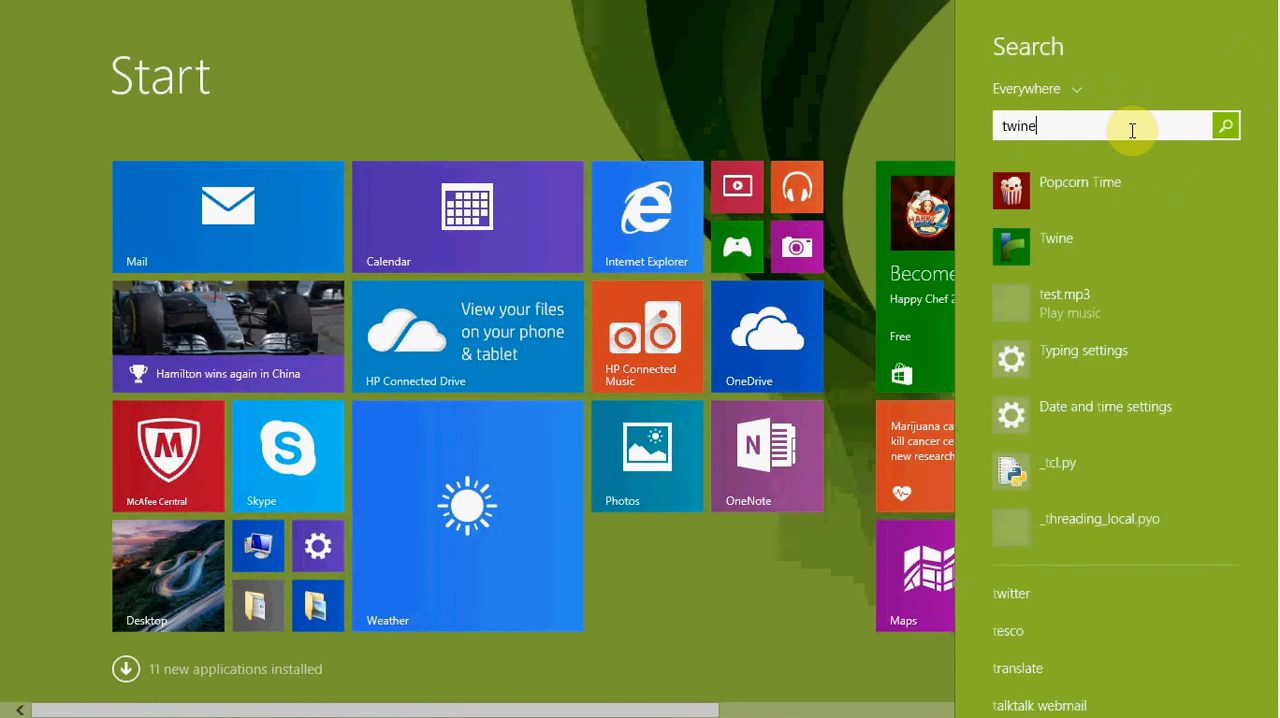
click(1056, 238)
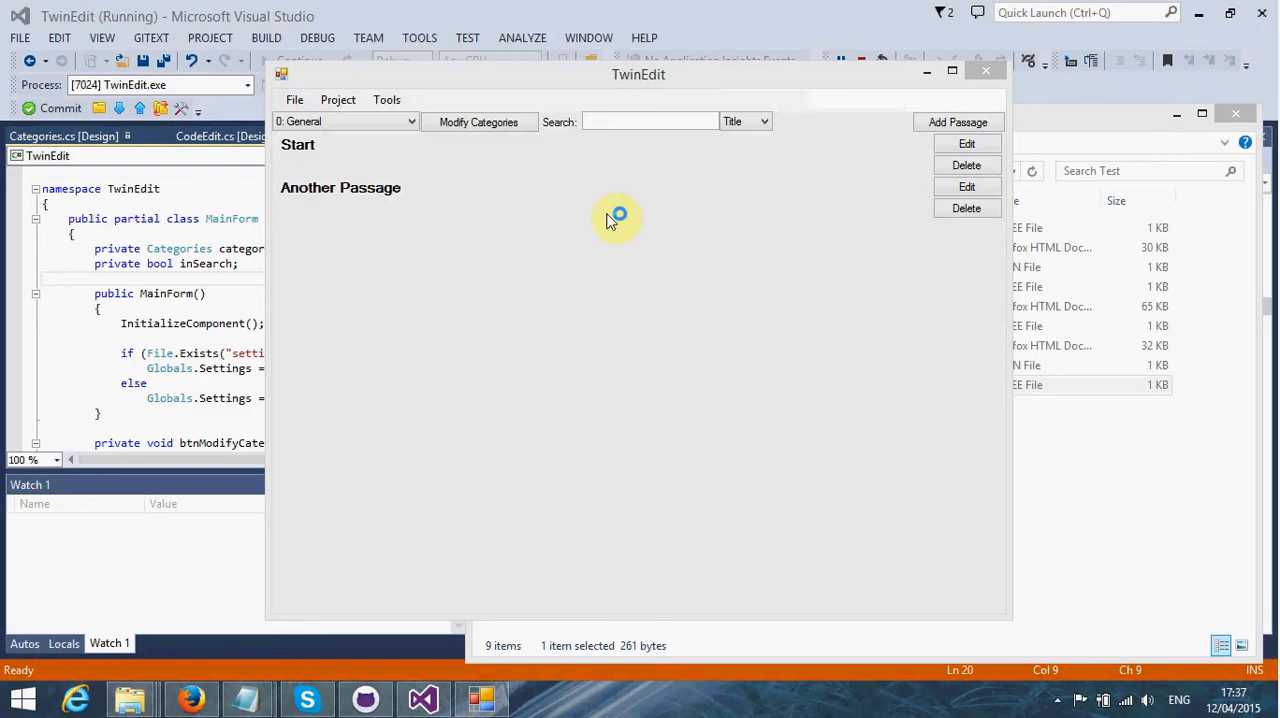
mouse_move(611, 280)
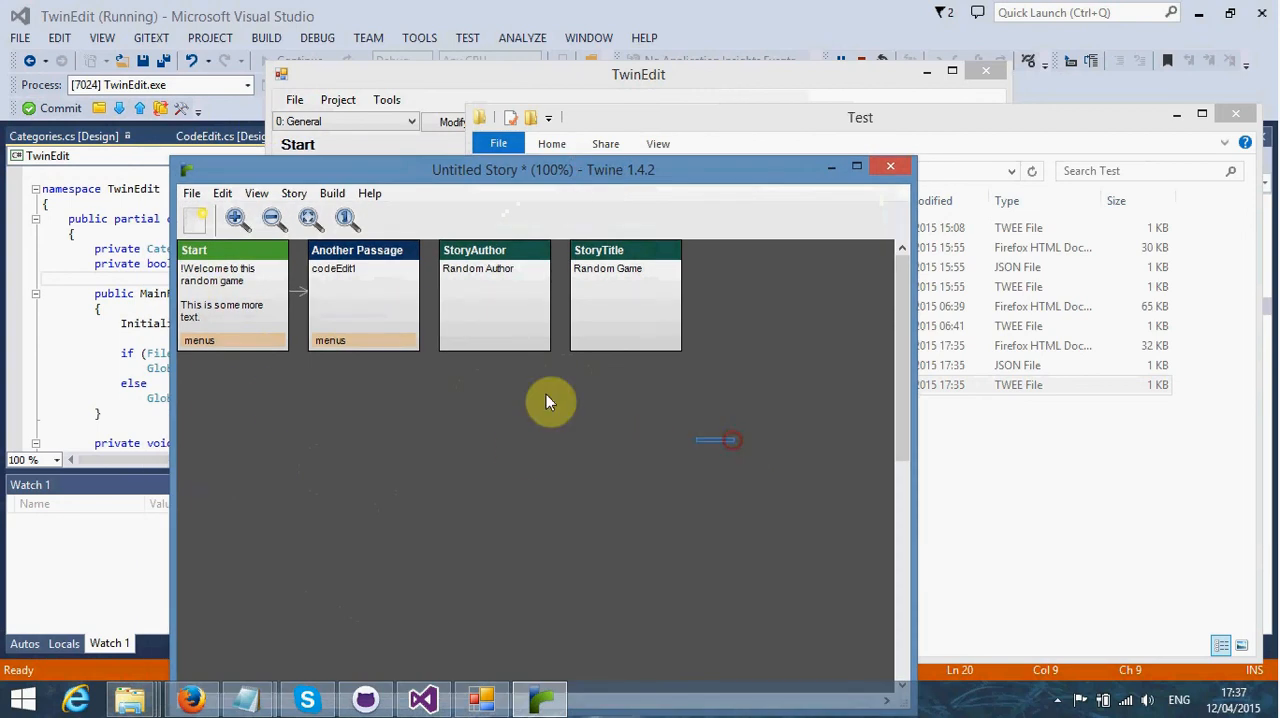
Step: Verify all passages from the Build menu, then choose Build Story
click(332, 193)
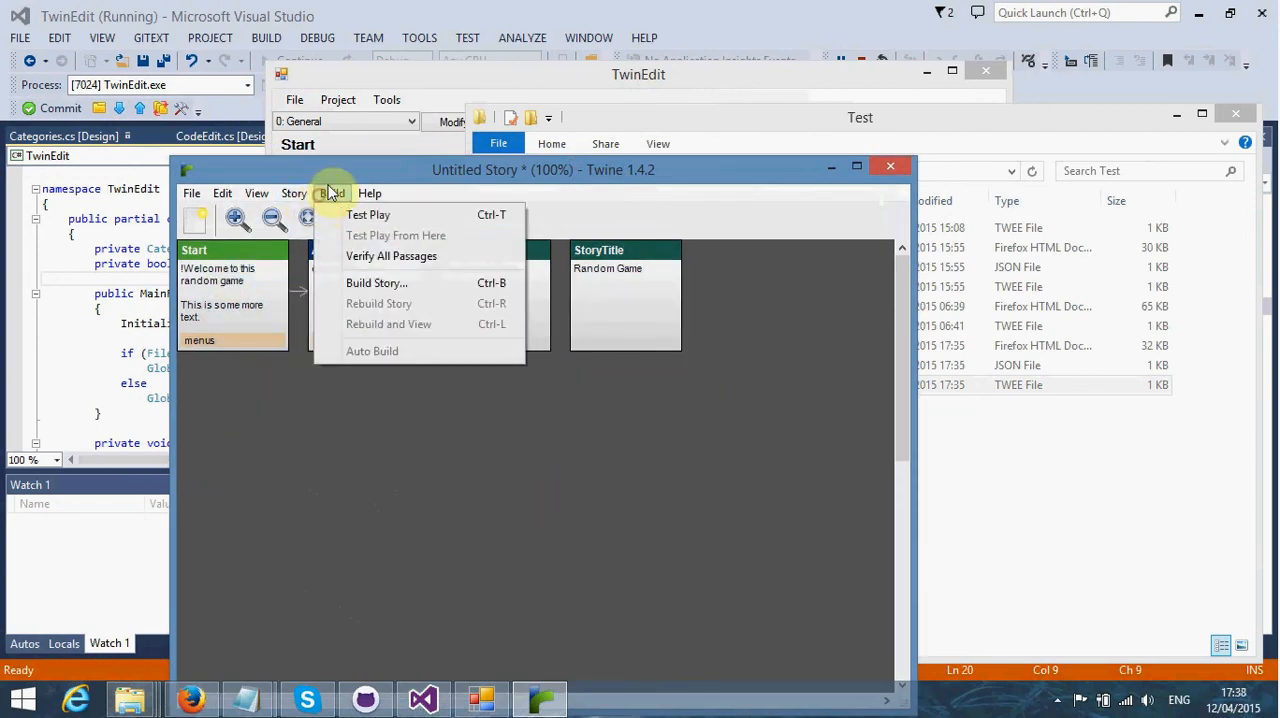
mouse_move(391, 256)
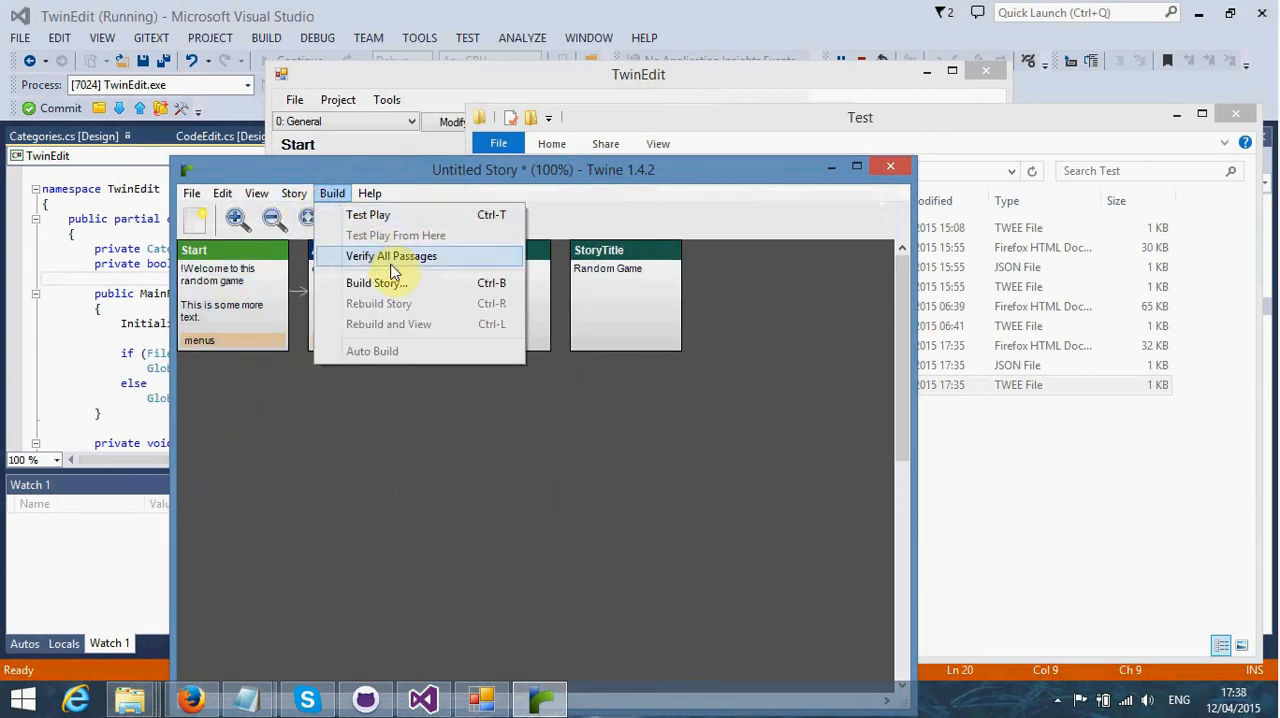
click(390, 256)
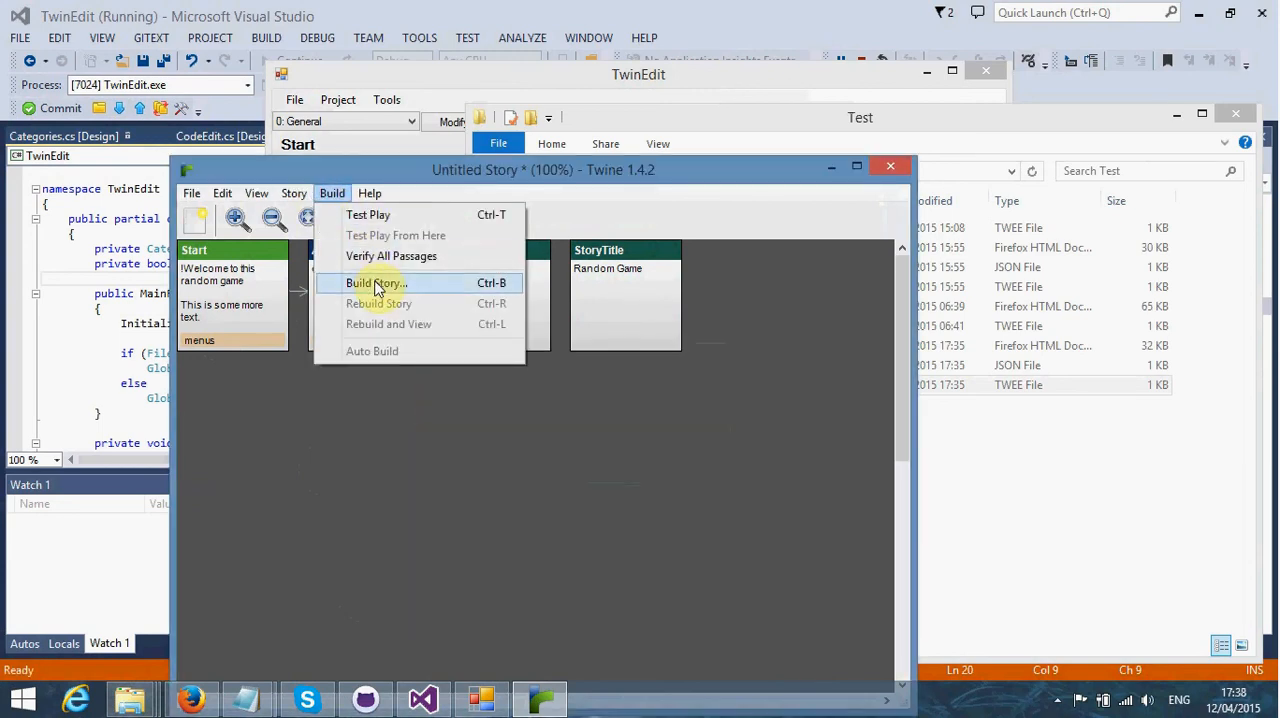
click(377, 283)
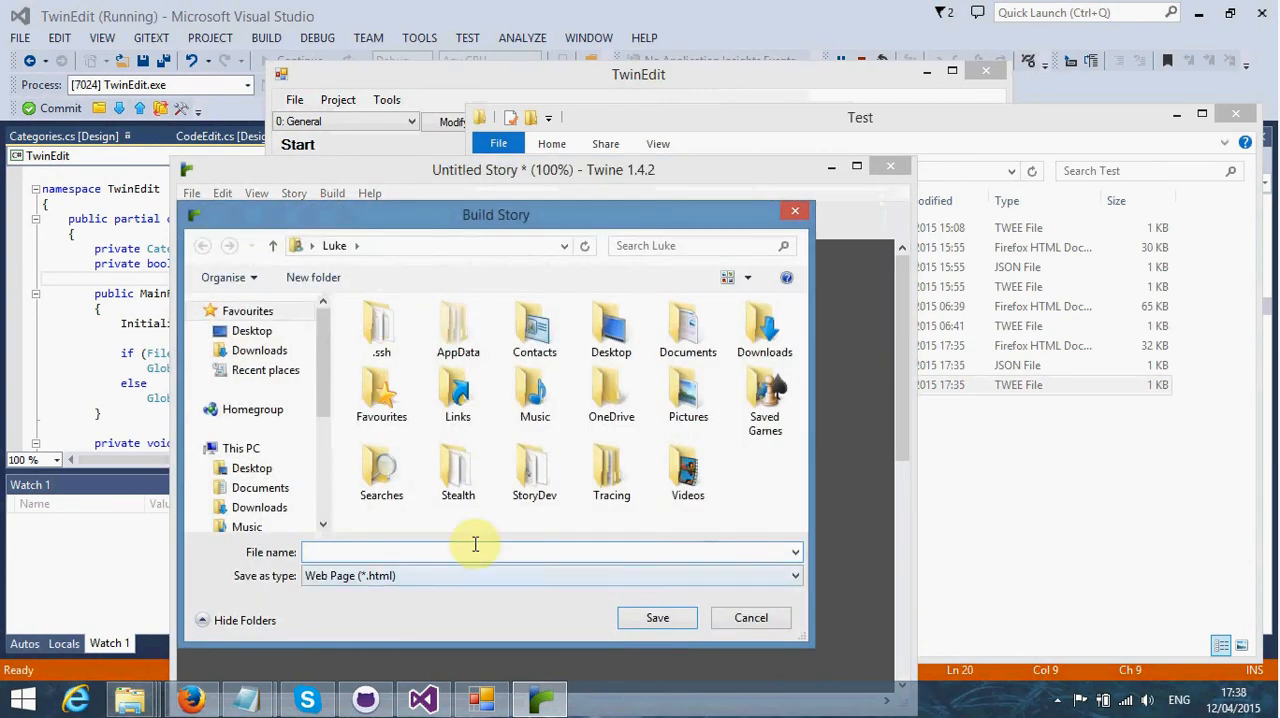
Step: Save the built story over 'test game.html' in Documents\Test
click(534, 470)
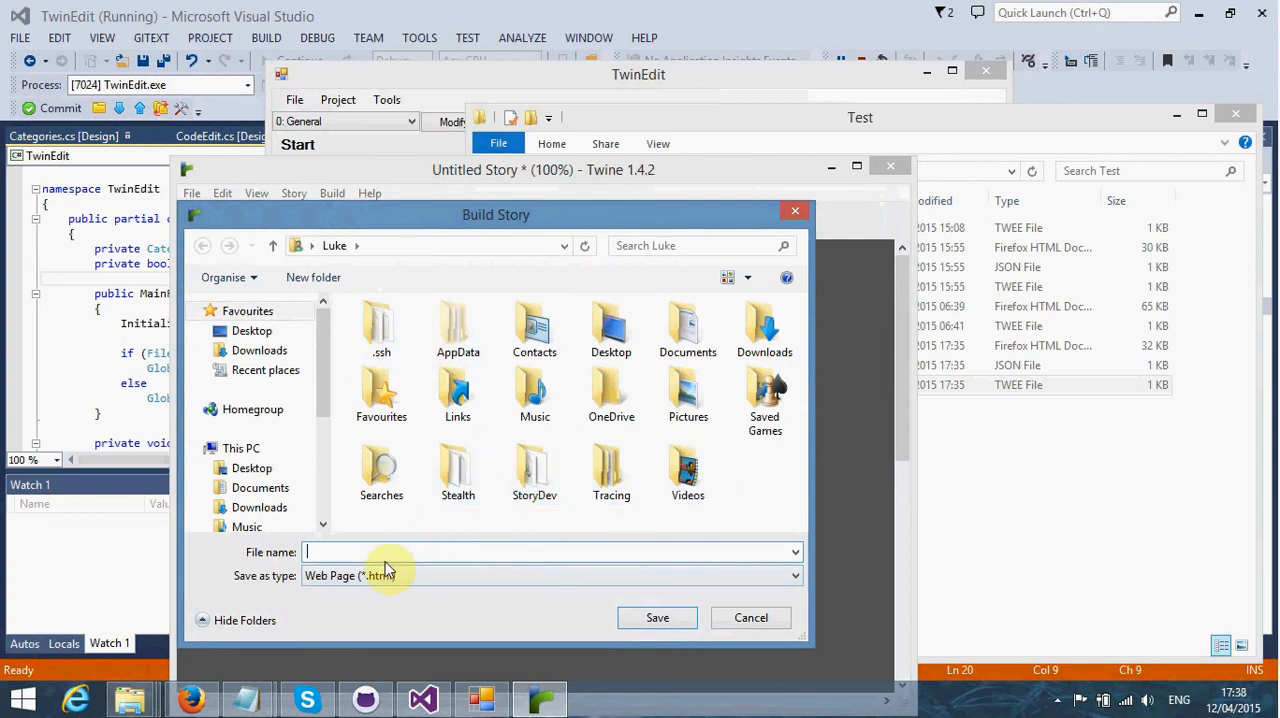
click(260, 487)
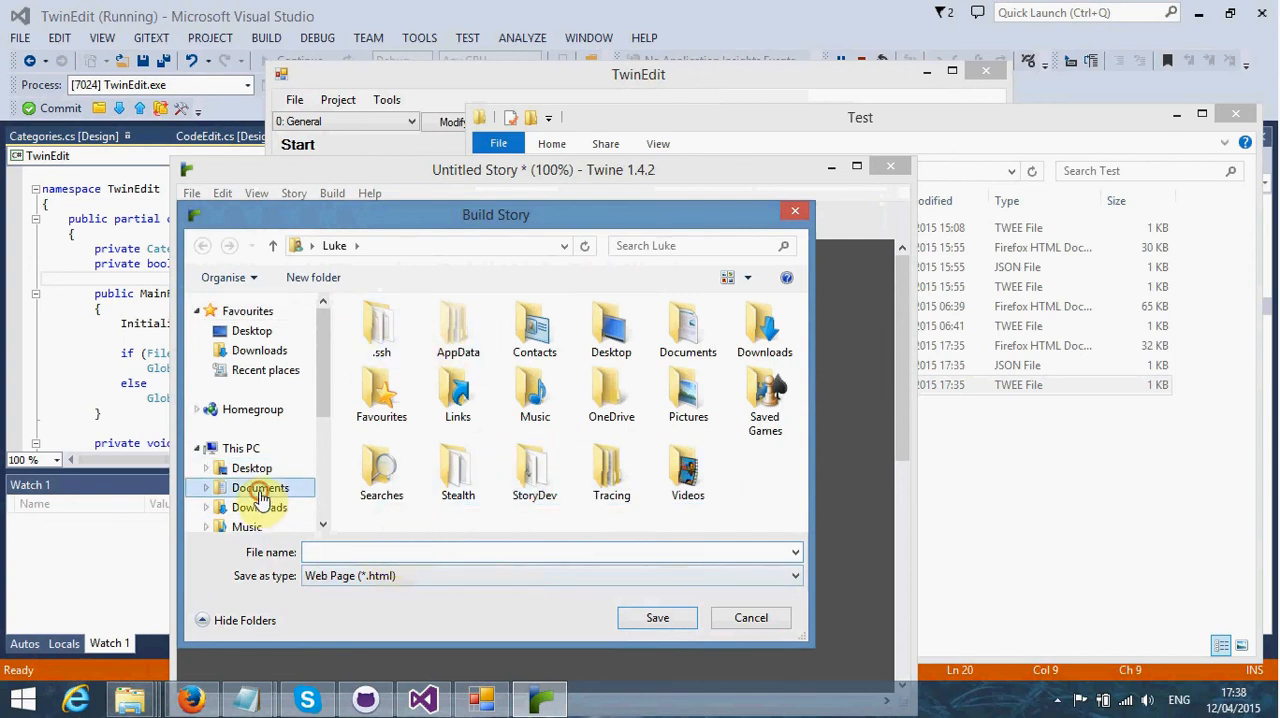
double_click(260, 487)
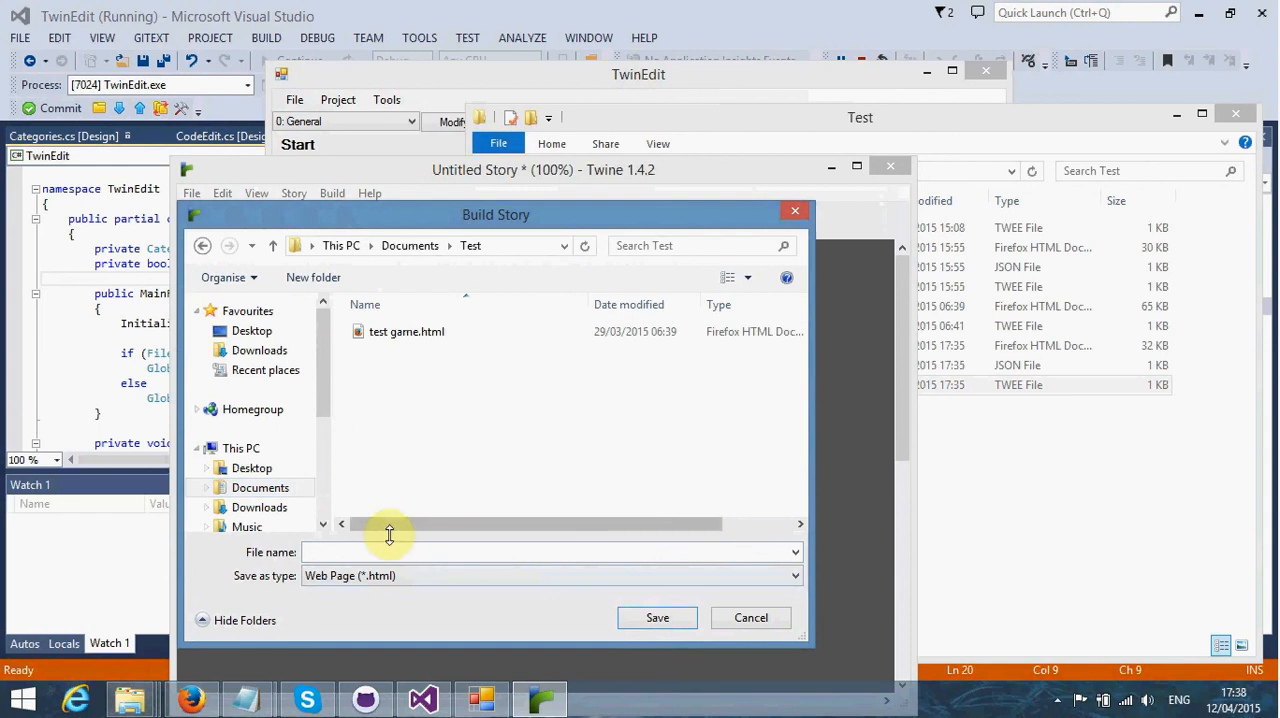
click(406, 331)
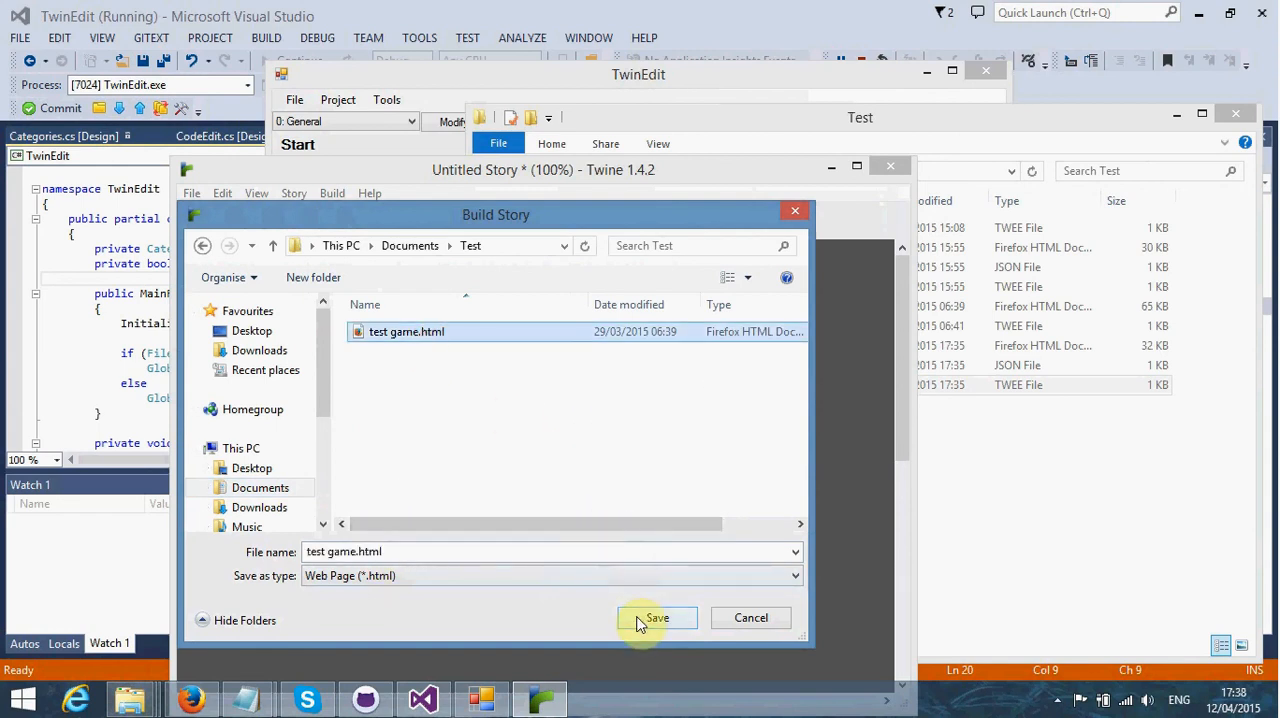
click(657, 617)
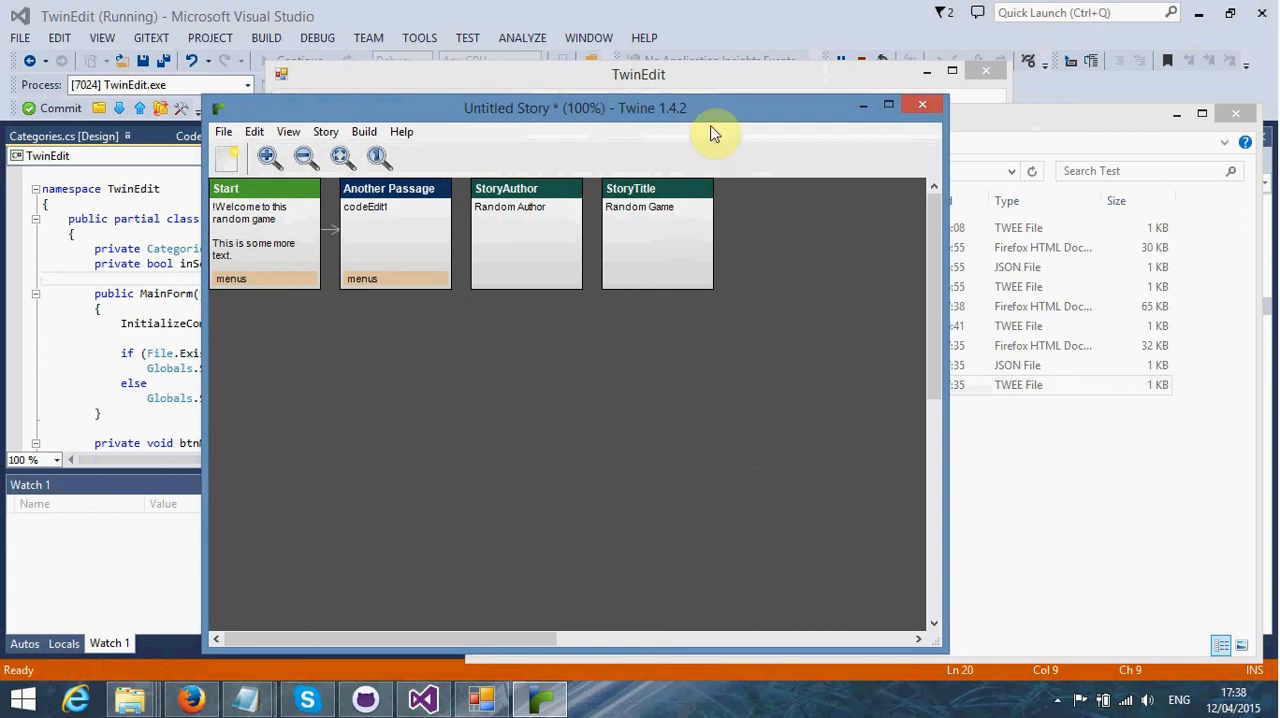
mouse_move(363, 131)
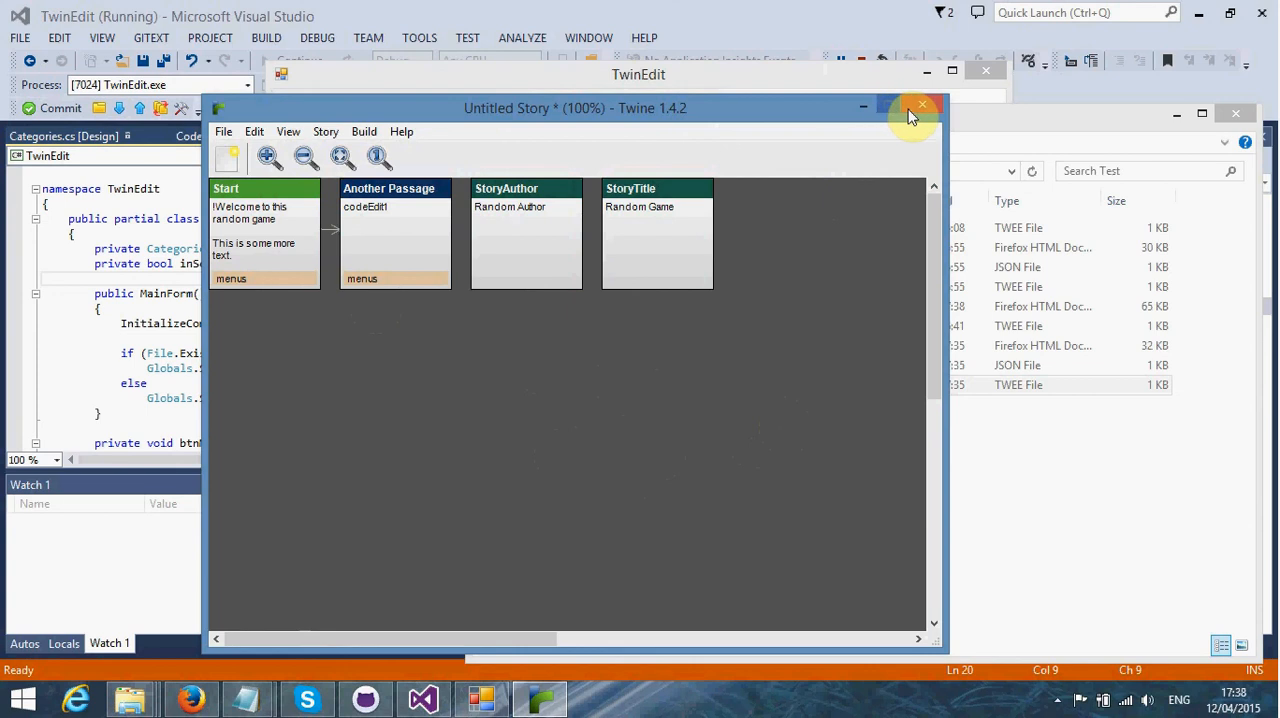
Step: Close Twine, choosing No at the Unsaved Changes prompt
click(921, 104)
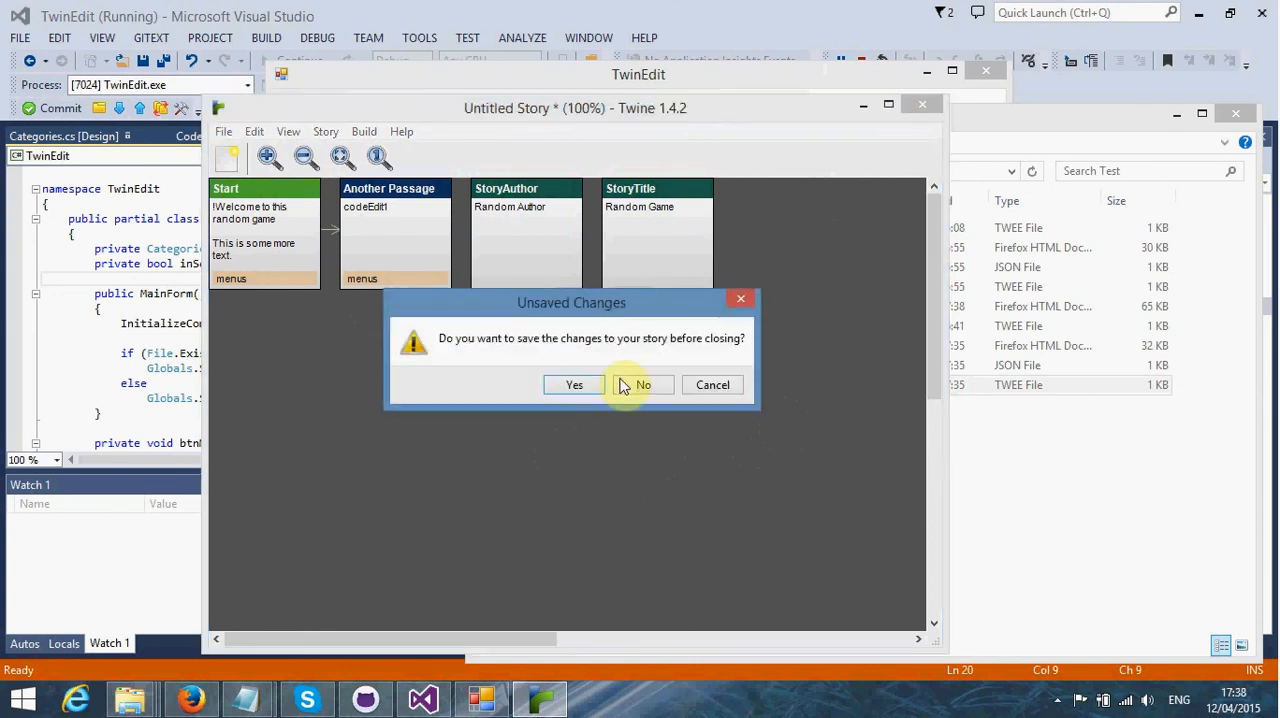
click(643, 385)
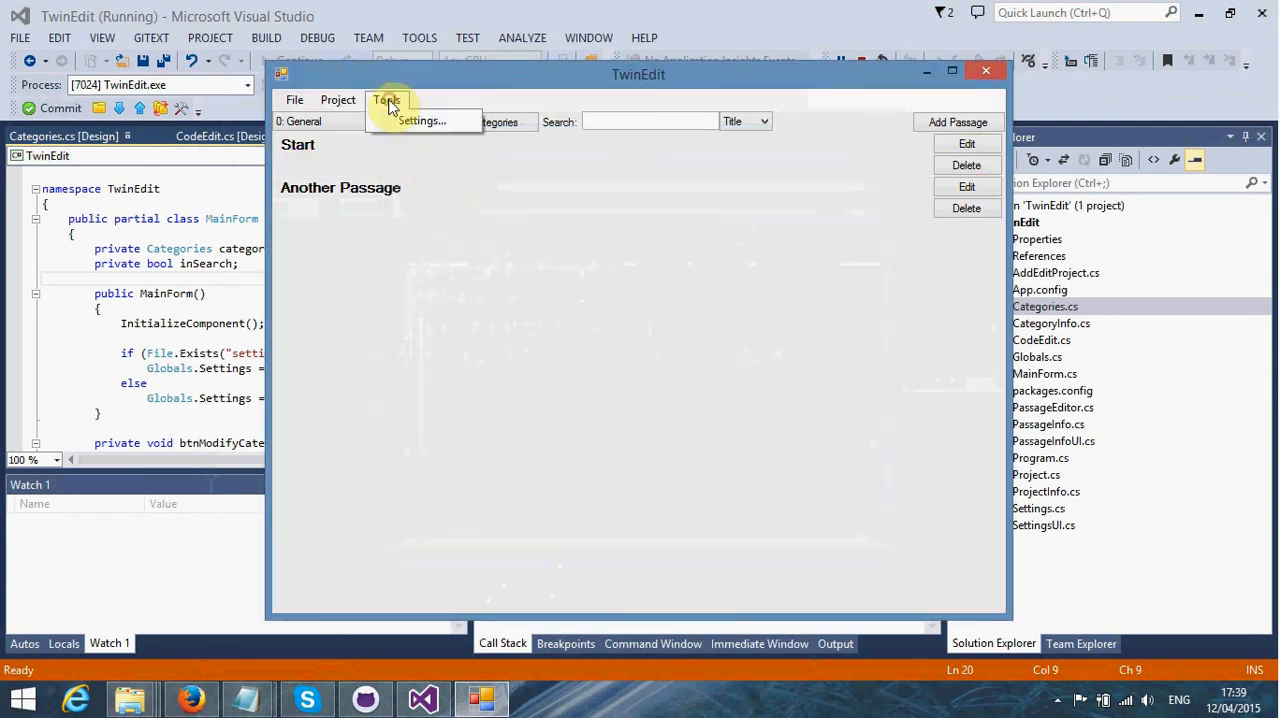
click(338, 99)
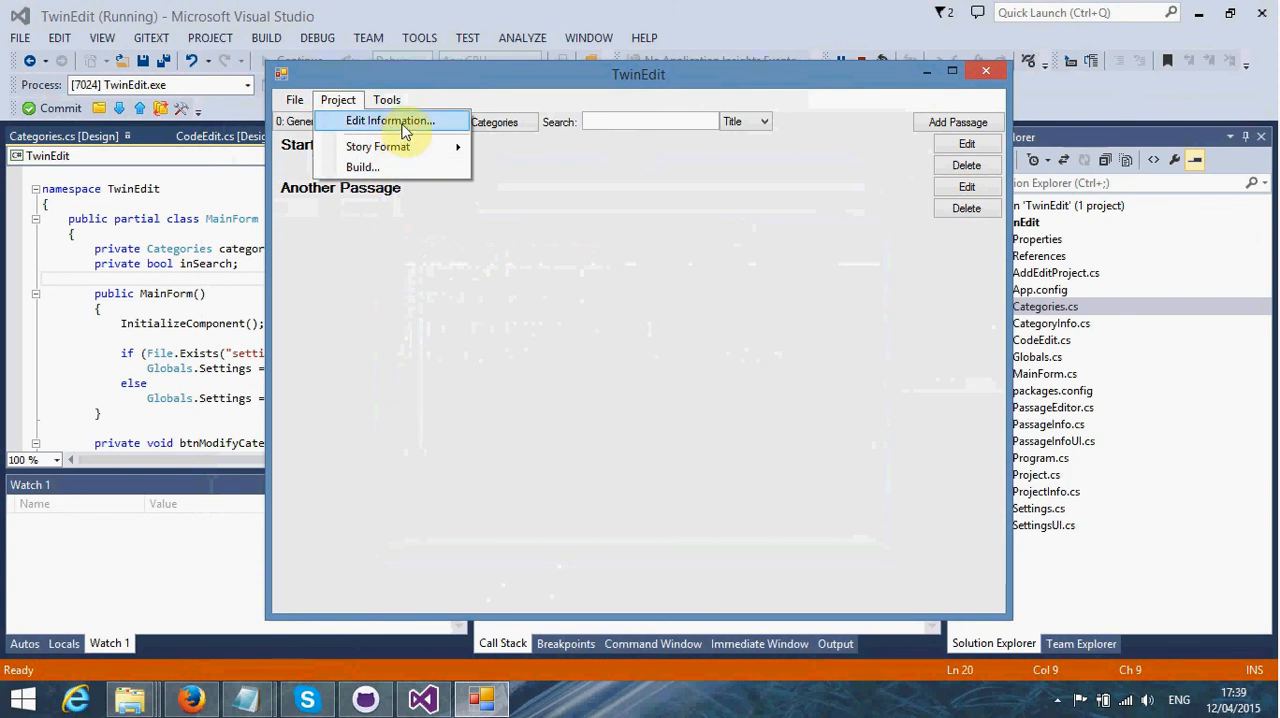
mouse_move(405, 147)
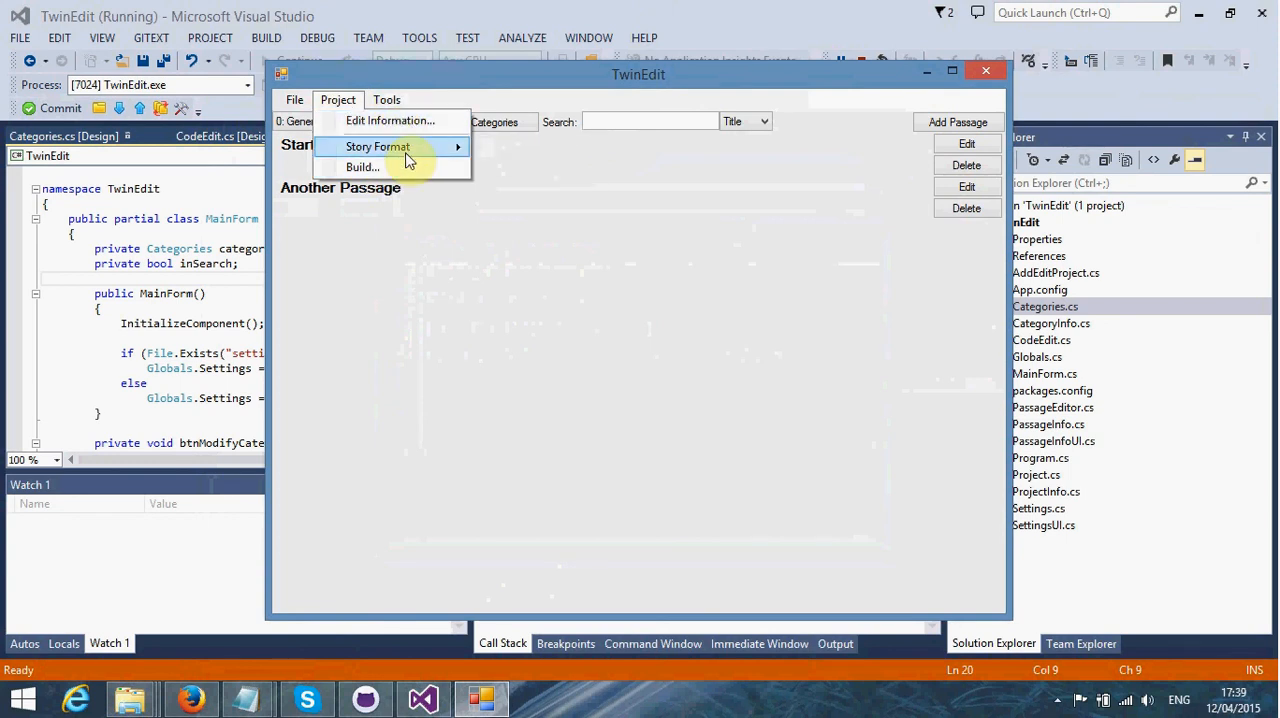
mouse_move(360, 140)
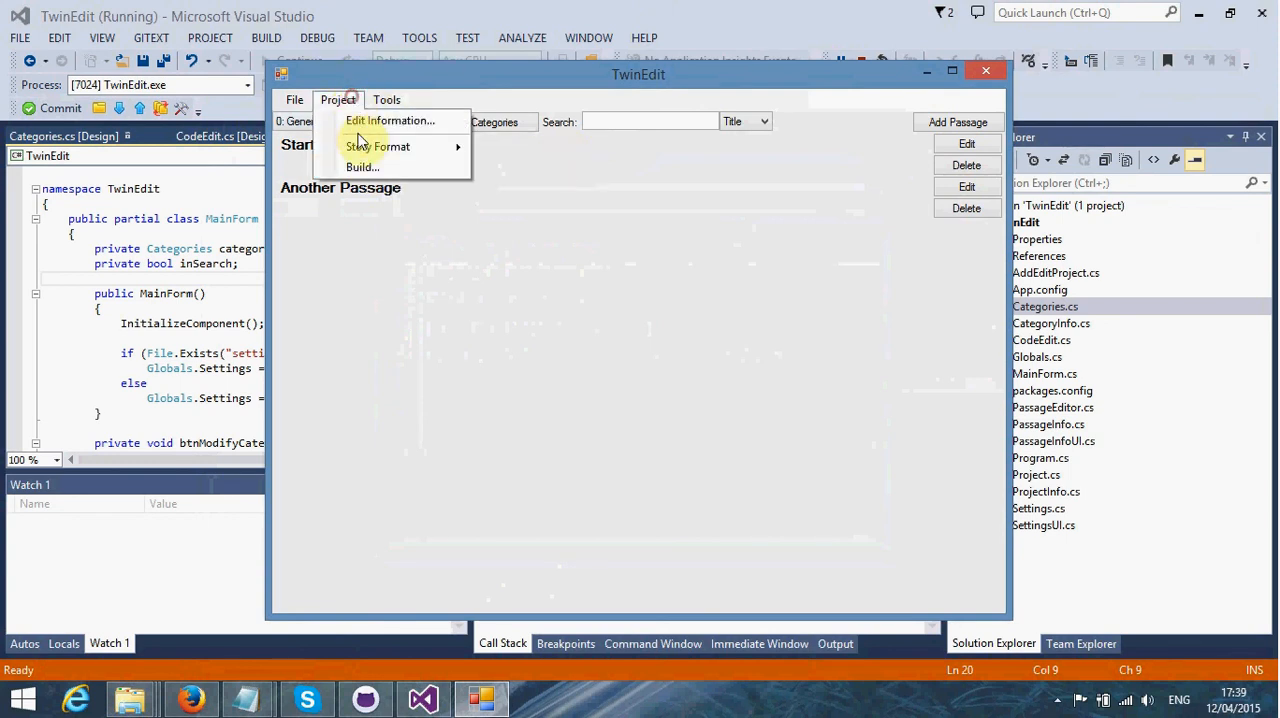
mouse_move(378, 147)
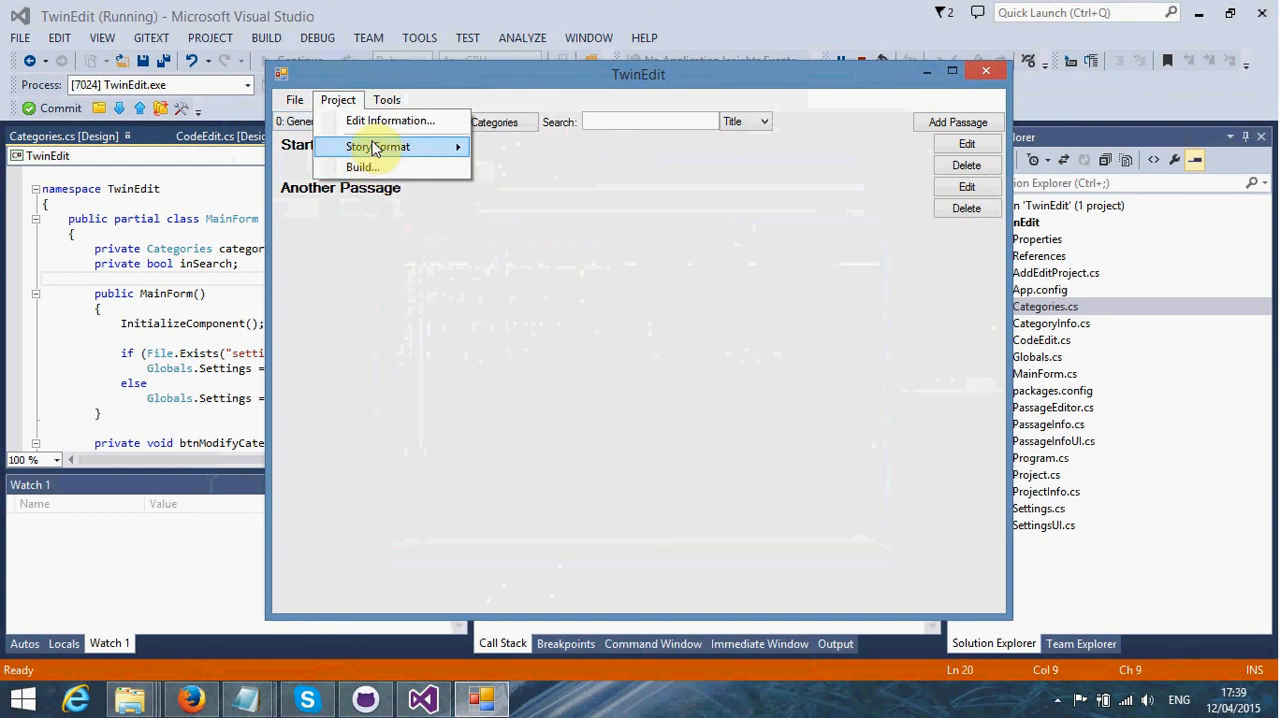
click(386, 99)
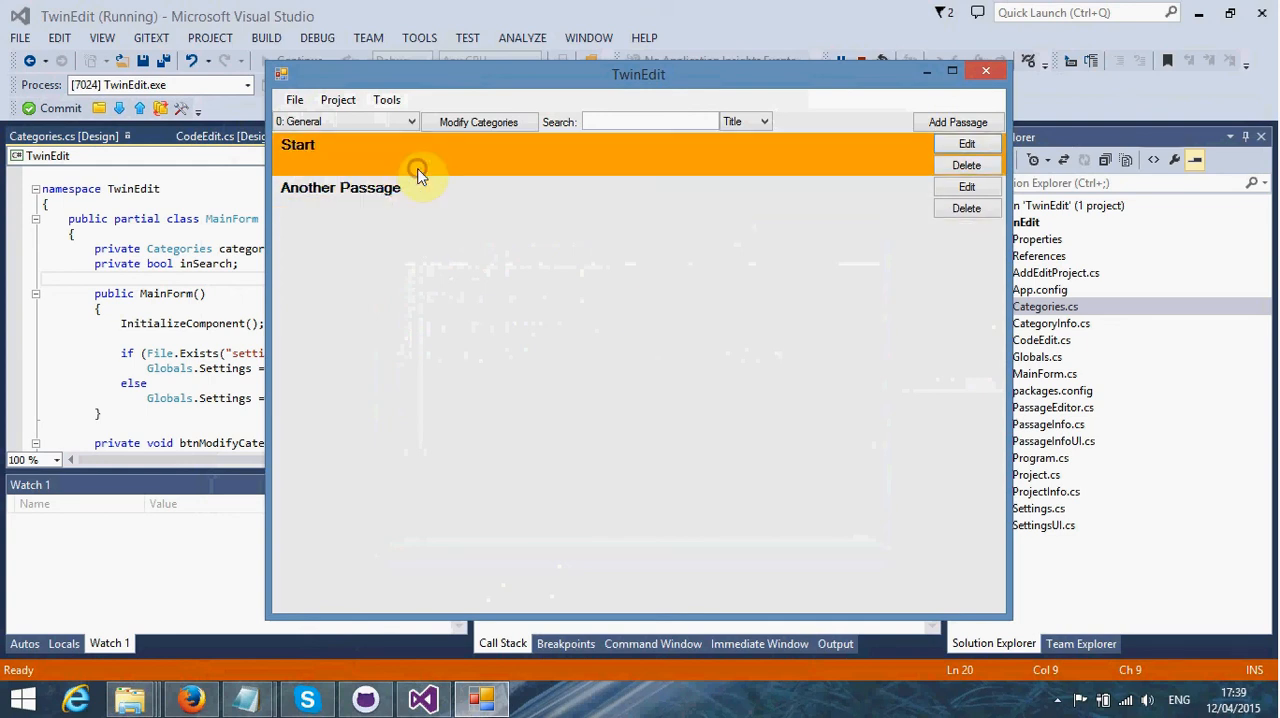
click(340, 187)
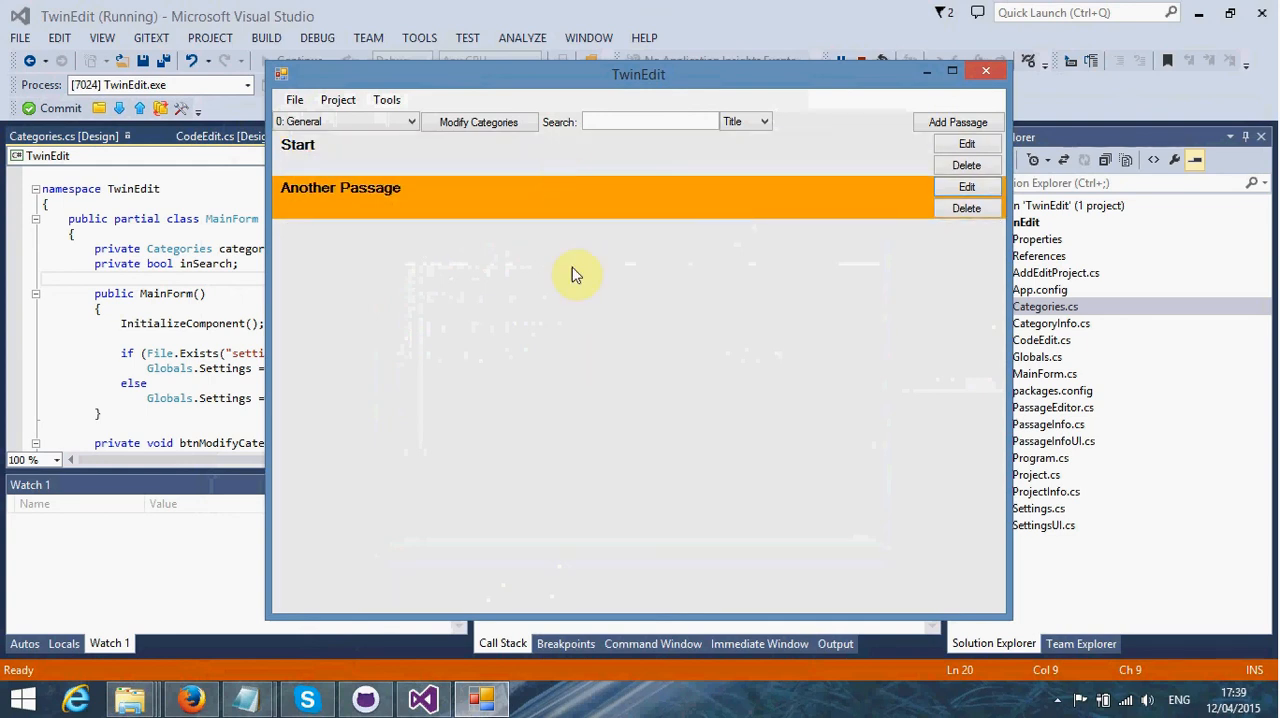
mouse_move(565, 185)
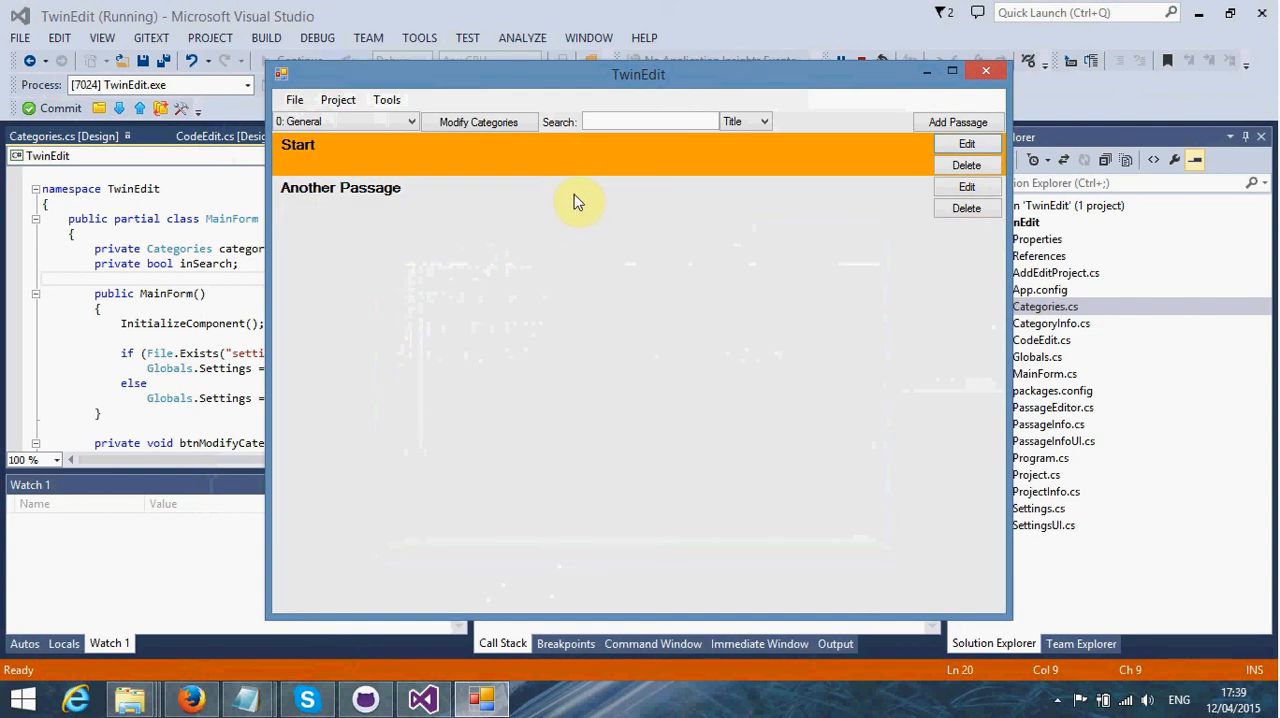
mouse_move(468, 228)
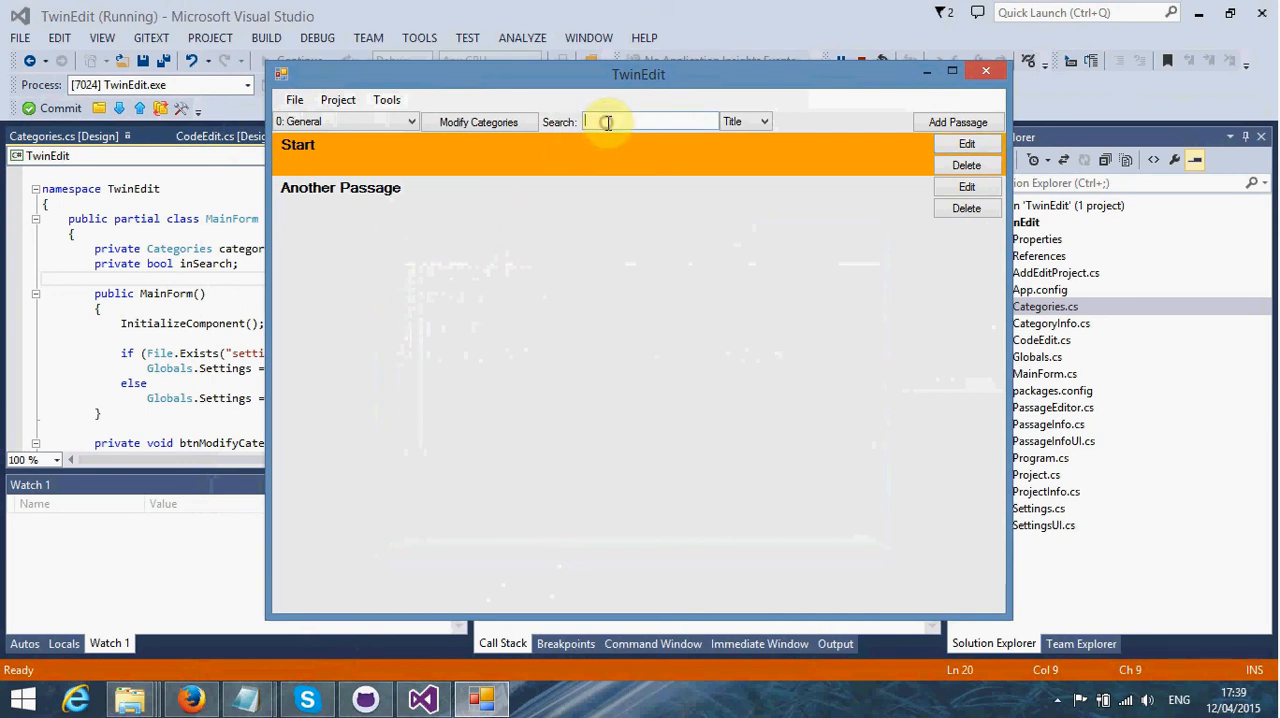
mouse_move(657, 121)
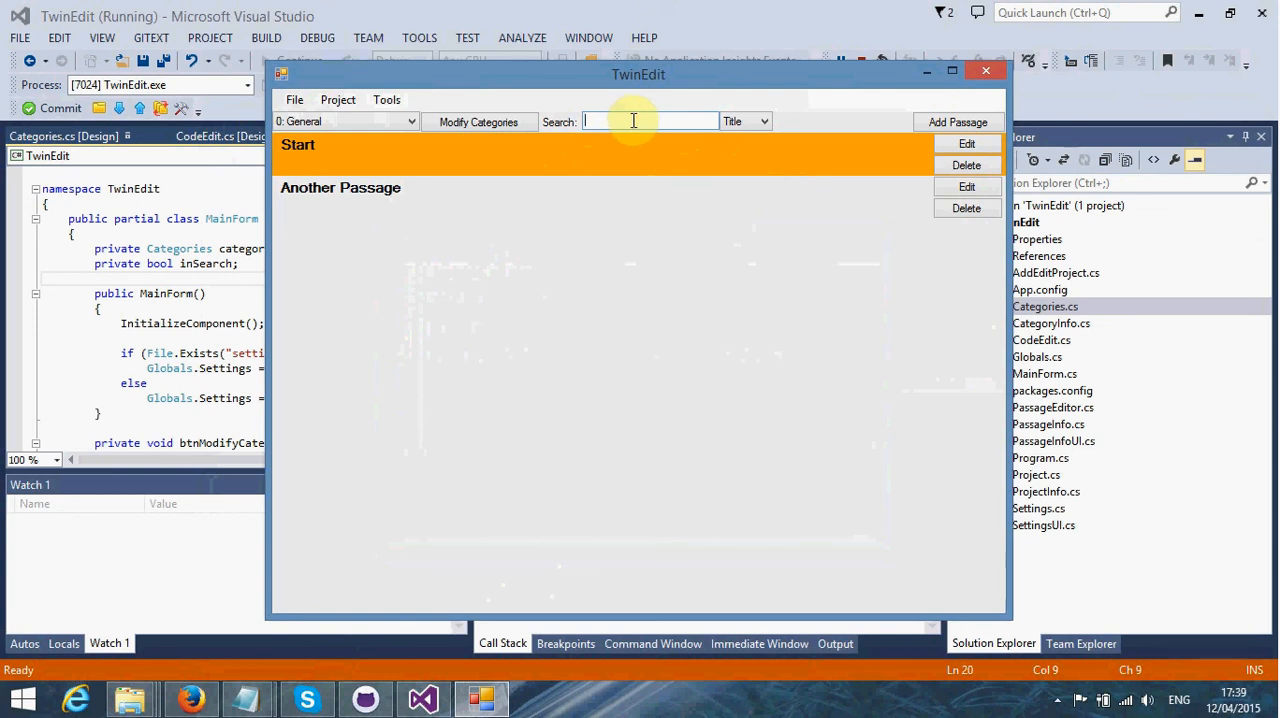
text(Start)
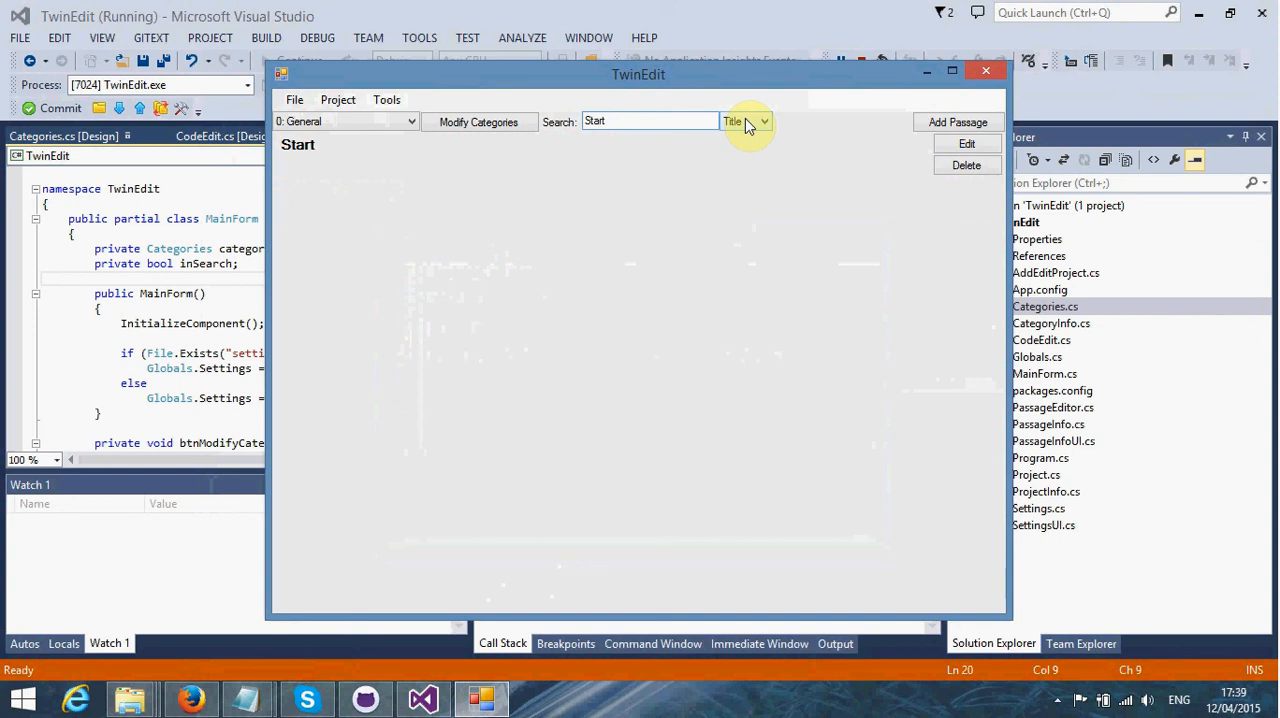
click(650, 121)
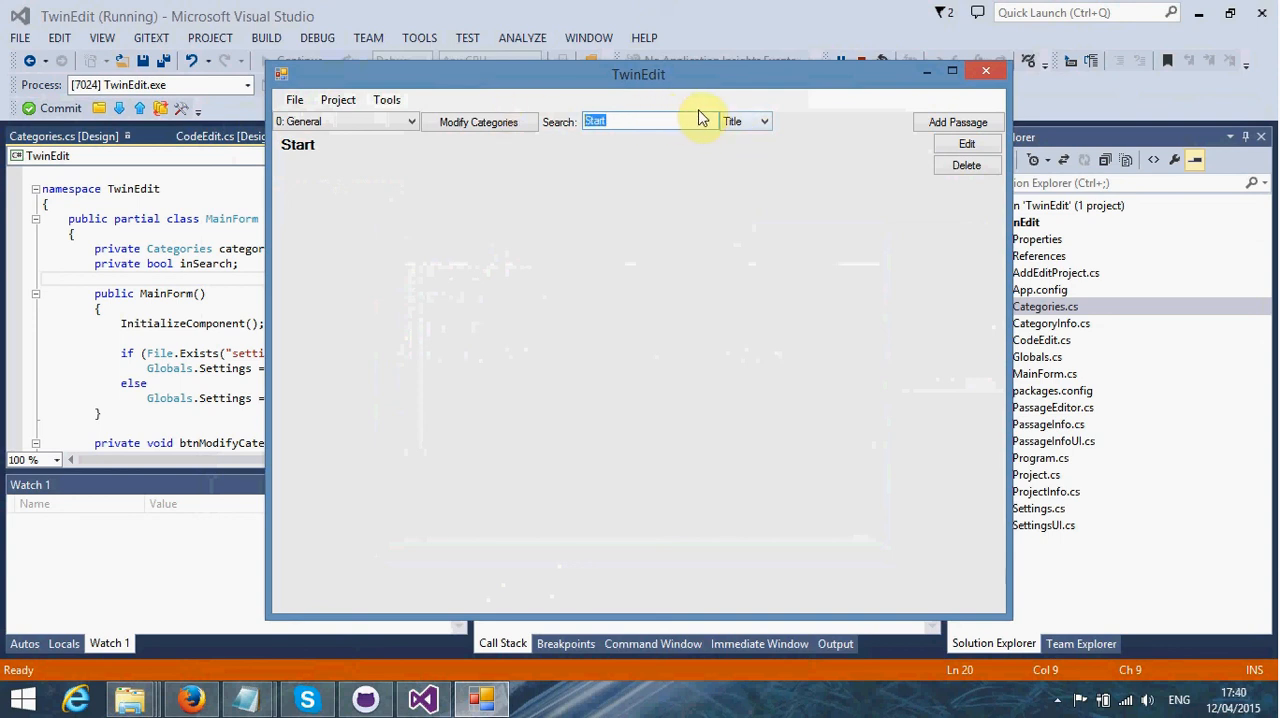
click(650, 121)
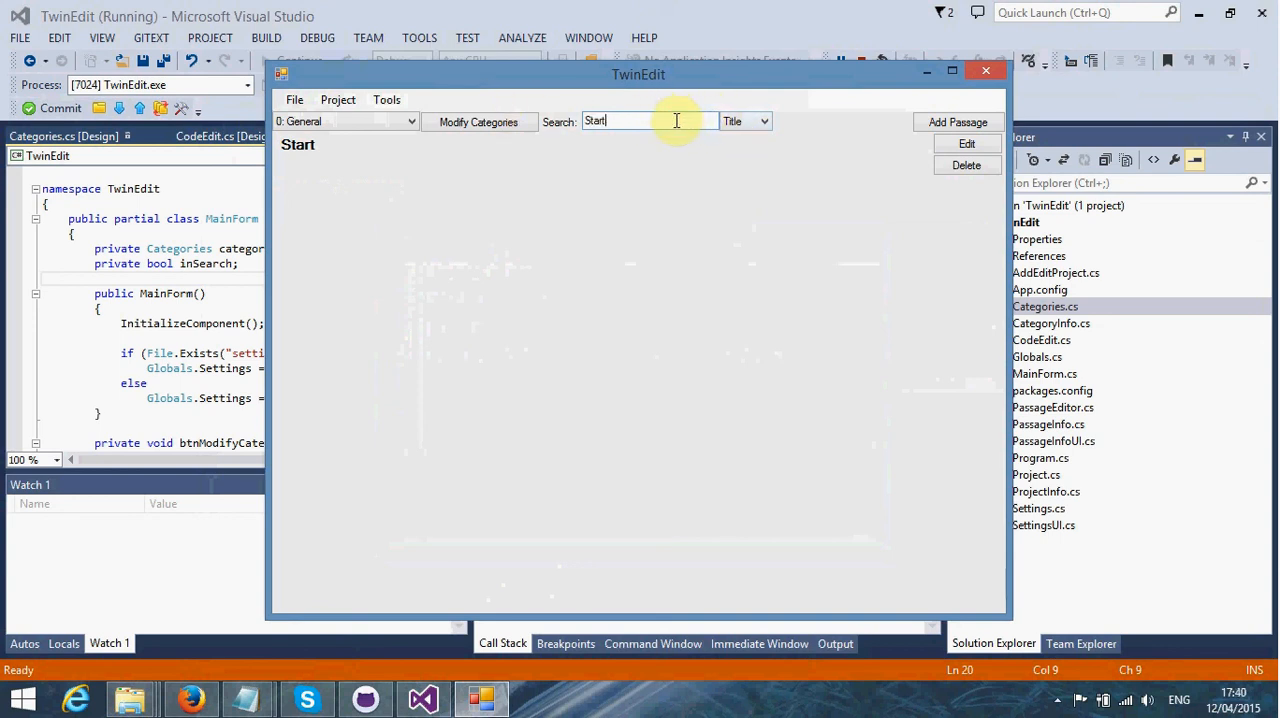
mouse_move(642, 124)
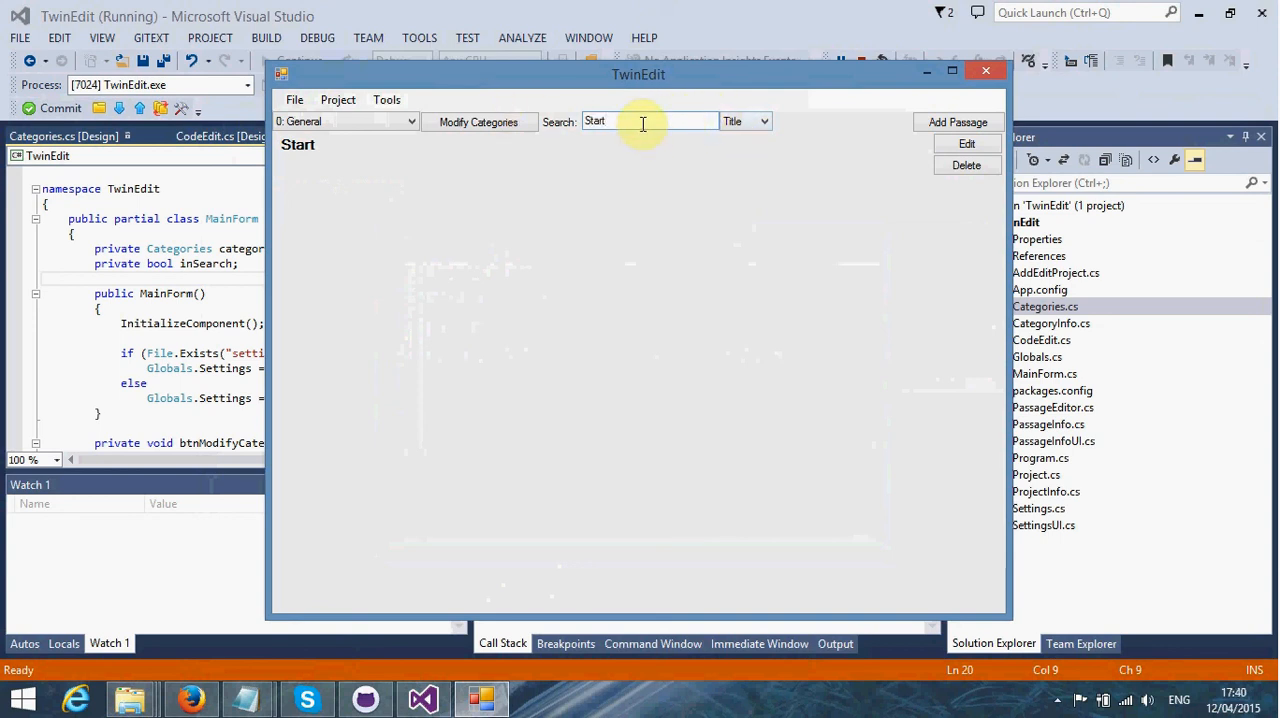
click(956, 121)
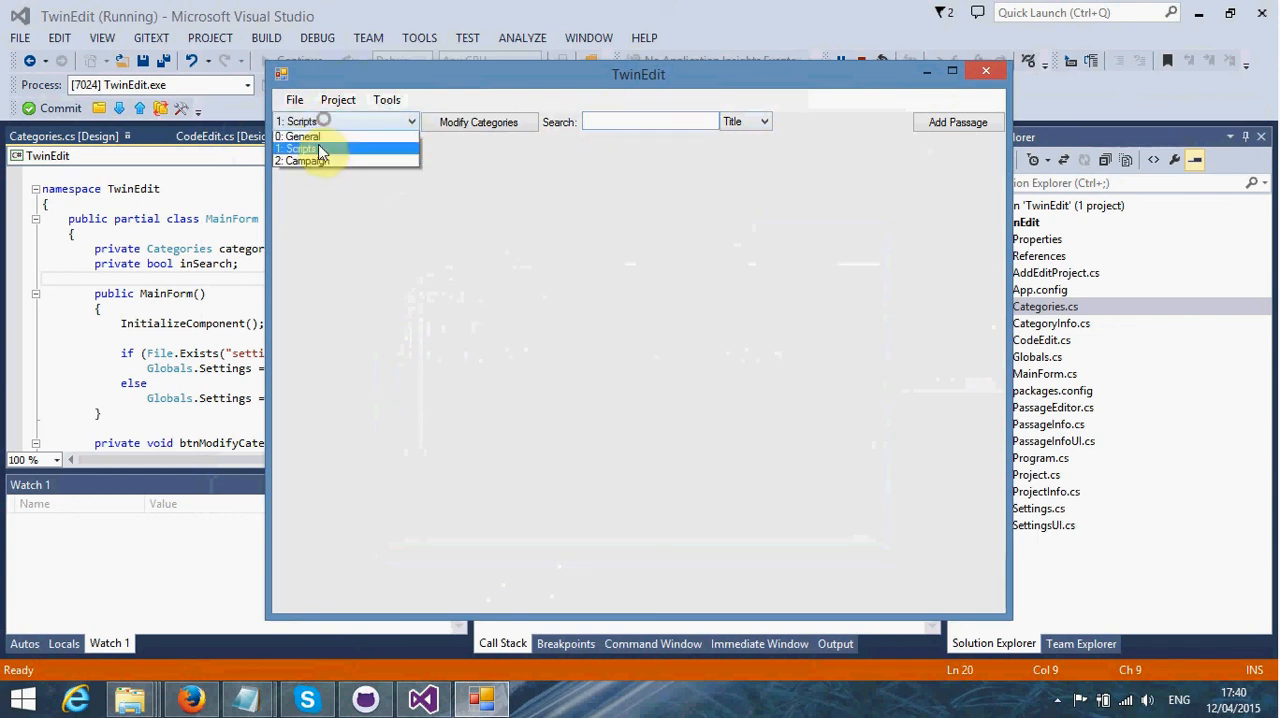
click(303, 136)
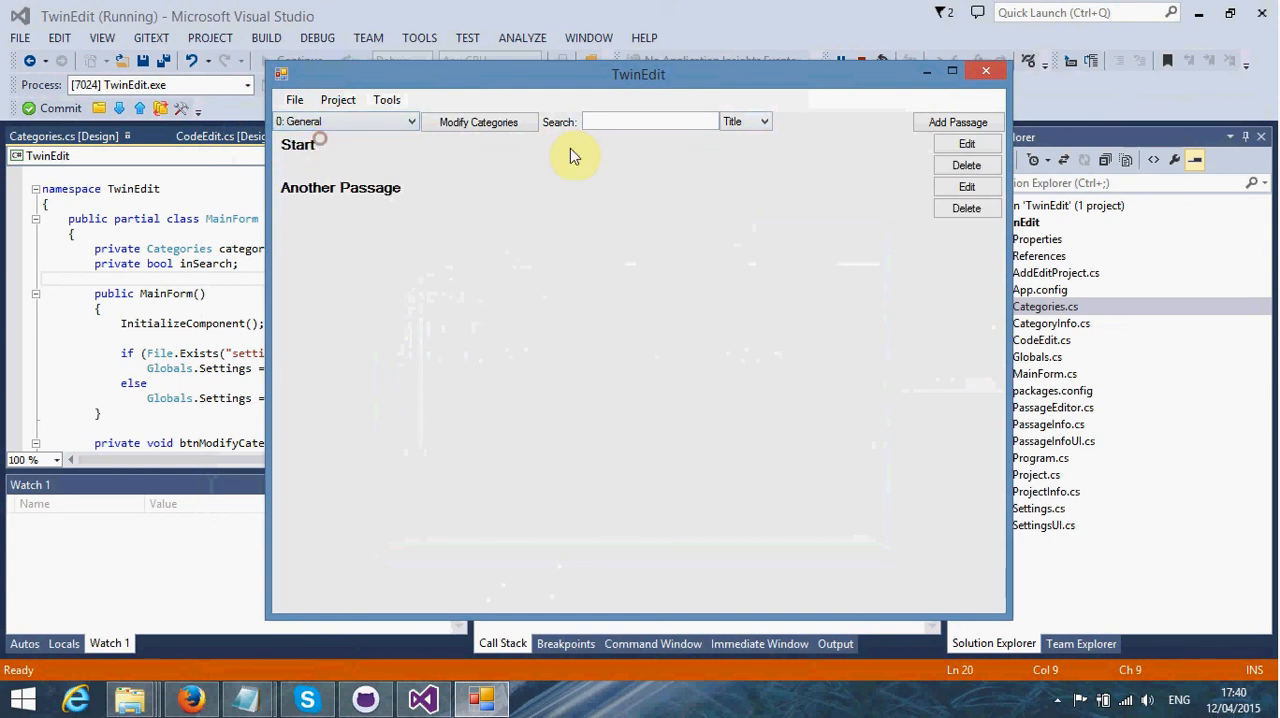
click(764, 121)
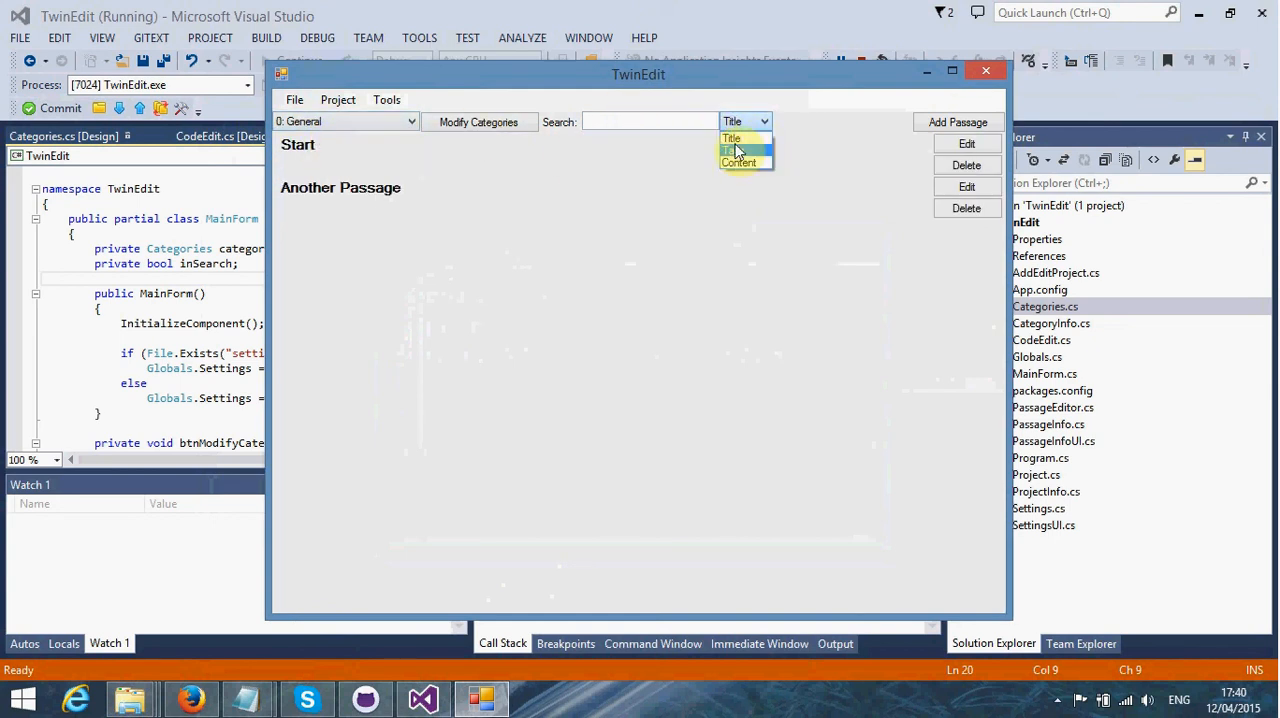
click(745, 138)
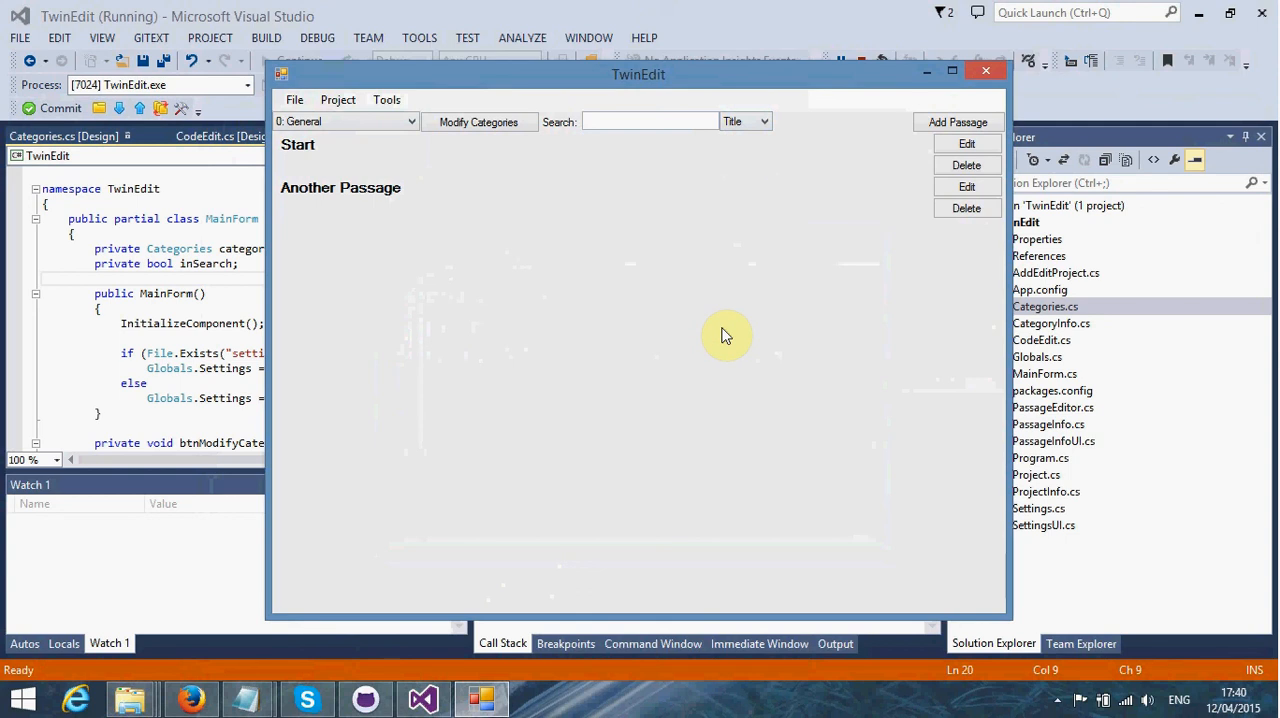